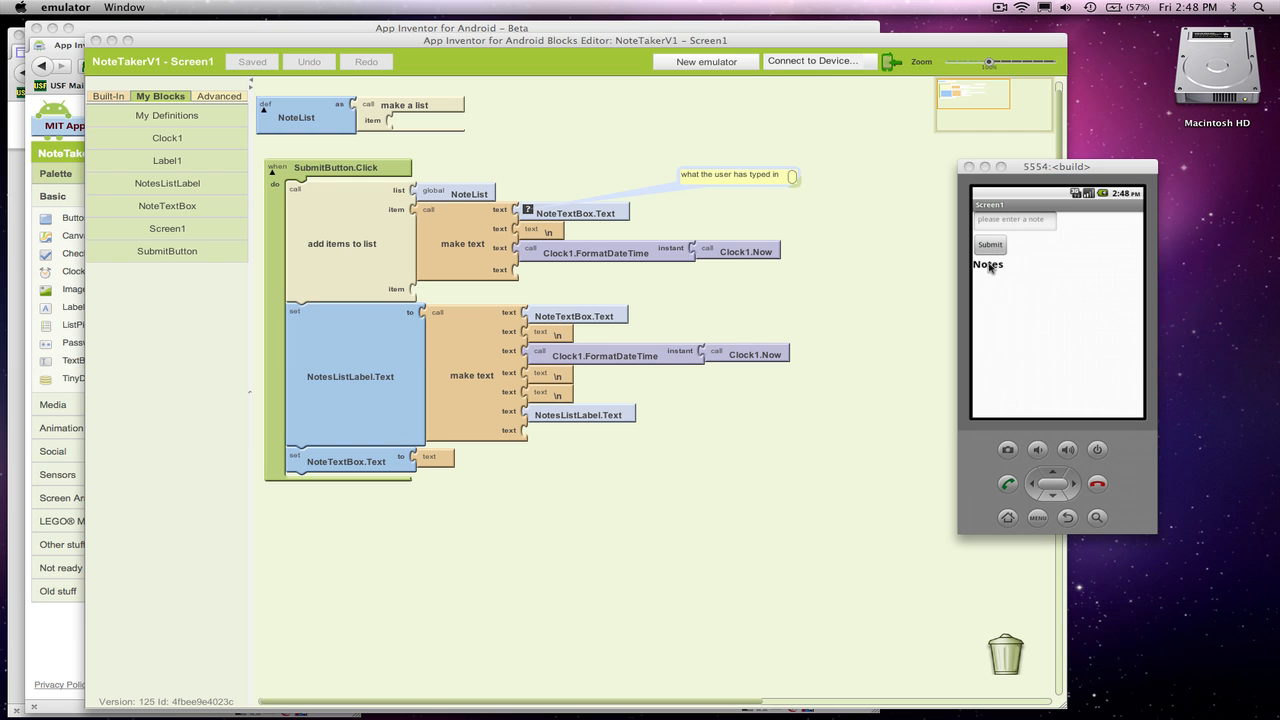
mouse_move(988, 334)
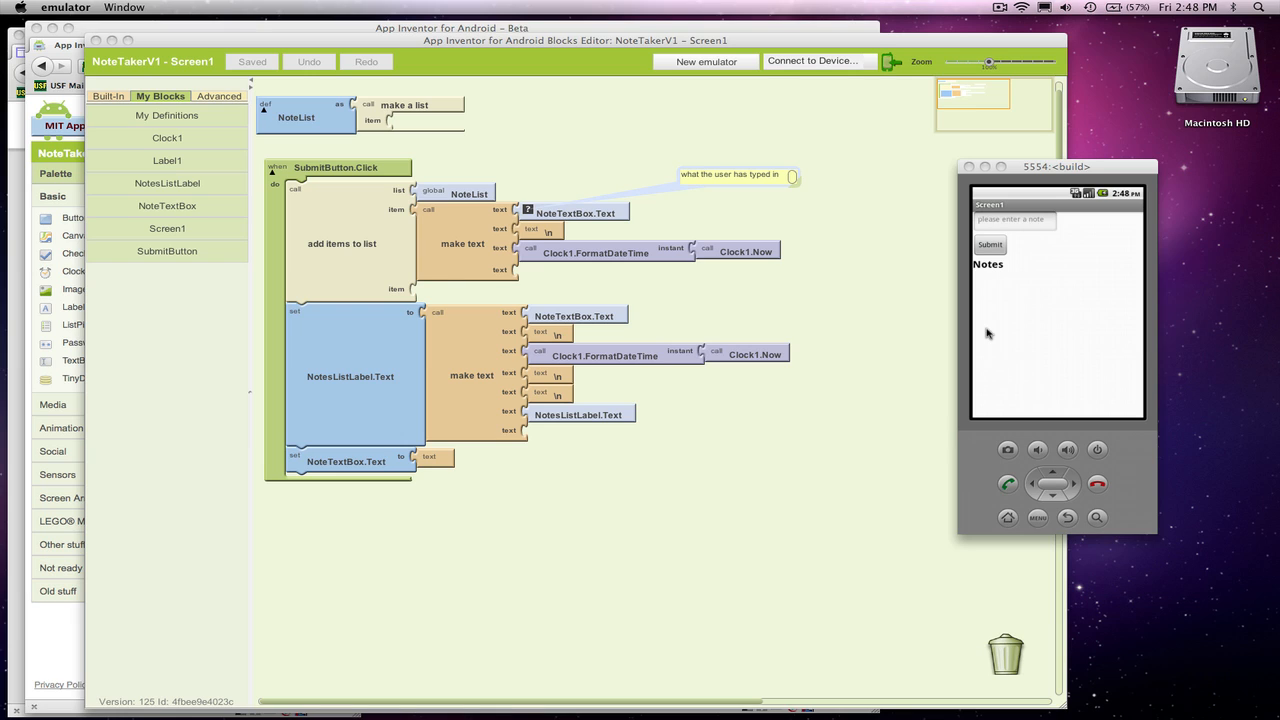
mouse_move(996, 284)
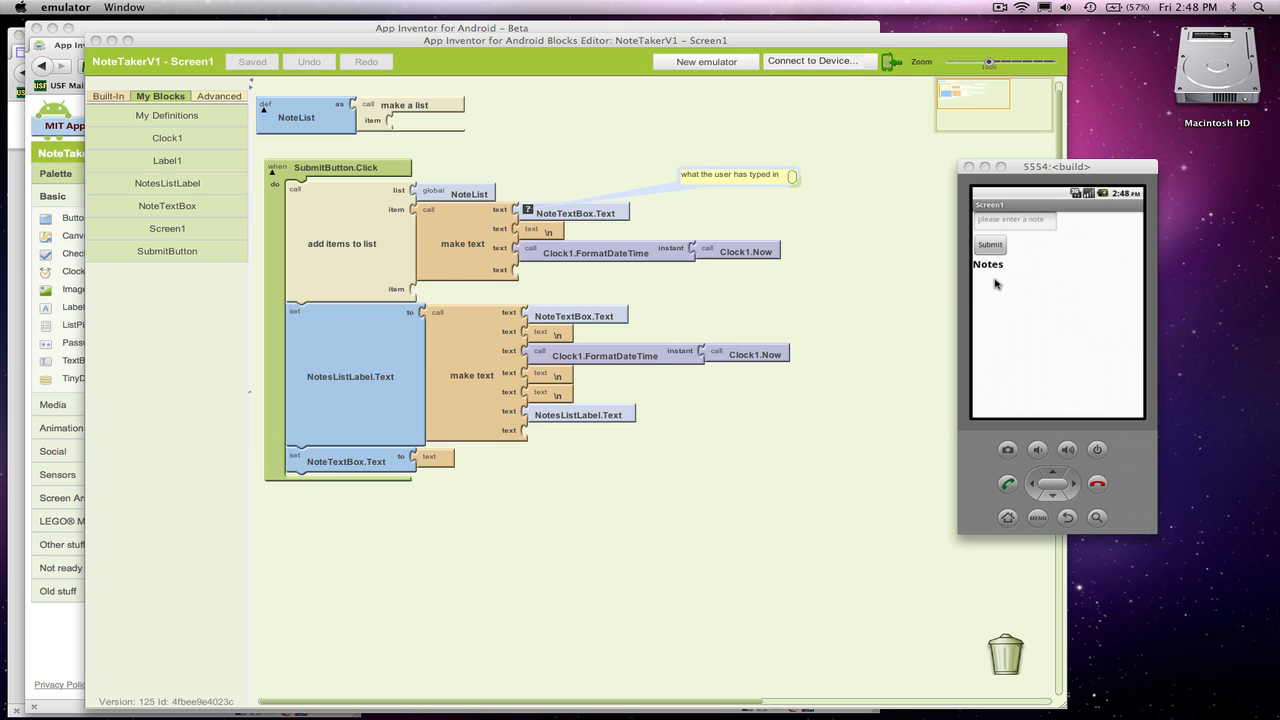
mouse_move(838, 310)
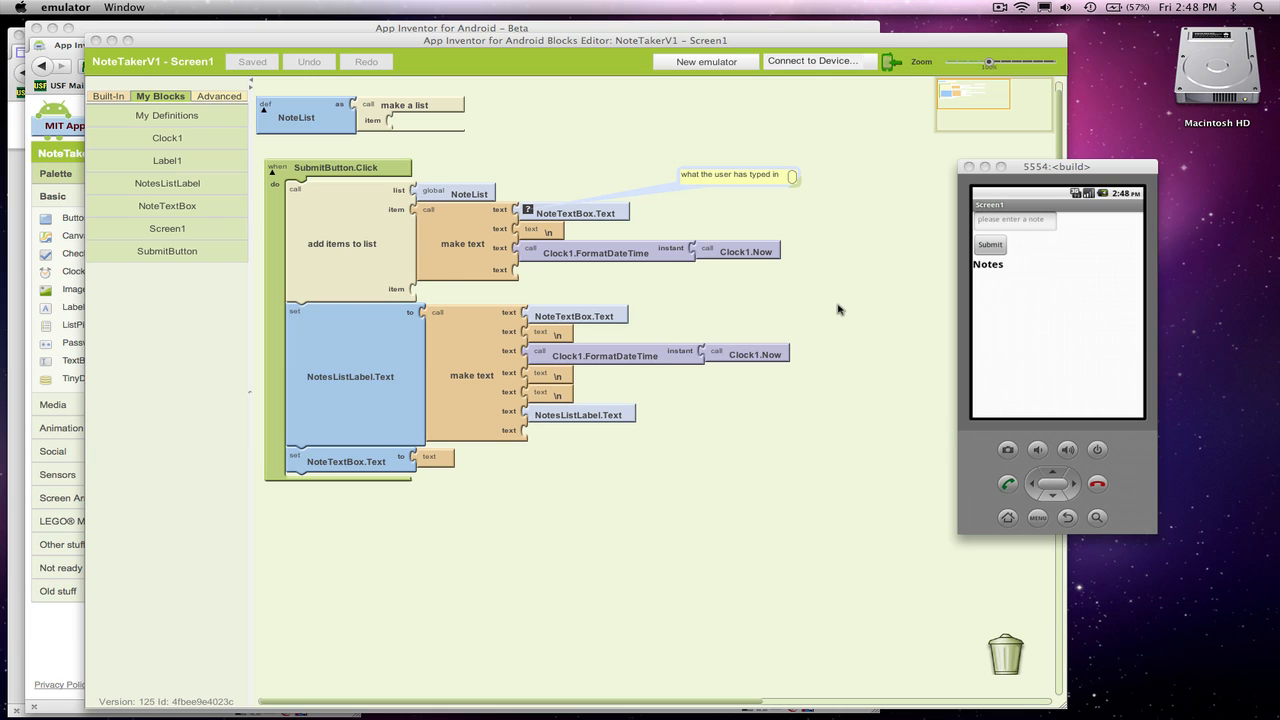
mouse_move(1016, 304)
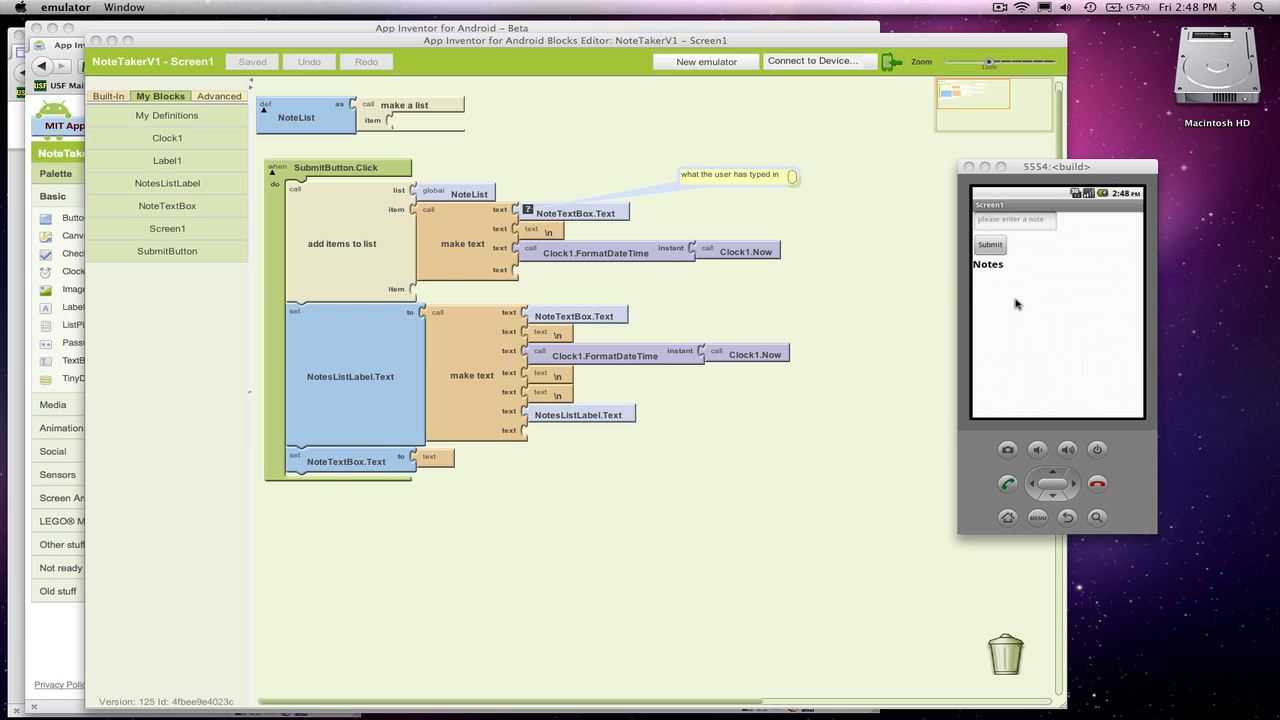
mouse_move(1056, 320)
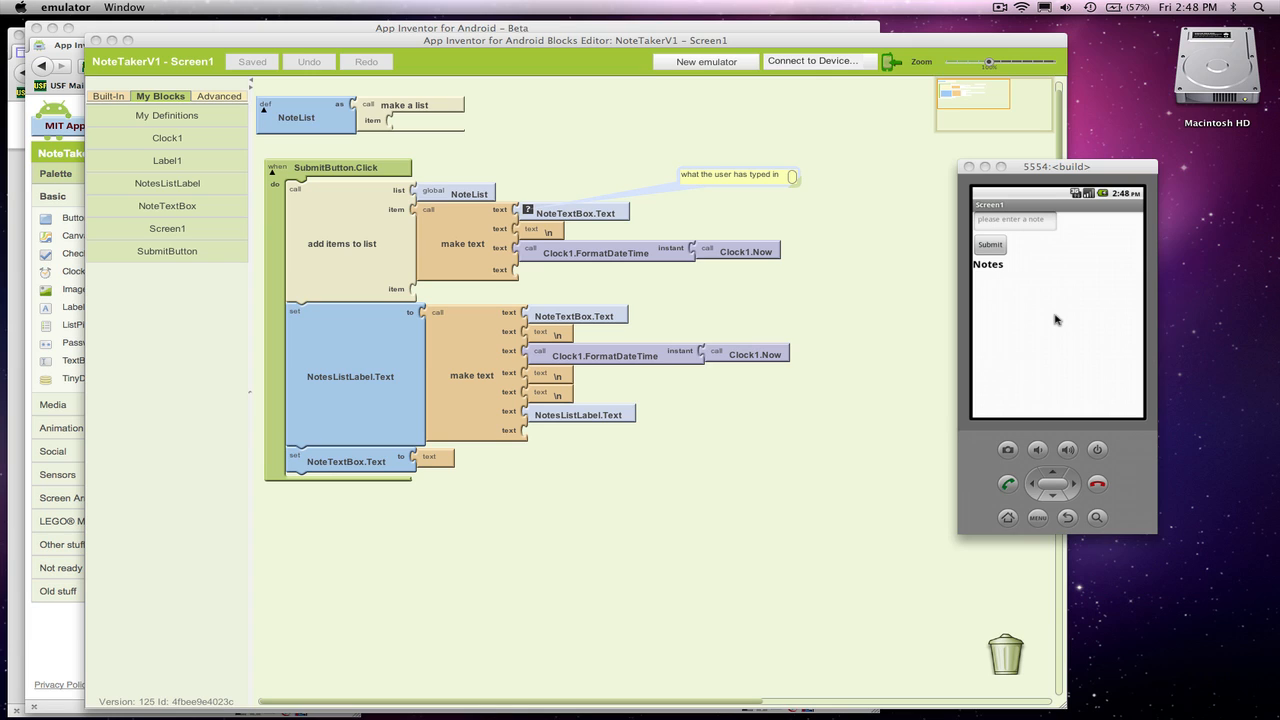
mouse_move(336, 124)
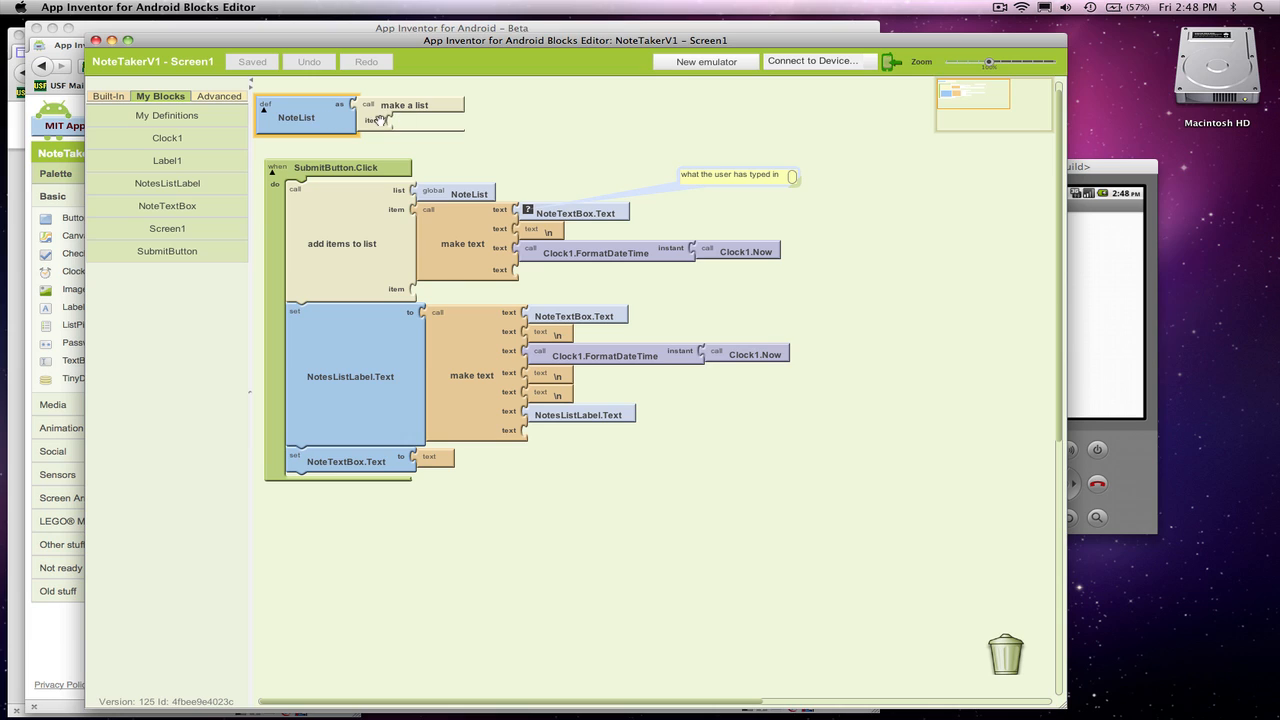
mouse_move(360, 118)
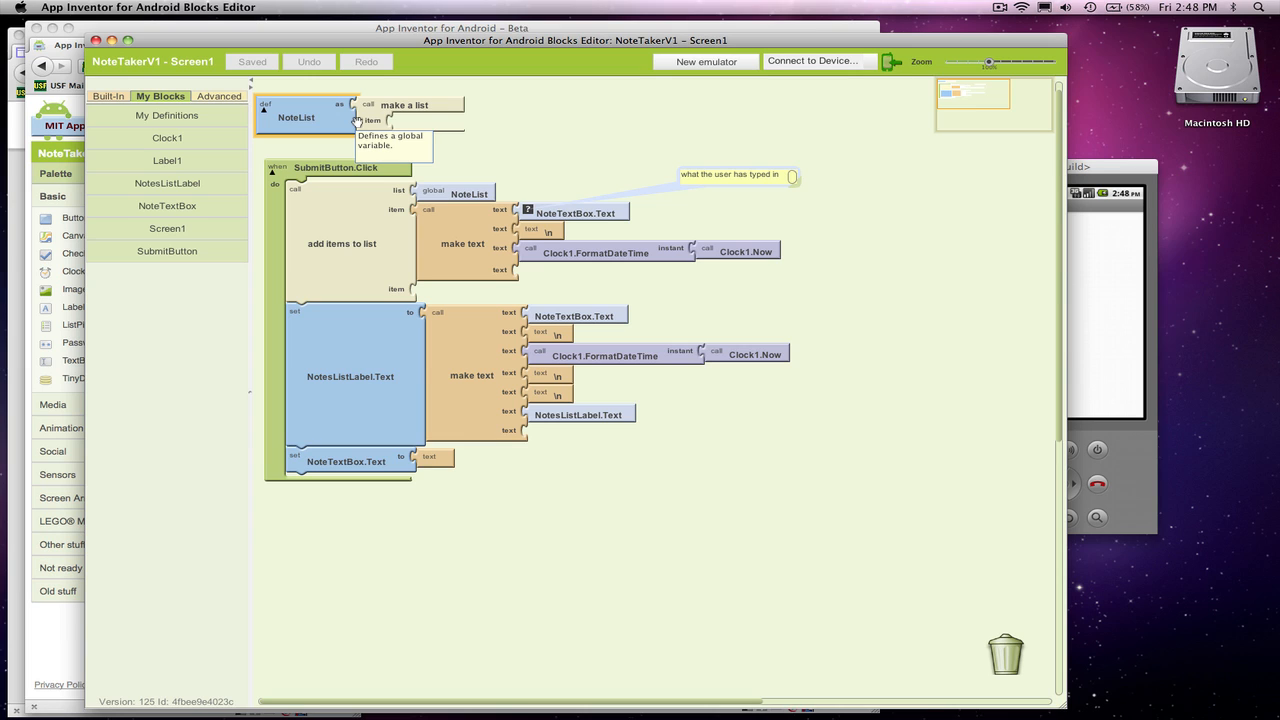
mouse_move(430, 390)
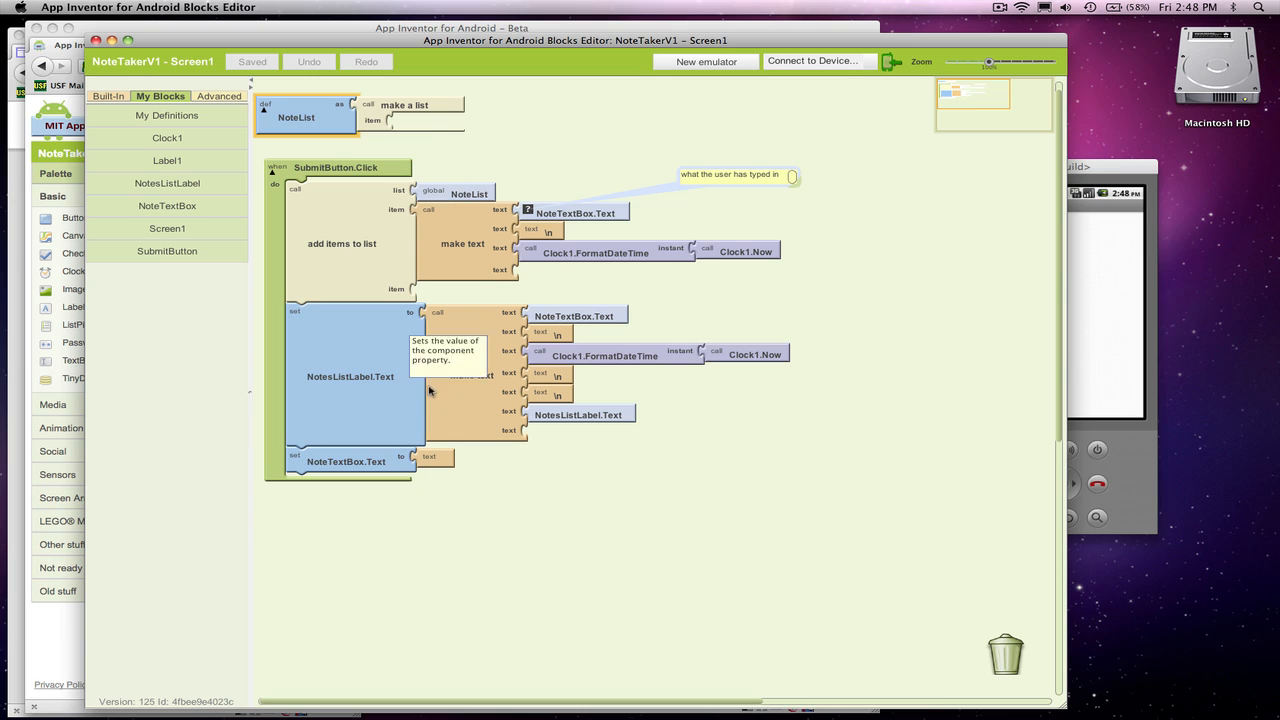
mouse_move(1024, 348)
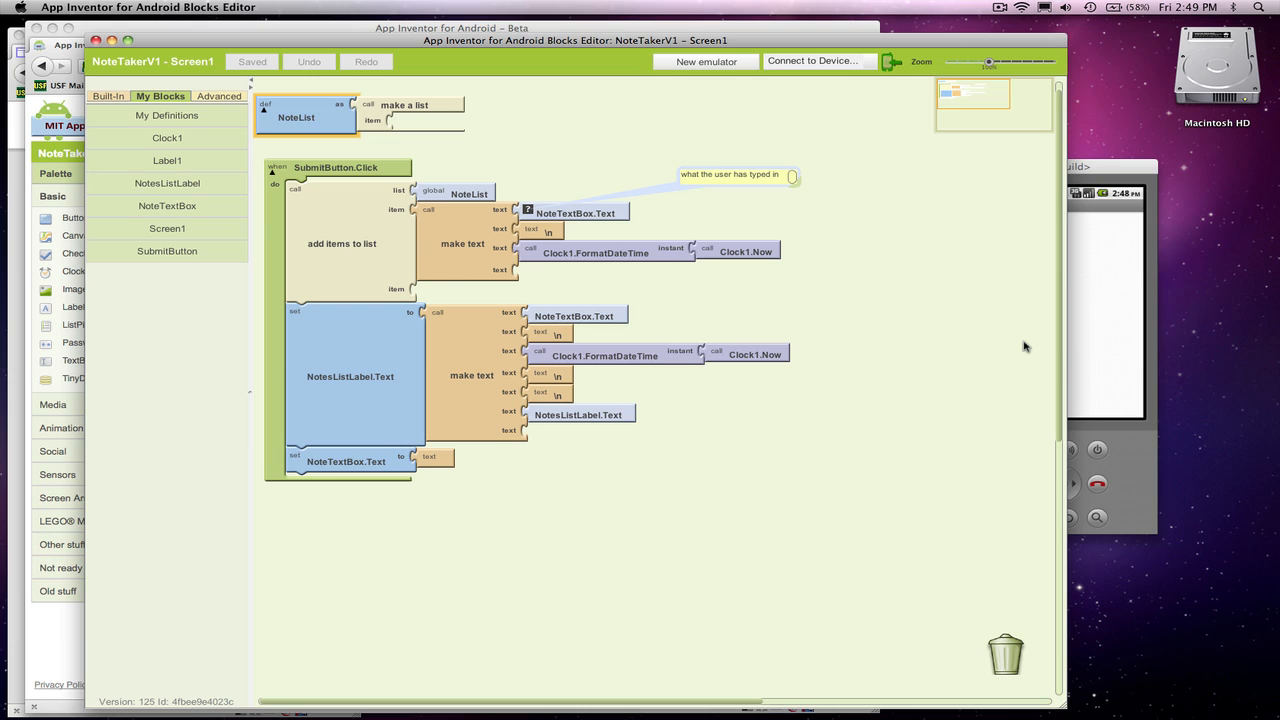
mouse_move(710, 262)
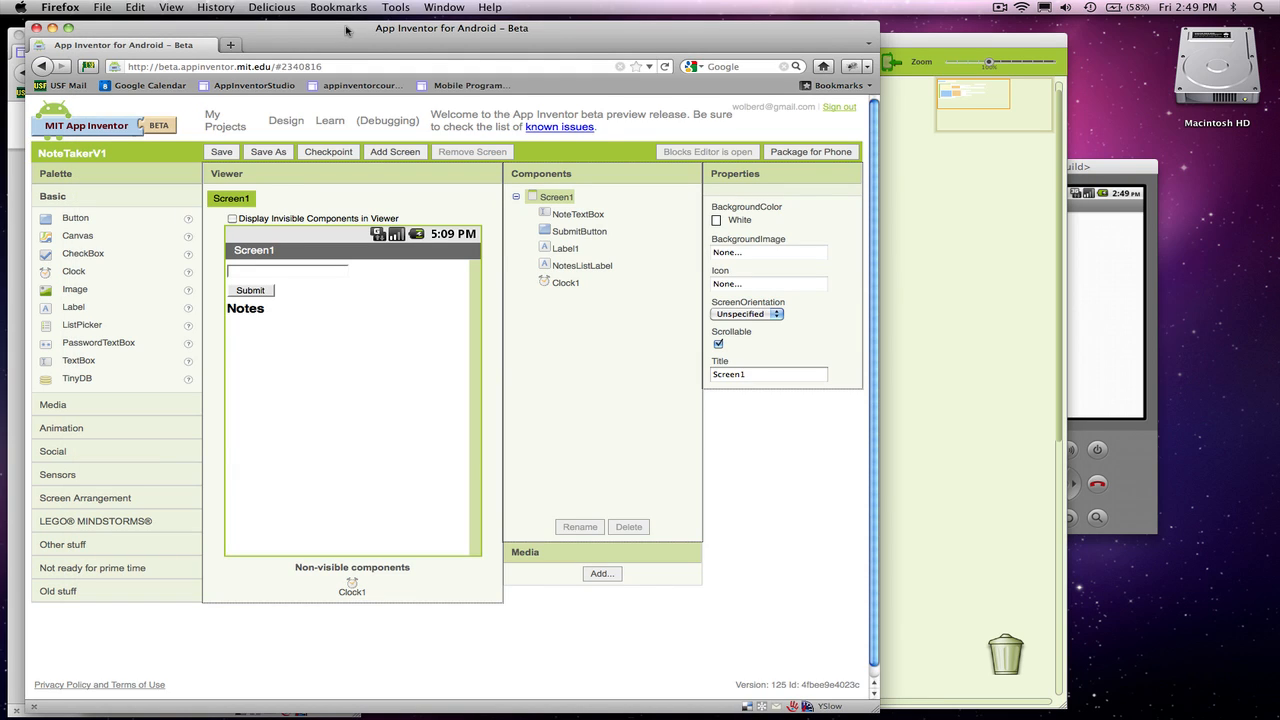
mouse_move(148, 356)
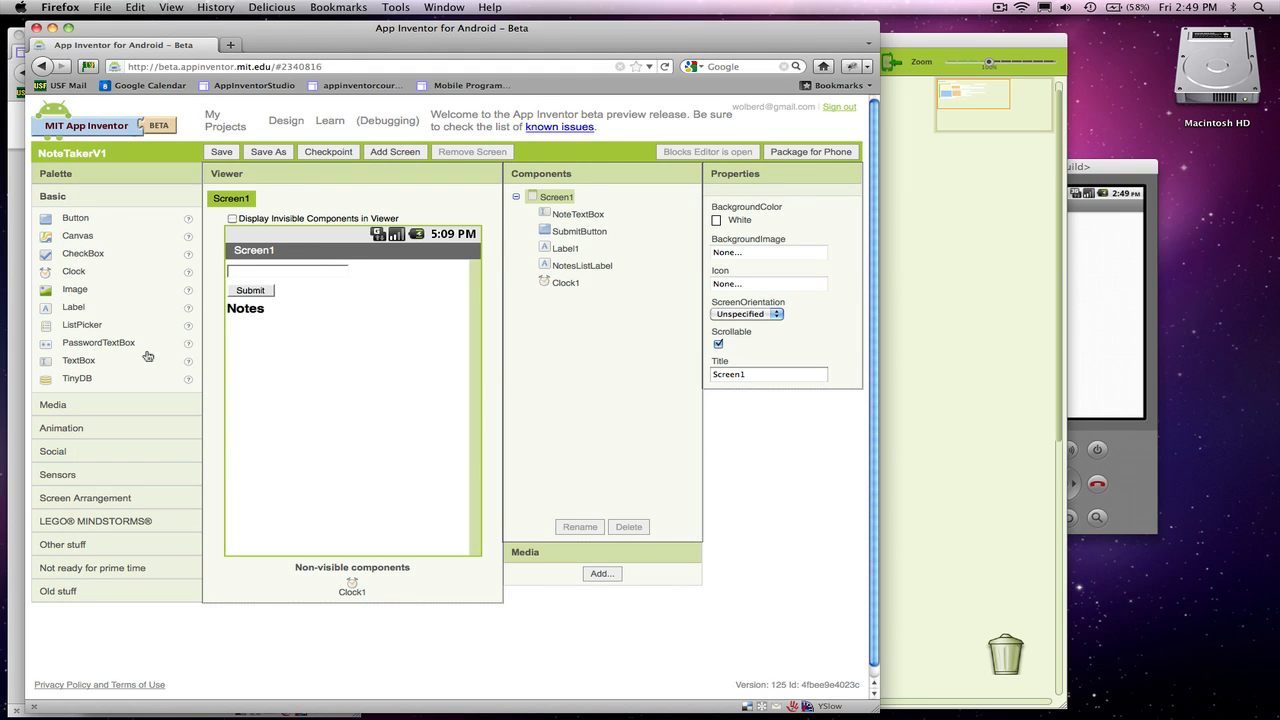
mouse_move(80, 382)
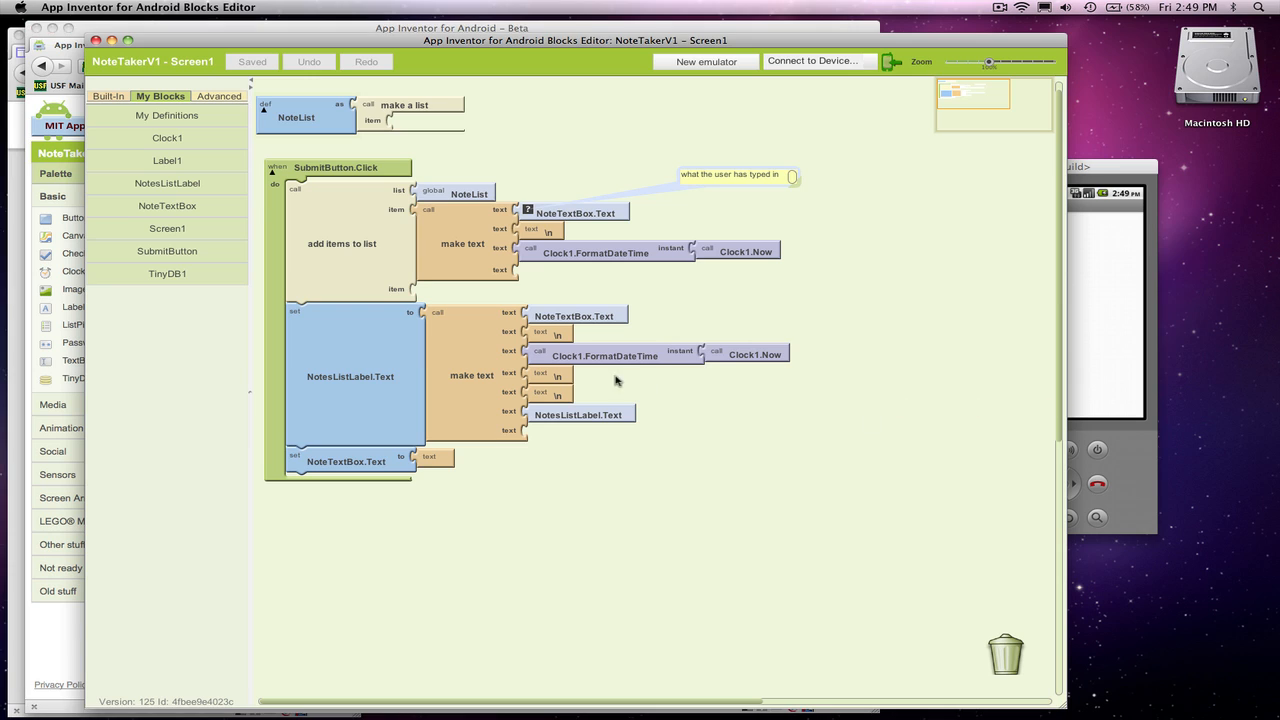
mouse_move(348, 384)
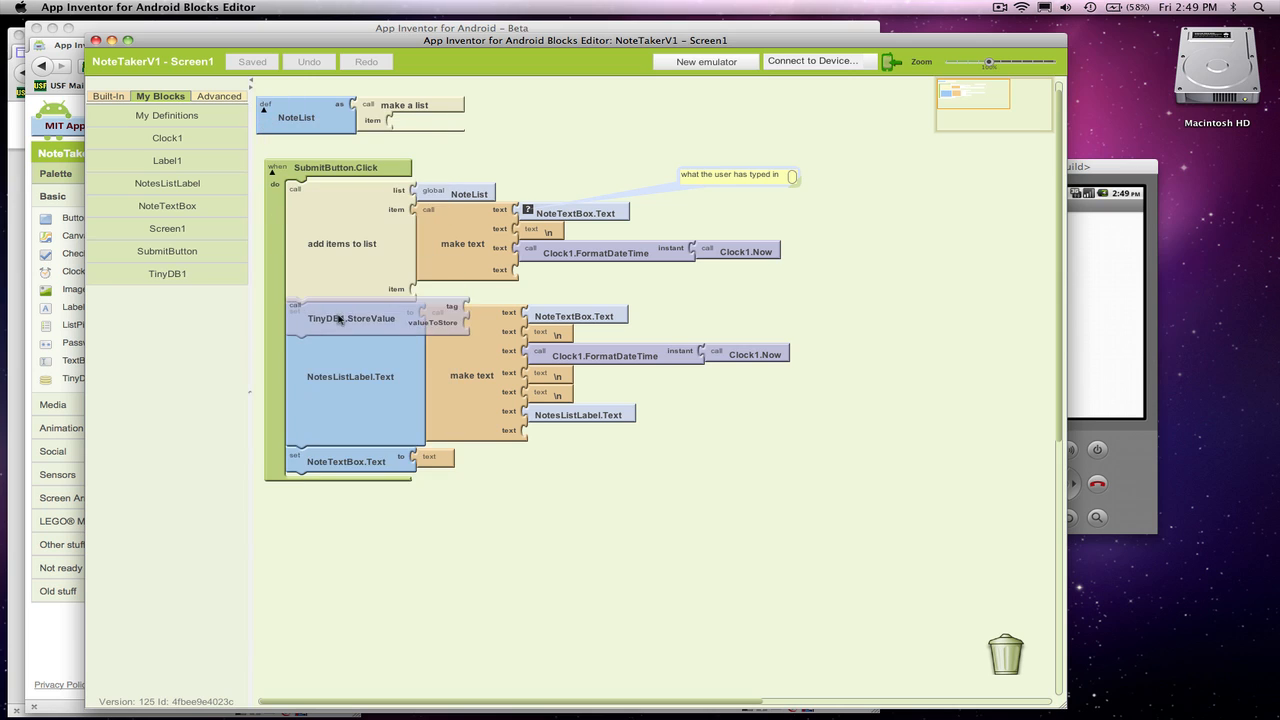
End SubmitButton.Click with TinyDB1.StoreValue holding global NoteList as valueToStore
drag(352, 318, 352, 494)
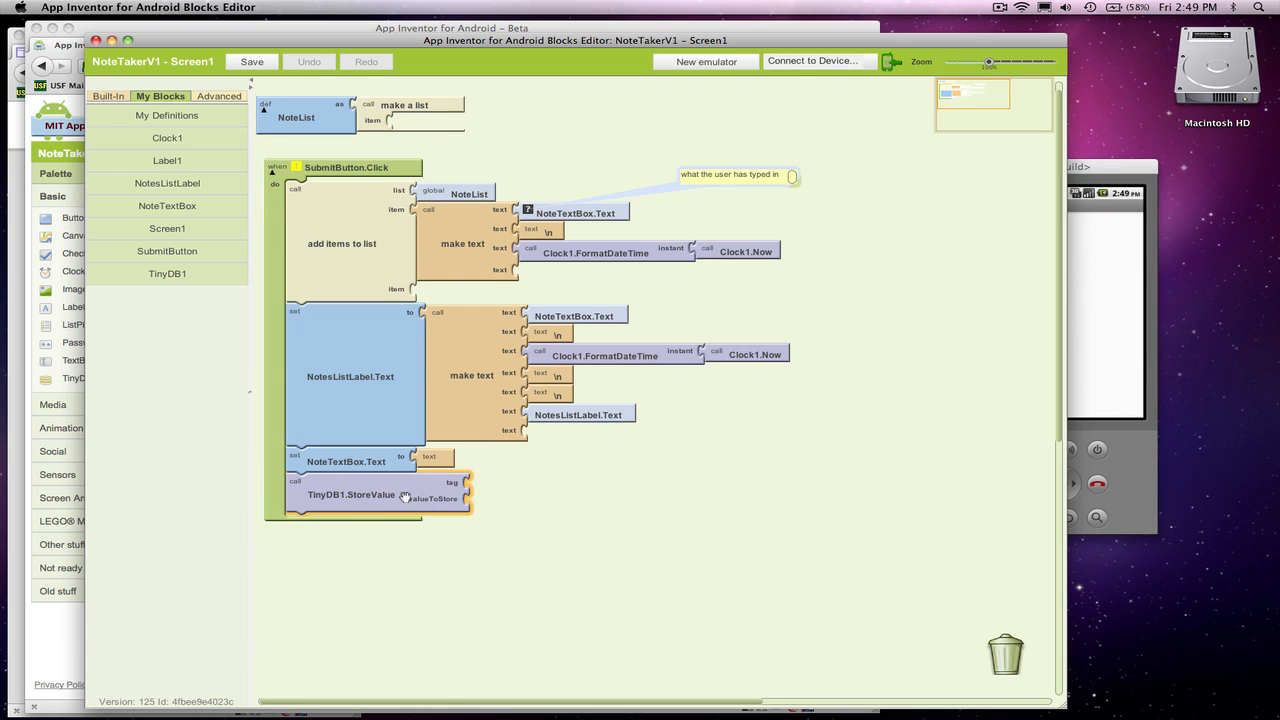
mouse_move(524, 500)
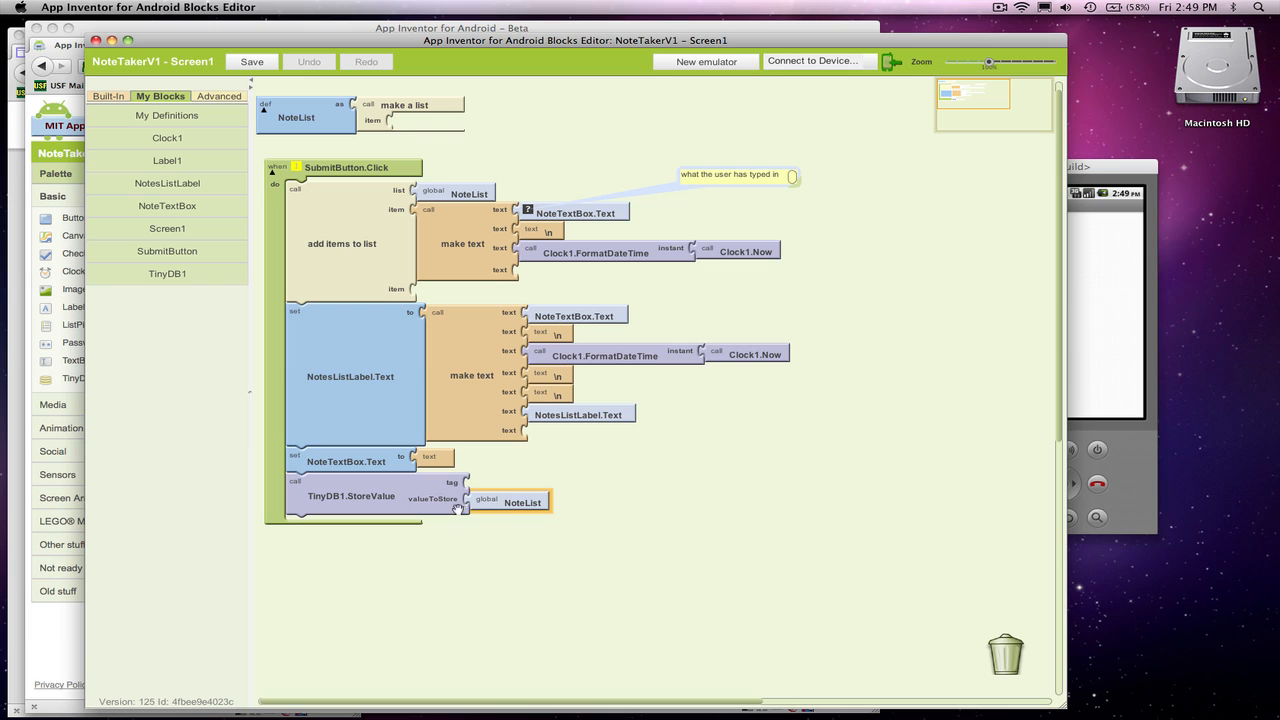
mouse_move(304, 116)
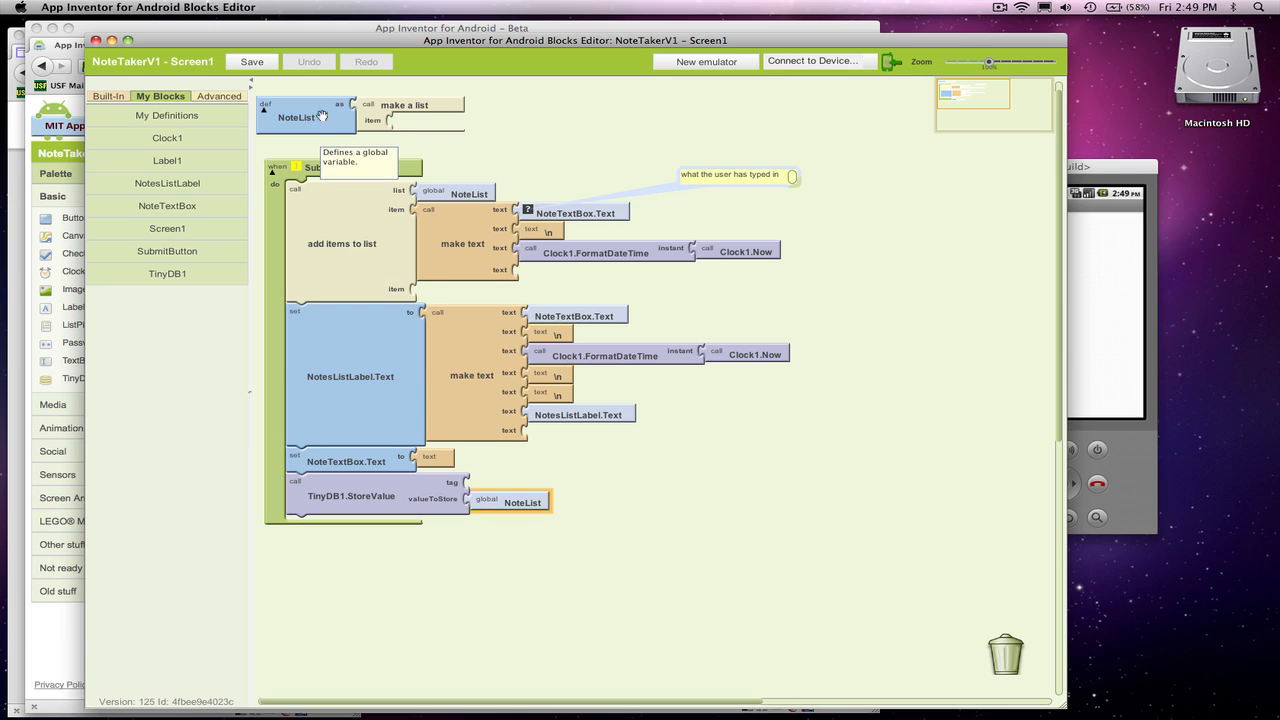
mouse_move(464, 502)
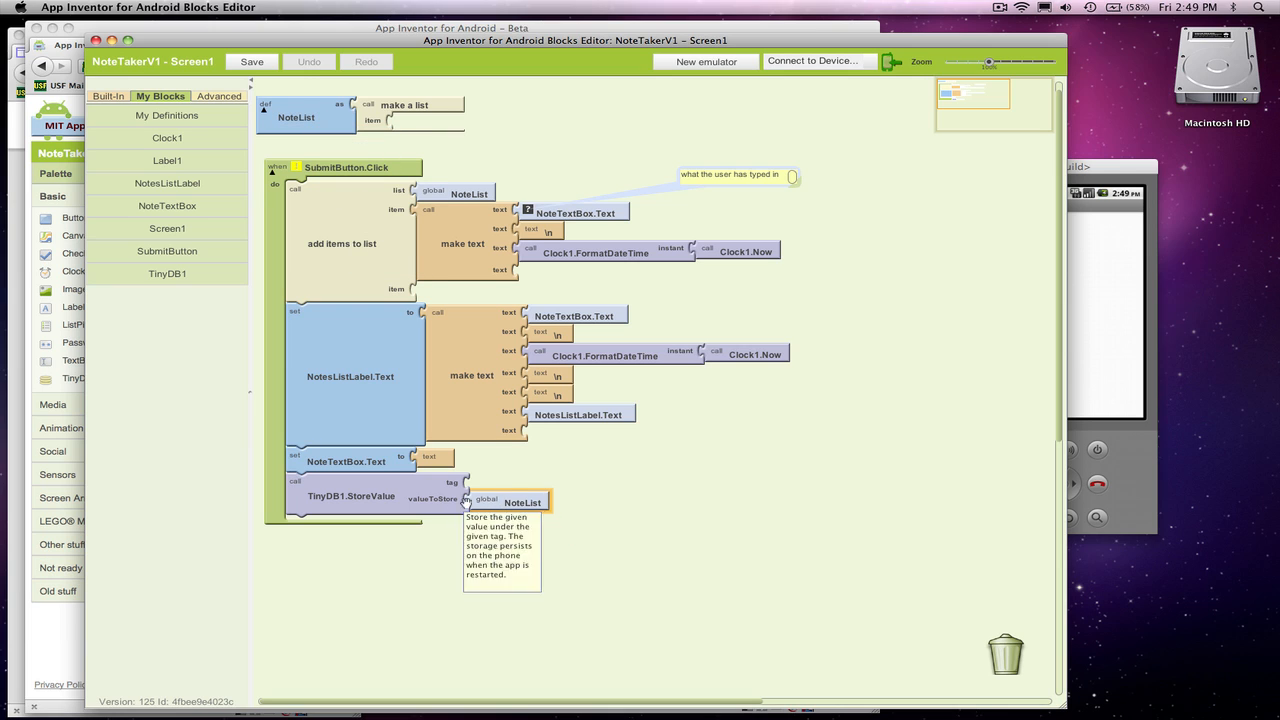
mouse_move(384, 490)
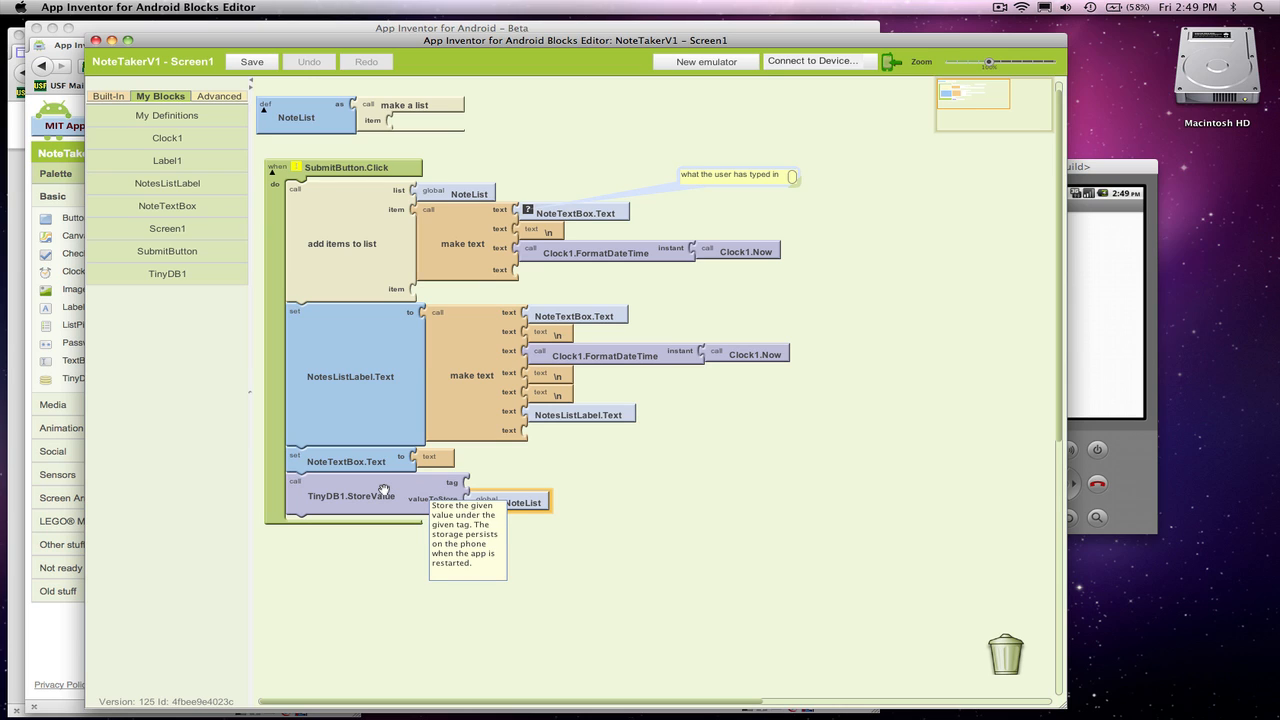
click(252, 60)
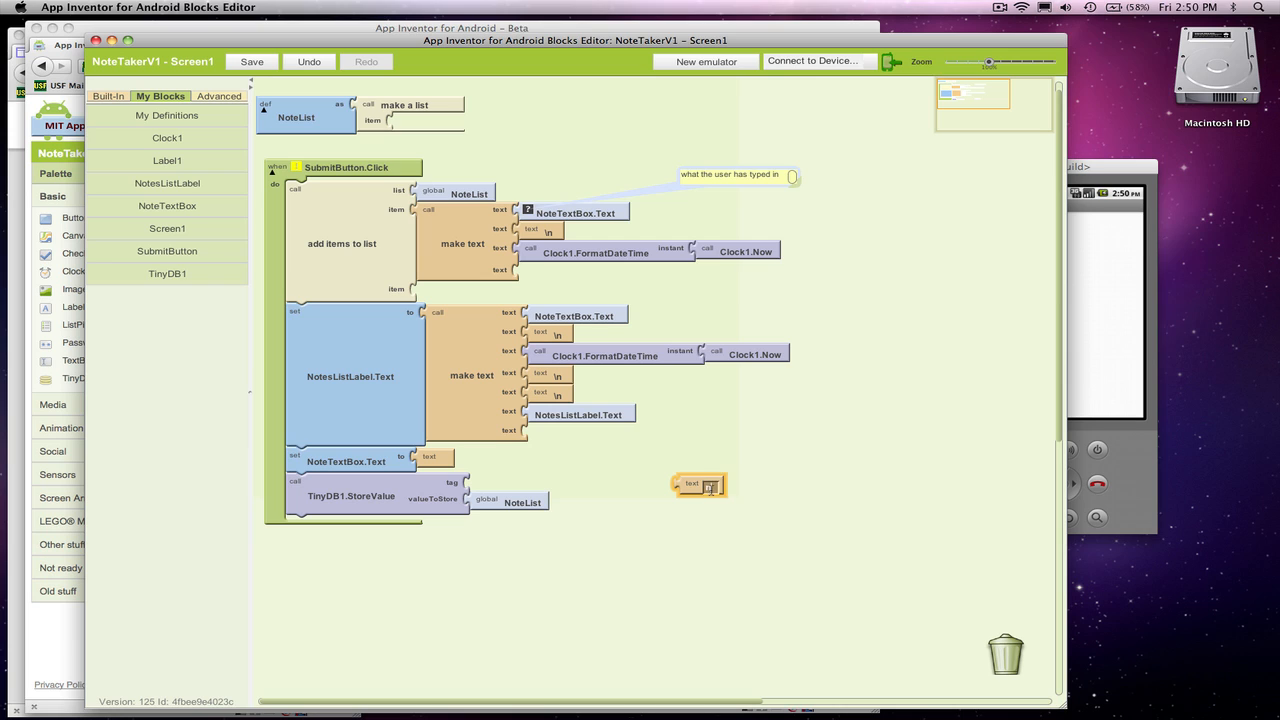
Snap a 'notes' text block into StoreValue's tag and place a Screen1.Initialize block
text(notes)
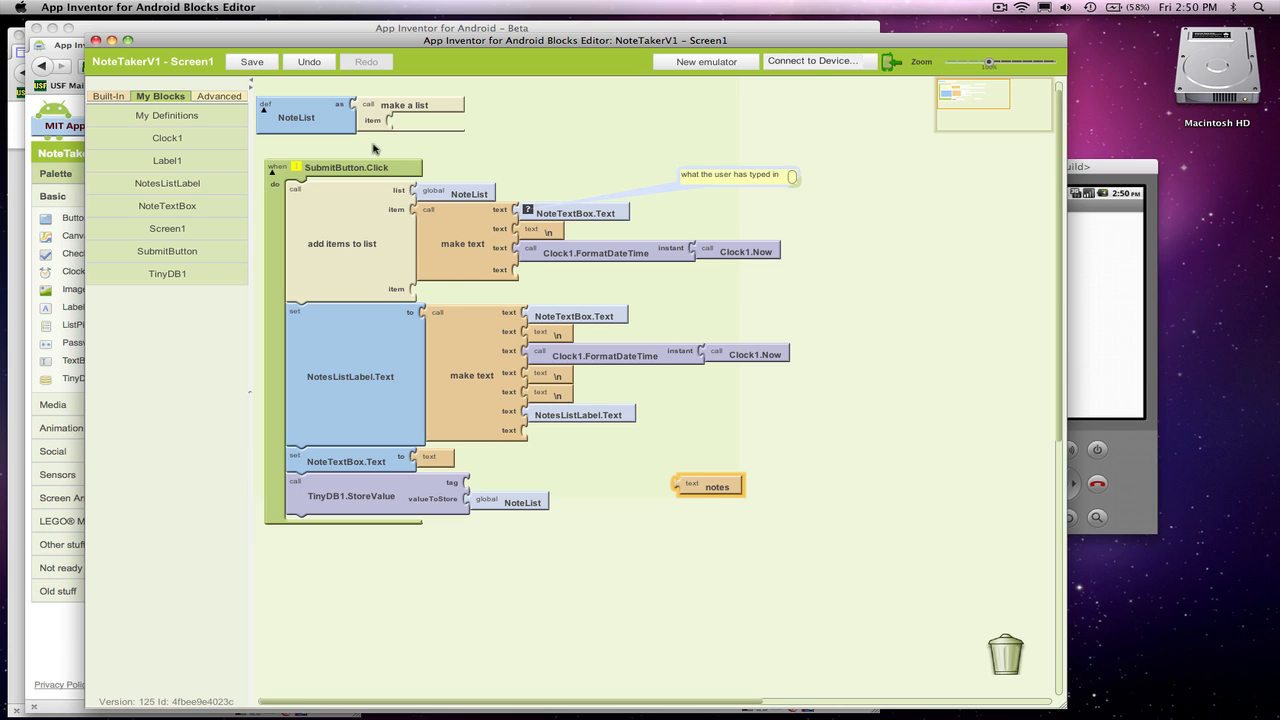
mouse_move(710, 488)
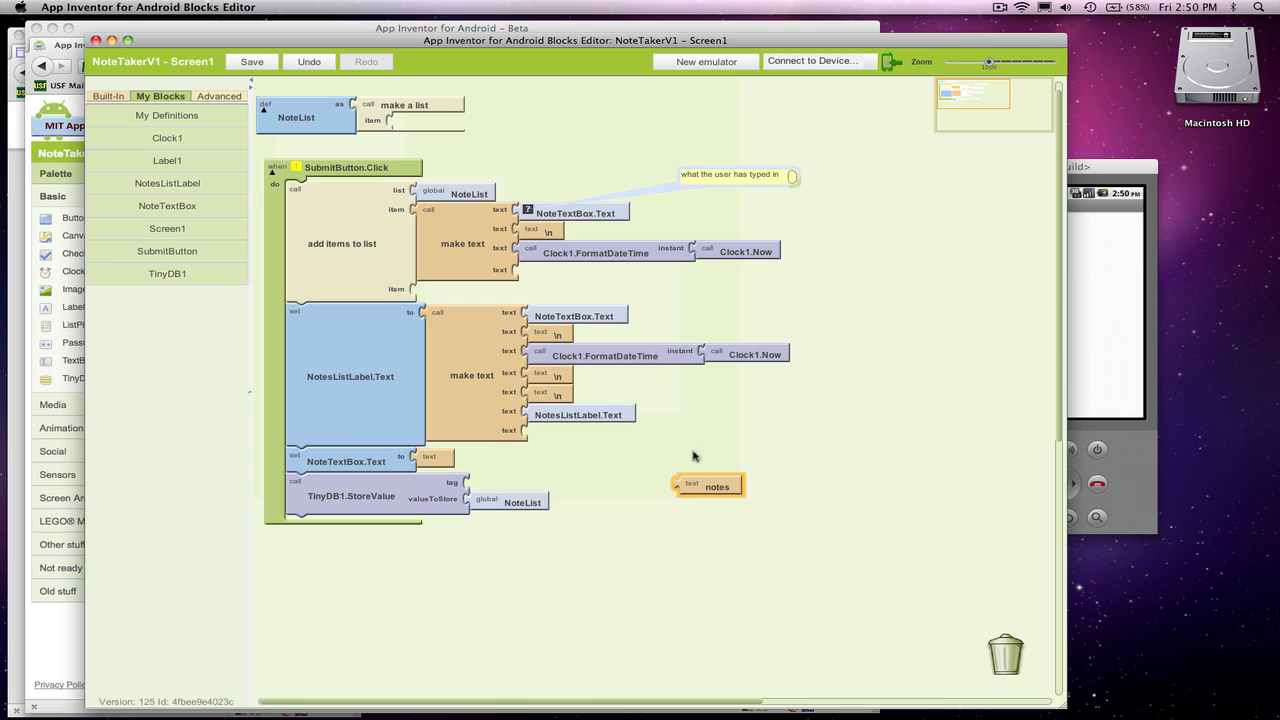
drag(708, 486, 510, 490)
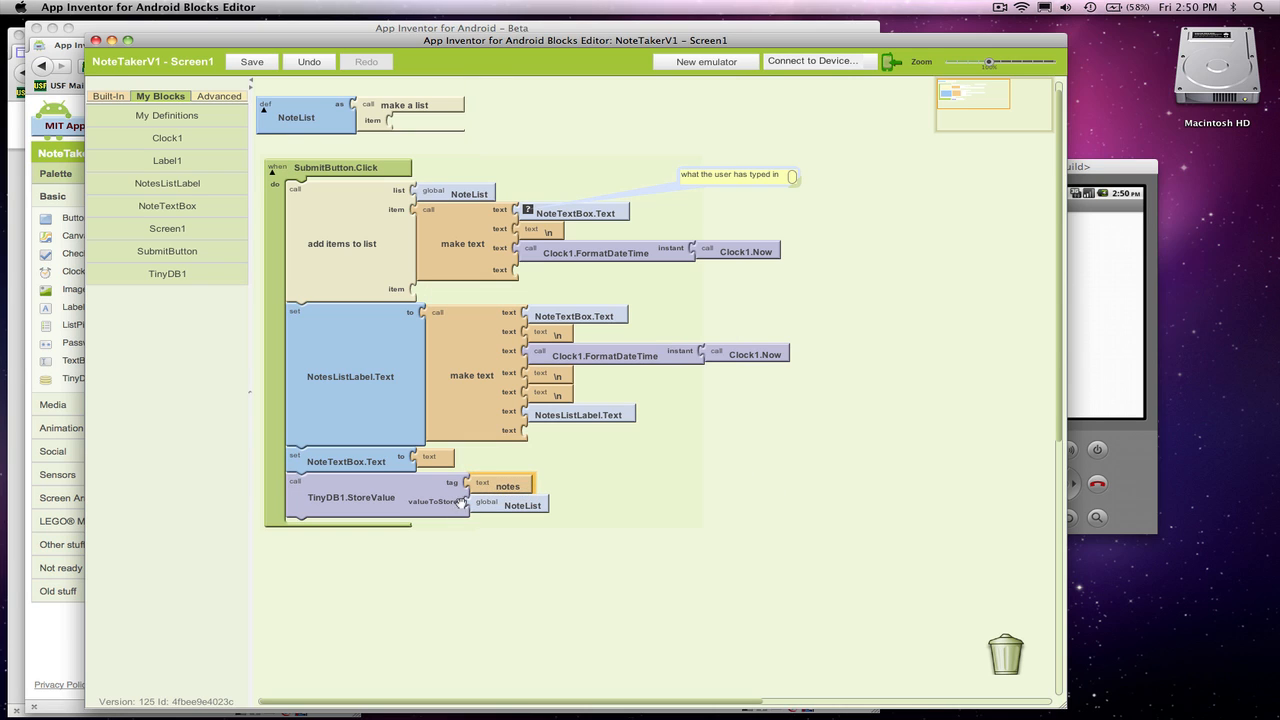
mouse_move(436, 496)
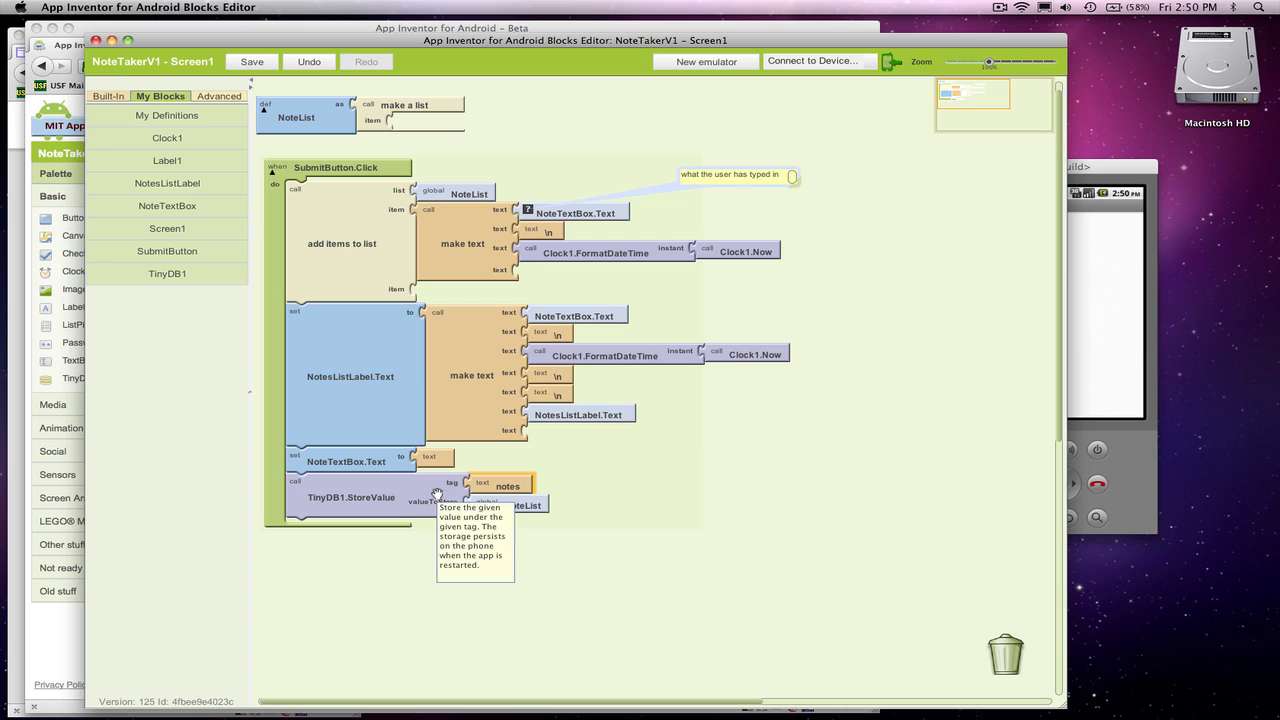
mouse_move(488, 524)
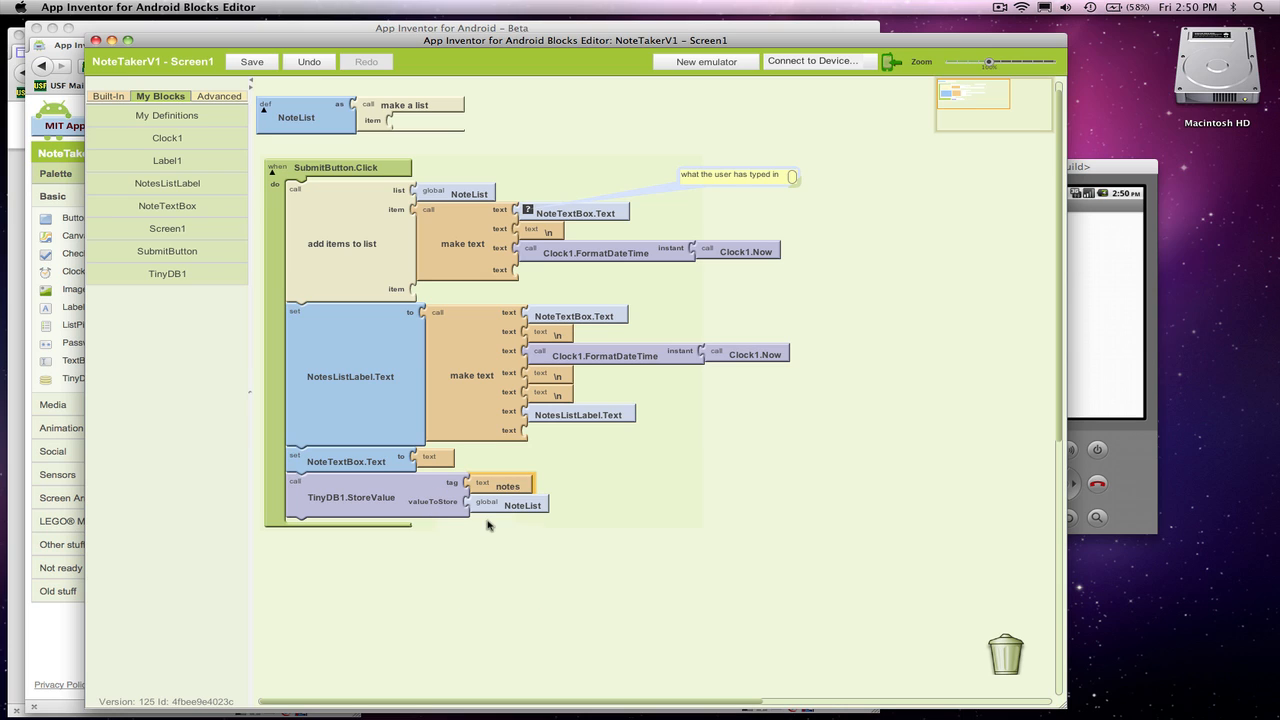
mouse_move(524, 508)
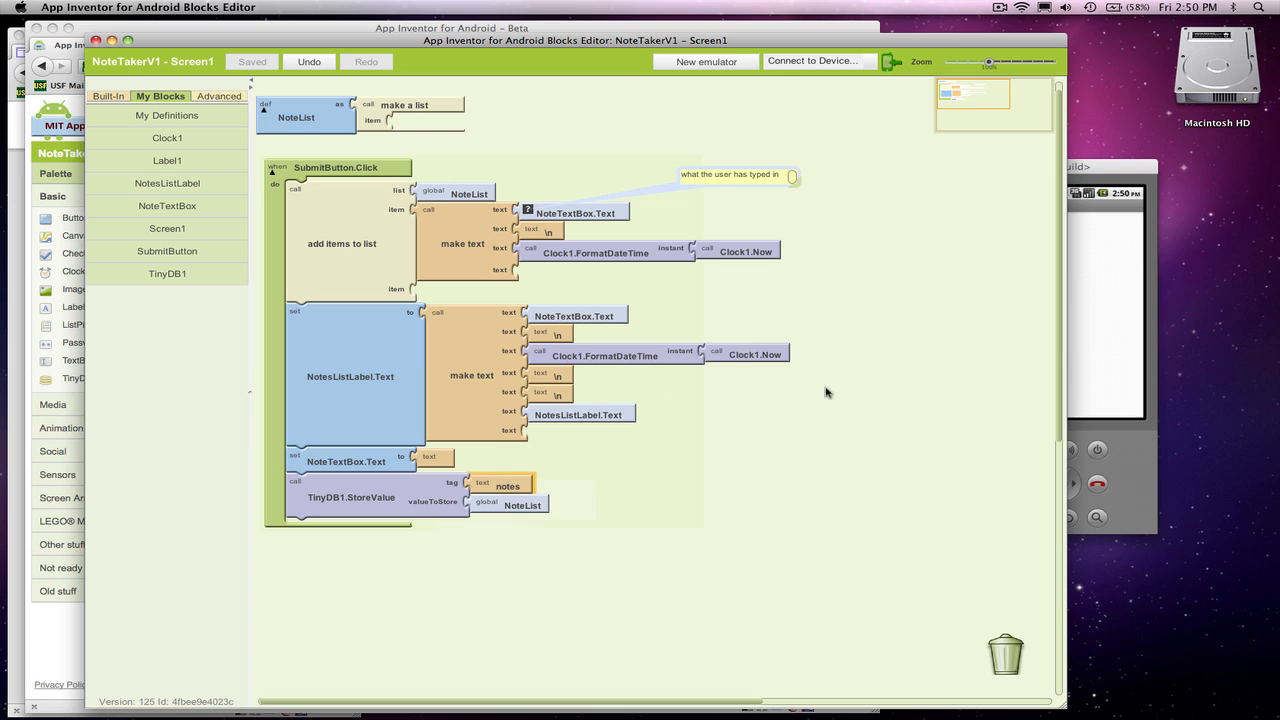
mouse_move(524, 464)
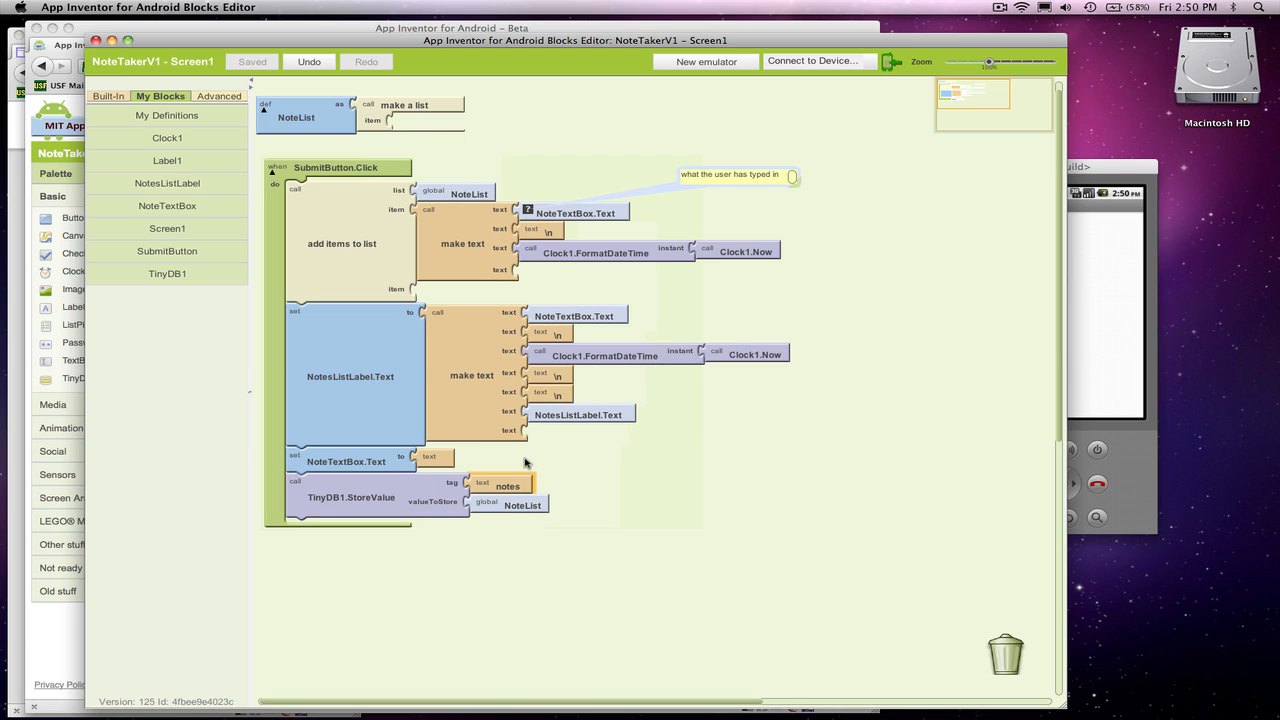
mouse_move(604, 462)
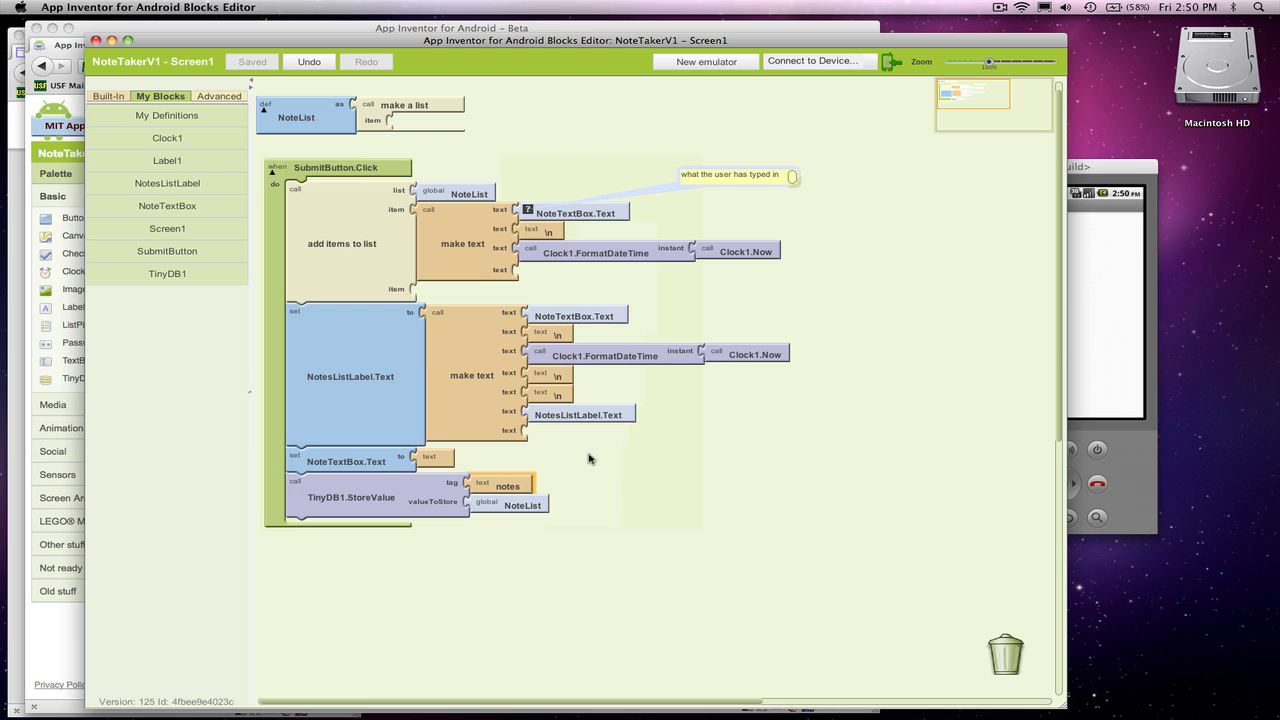
click(168, 228)
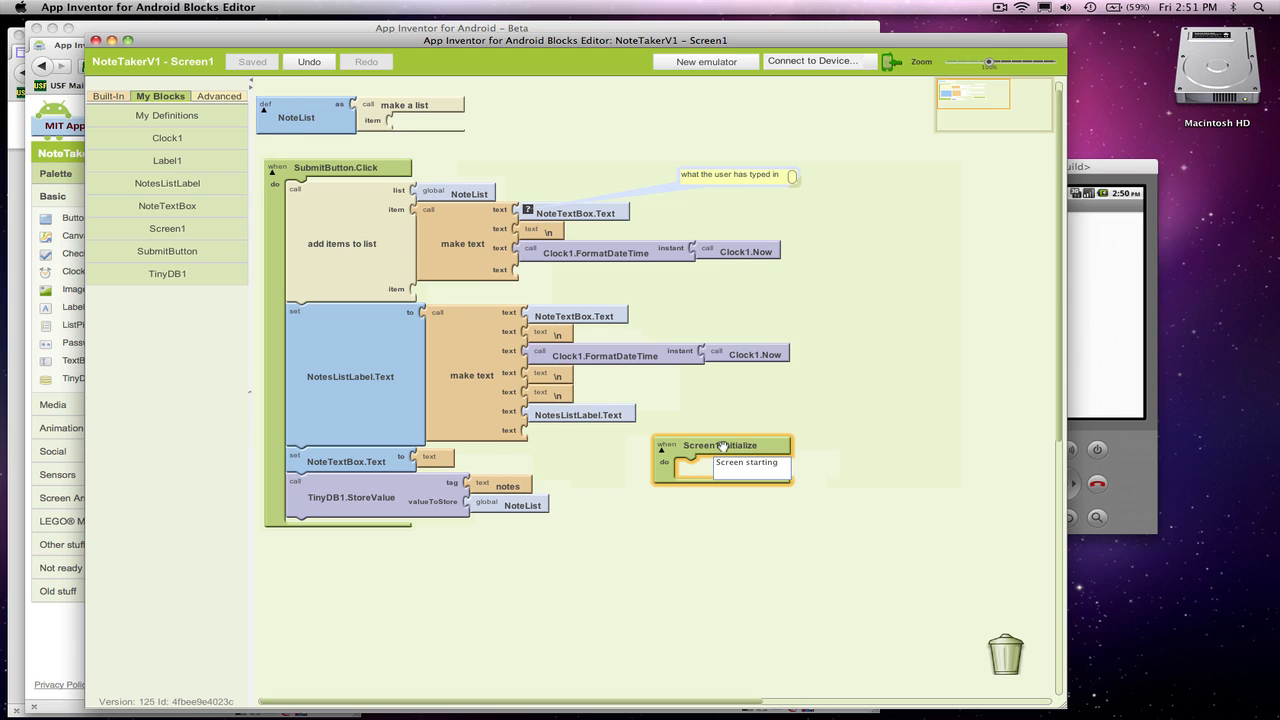
Comment Screen1.Initialize with 'when the app opens this is triggered', bubble beside it
right_click(720, 444)
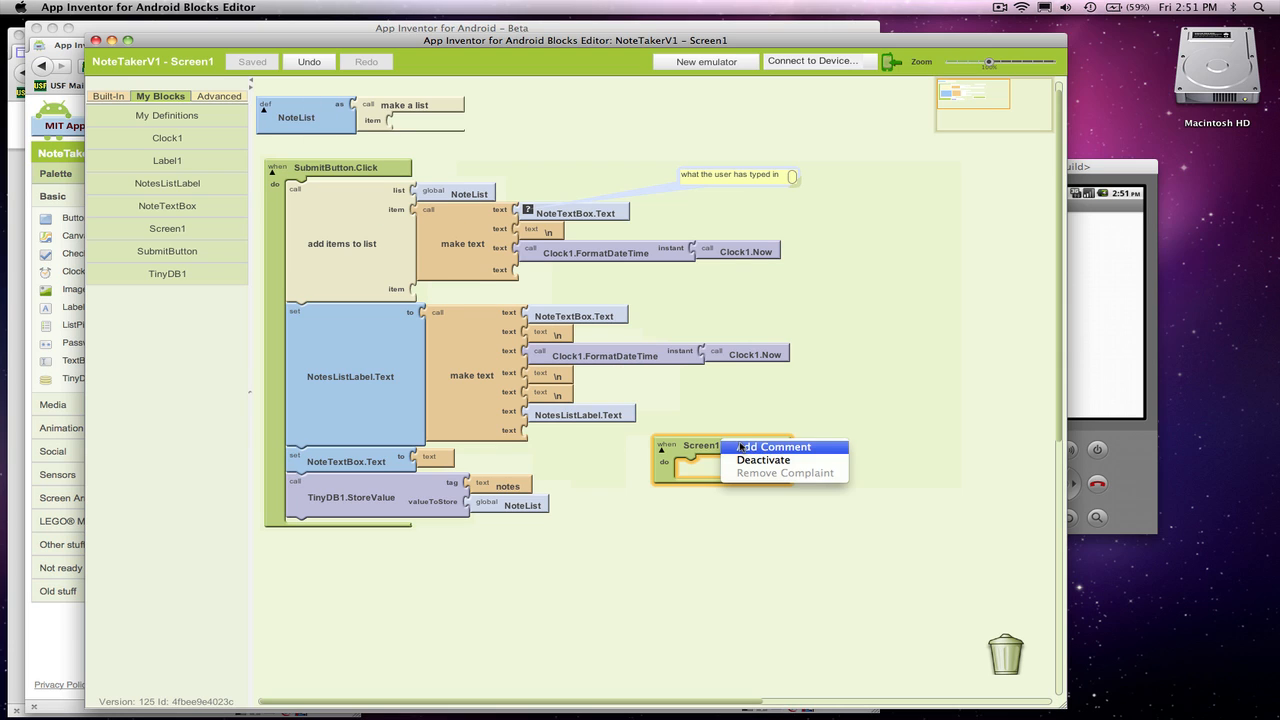
click(776, 446)
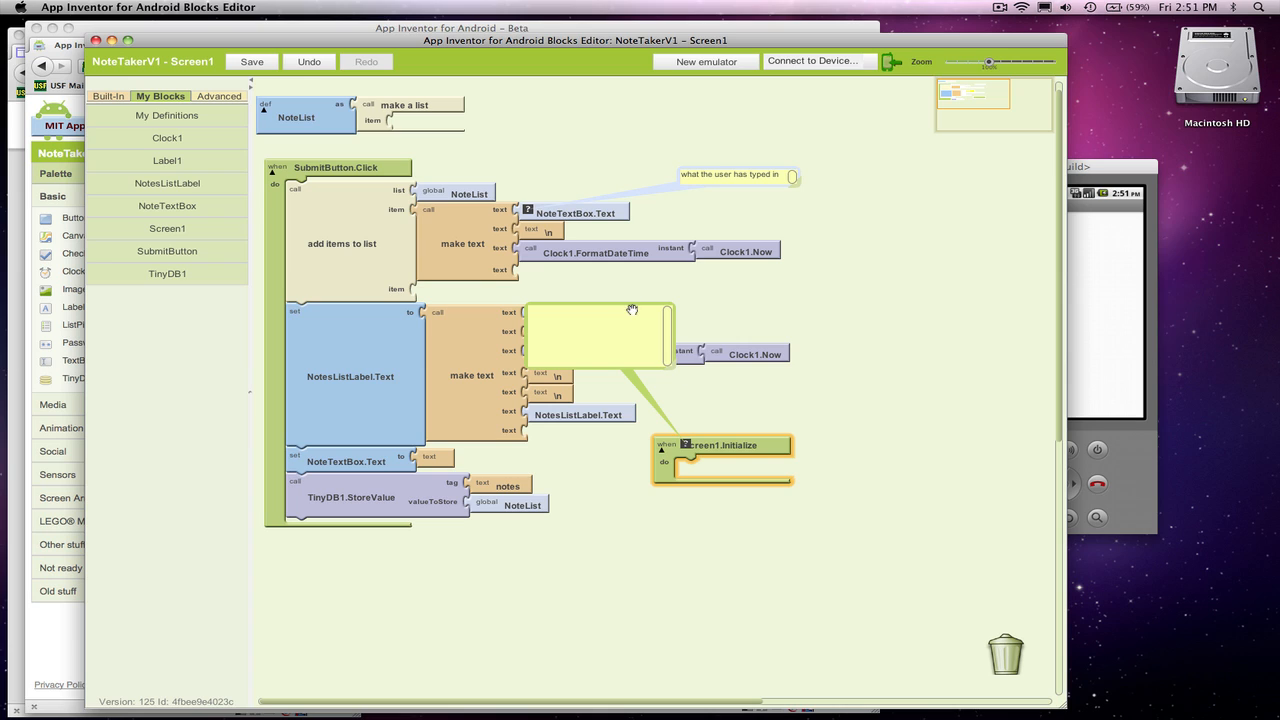
drag(600, 336, 844, 396)
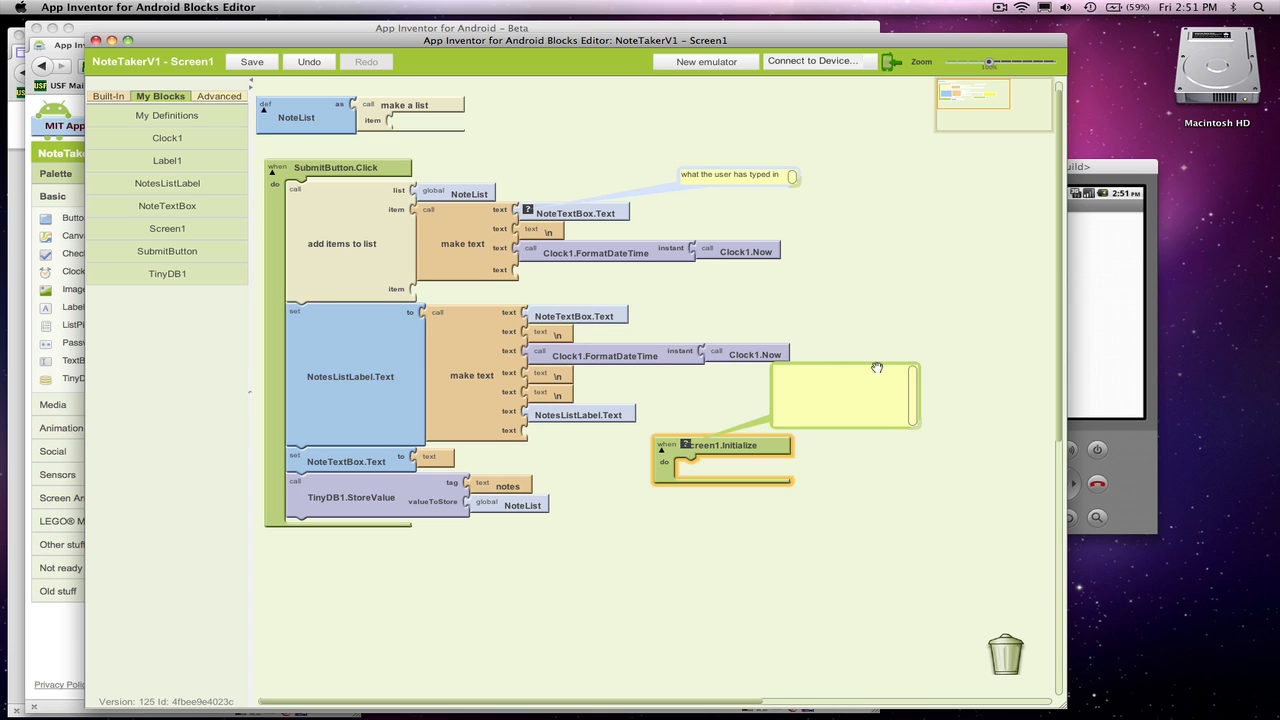
text(whe)
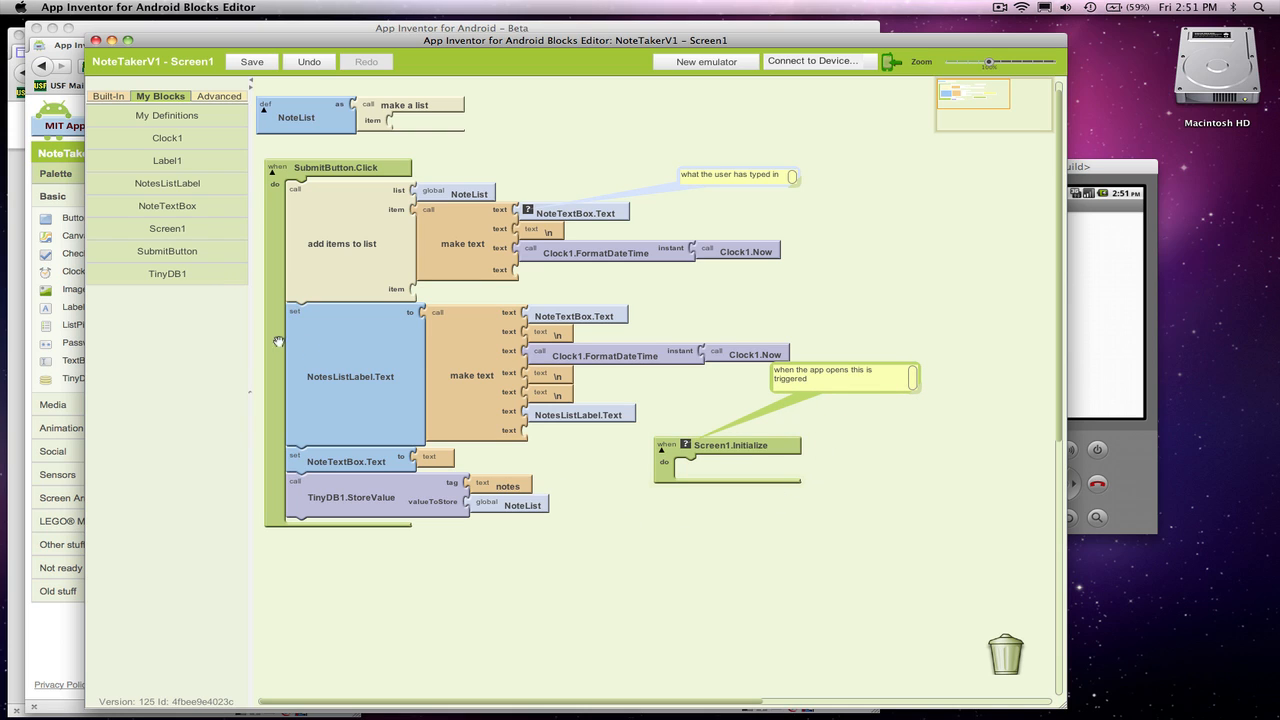
Set global NoteList from TinyDB1.GetValue with the text tag 'notes' in Screen1.Initialize
click(168, 272)
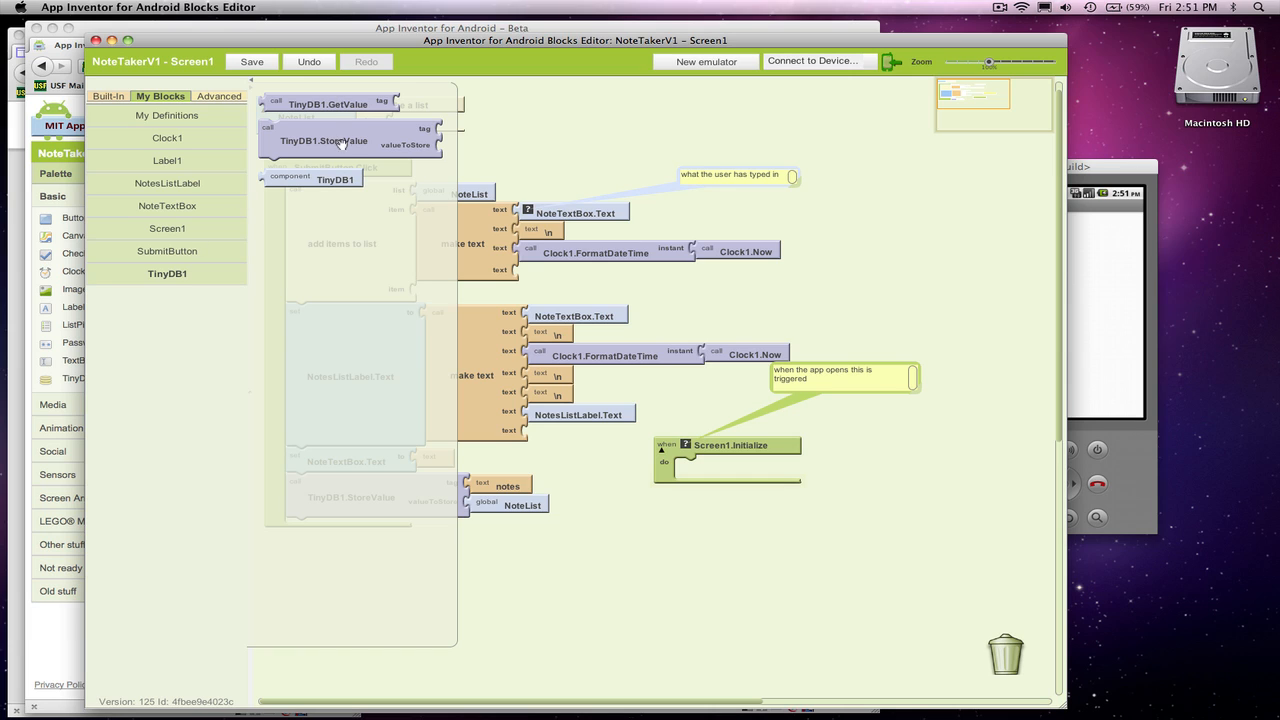
mouse_move(344, 144)
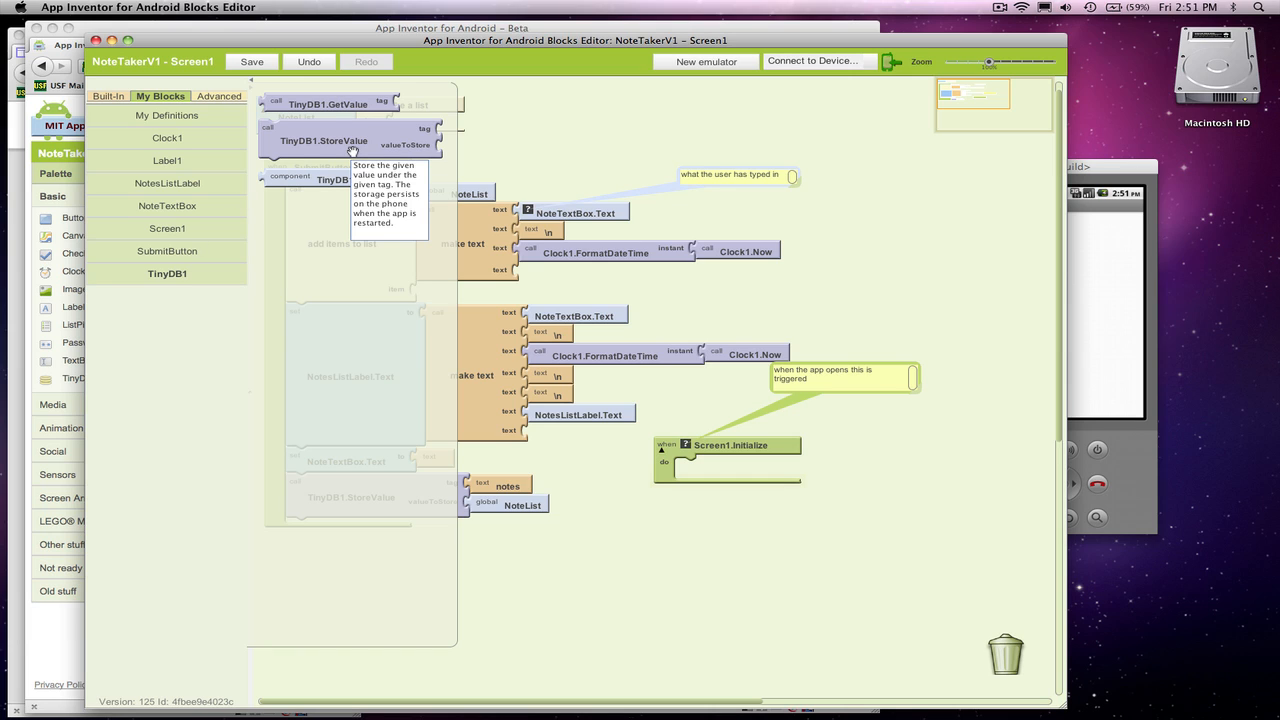
mouse_move(340, 104)
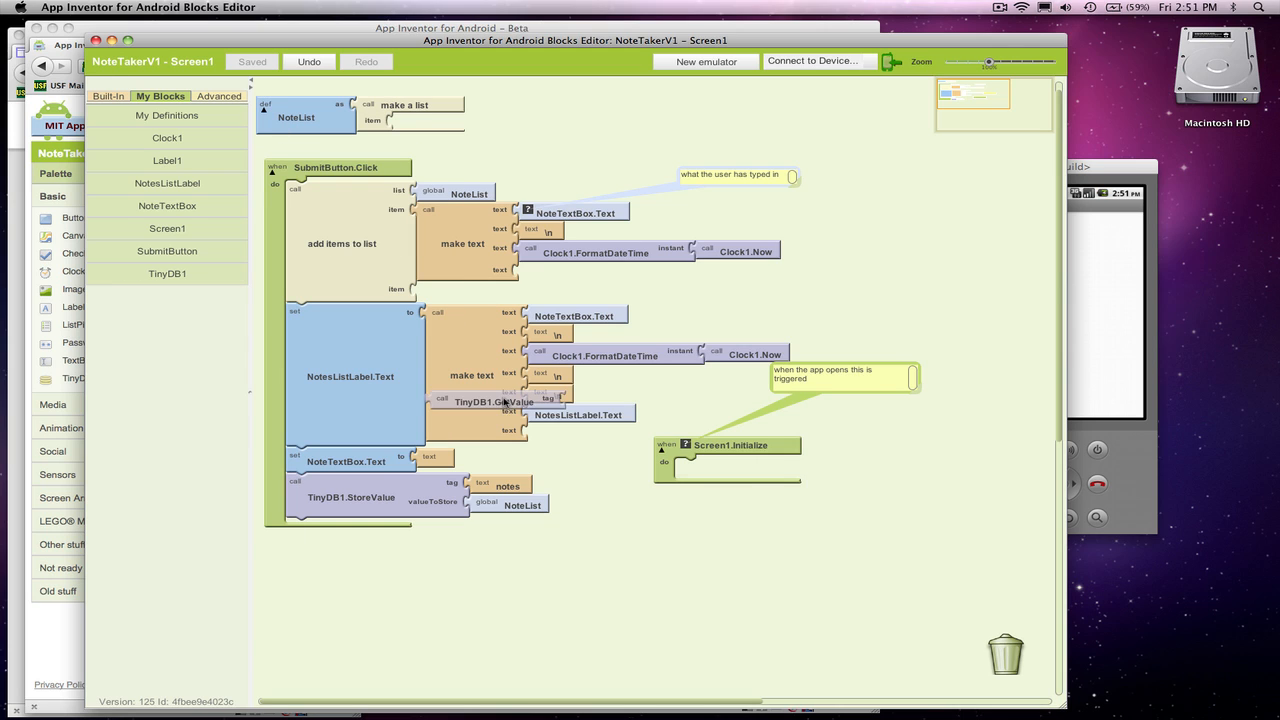
drag(490, 400, 772, 516)
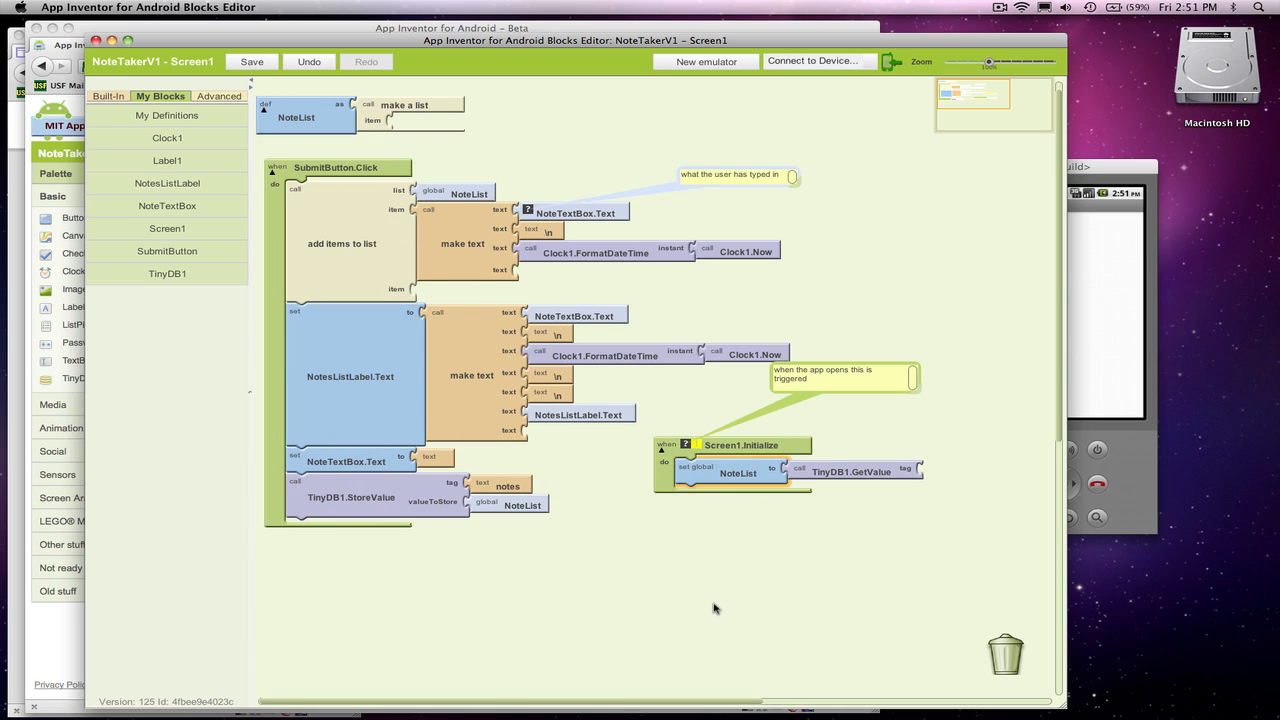
mouse_move(848, 476)
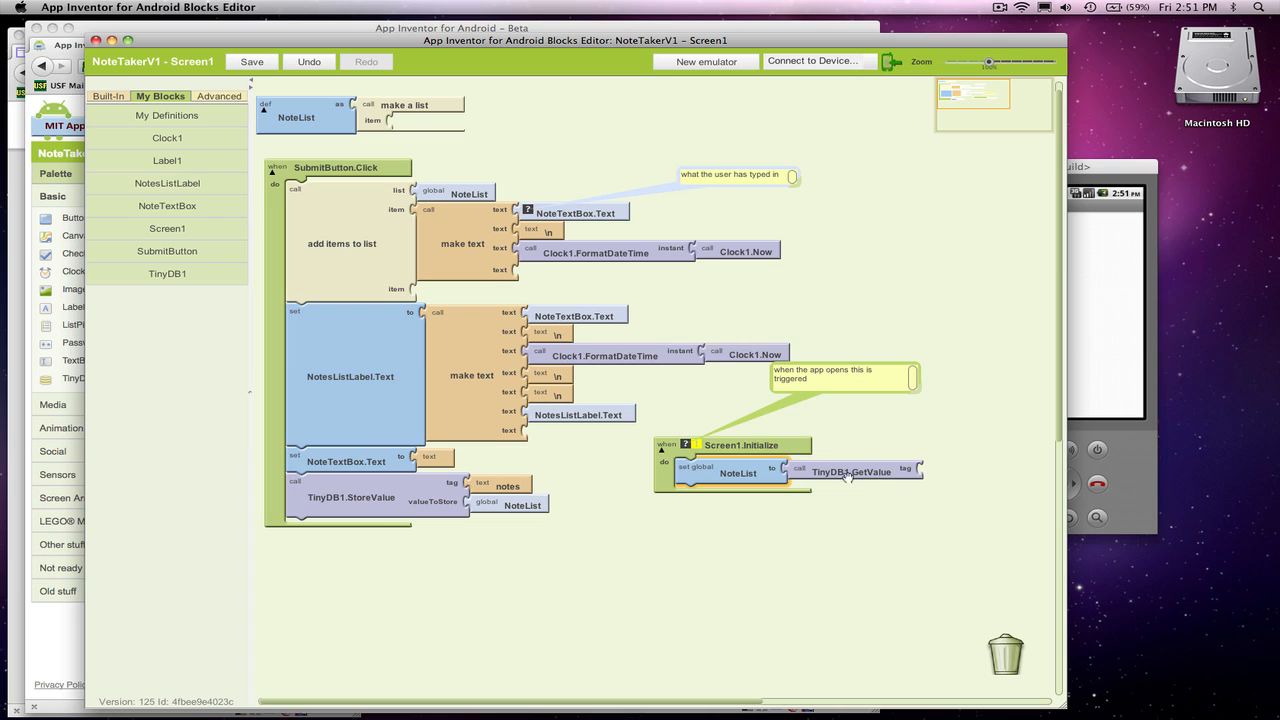
mouse_move(904, 480)
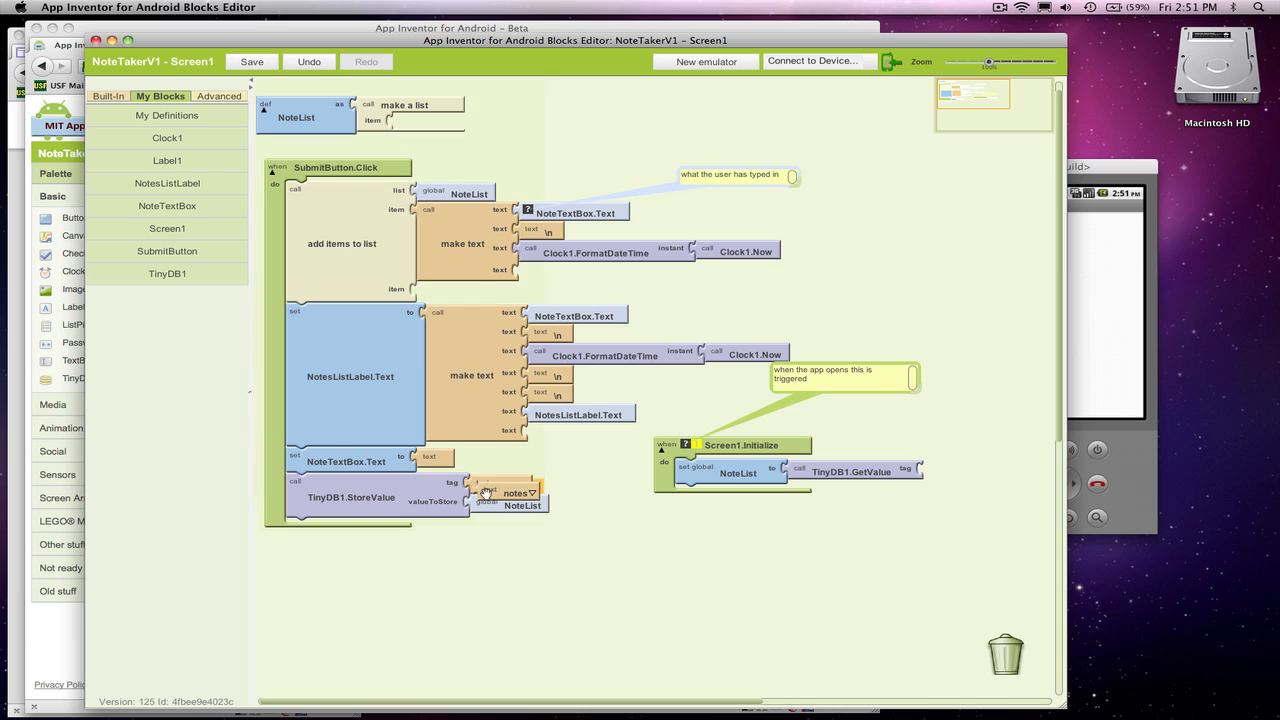
drag(510, 492, 960, 472)
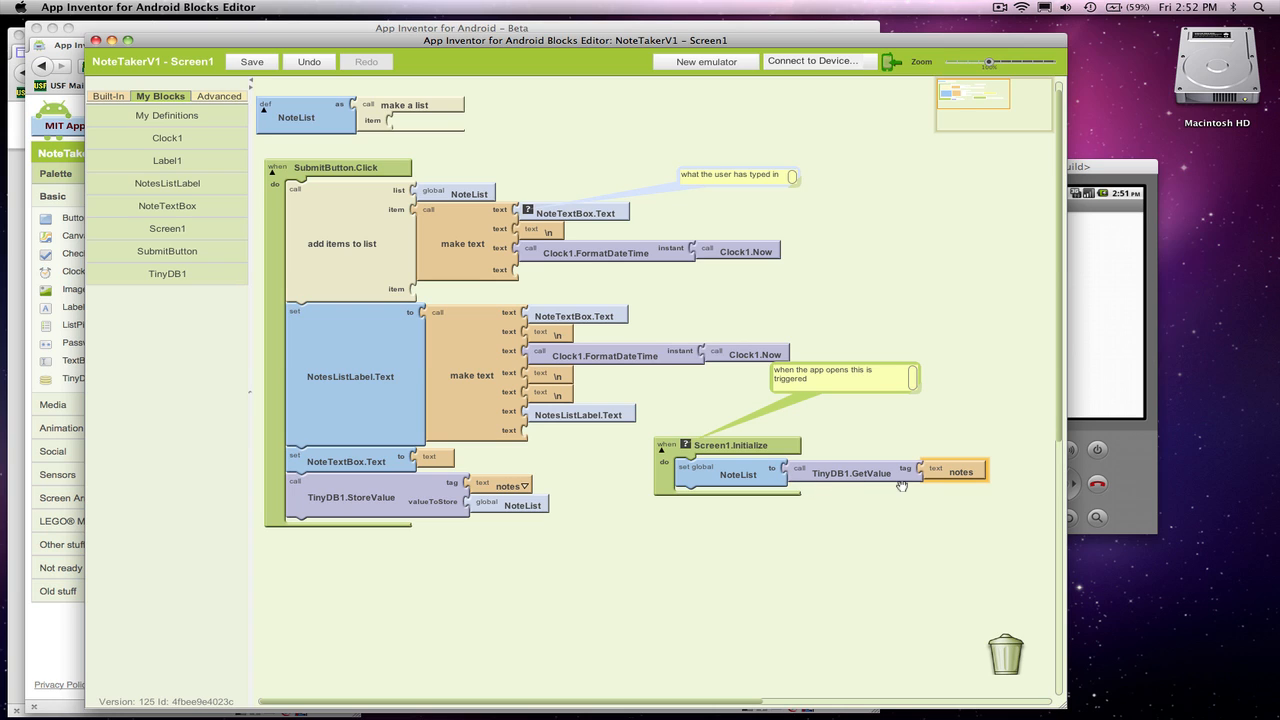
click(960, 472)
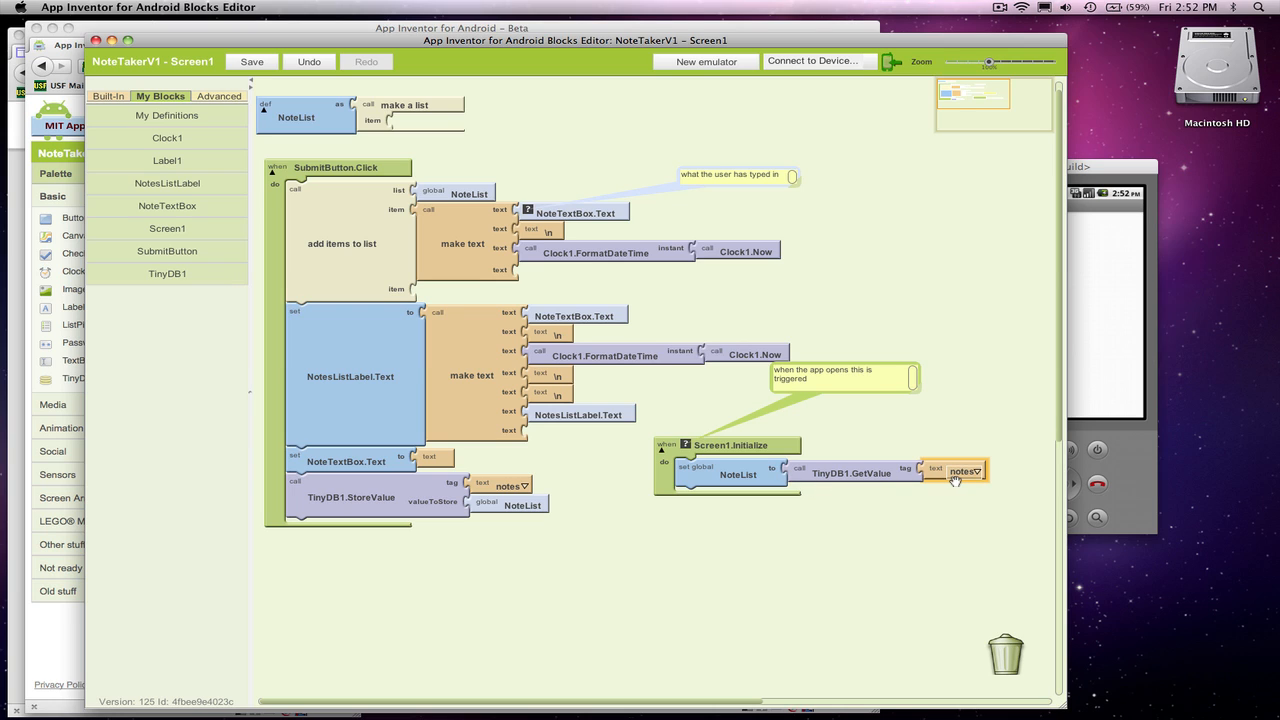
mouse_move(964, 470)
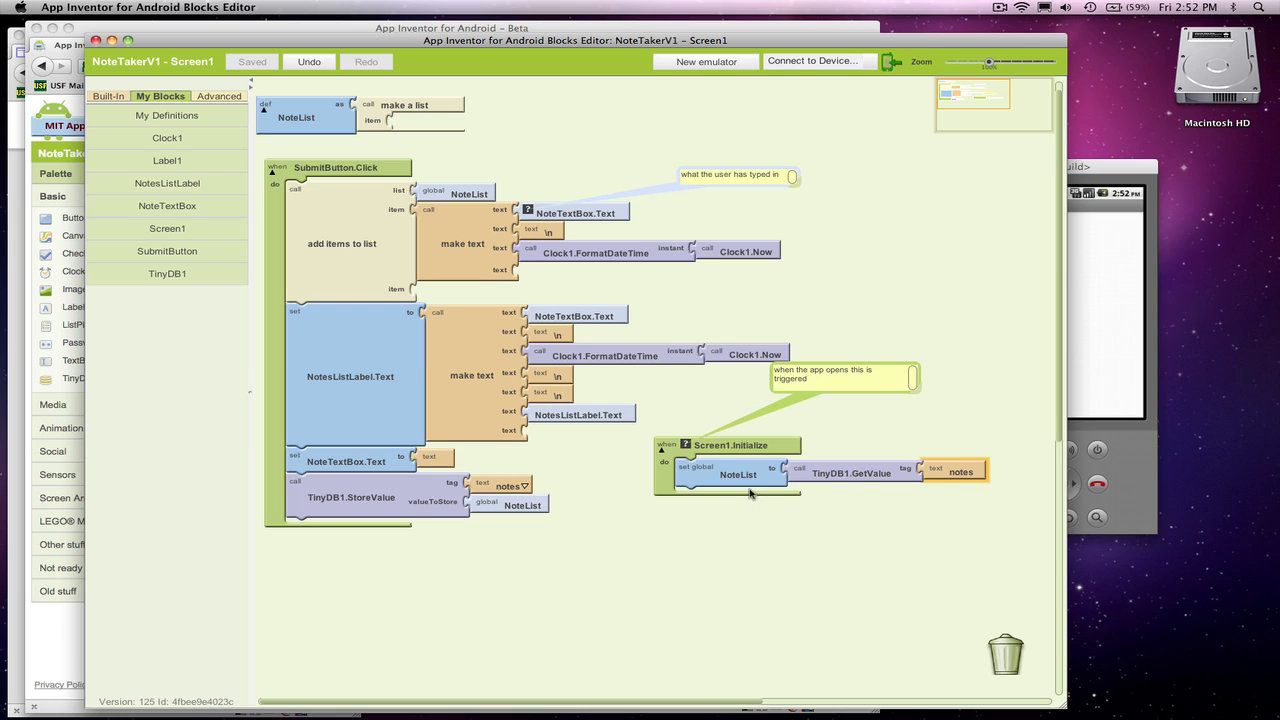
mouse_move(750, 490)
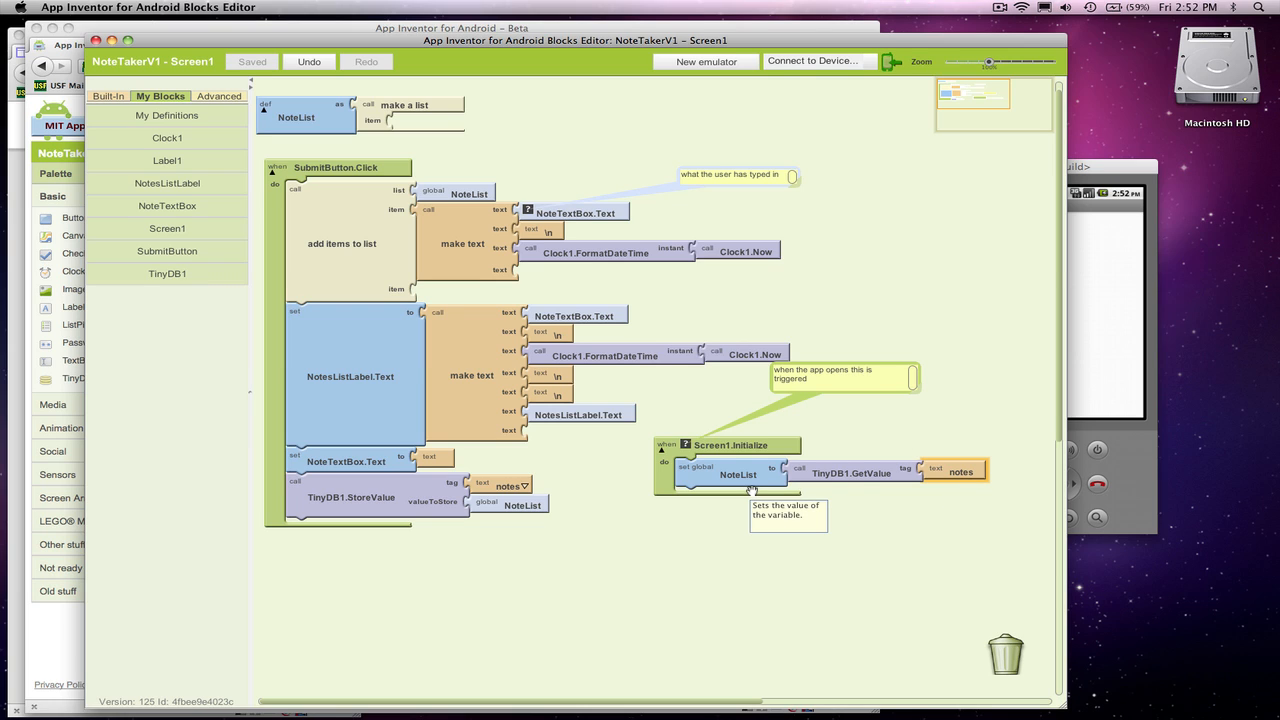
mouse_move(740, 518)
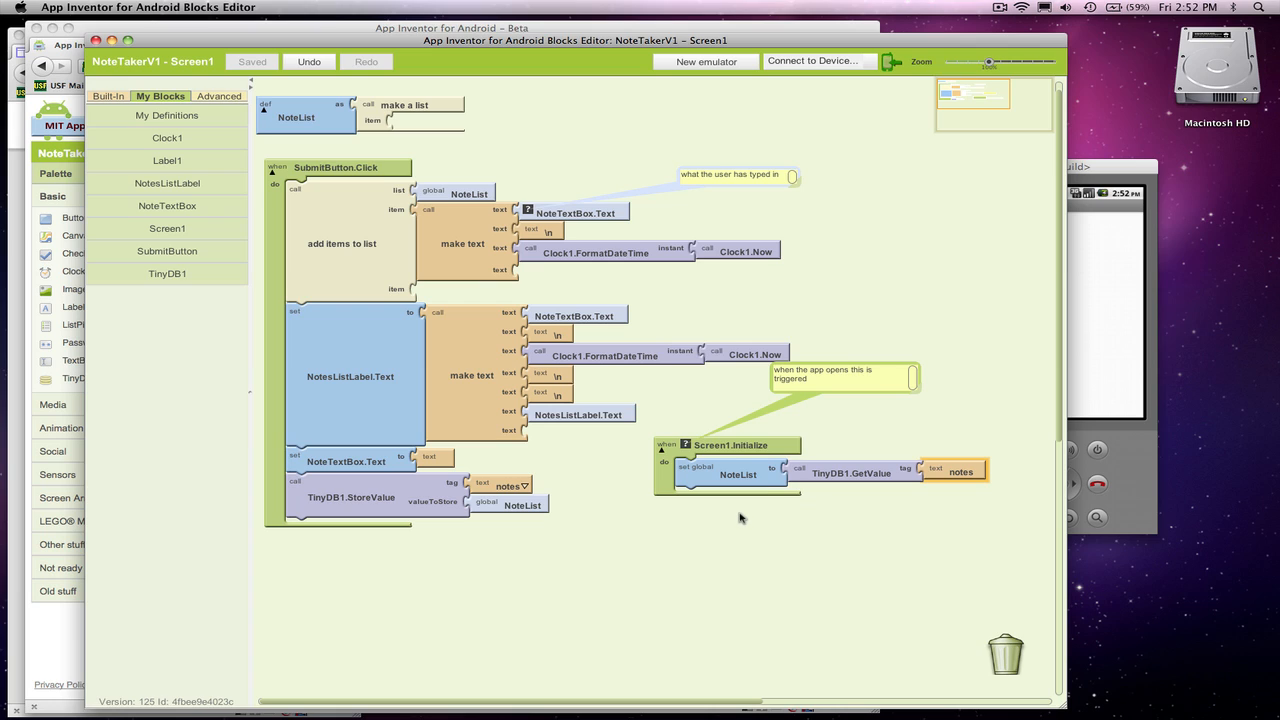
mouse_move(748, 488)
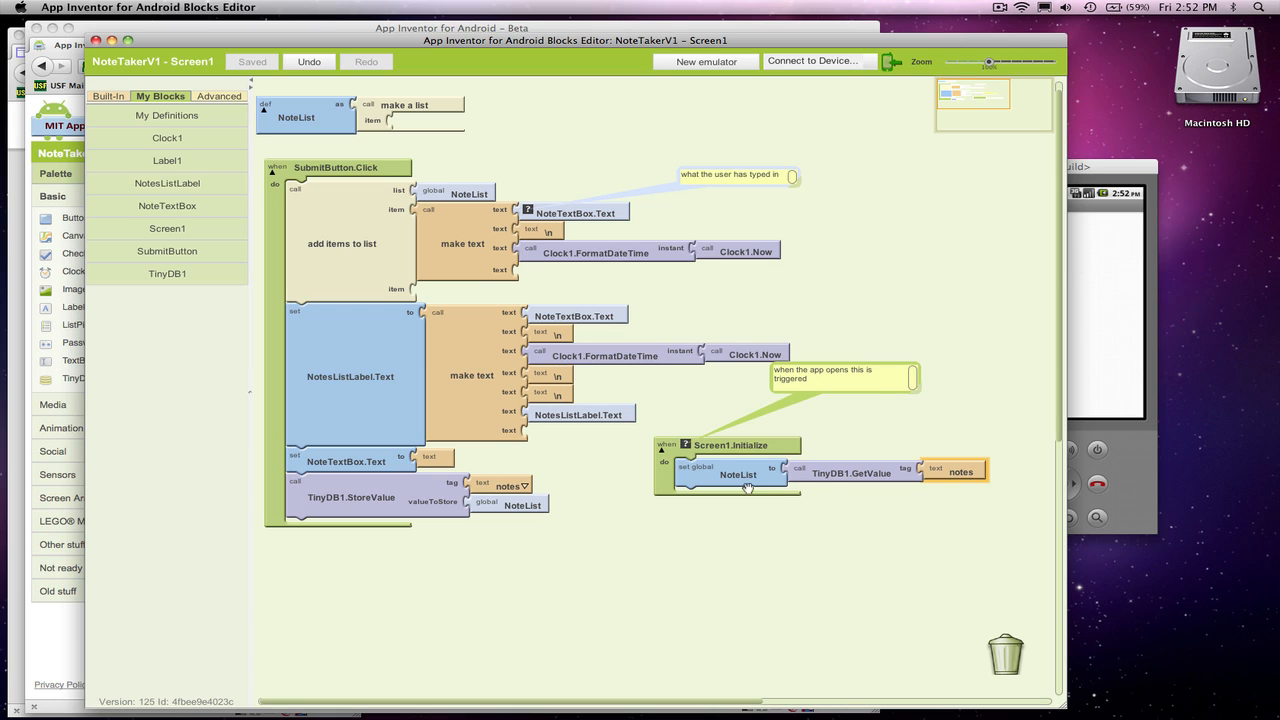
mouse_move(580, 392)
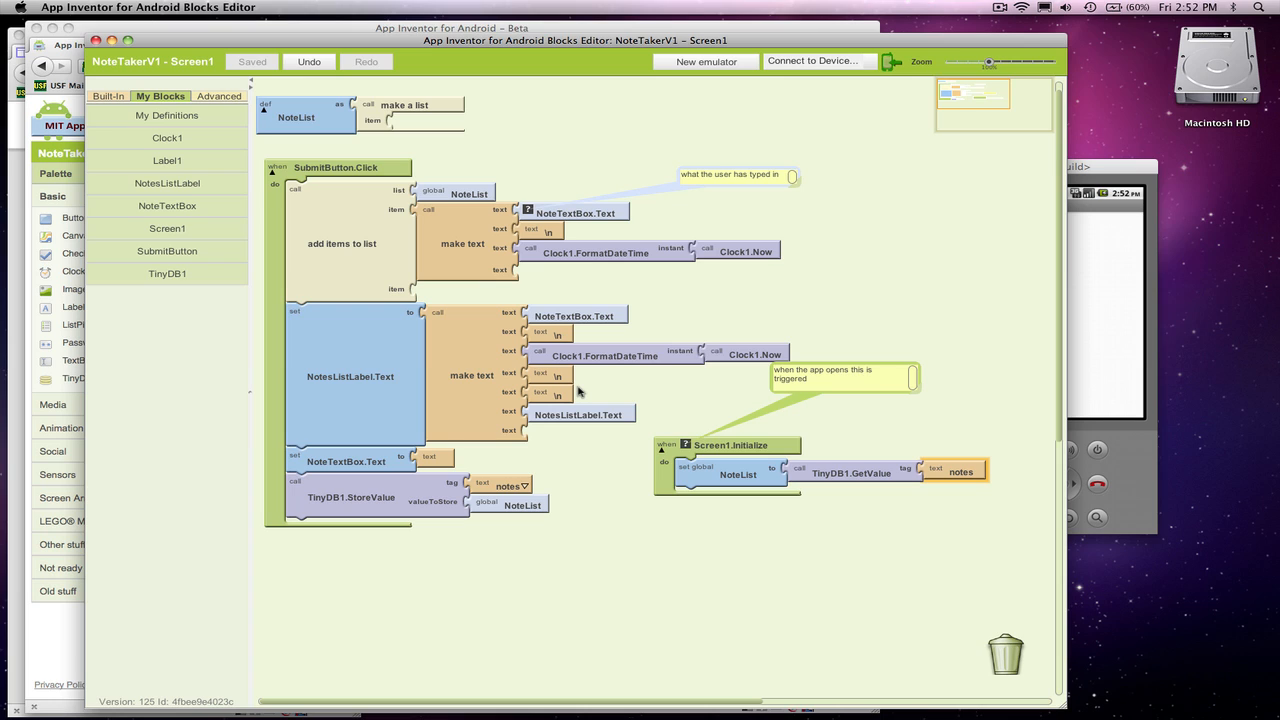
mouse_move(872, 472)
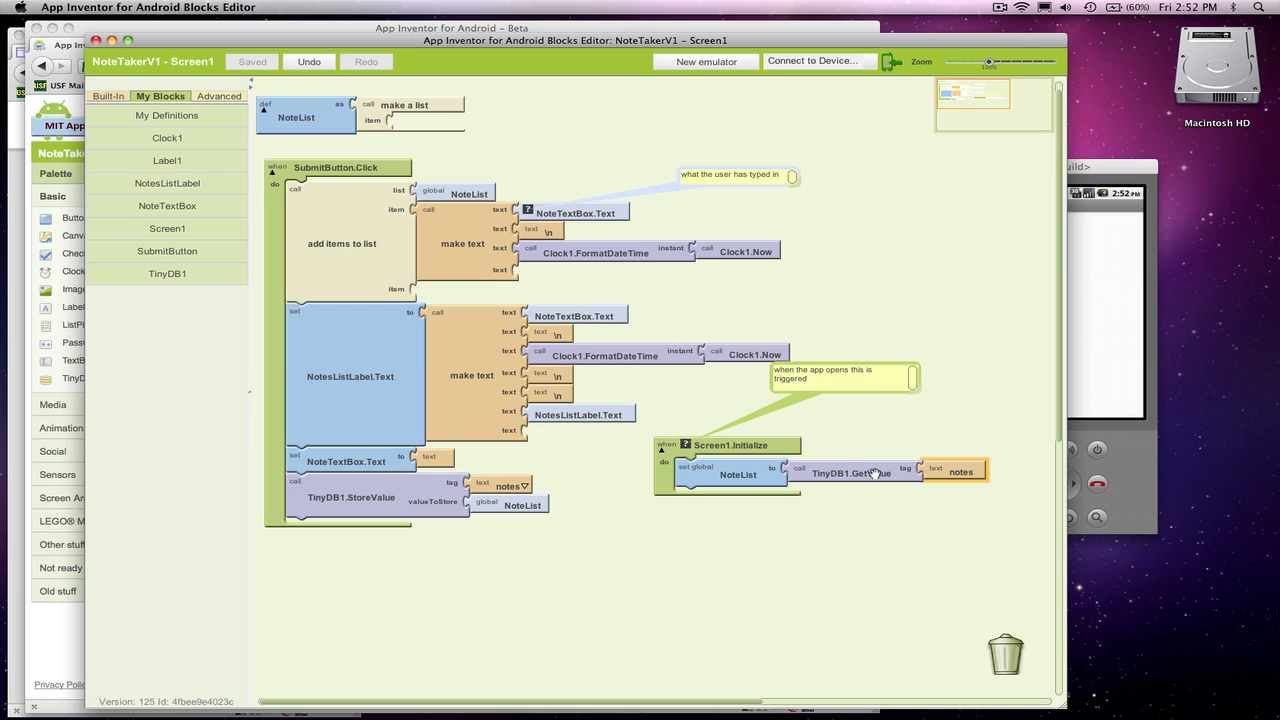
mouse_move(960, 468)
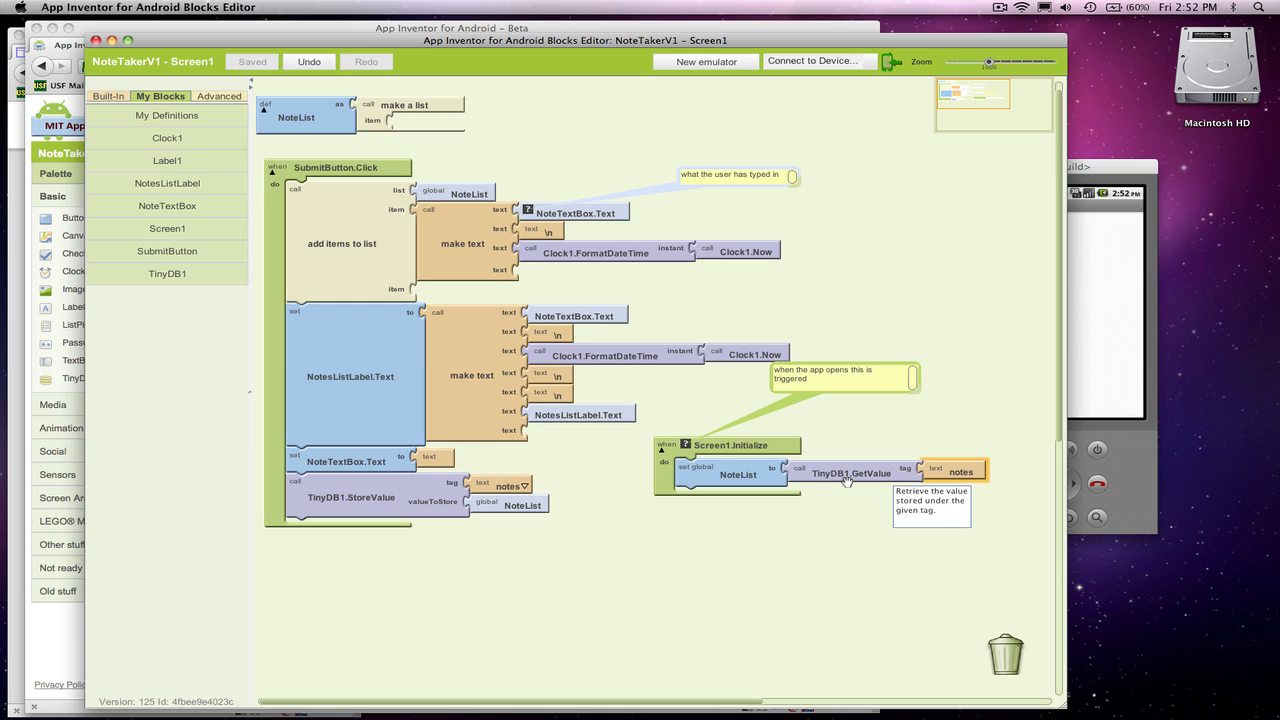
mouse_move(744, 488)
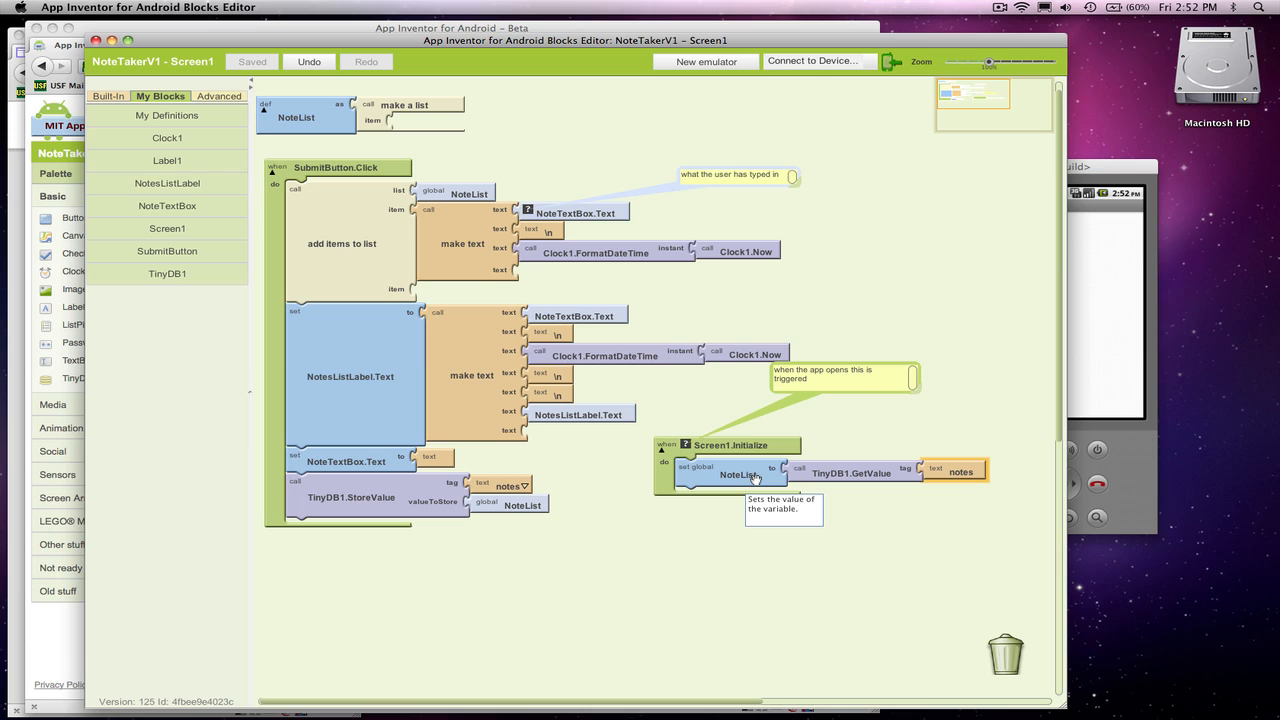
mouse_move(404, 104)
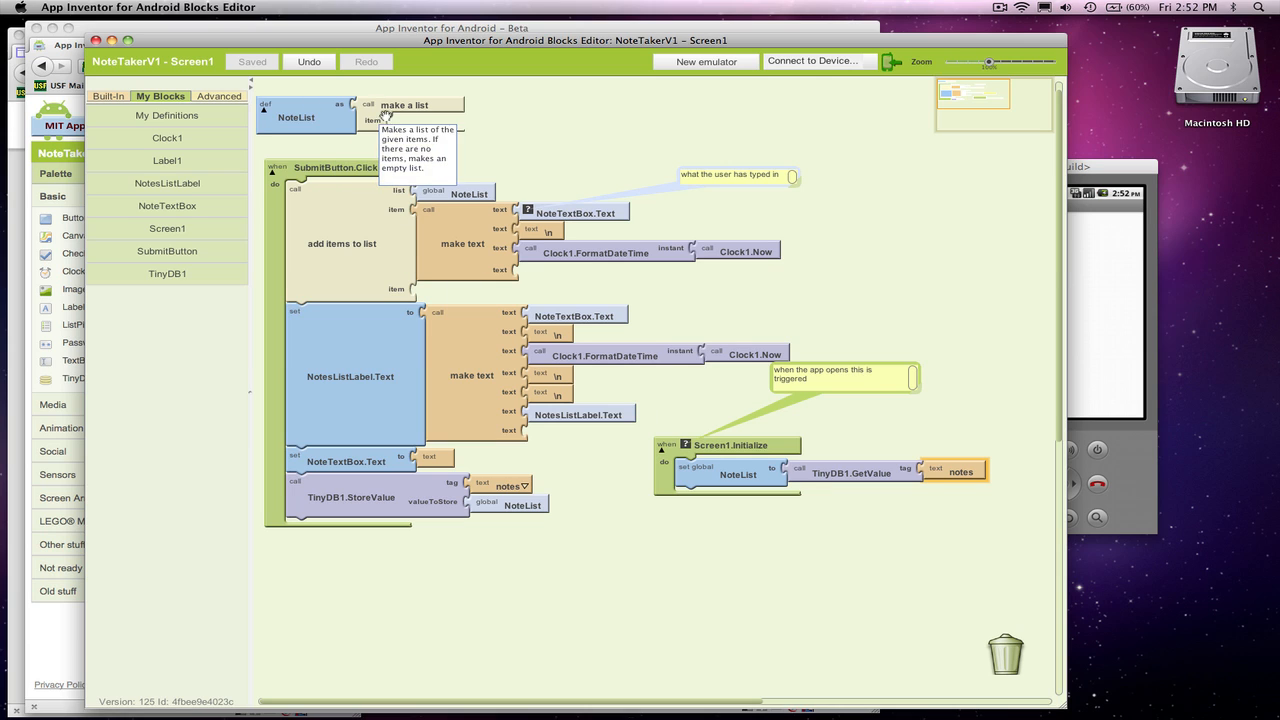
mouse_move(420, 100)
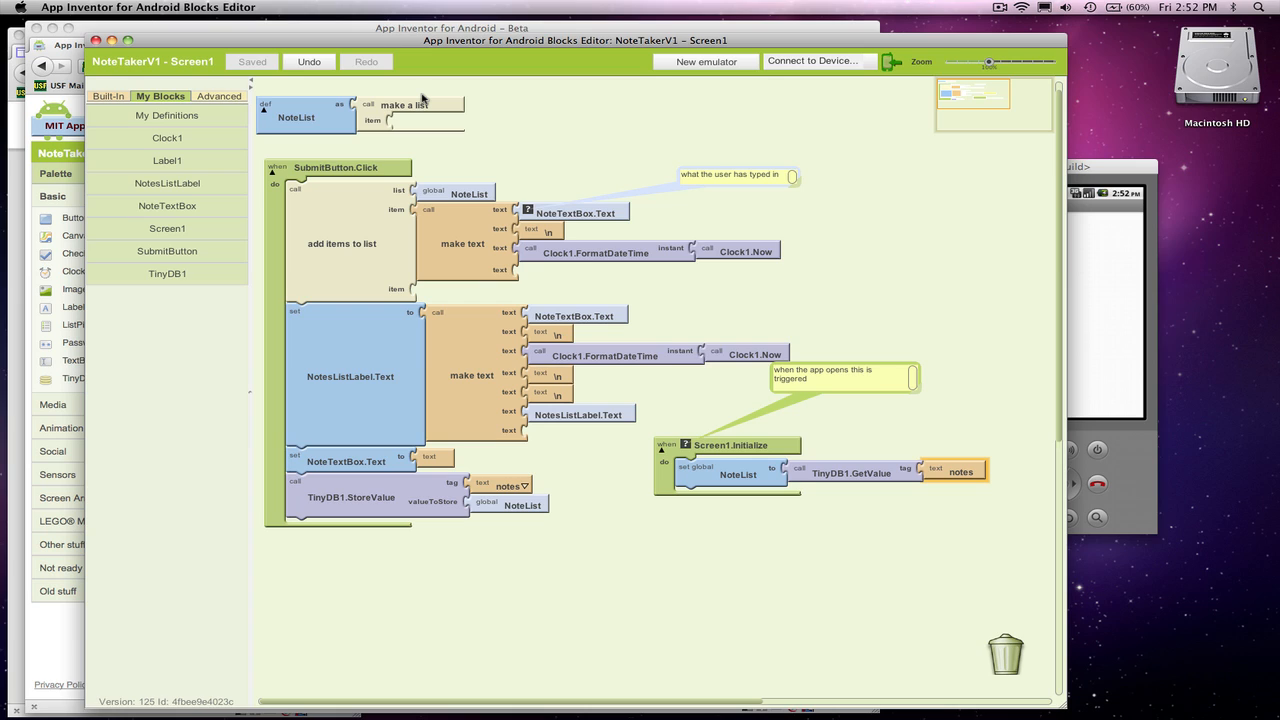
mouse_move(508, 356)
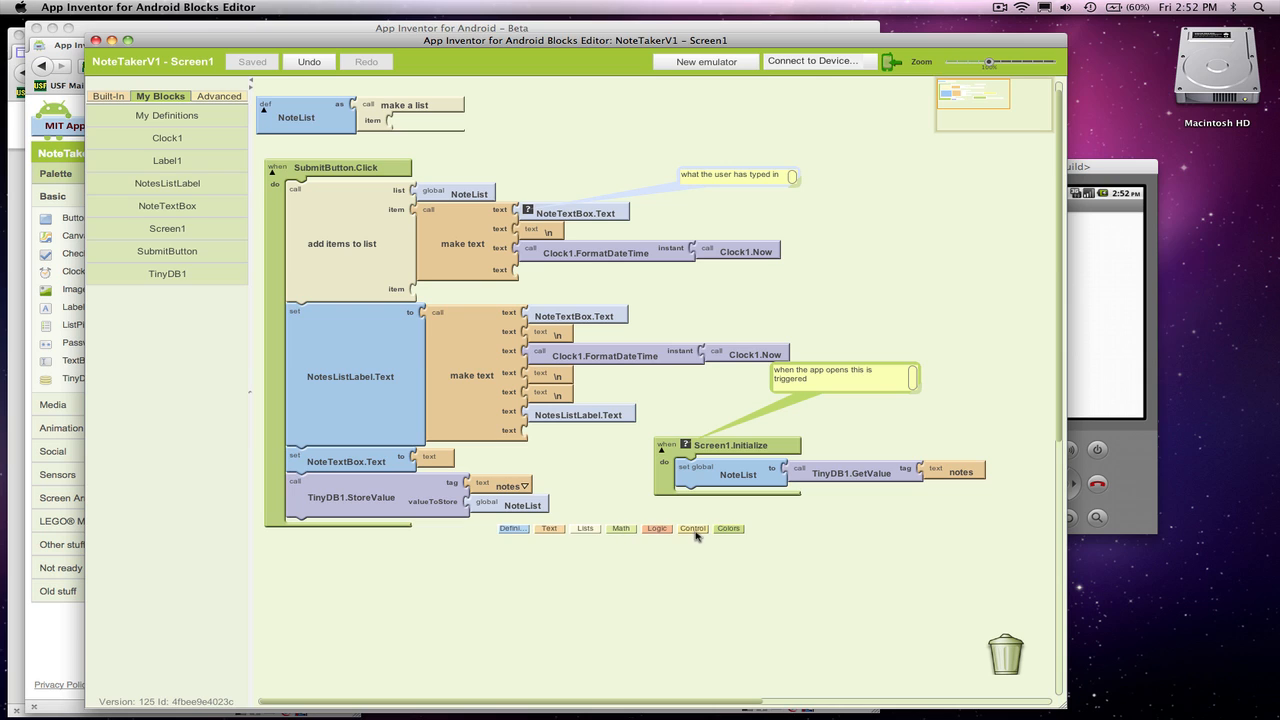
Wrap the NoteList setter in an if testing 'is a list?' on TinyDB1.GetValue notes
click(692, 528)
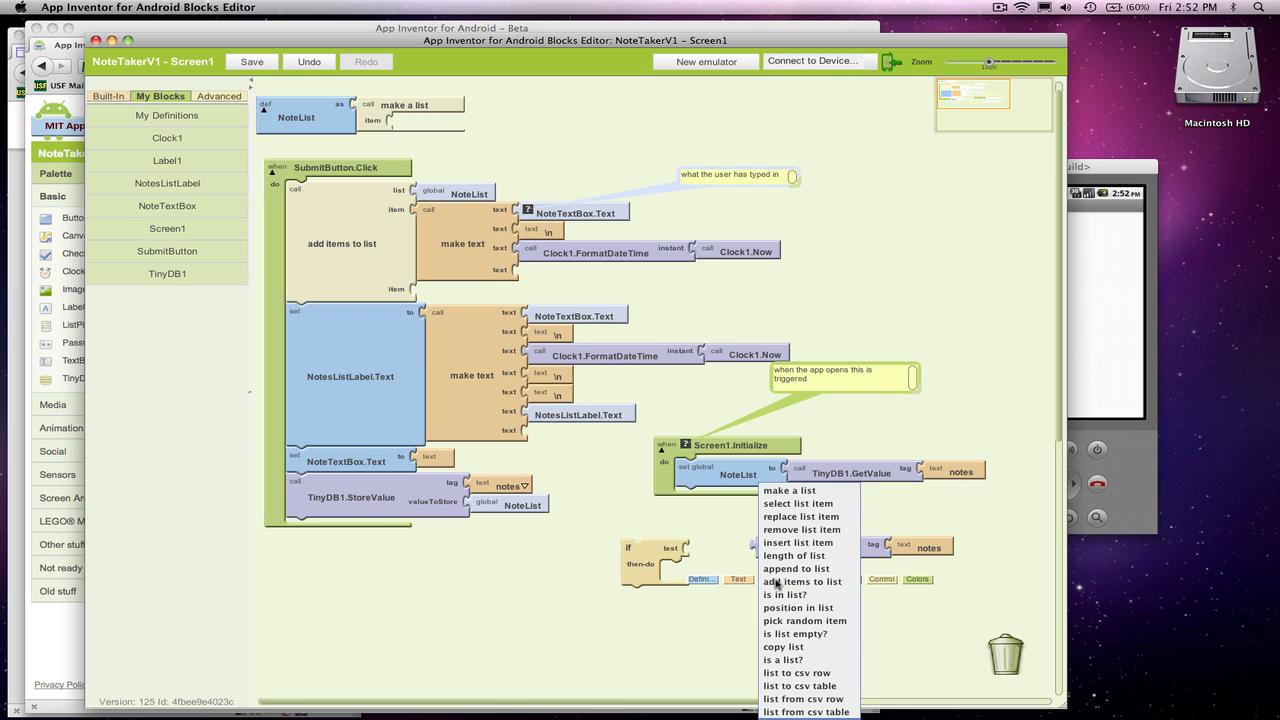
click(784, 660)
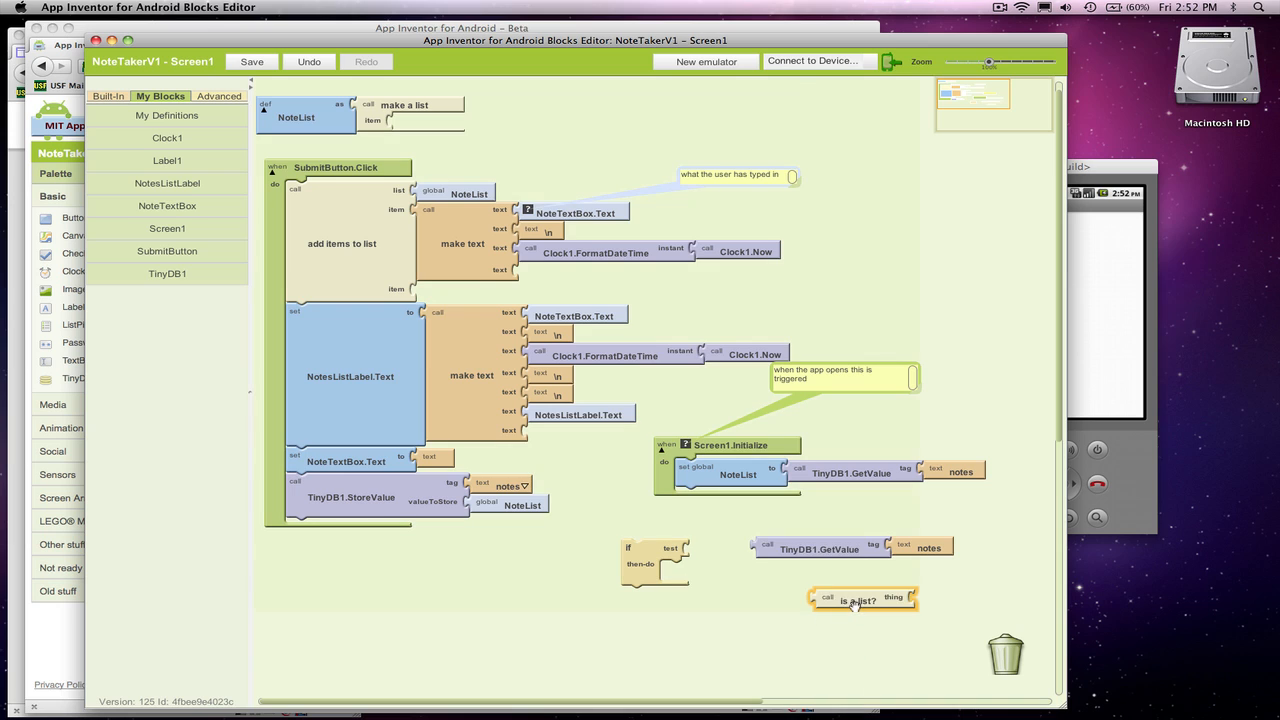
drag(856, 600, 730, 550)
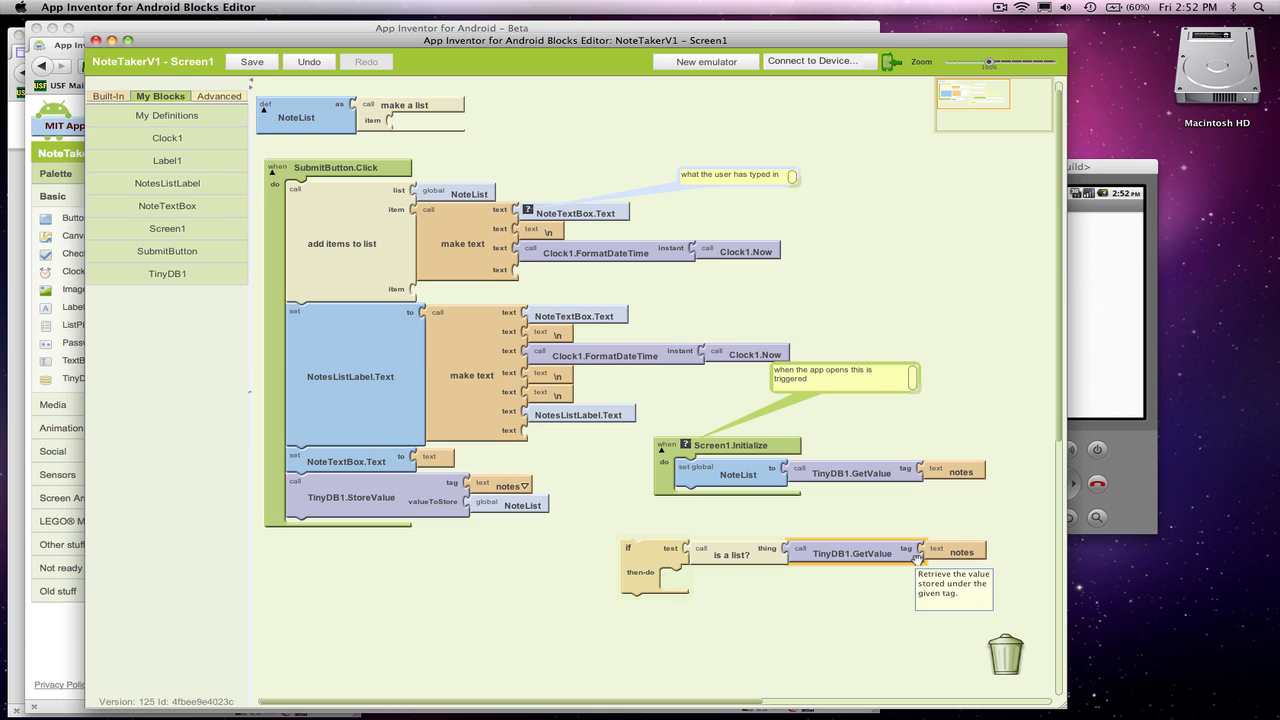
mouse_move(852, 552)
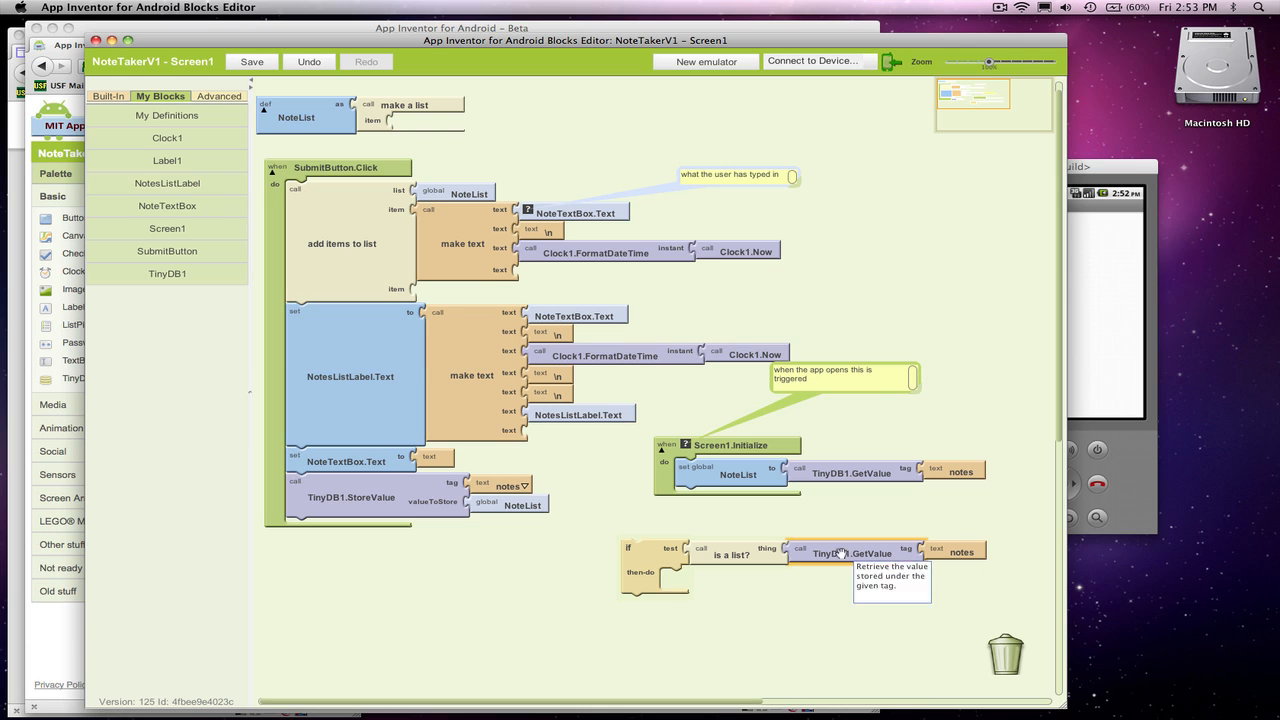
mouse_move(724, 488)
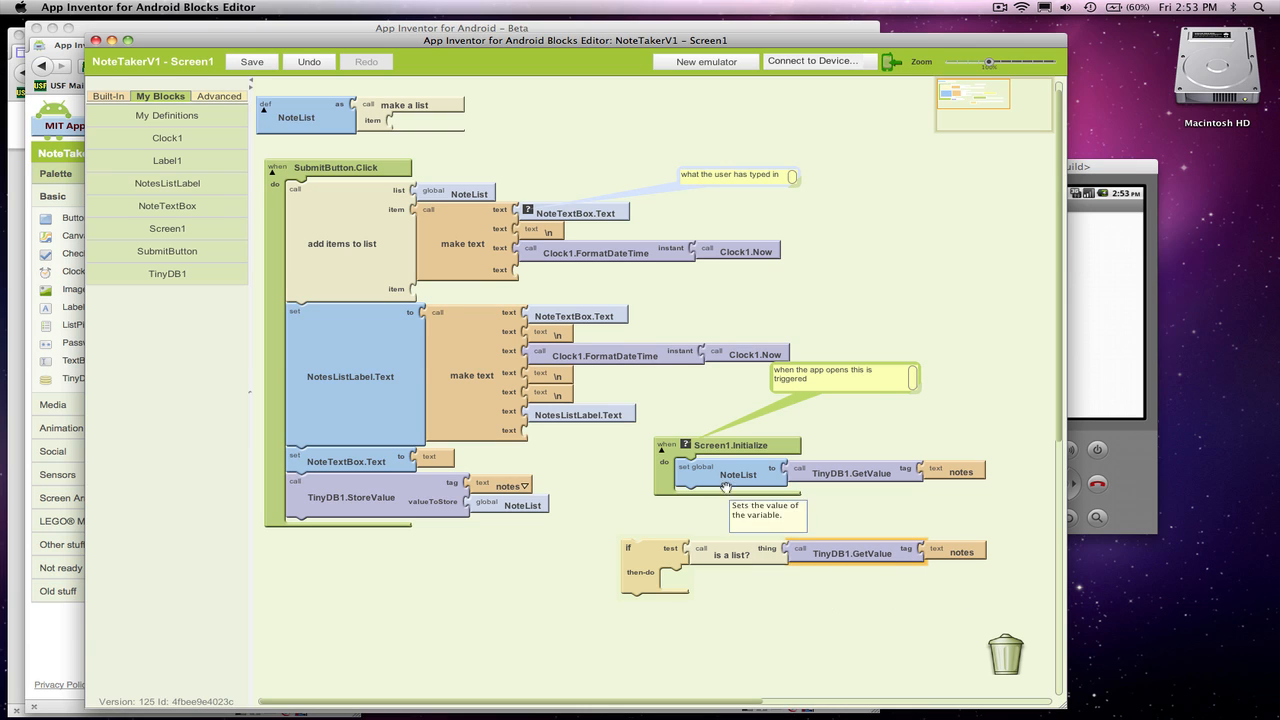
drag(730, 474, 724, 584)
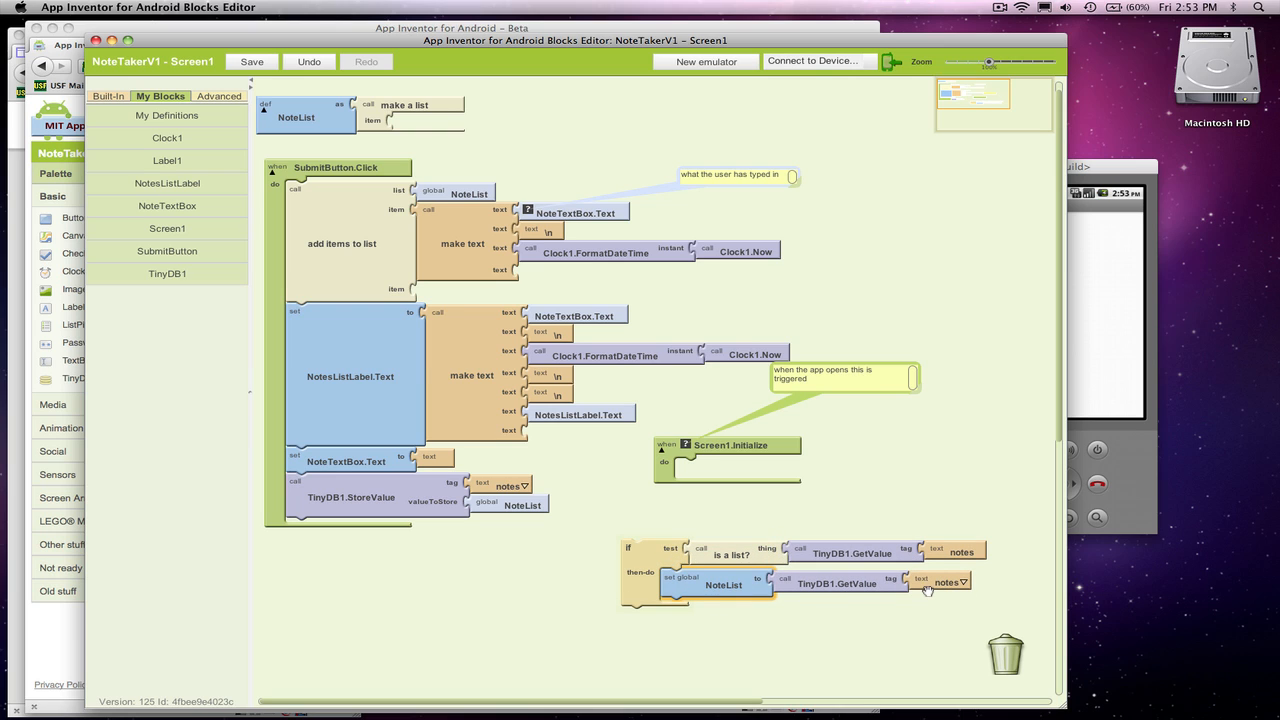
mouse_move(764, 548)
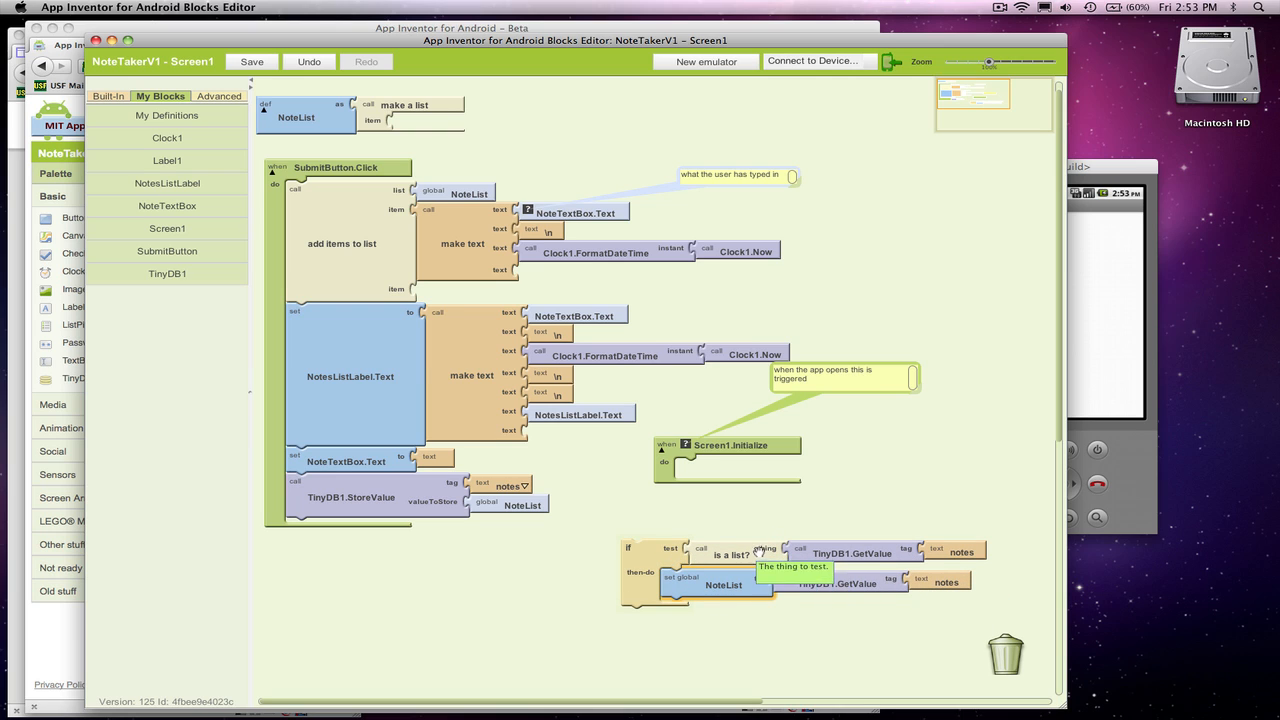
mouse_move(970, 550)
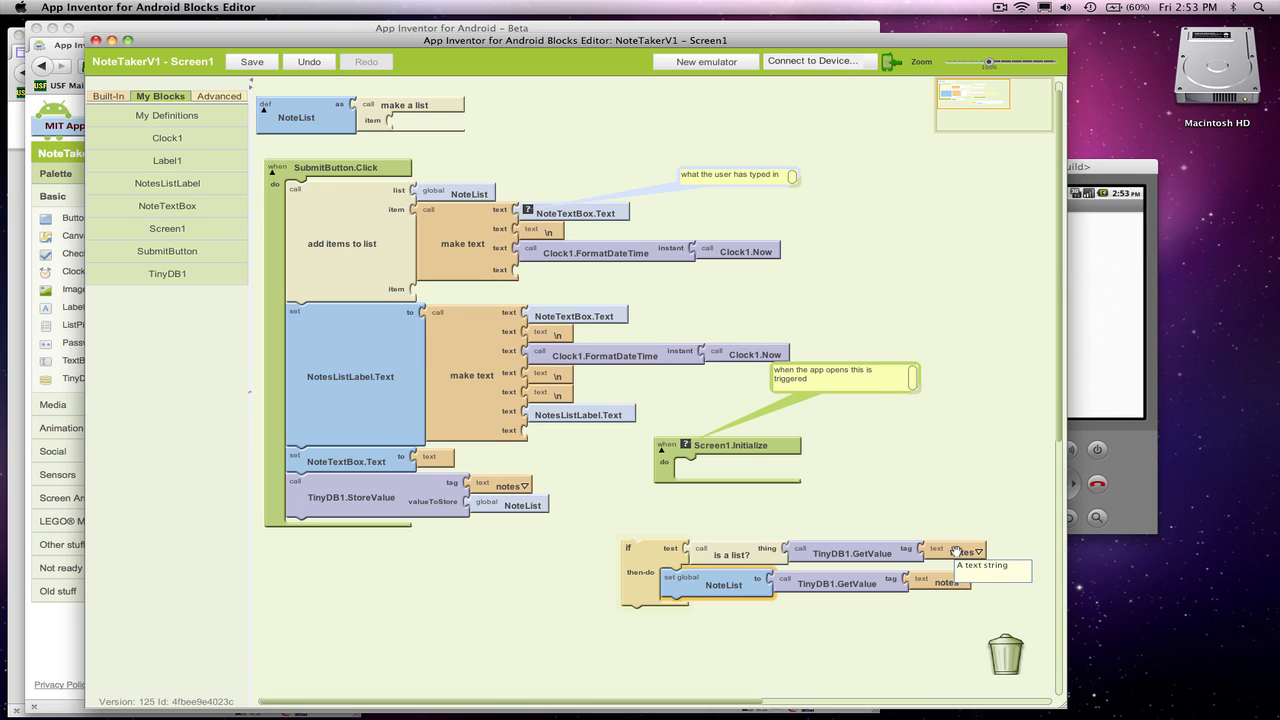
mouse_move(640, 576)
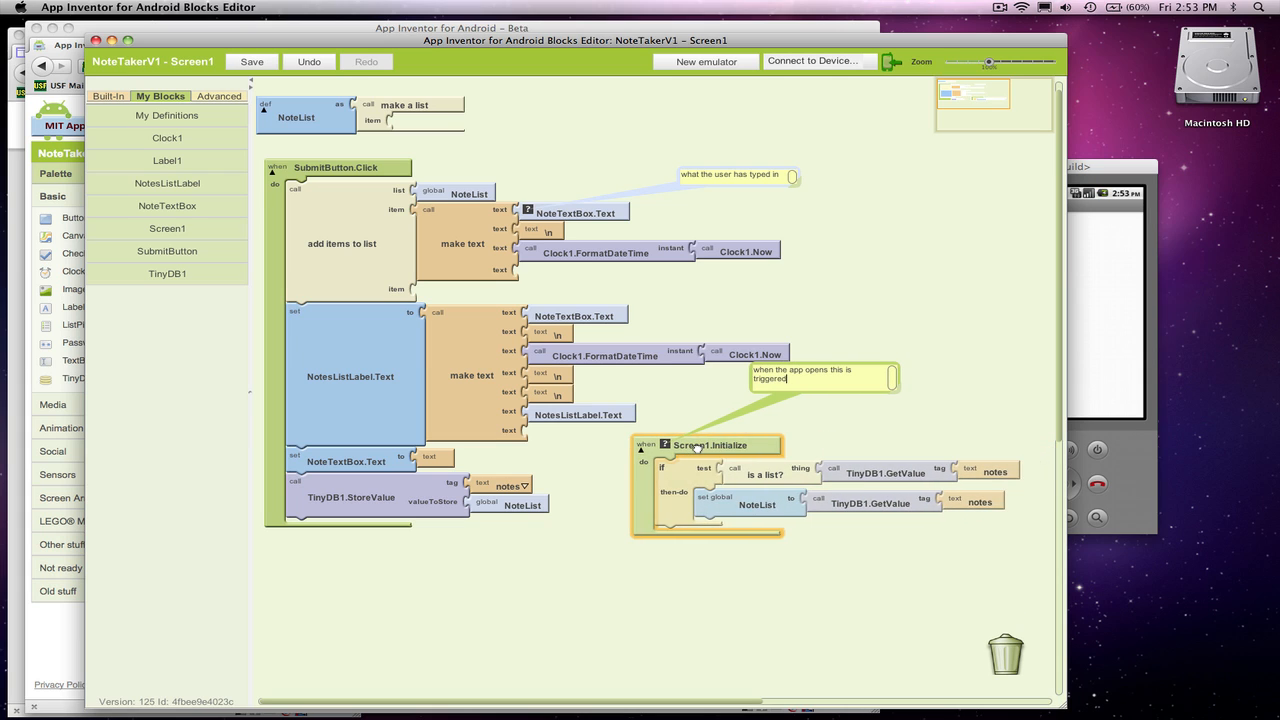
mouse_move(956, 470)
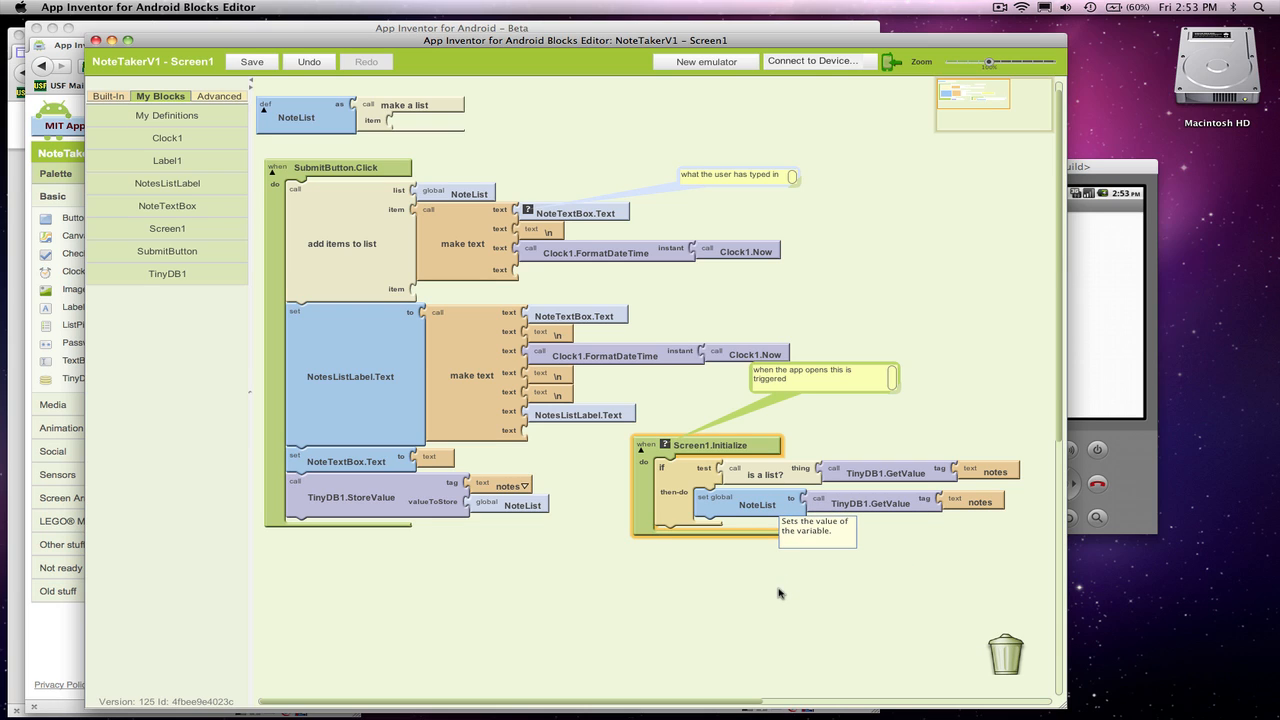
mouse_move(410, 496)
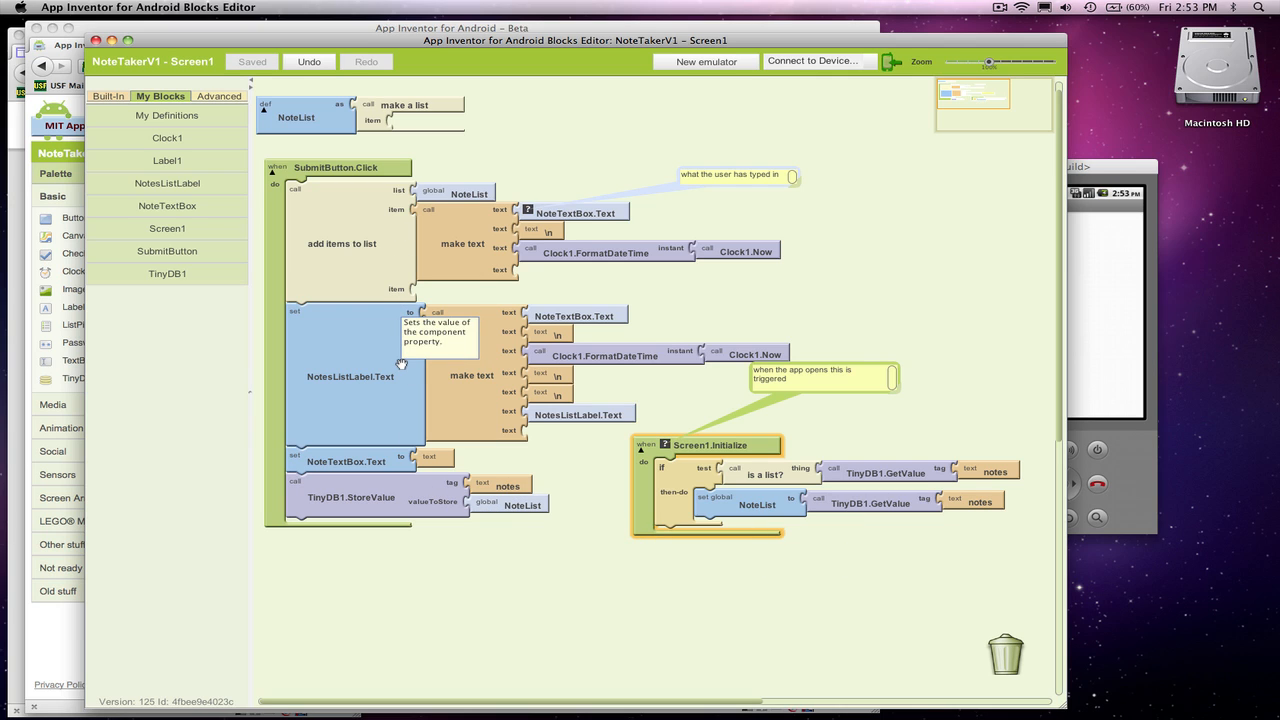
mouse_move(730, 458)
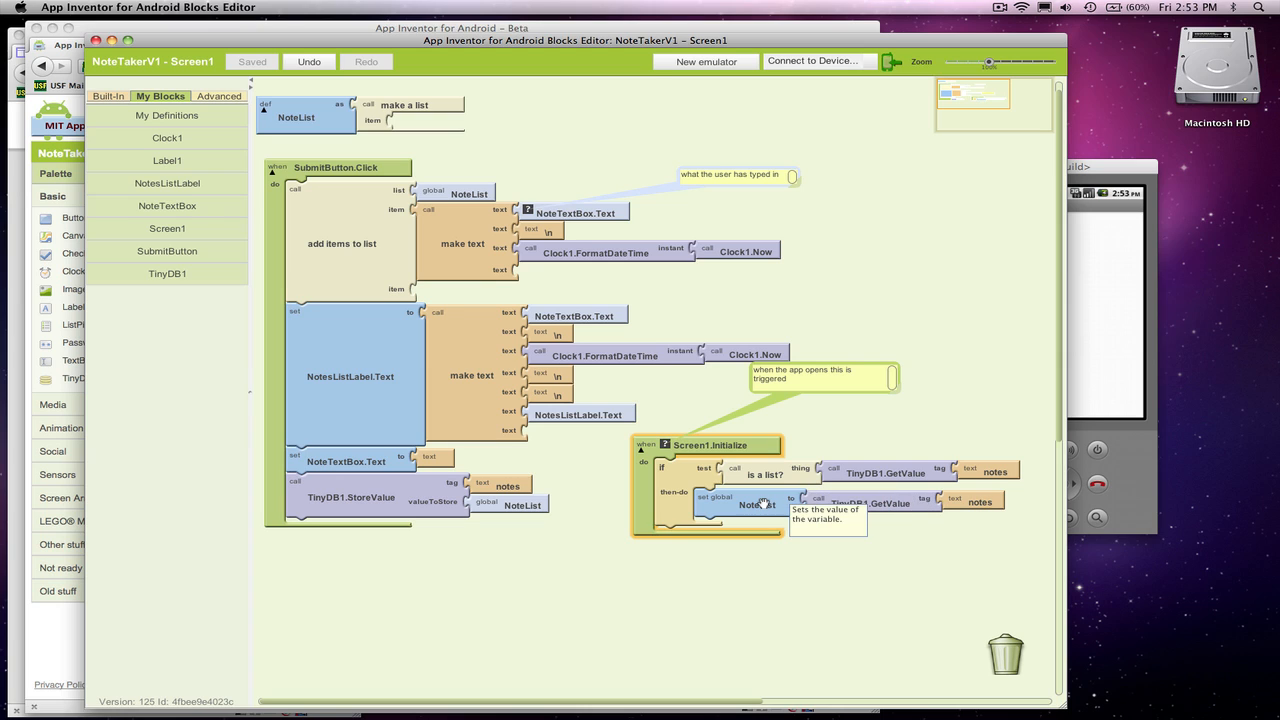
mouse_move(332, 136)
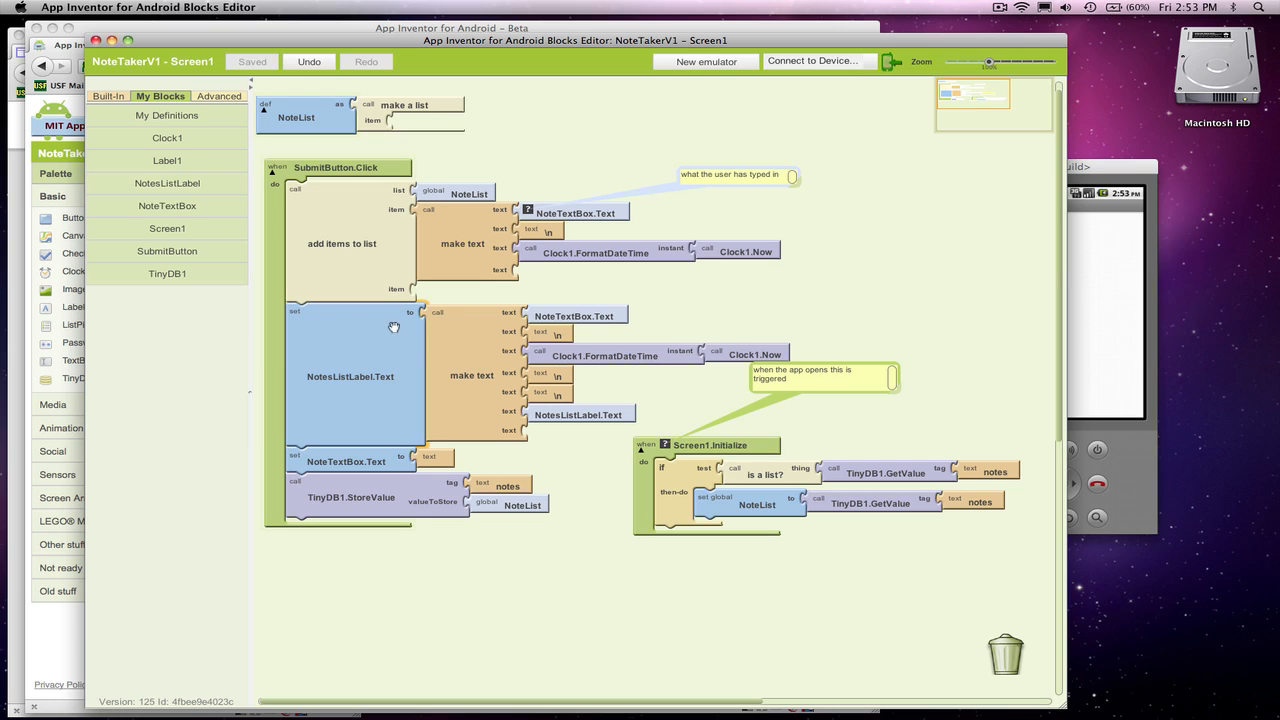
mouse_move(480, 338)
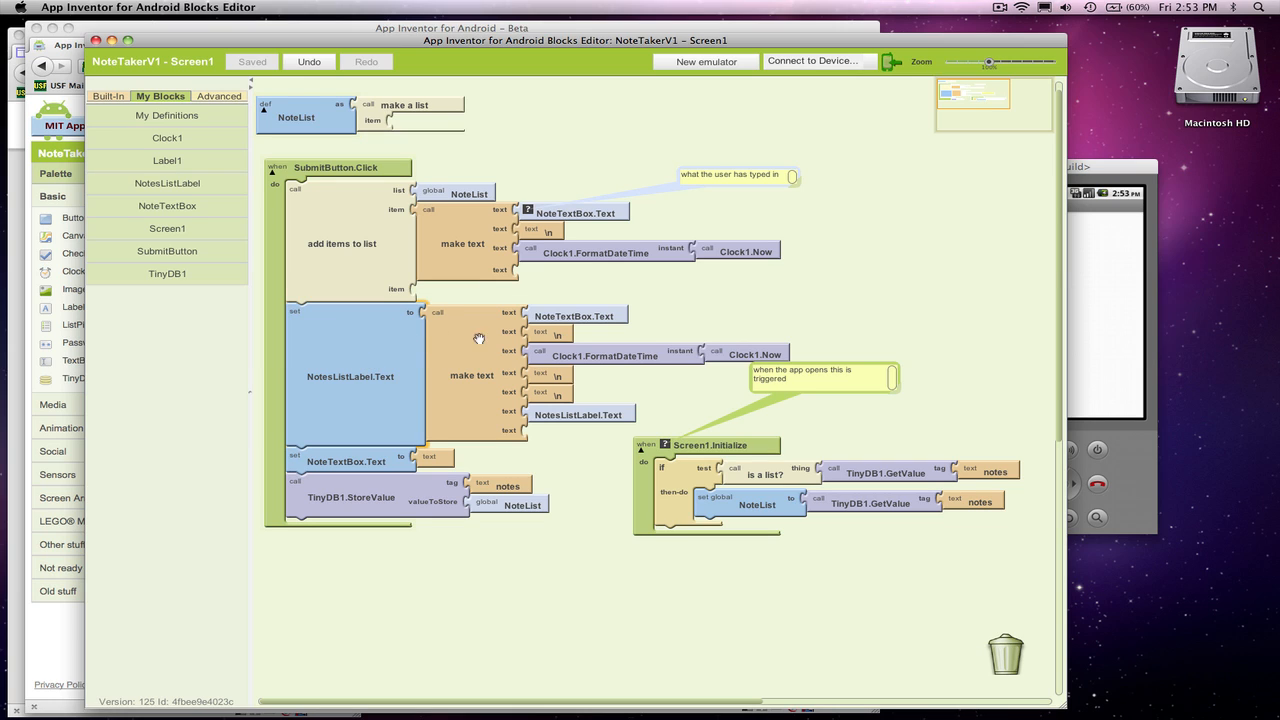
mouse_move(368, 362)
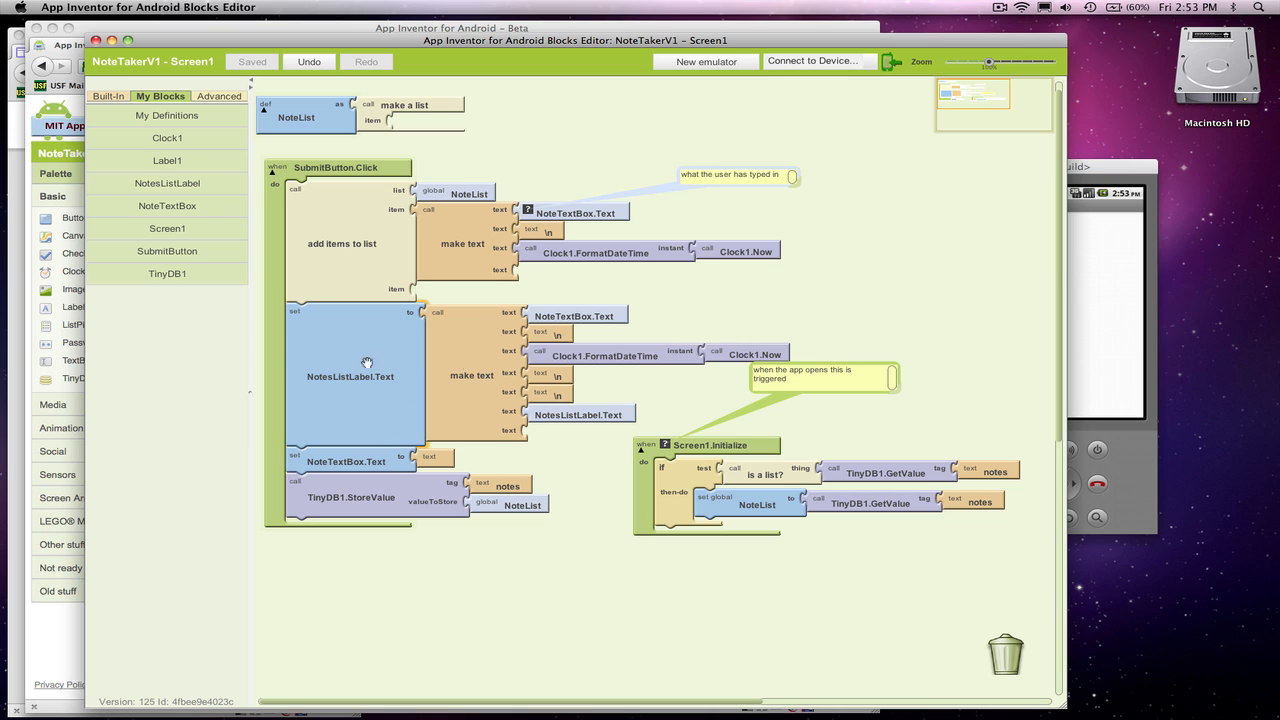
mouse_move(548, 370)
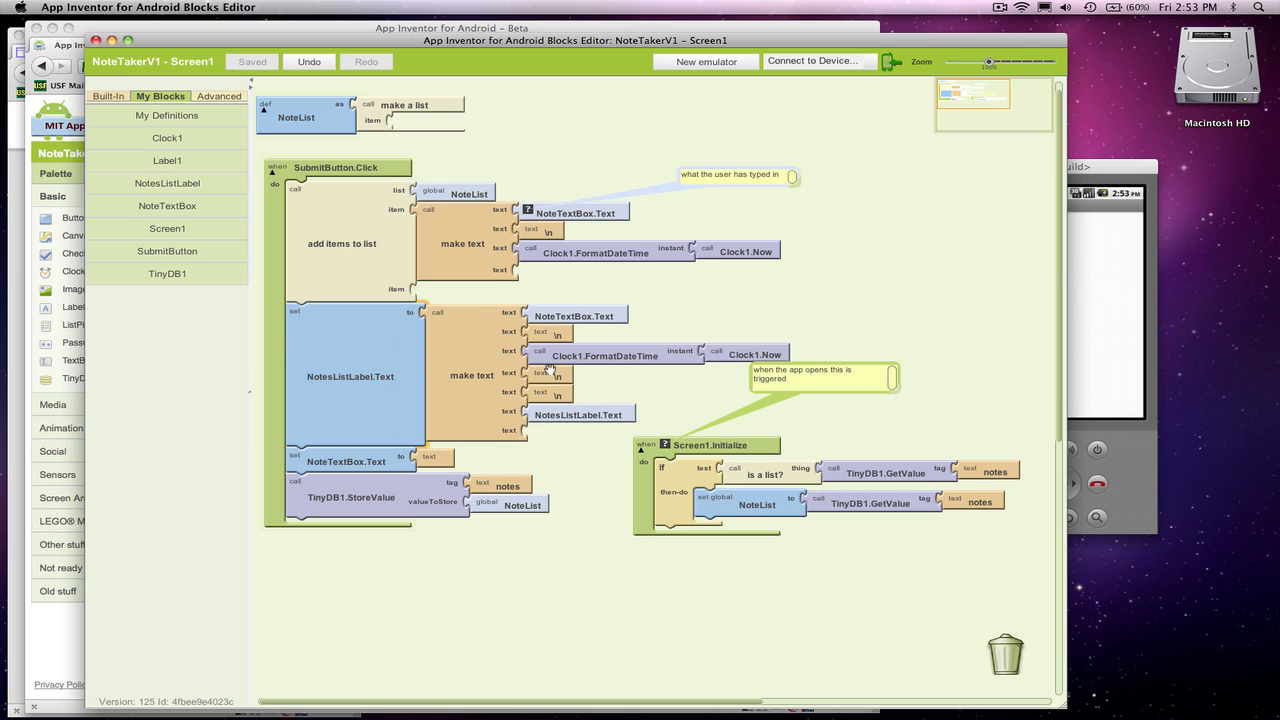
mouse_move(576, 316)
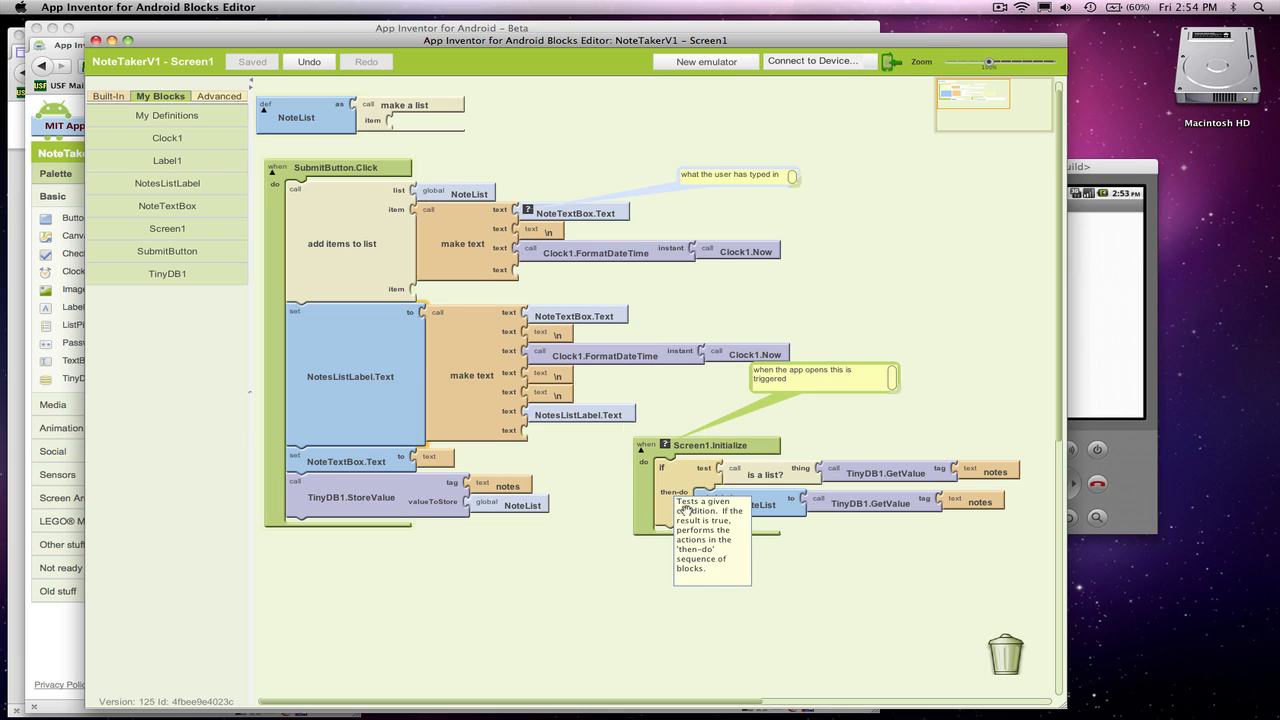
mouse_move(368, 486)
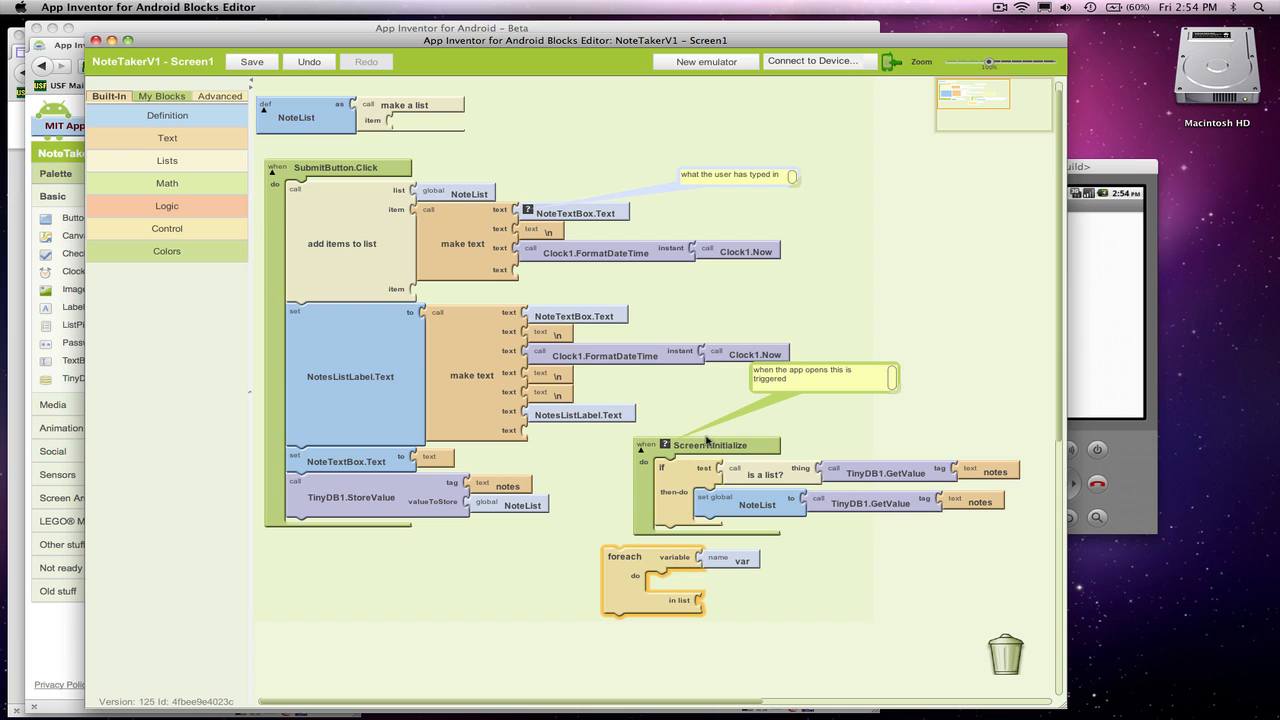
mouse_move(710, 444)
text(item)
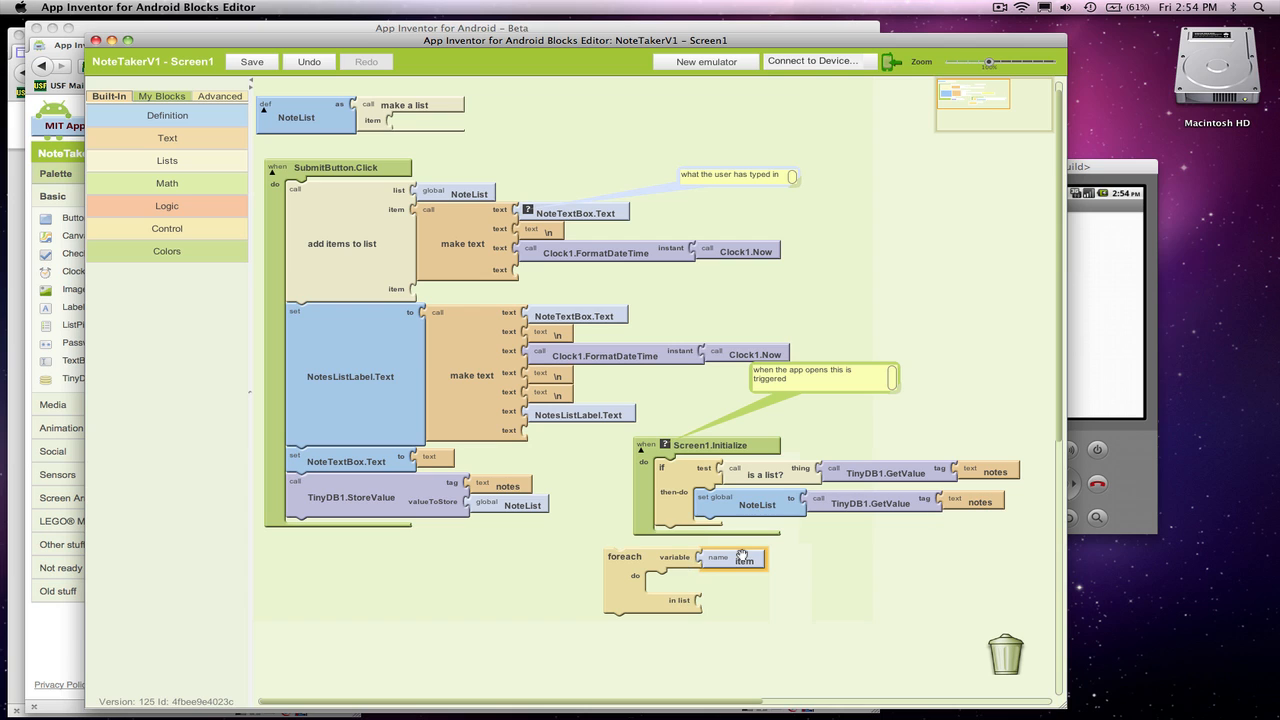
Add a foreach over global NoteList with its variable renamed to item
click(160, 96)
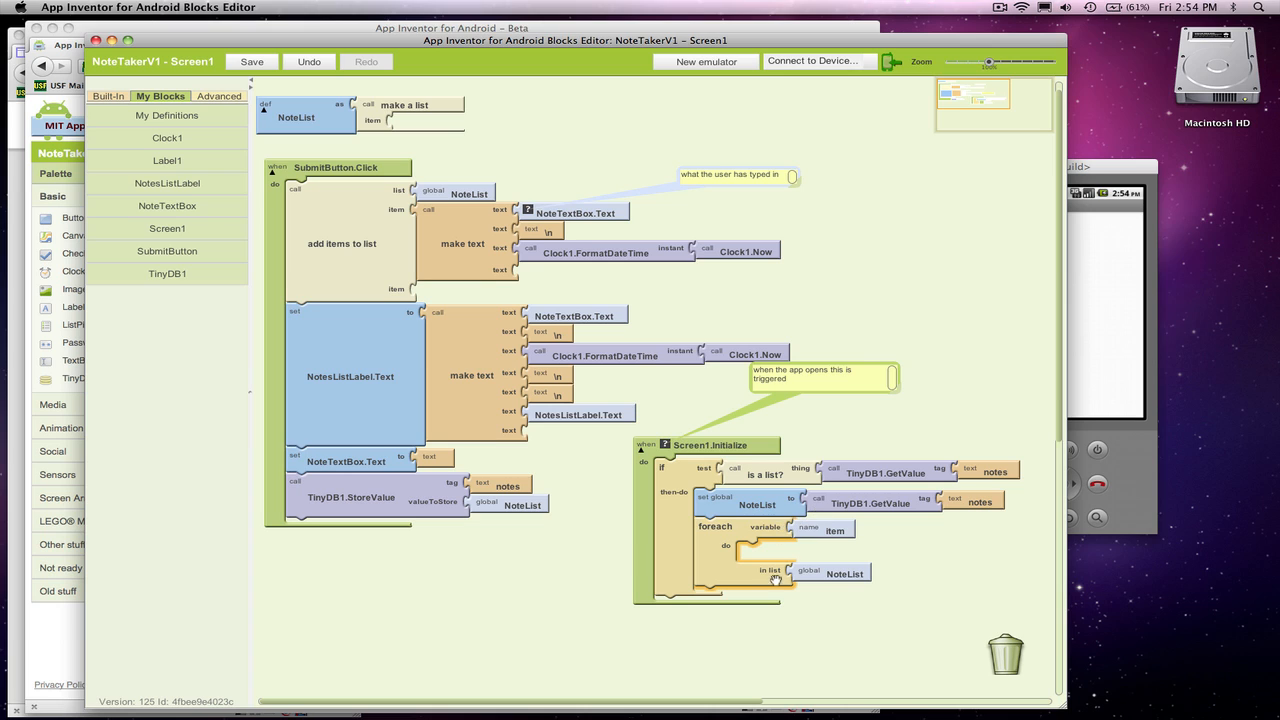
mouse_move(776, 580)
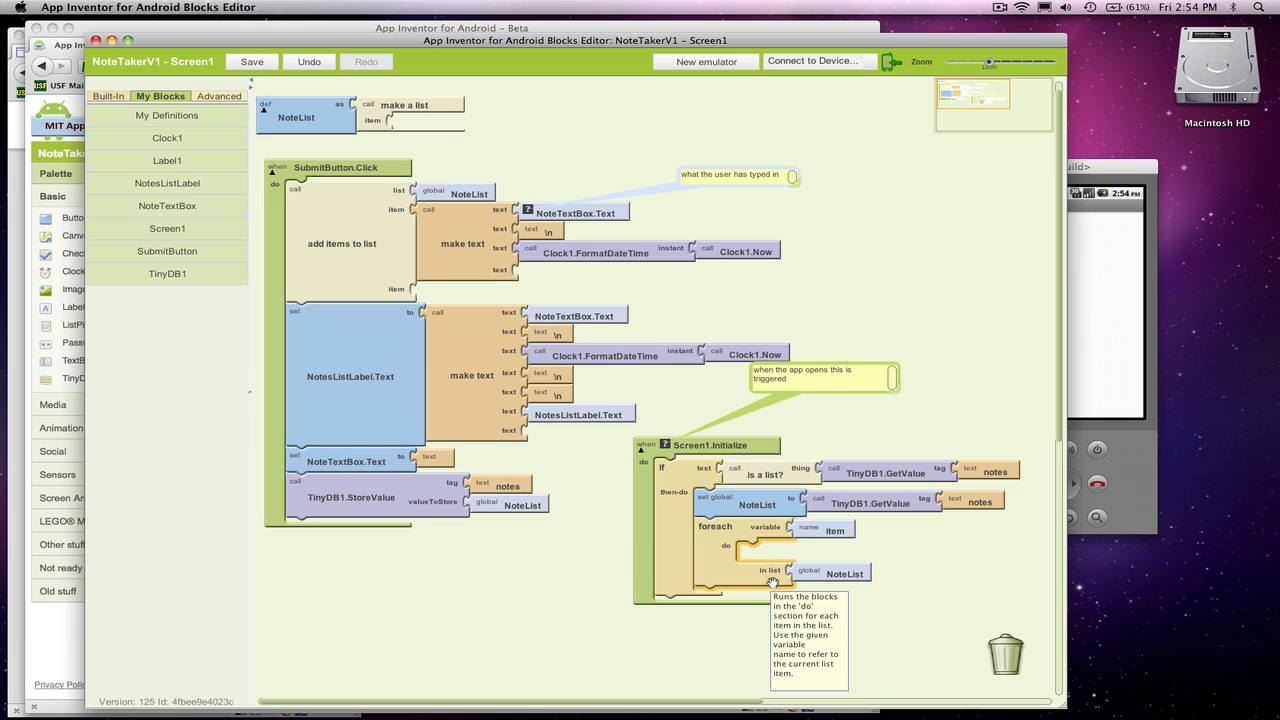
mouse_move(810, 558)
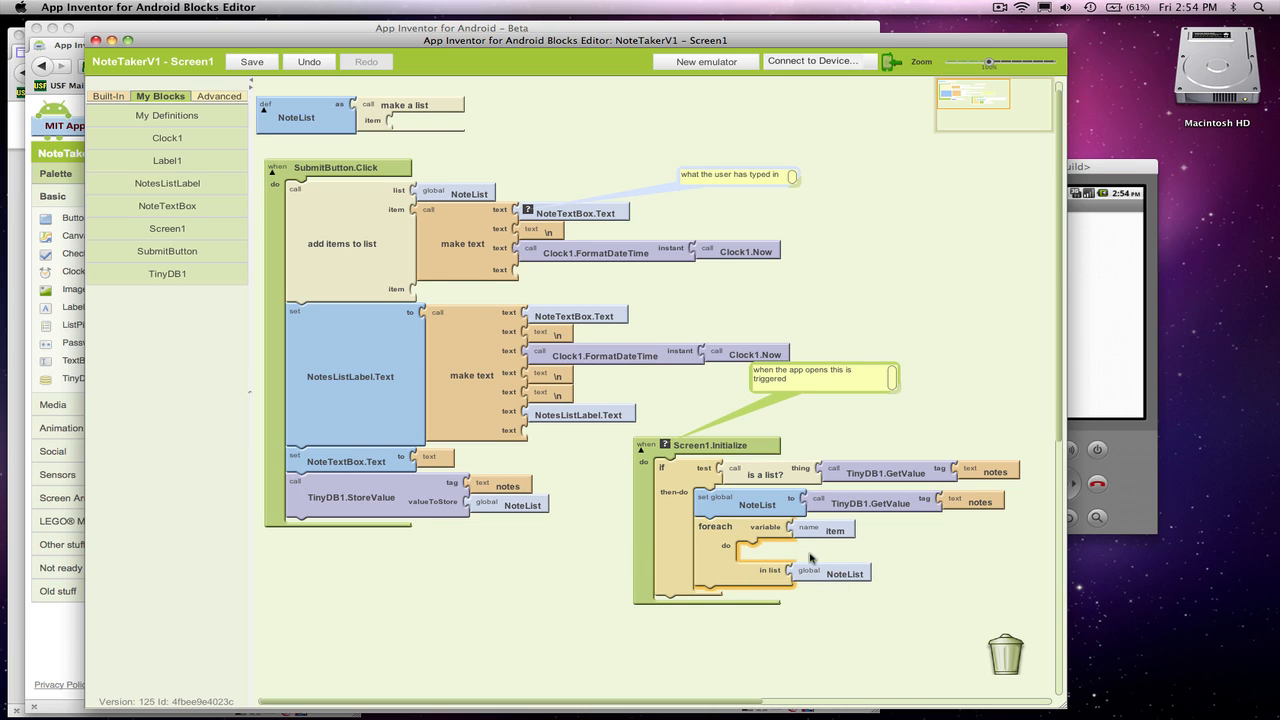
mouse_move(852, 548)
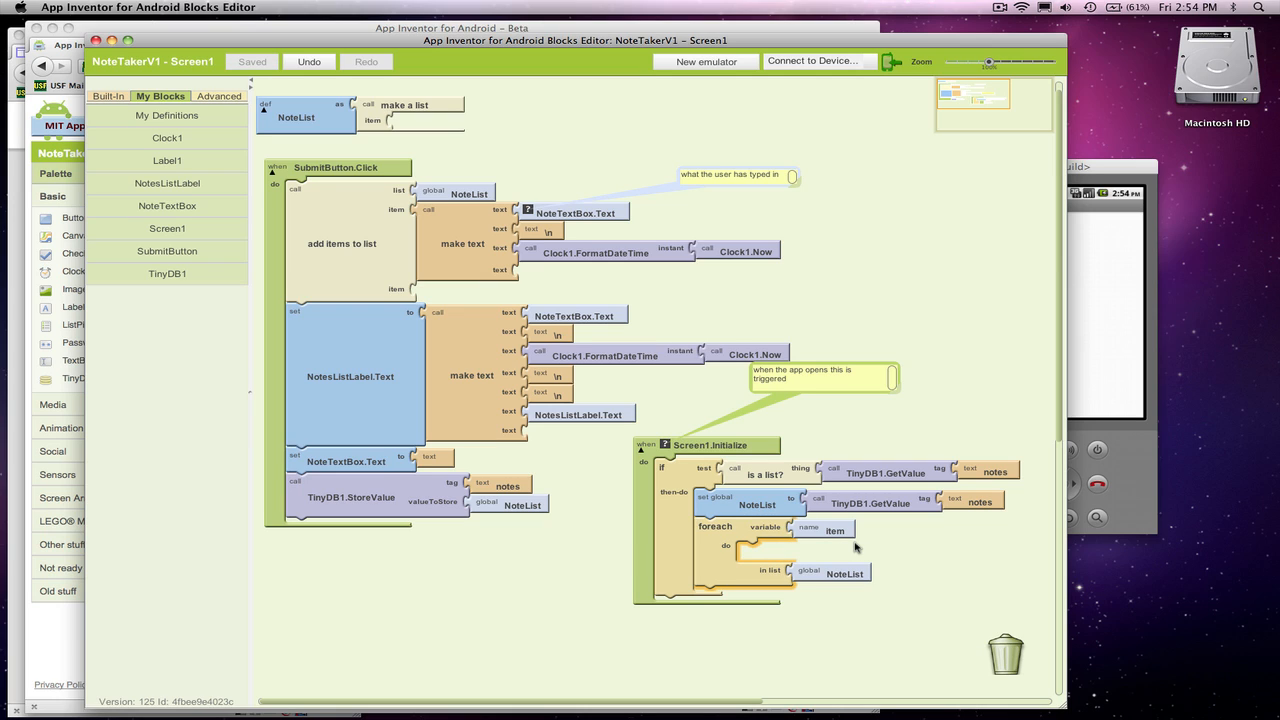
mouse_move(848, 540)
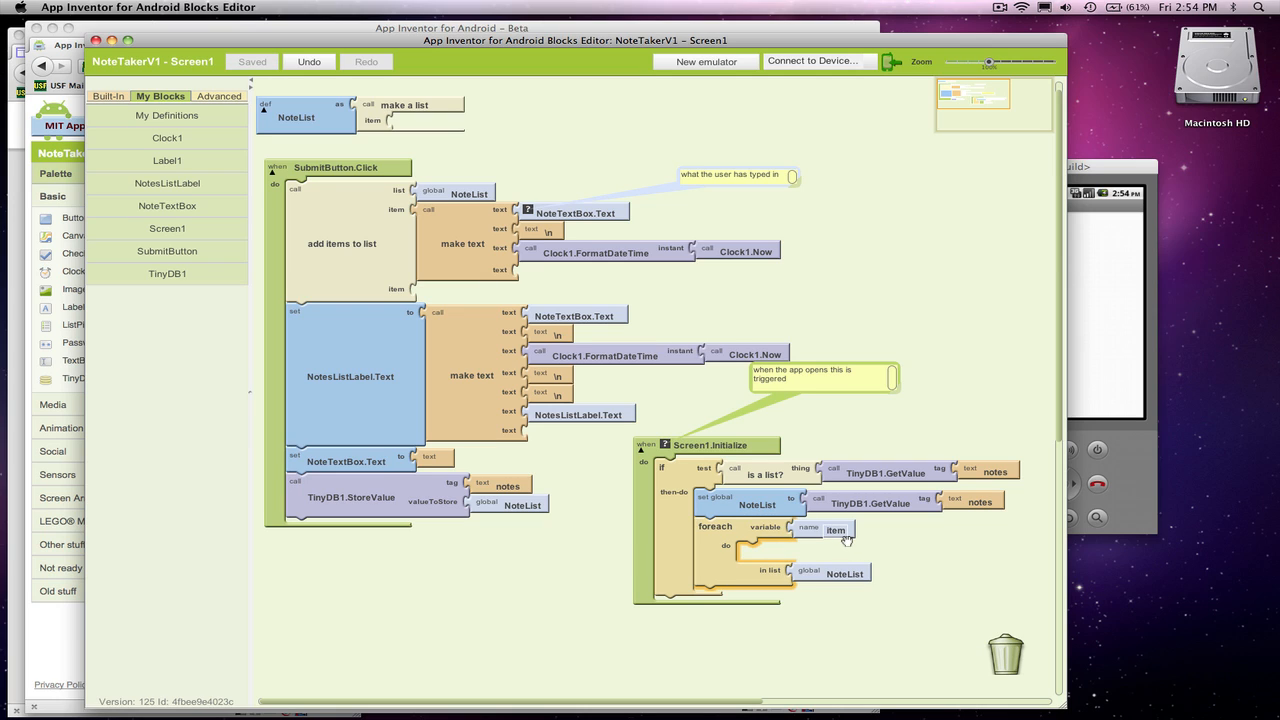
mouse_move(836, 530)
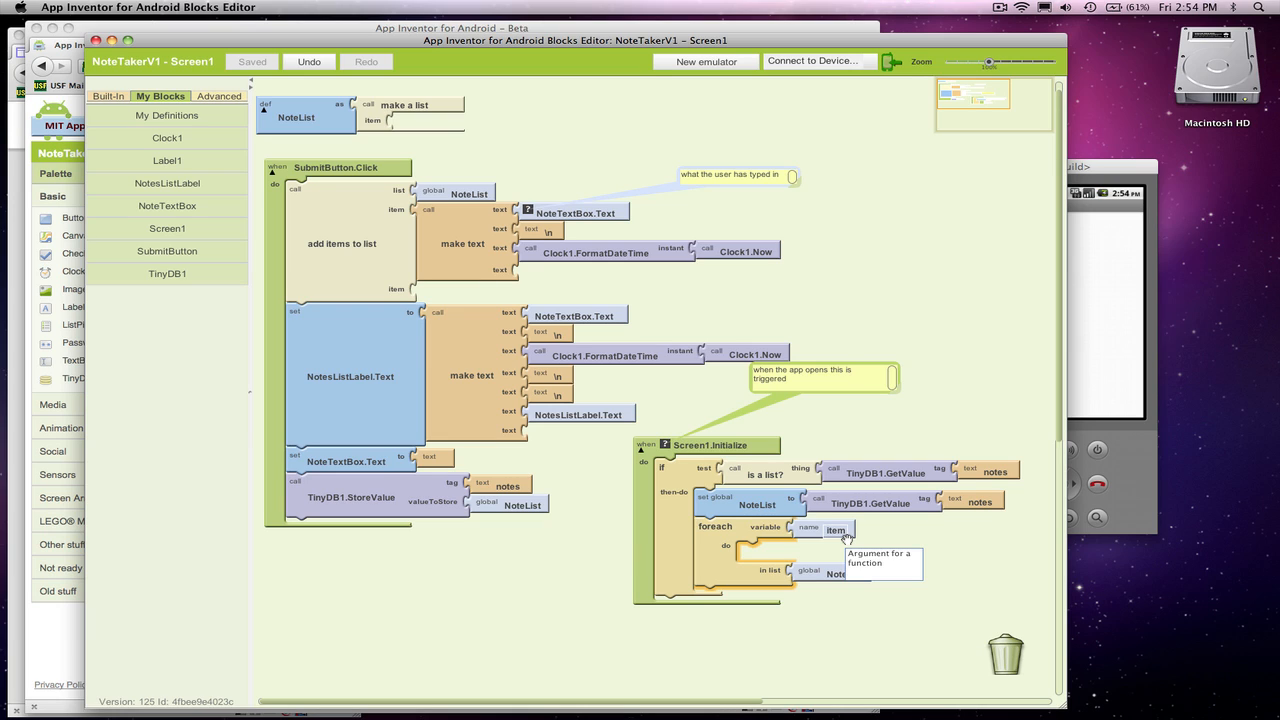
mouse_move(816, 560)
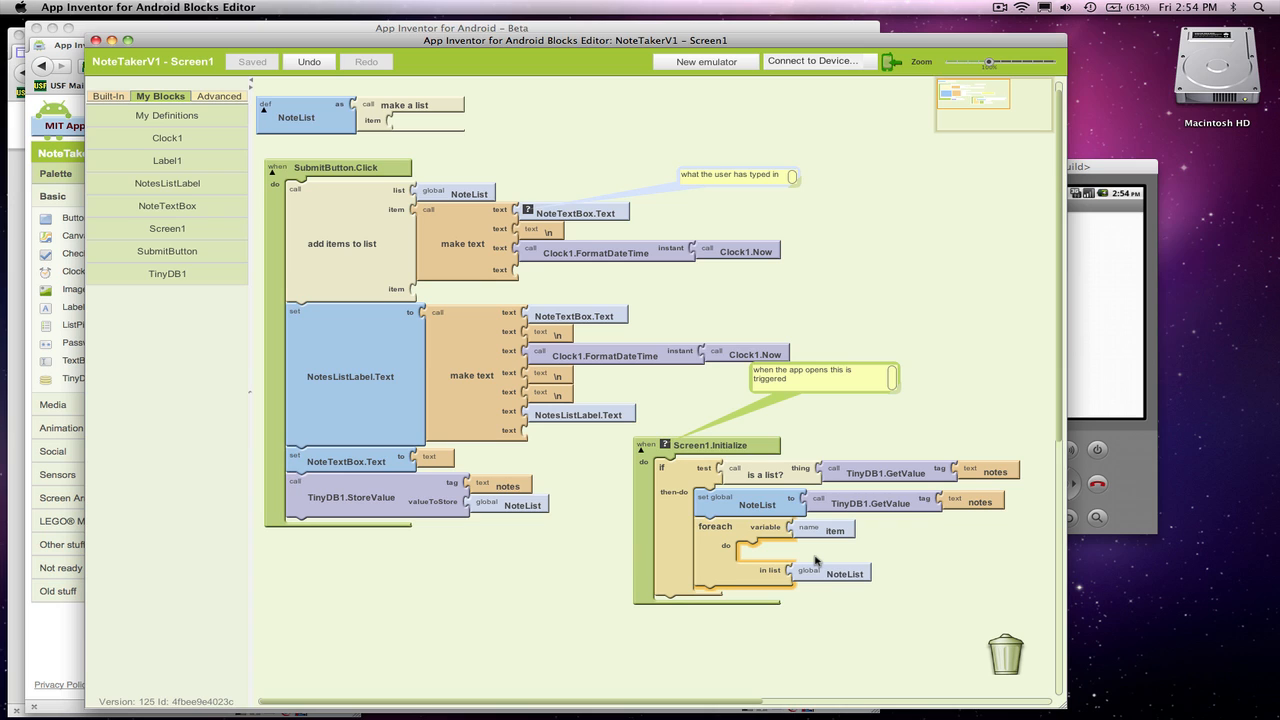
Inside the loop, set NotesListLabel.Text via make text starting from NotesListLabel.Text
click(168, 184)
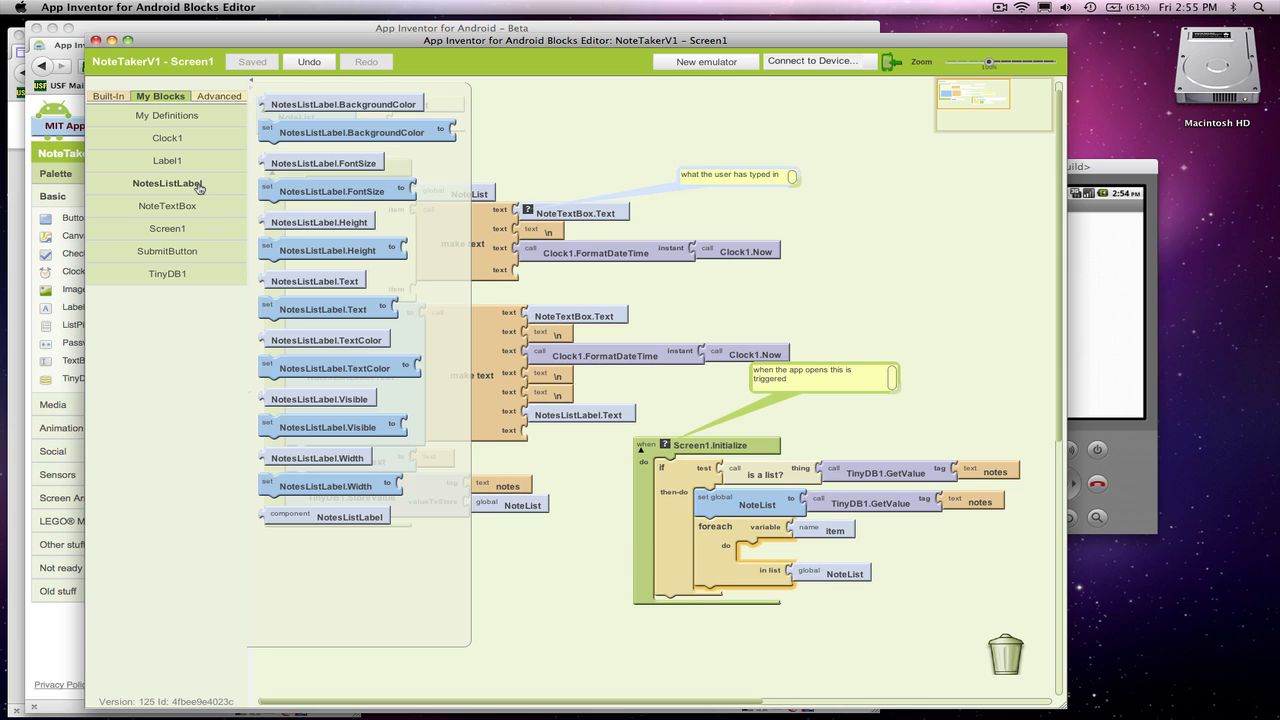
mouse_move(436, 390)
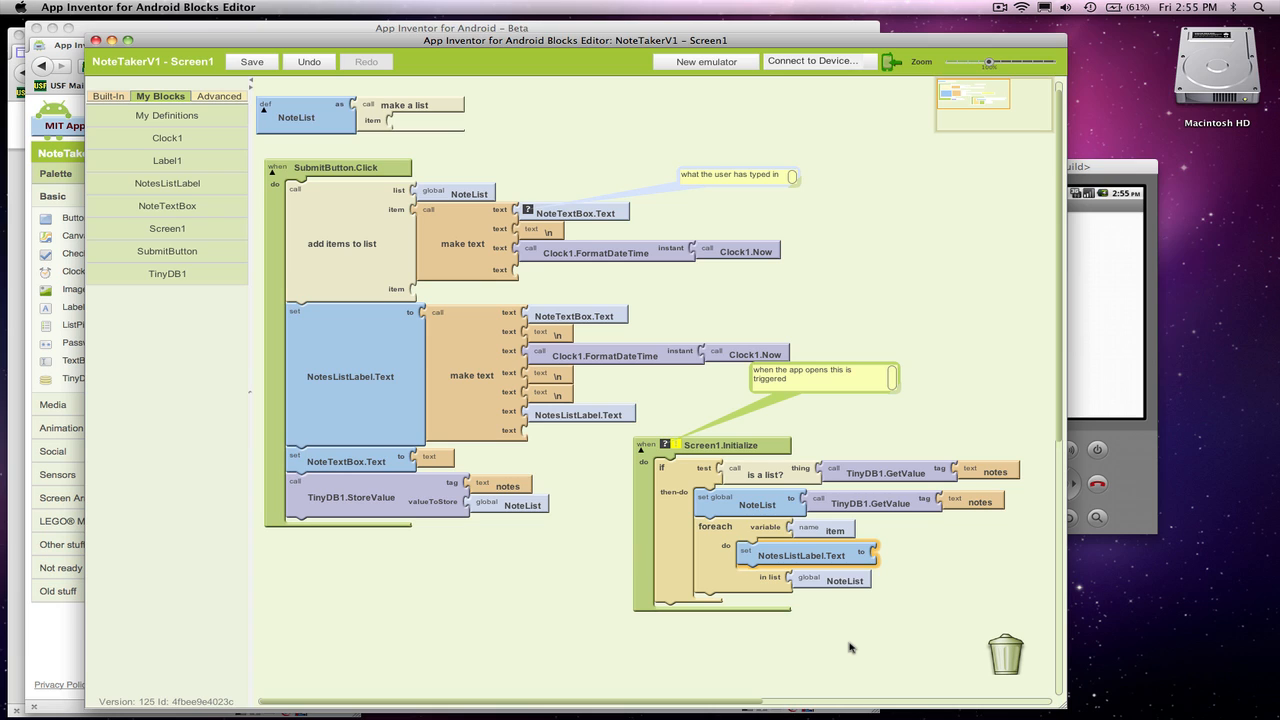
mouse_move(848, 646)
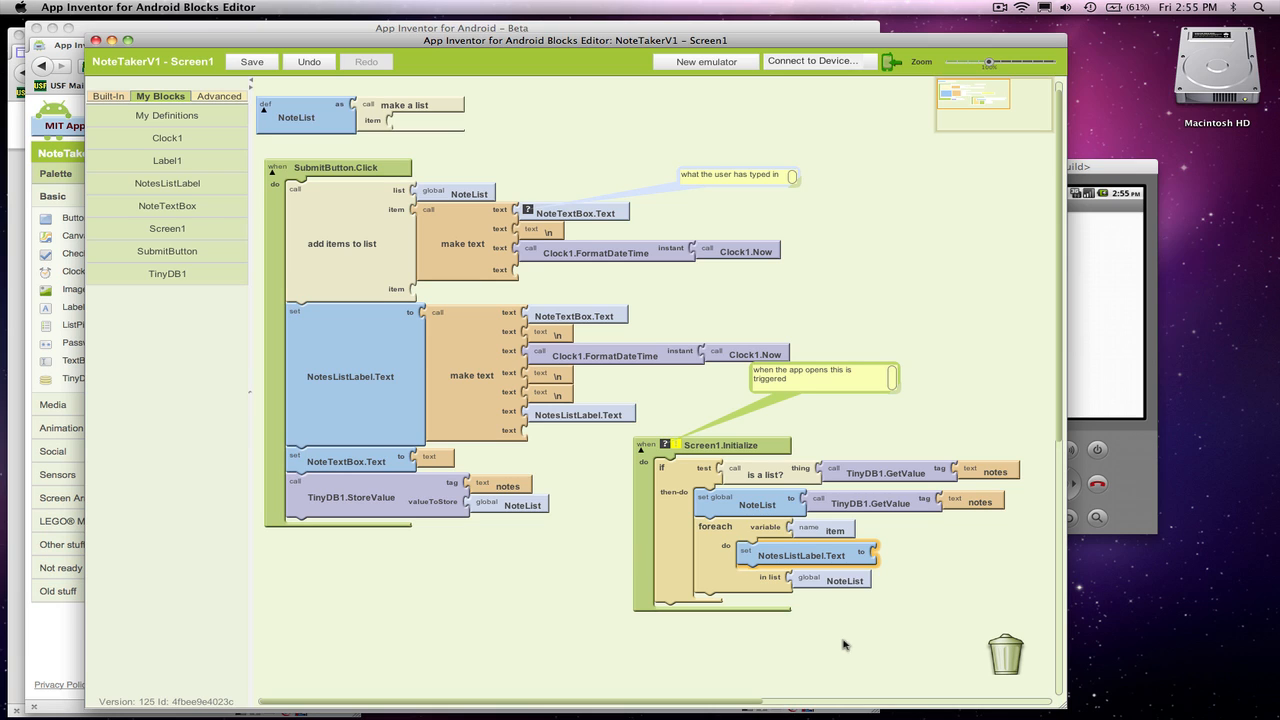
mouse_move(198, 214)
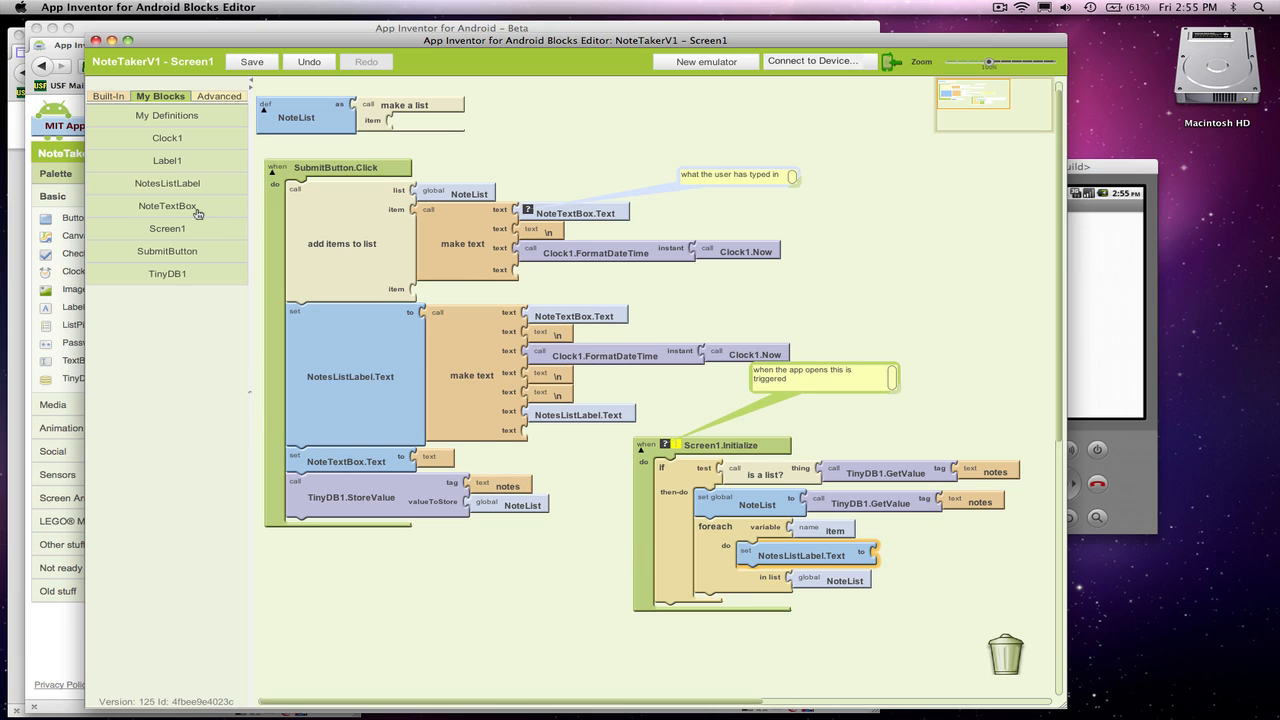
click(168, 204)
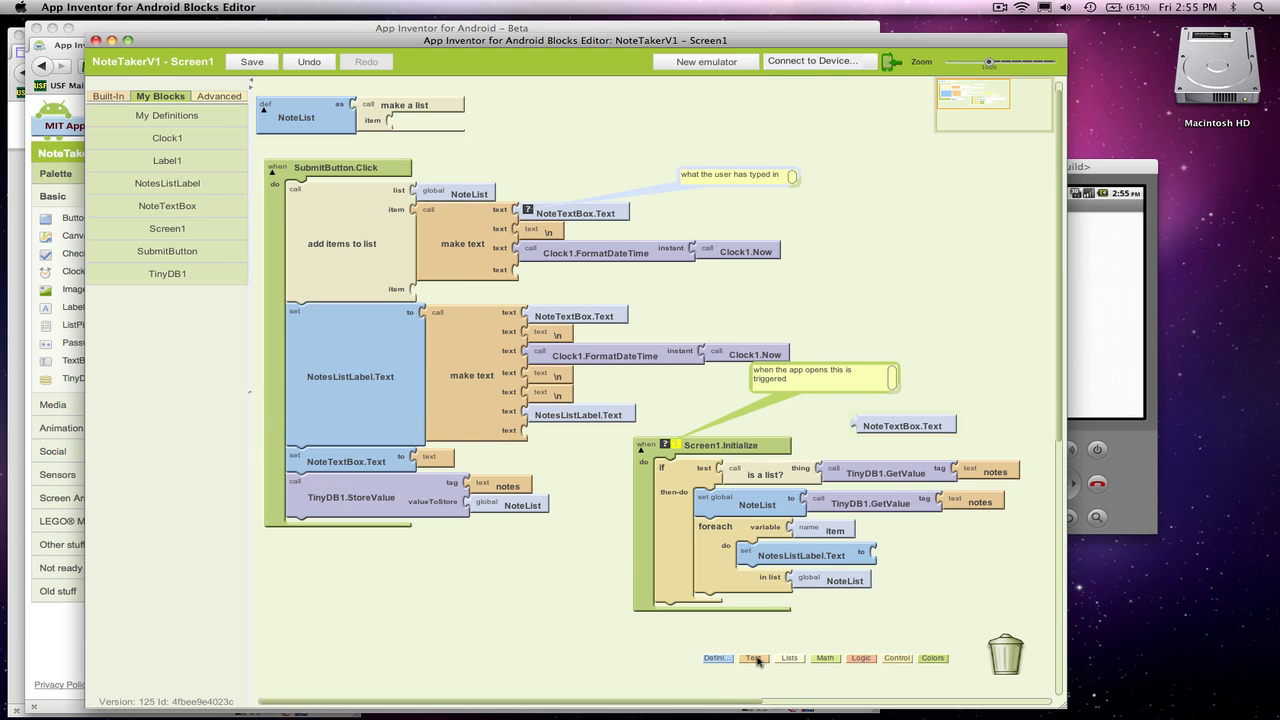
click(752, 656)
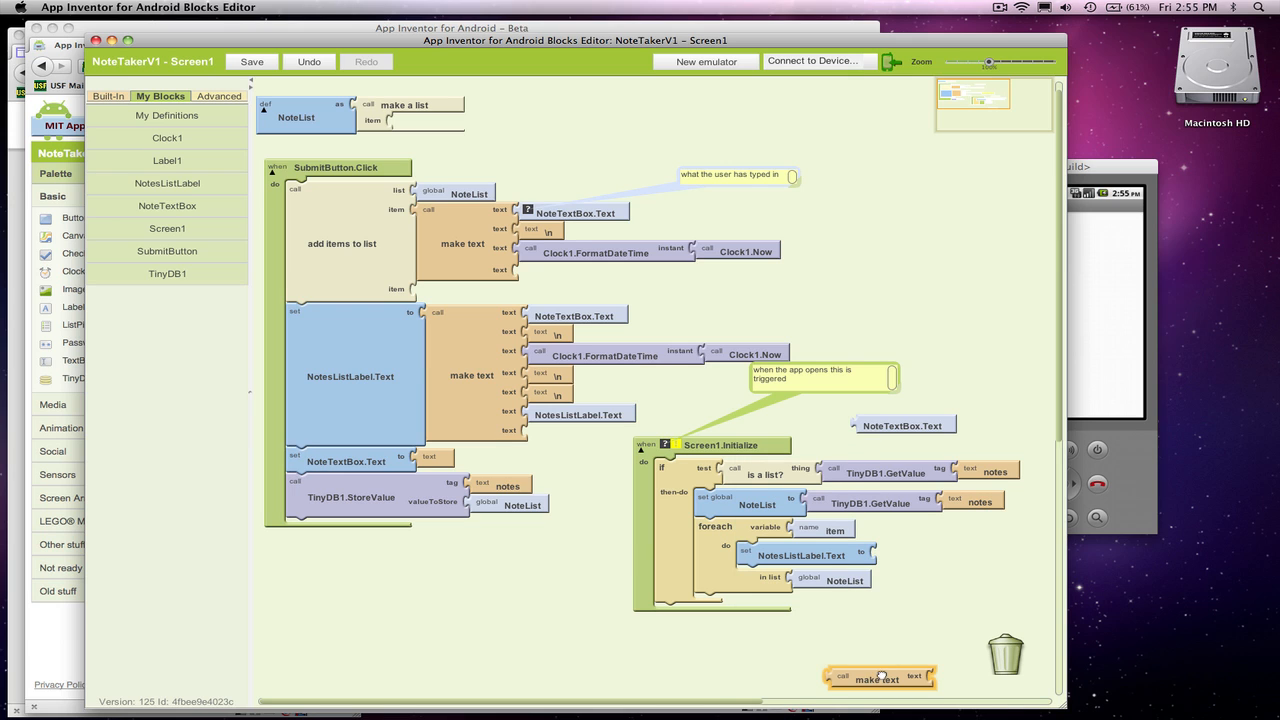
drag(880, 678, 920, 556)
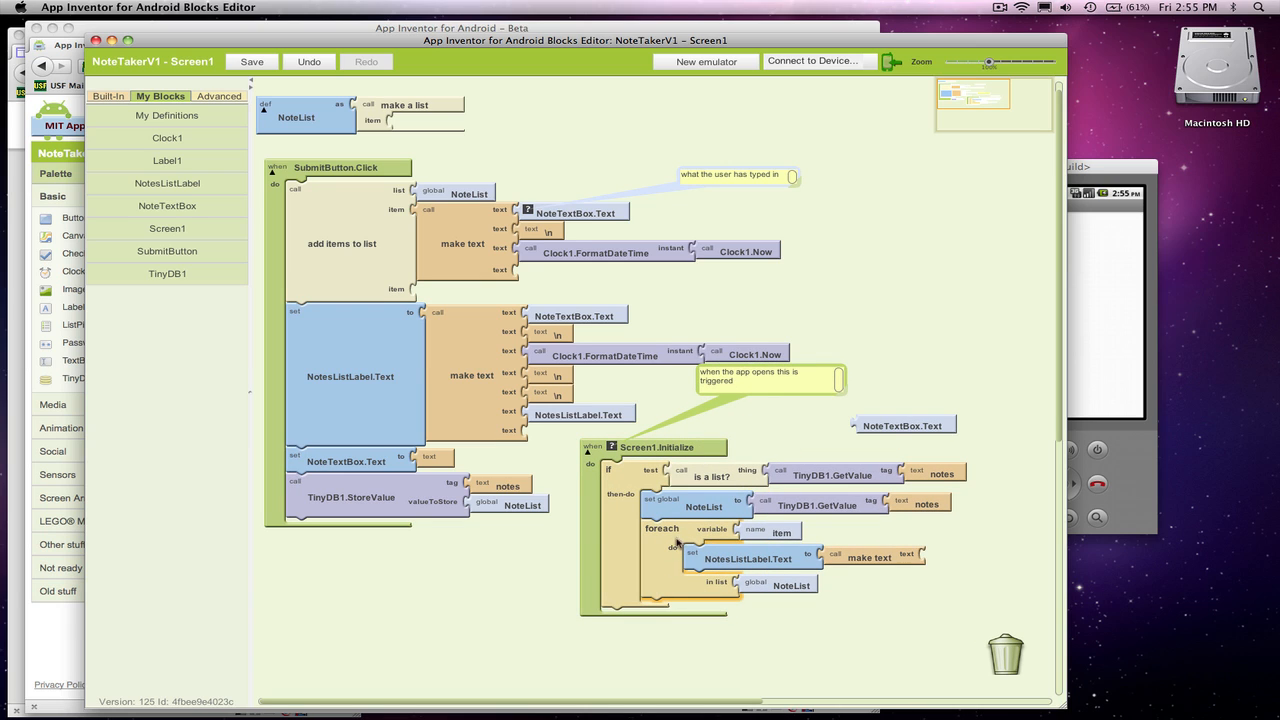
mouse_move(872, 544)
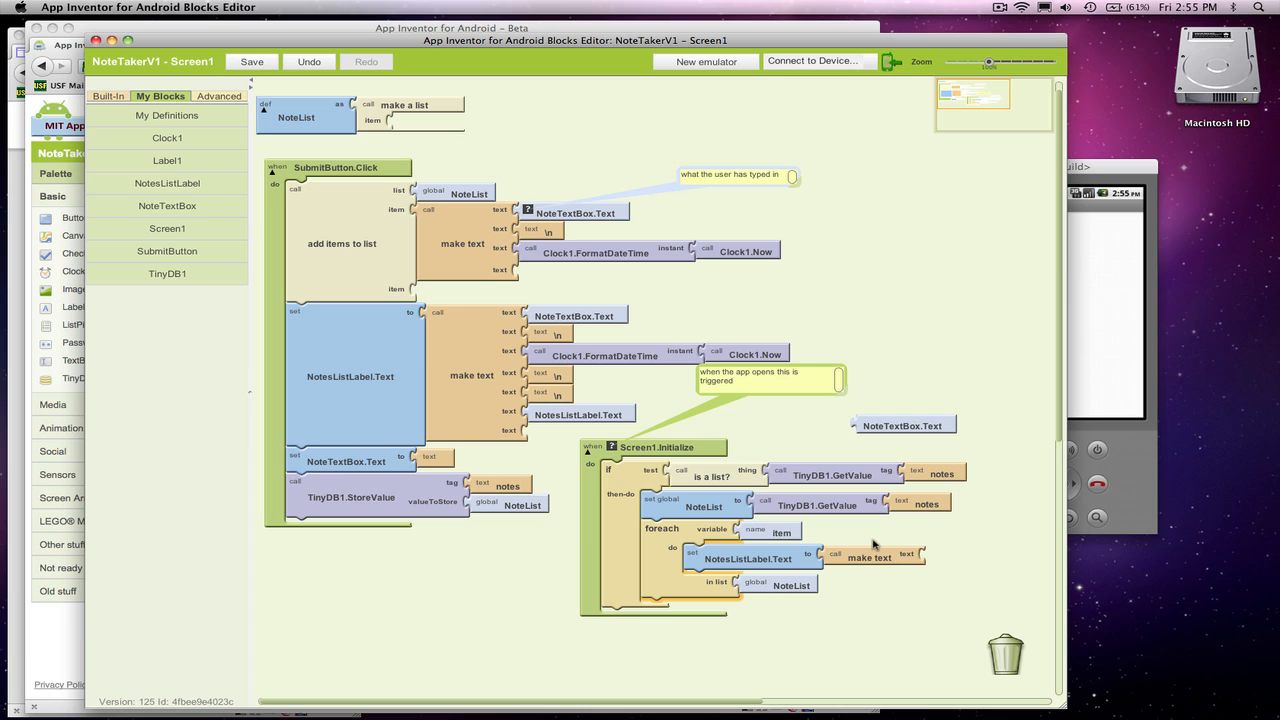
mouse_move(902, 424)
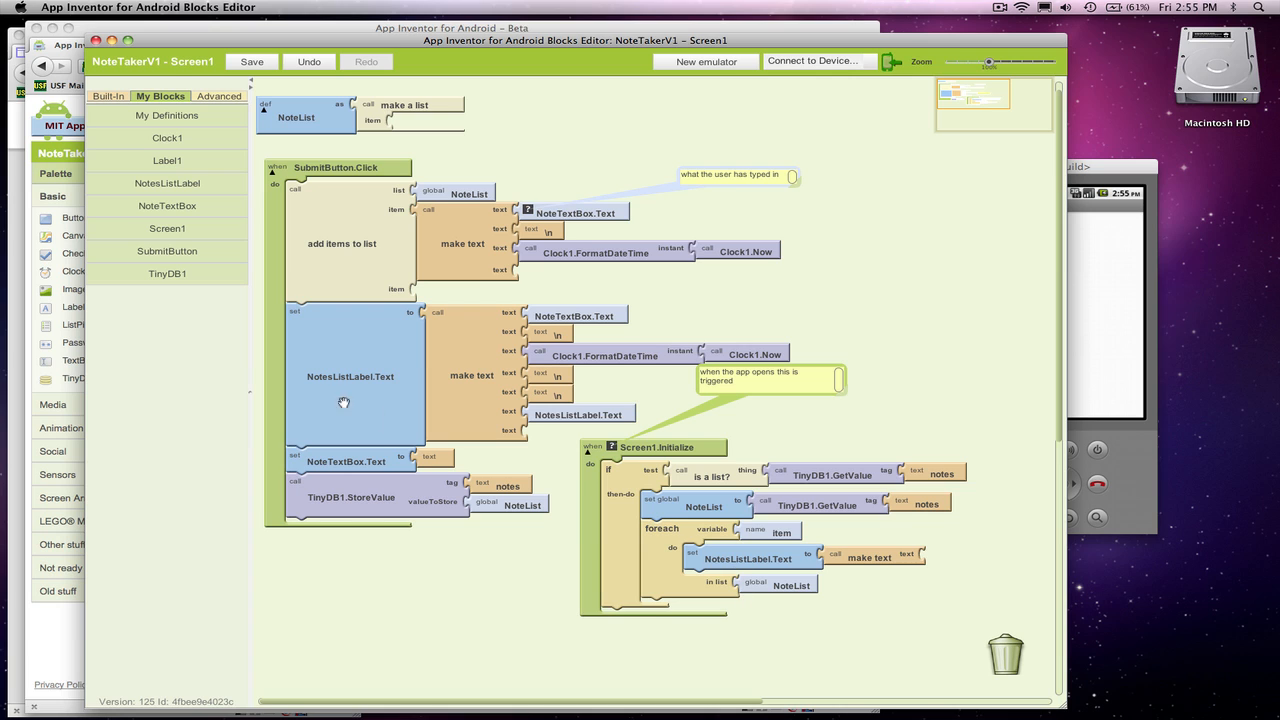
click(168, 184)
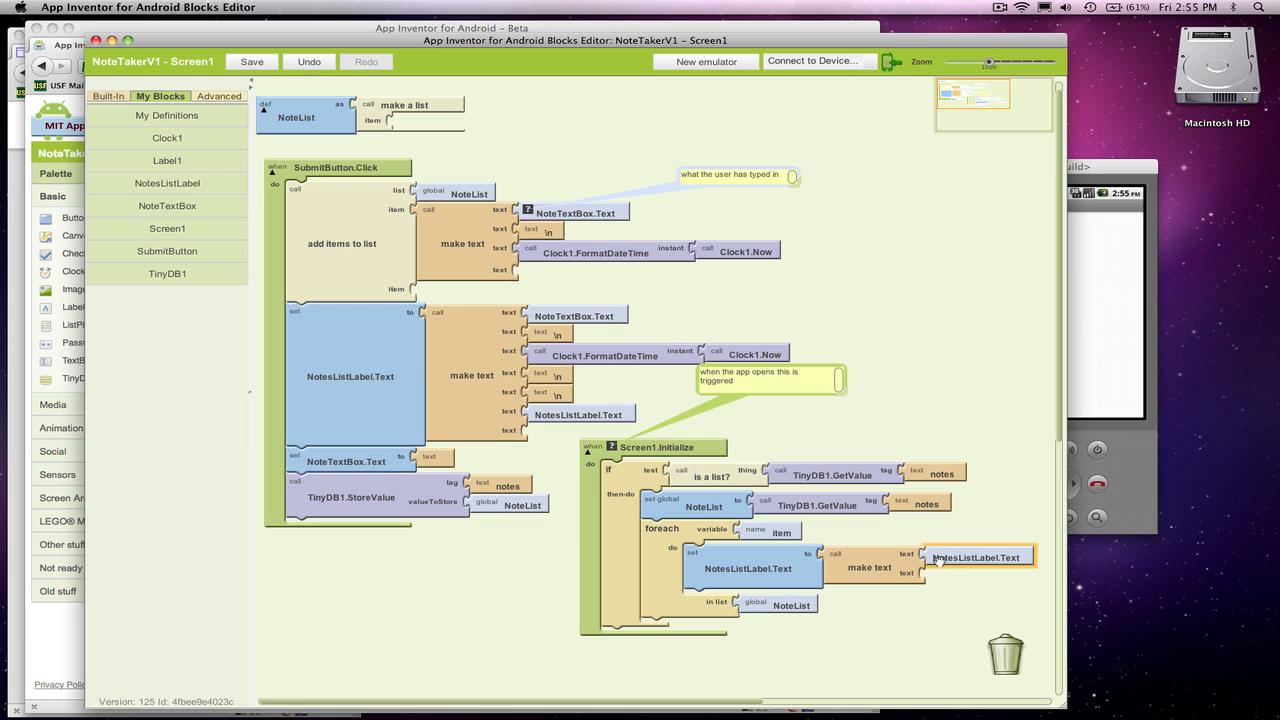
mouse_move(864, 598)
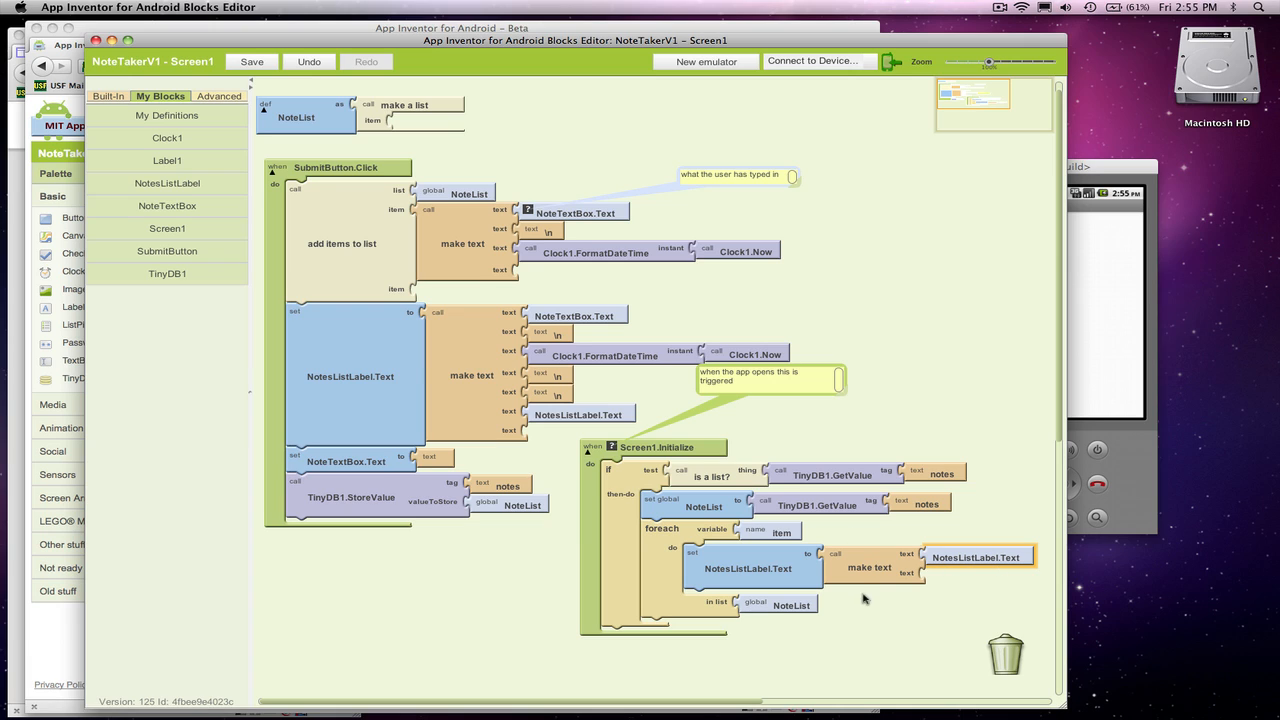
mouse_move(892, 578)
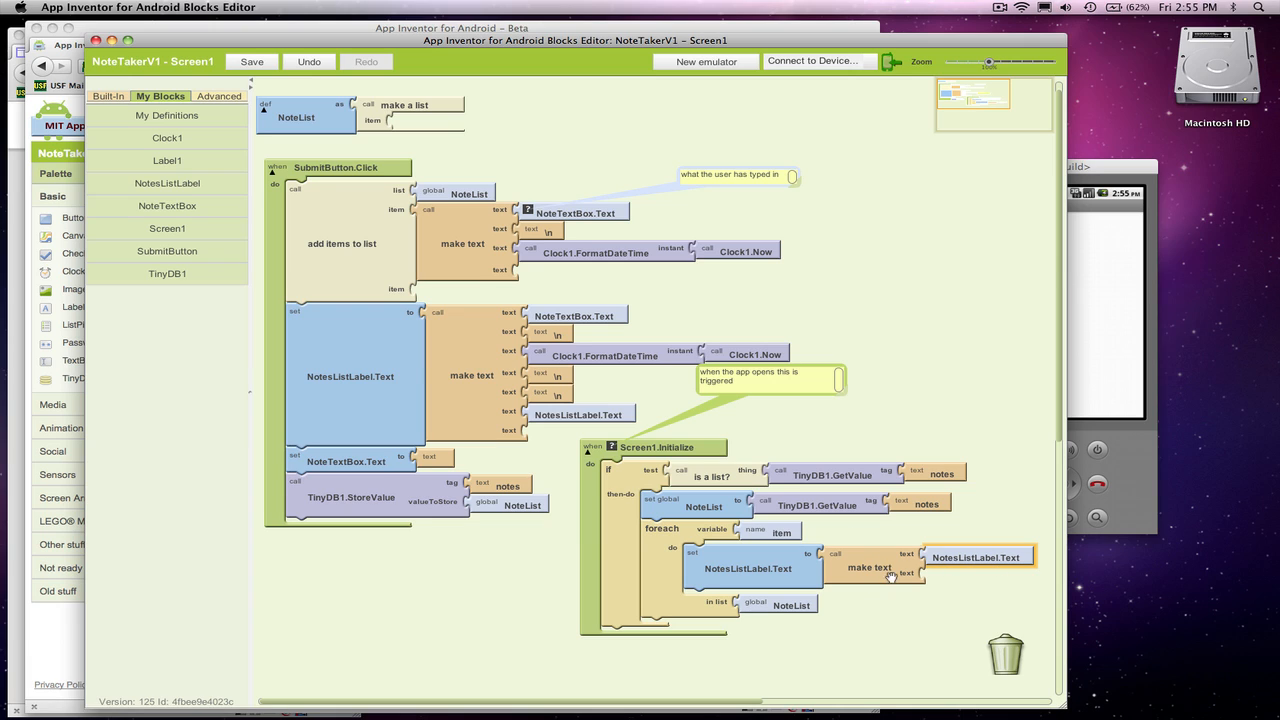
mouse_move(712, 482)
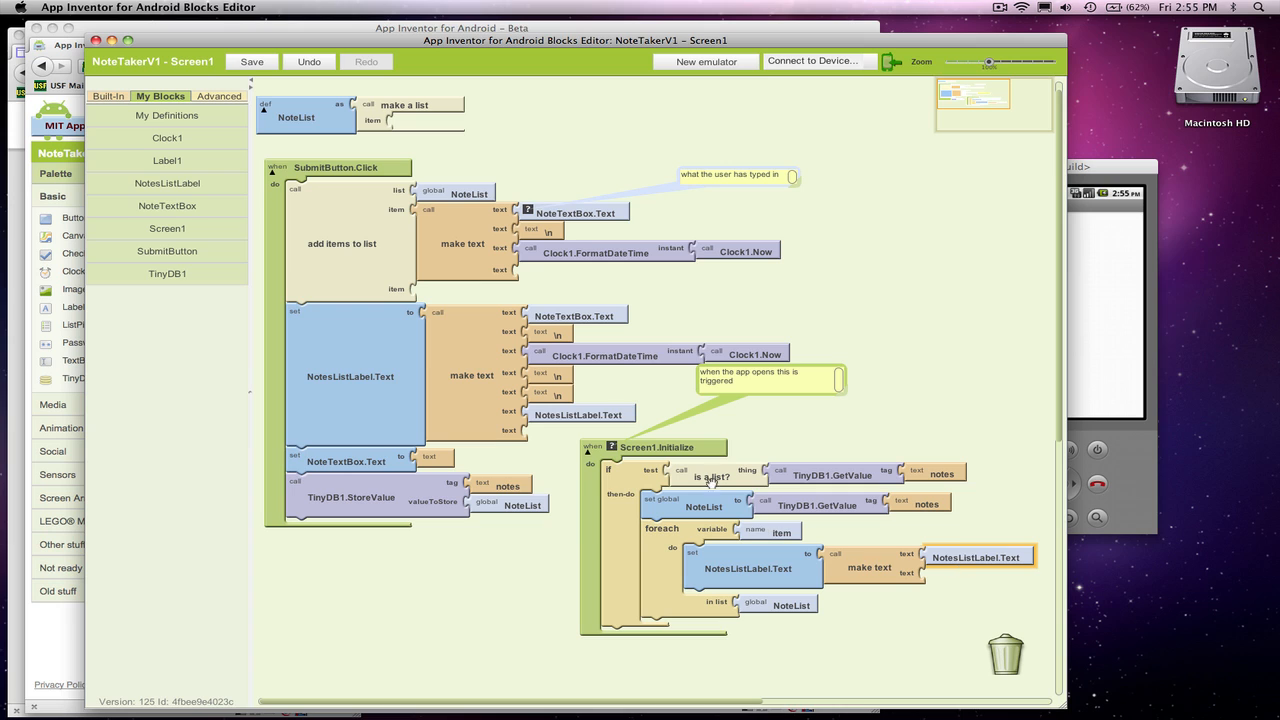
Join the item value into the make text and save the project
click(168, 114)
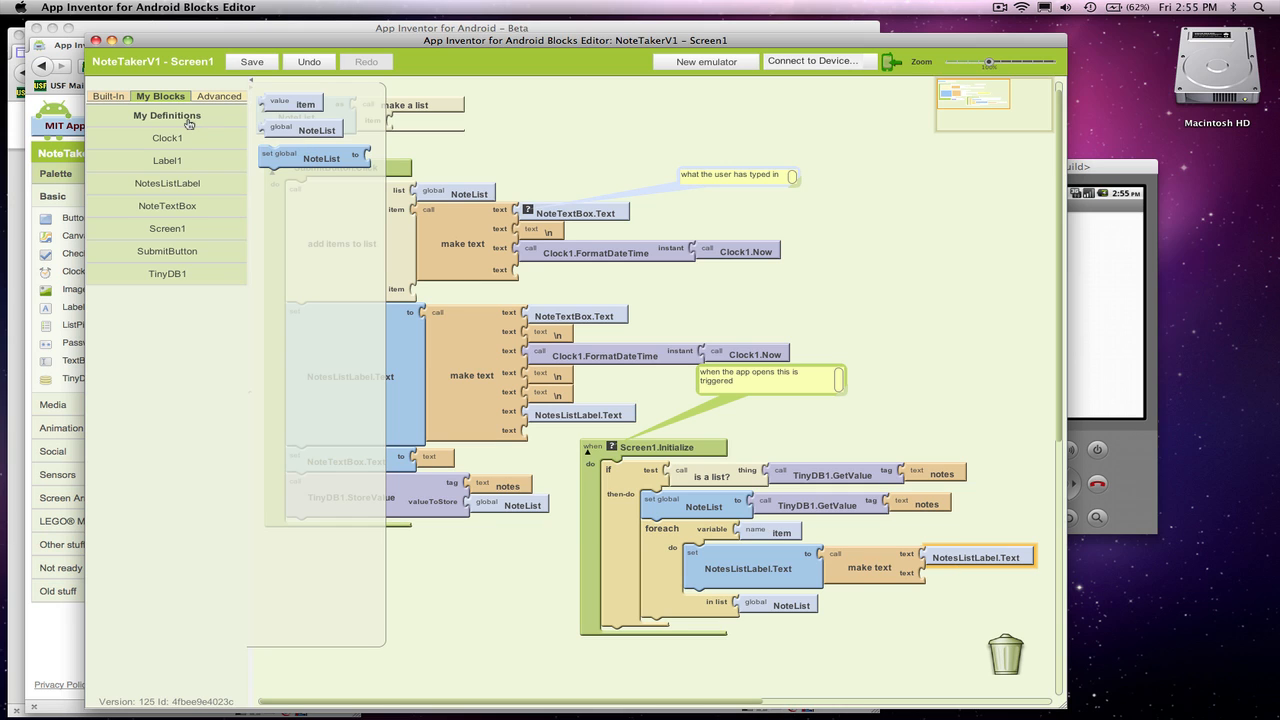
click(252, 60)
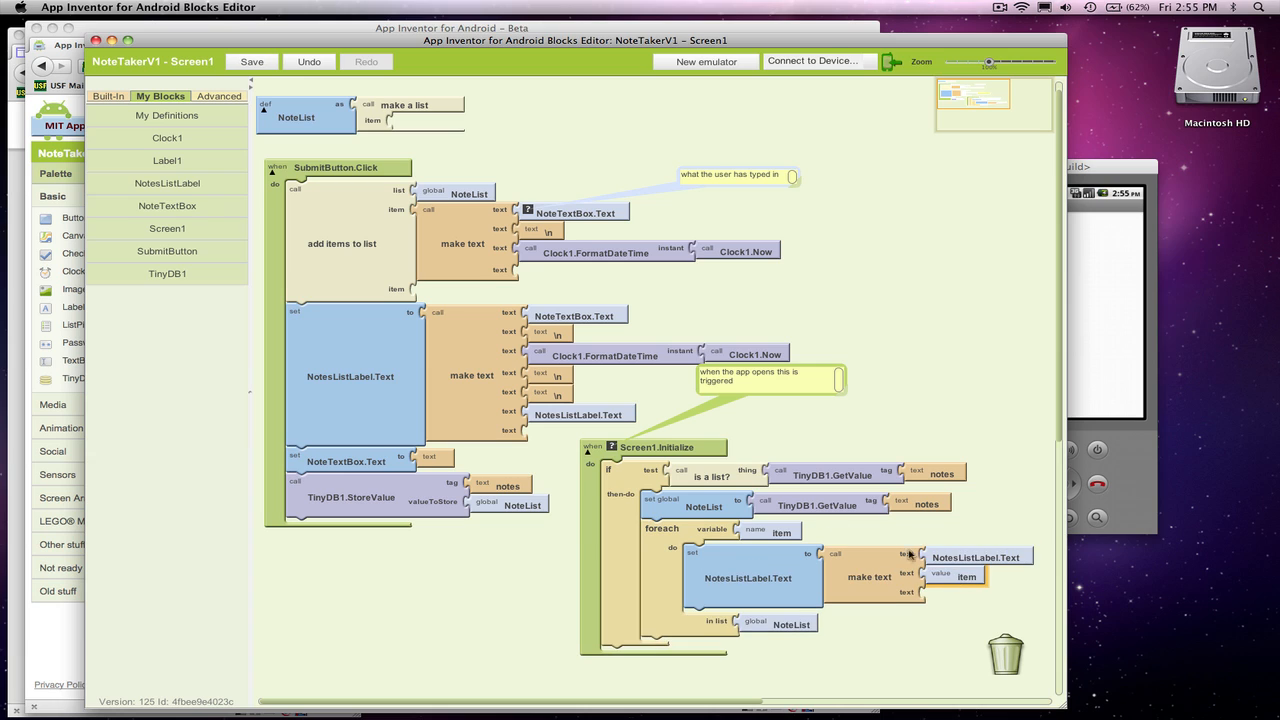
mouse_move(796, 624)
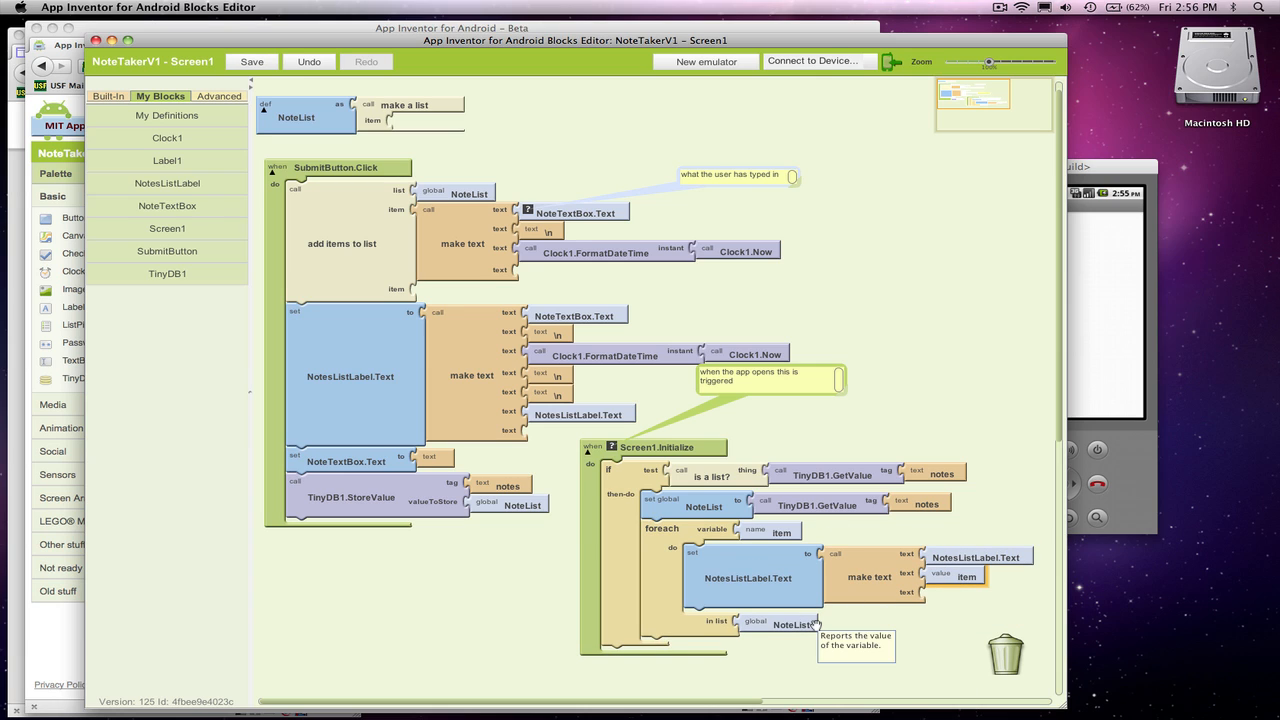
mouse_move(966, 576)
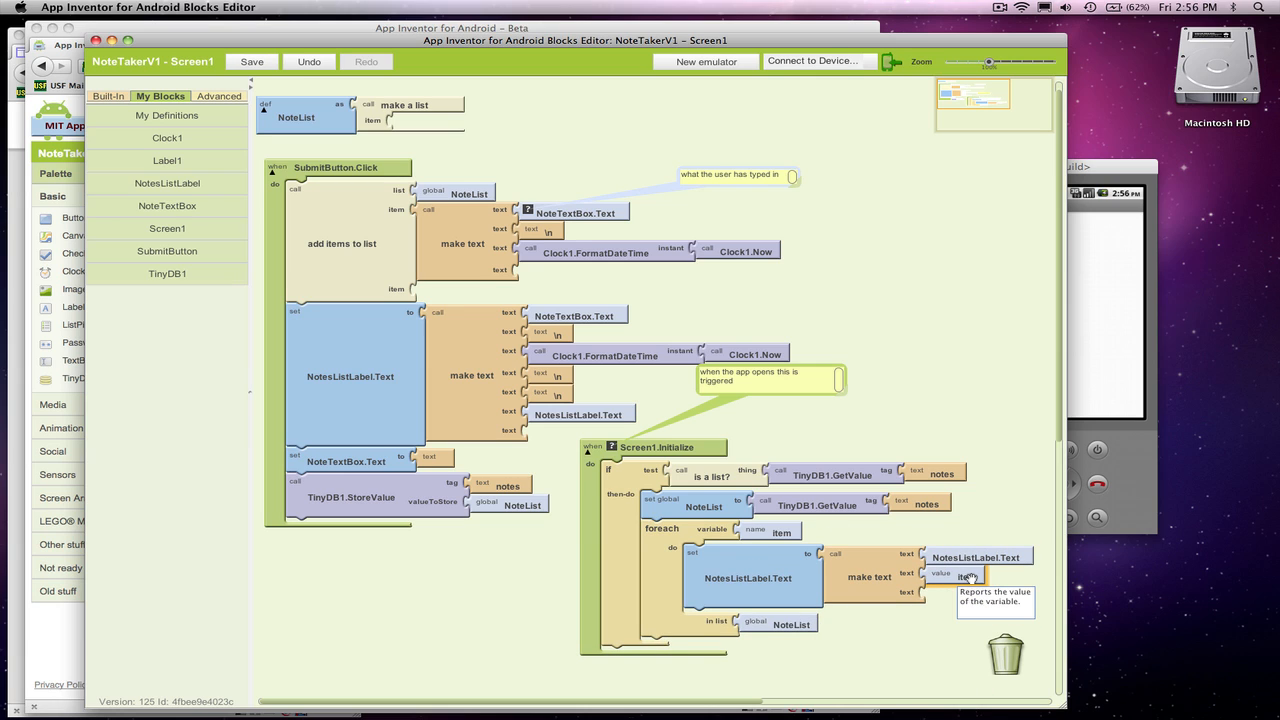
mouse_move(544, 272)
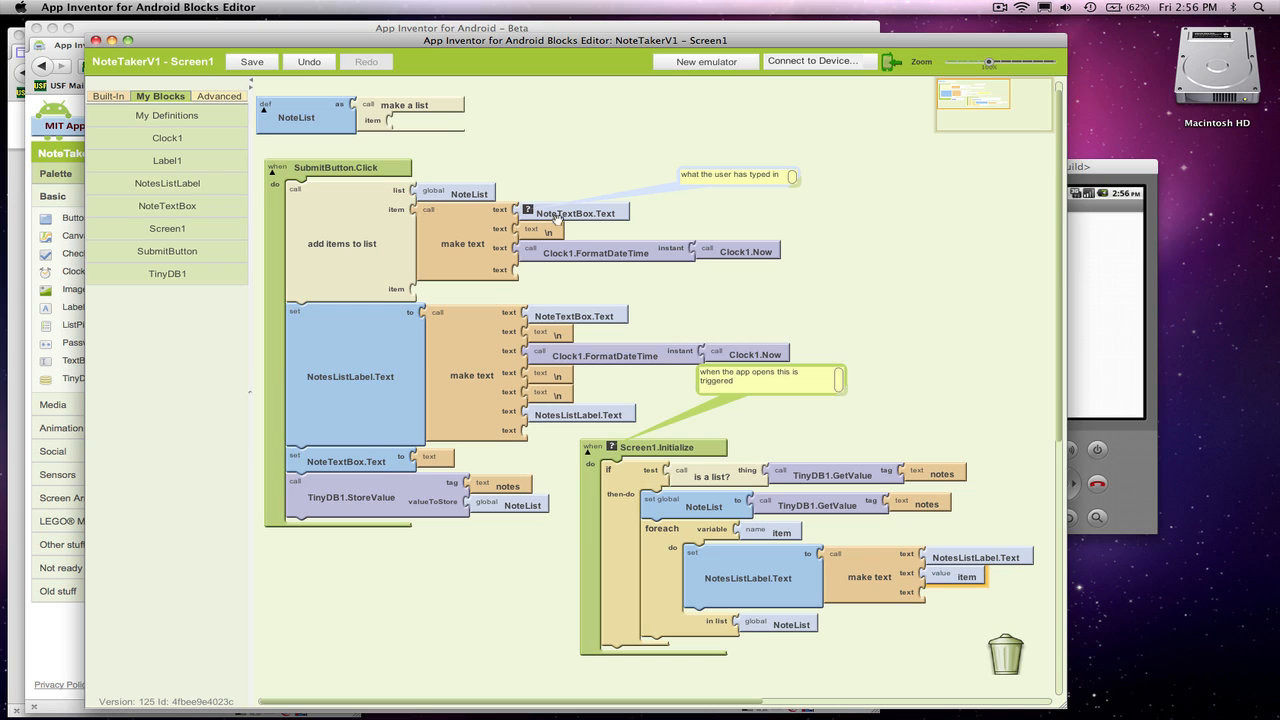
click(252, 60)
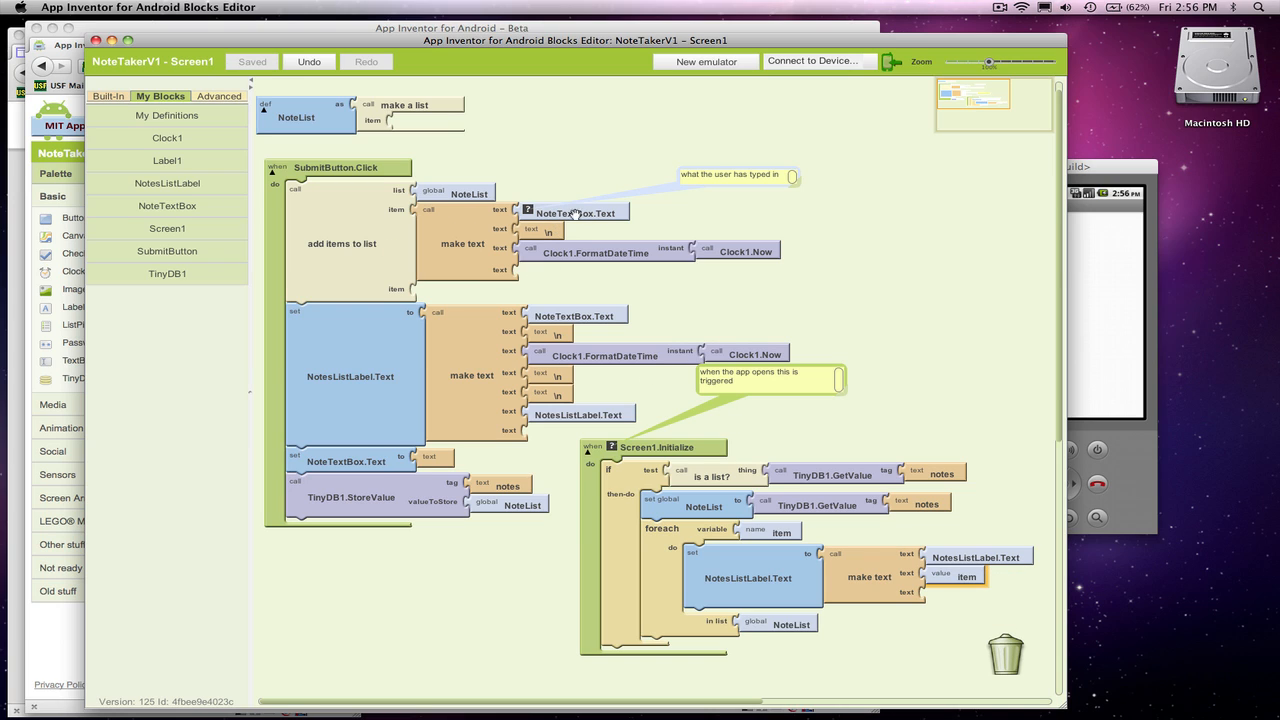
mouse_move(928, 504)
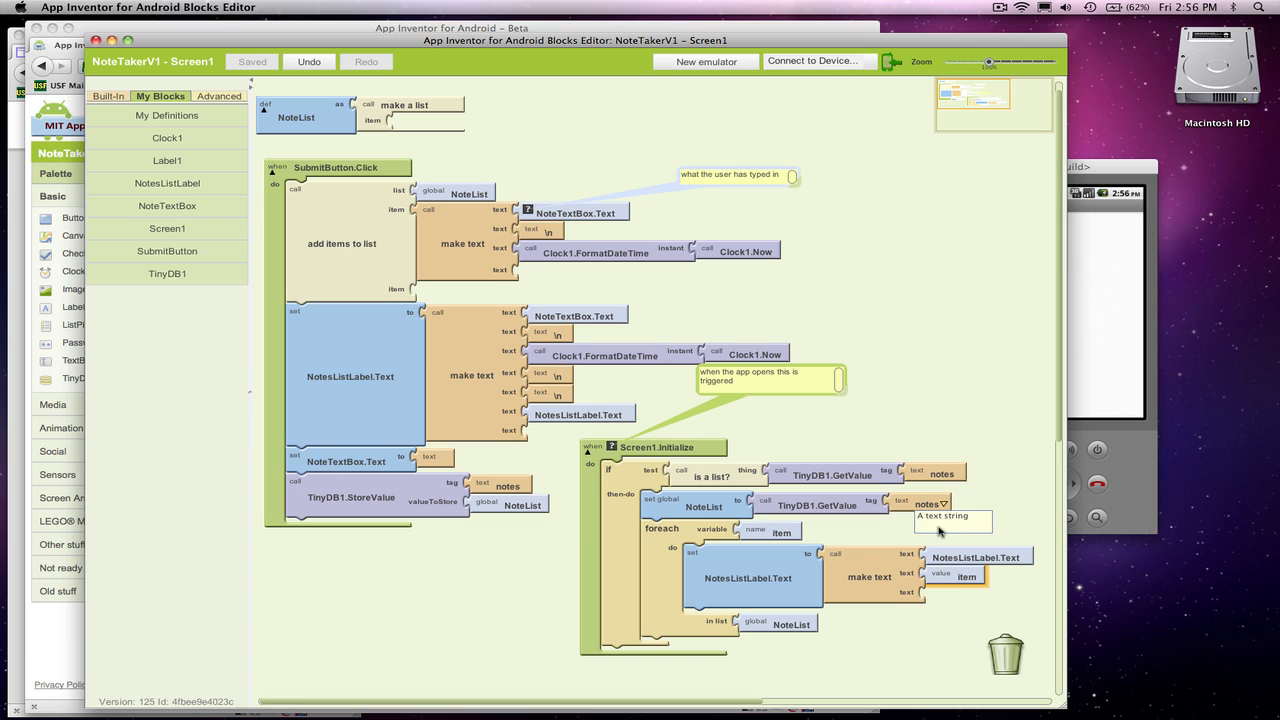
mouse_move(592, 340)
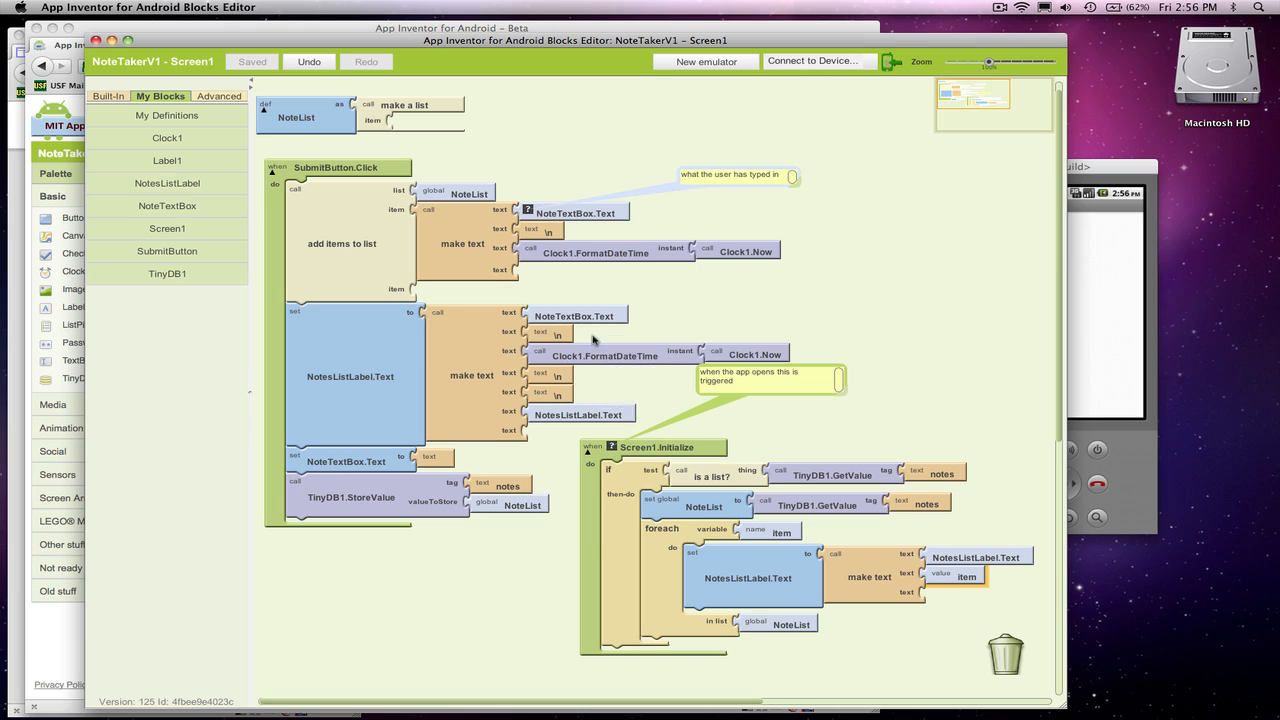
mouse_move(640, 448)
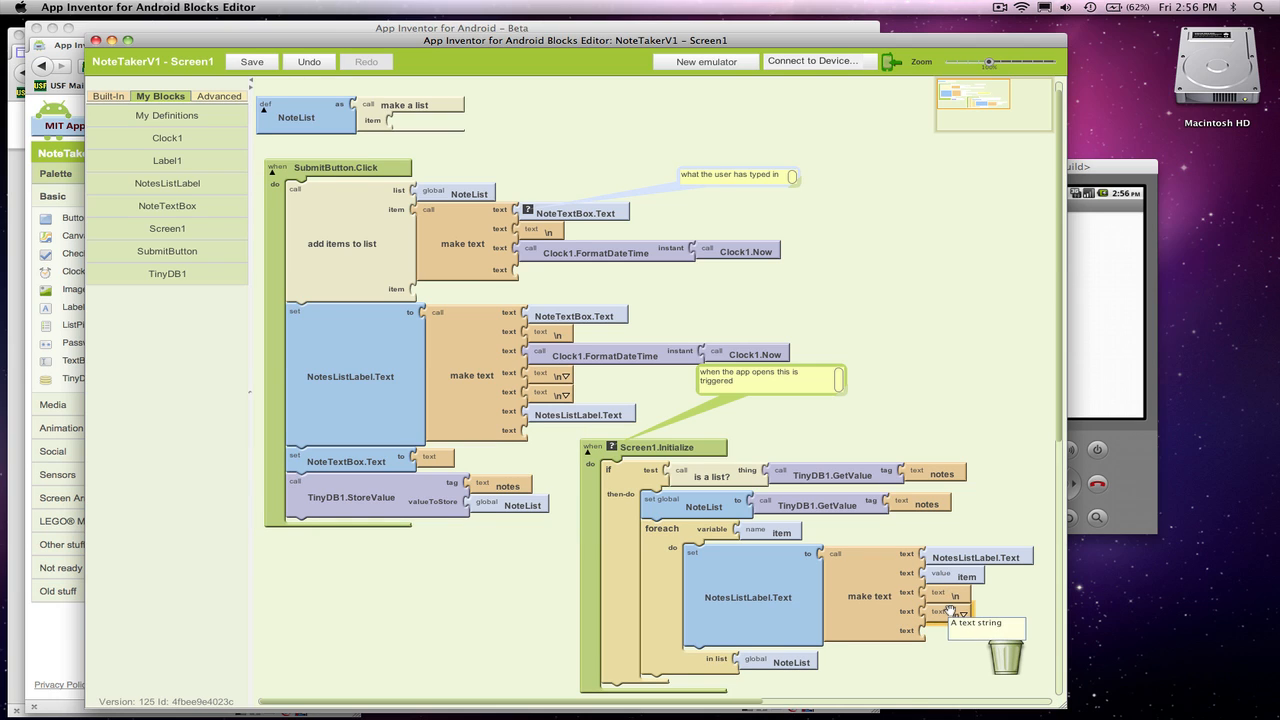
mouse_move(784, 530)
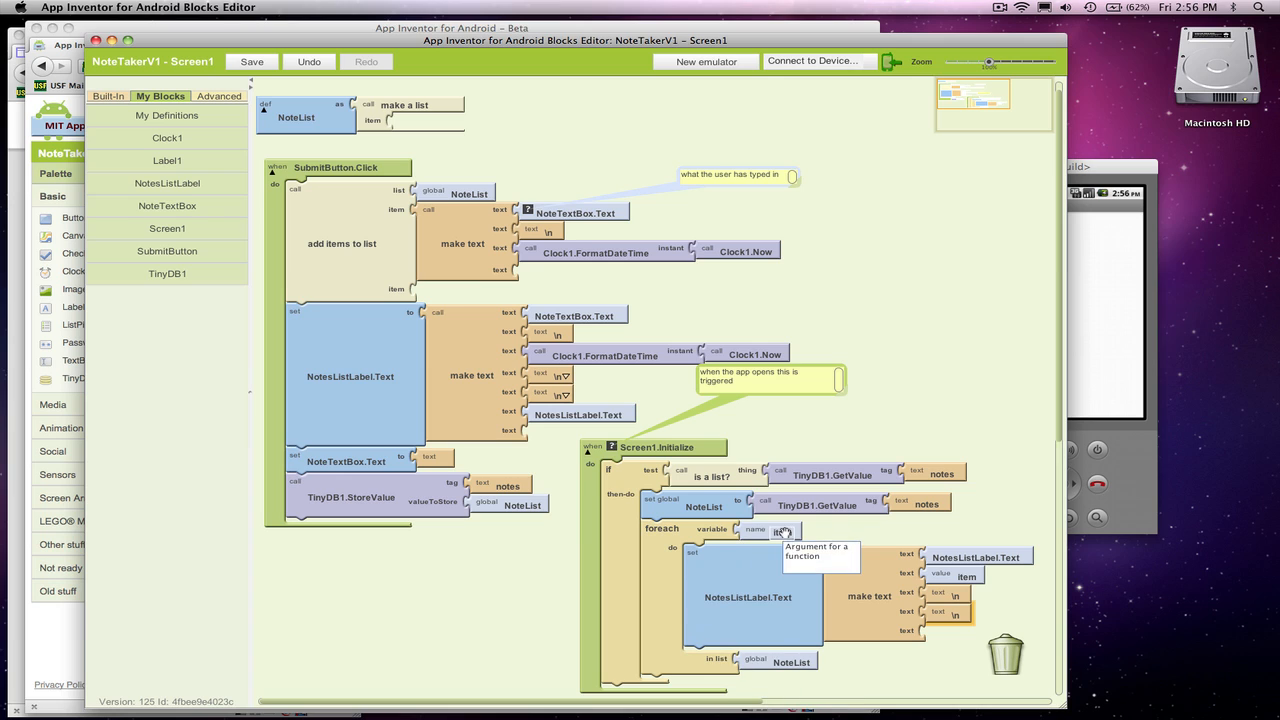
mouse_move(958, 576)
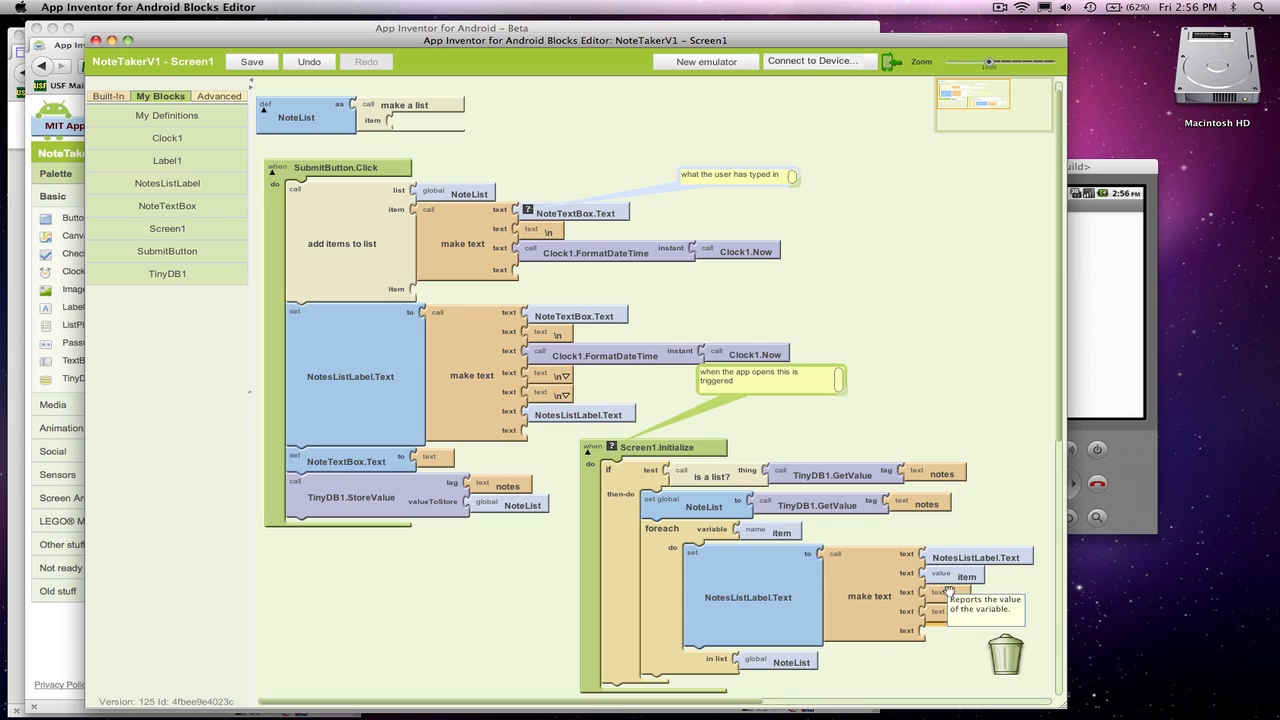
Add '\n' newline text blocks after item in the make text join and save
click(252, 60)
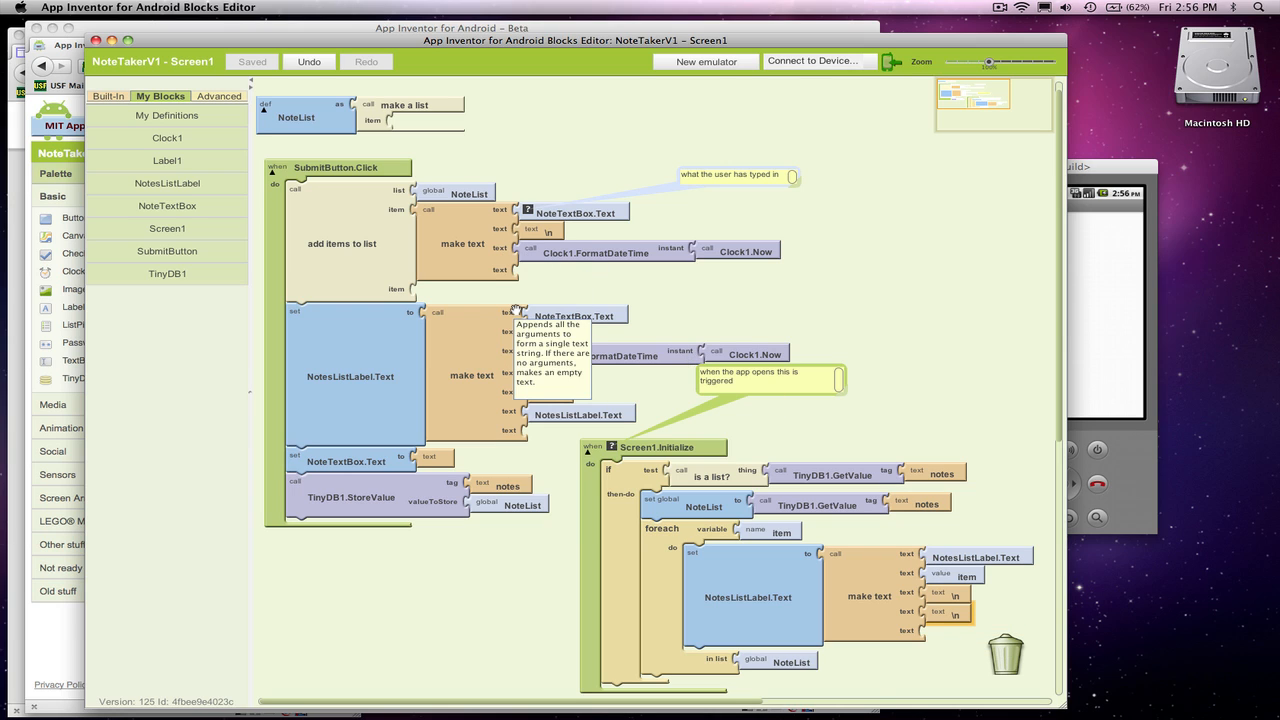
mouse_move(652, 298)
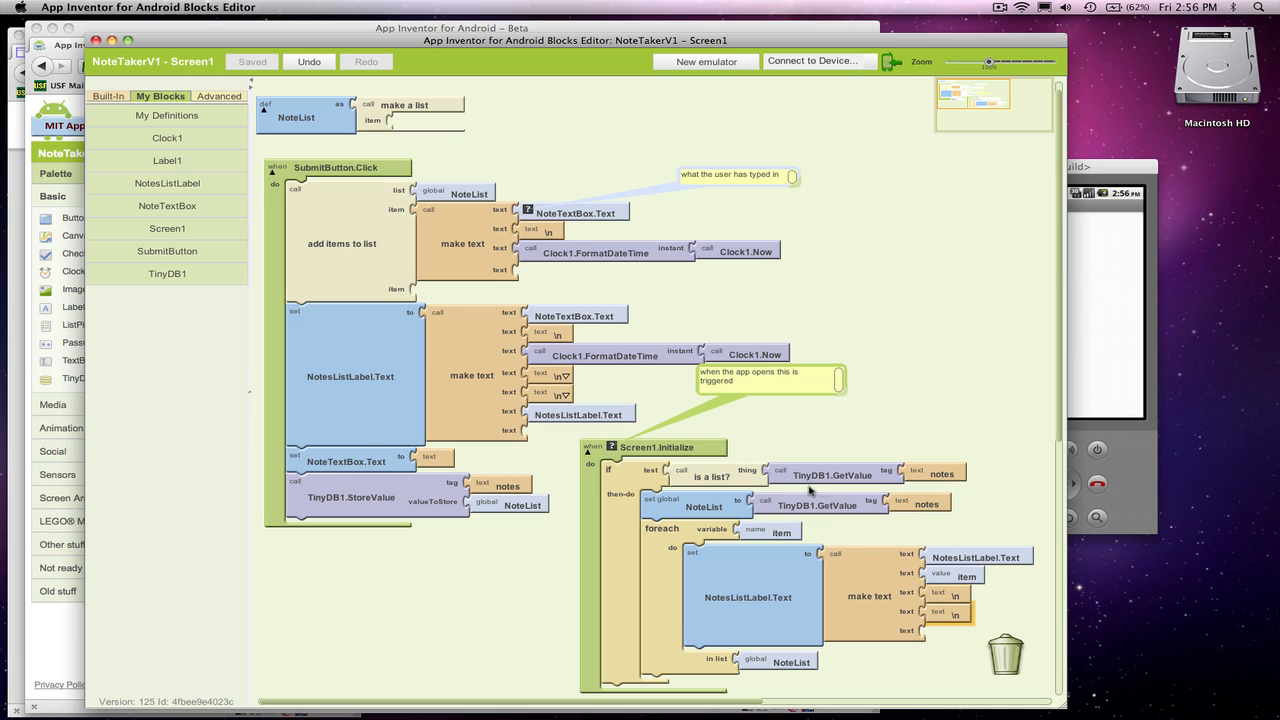
mouse_move(722, 504)
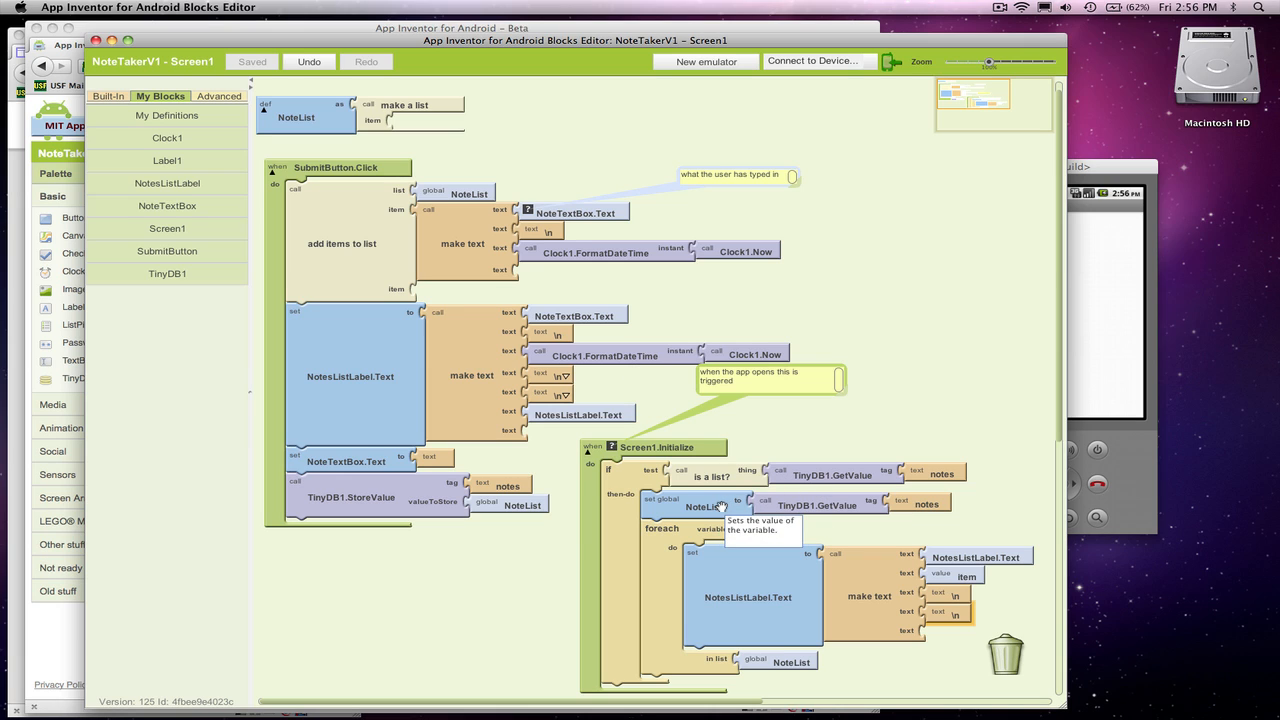
mouse_move(784, 662)
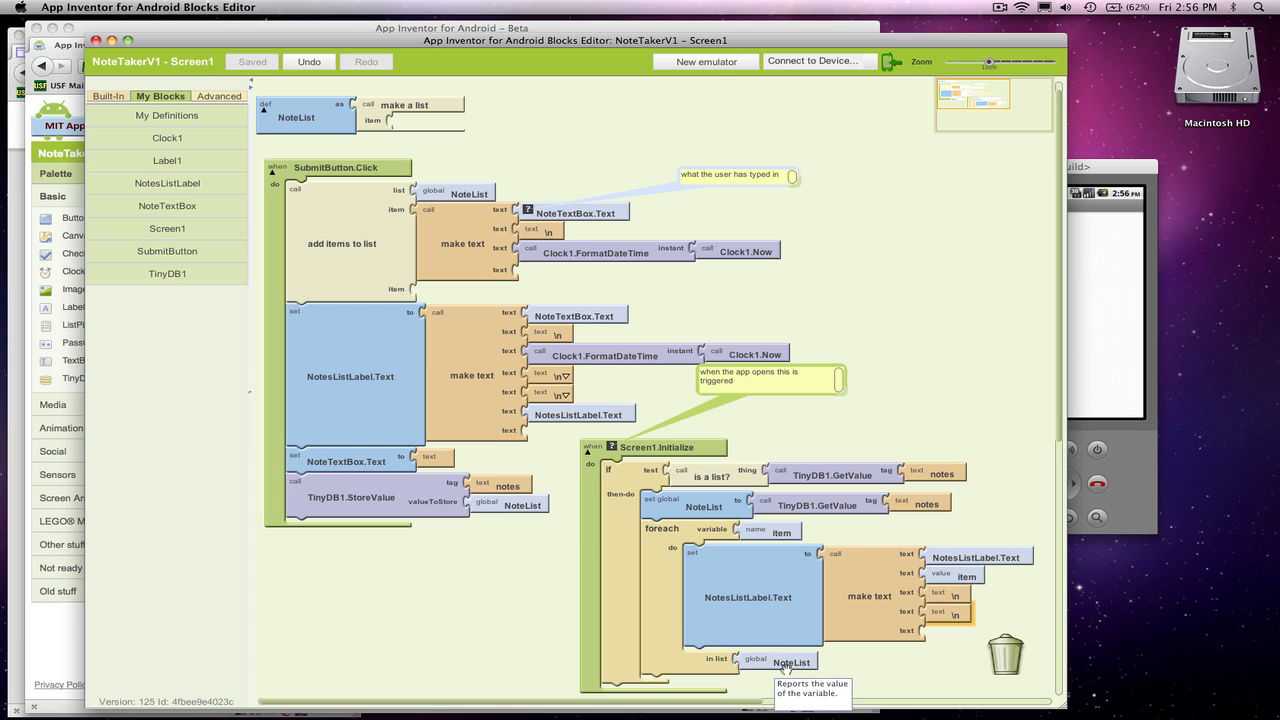
mouse_move(966, 572)
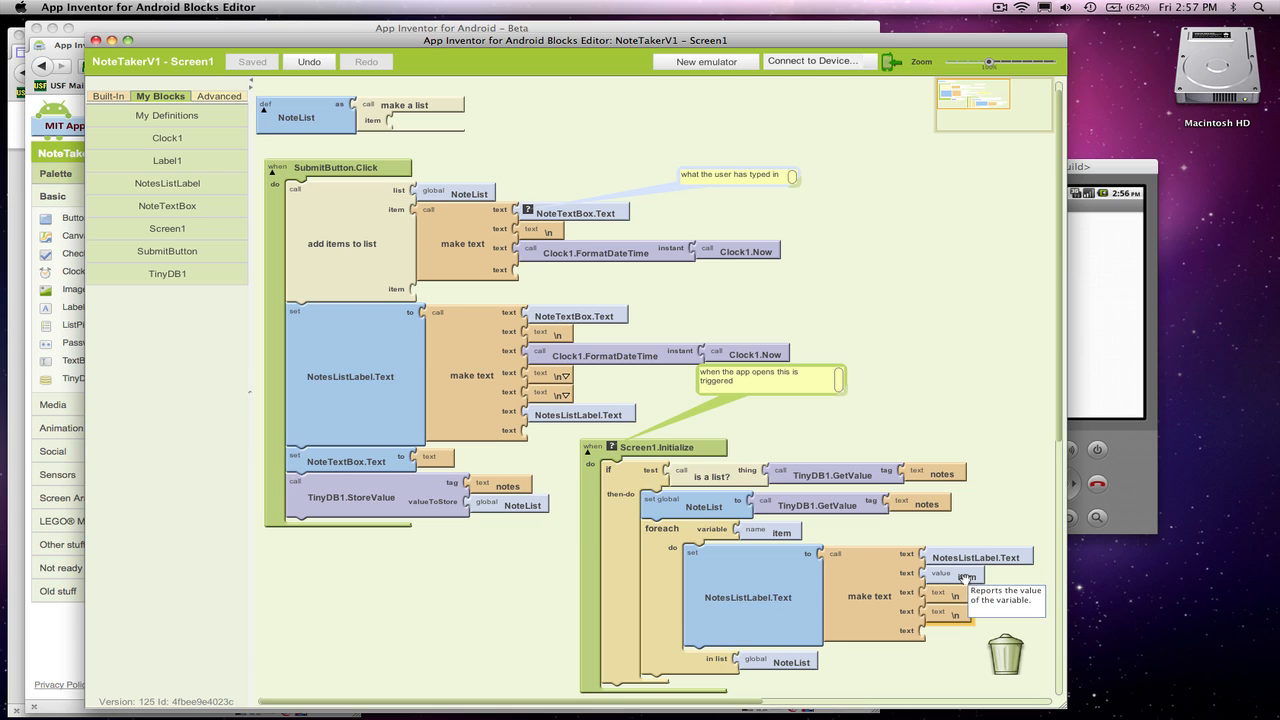
mouse_move(718, 596)
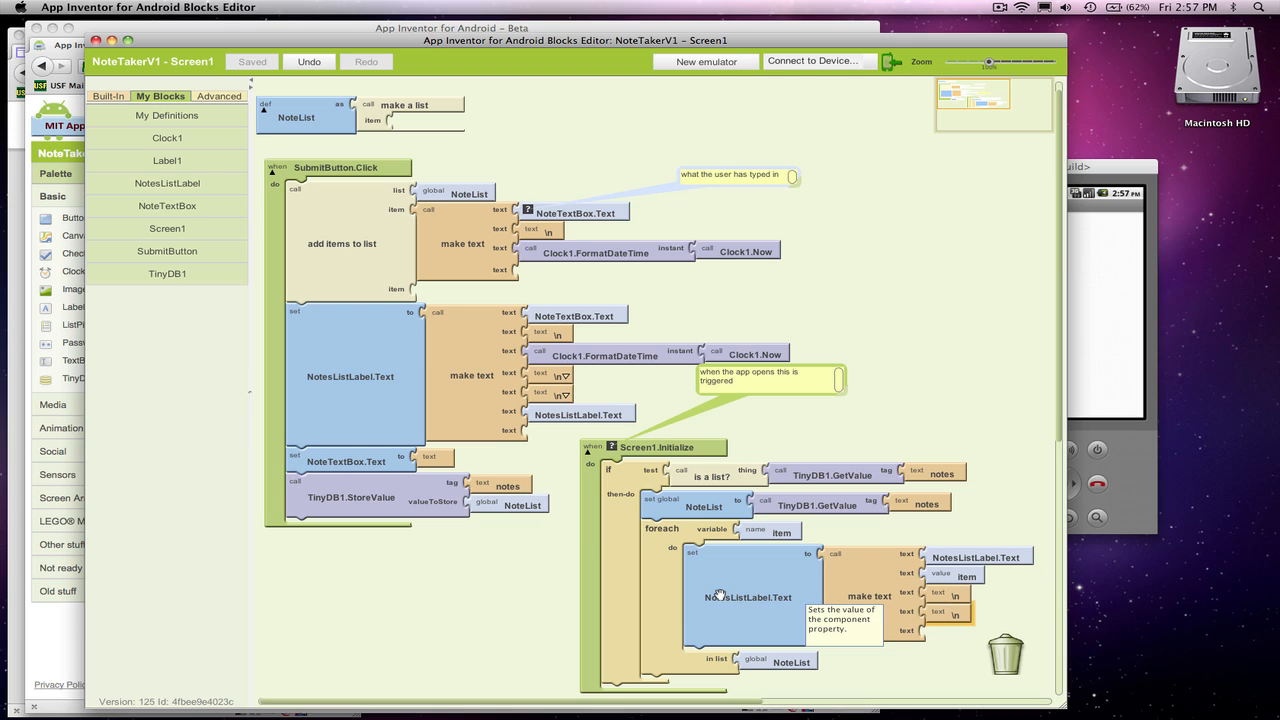
mouse_move(732, 608)
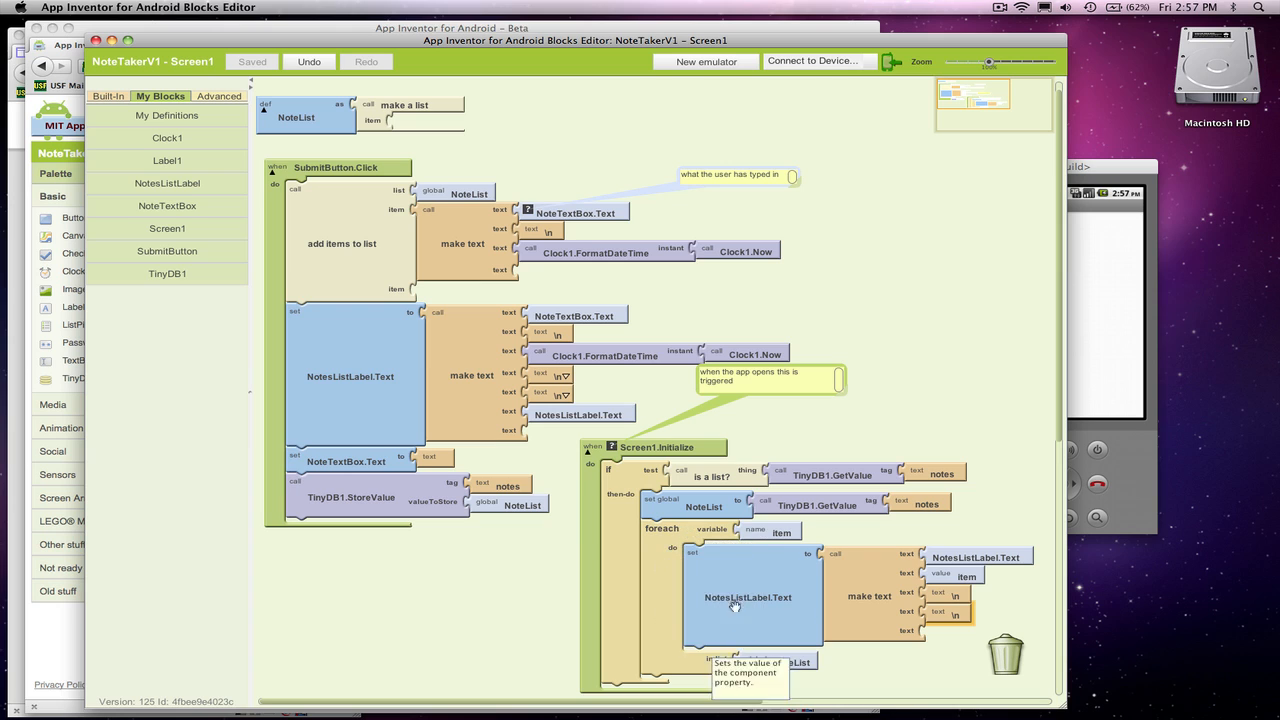
mouse_move(716, 612)
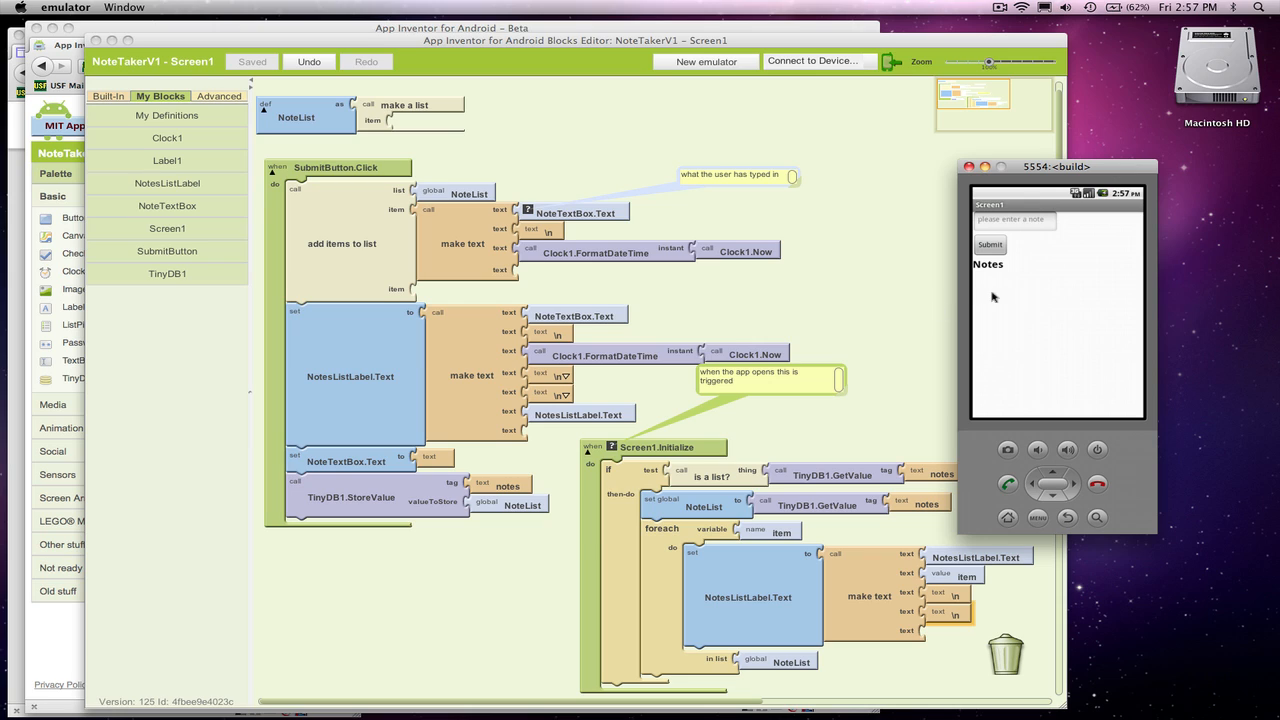
mouse_move(892, 296)
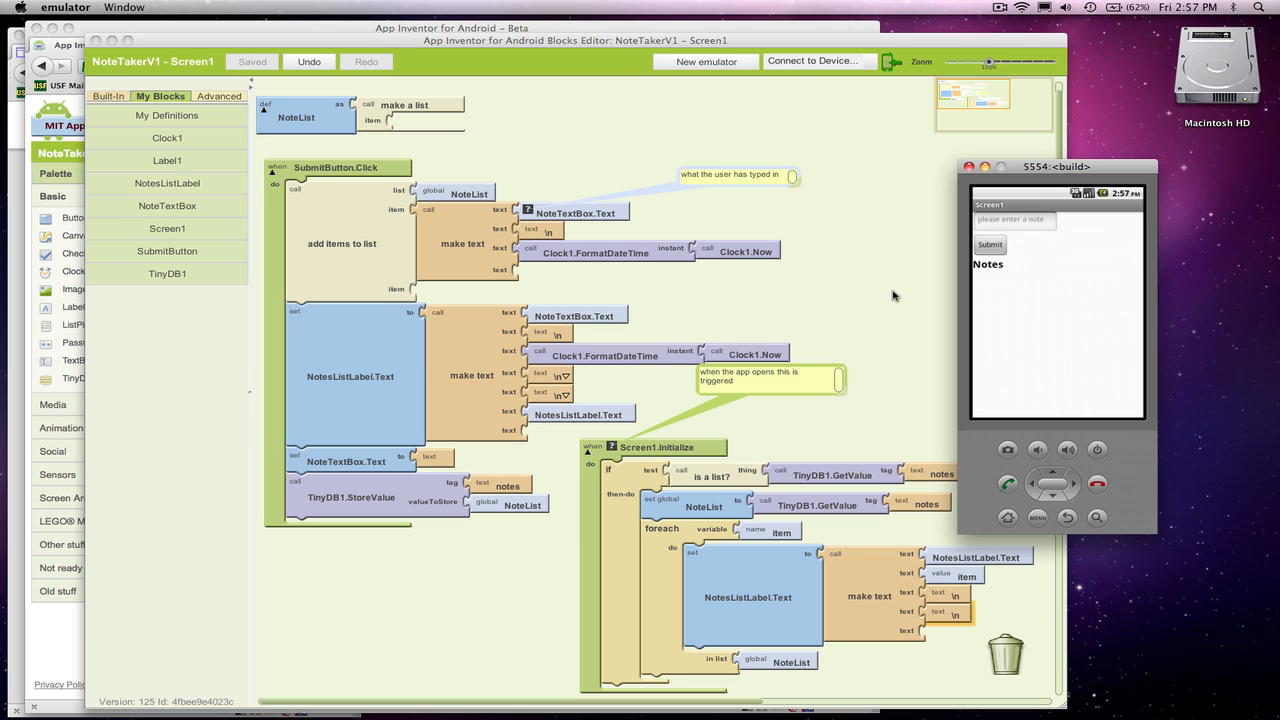
mouse_move(1132, 308)
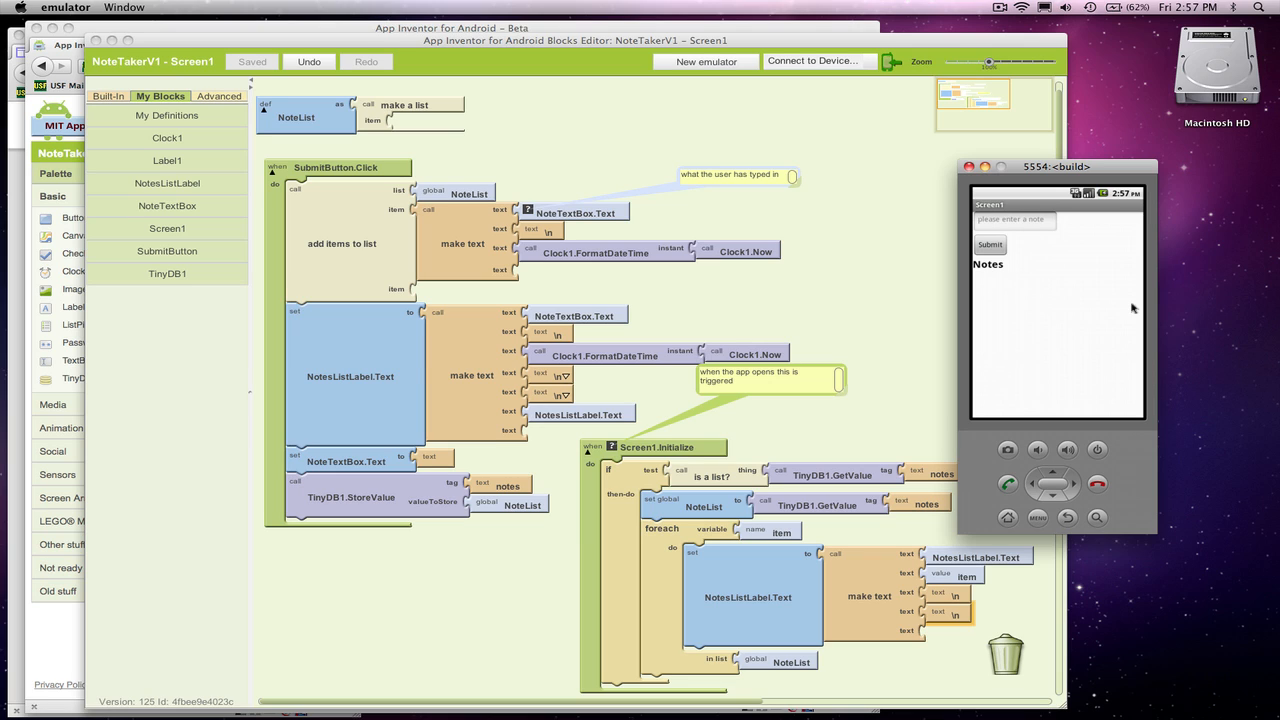
mouse_move(948, 370)
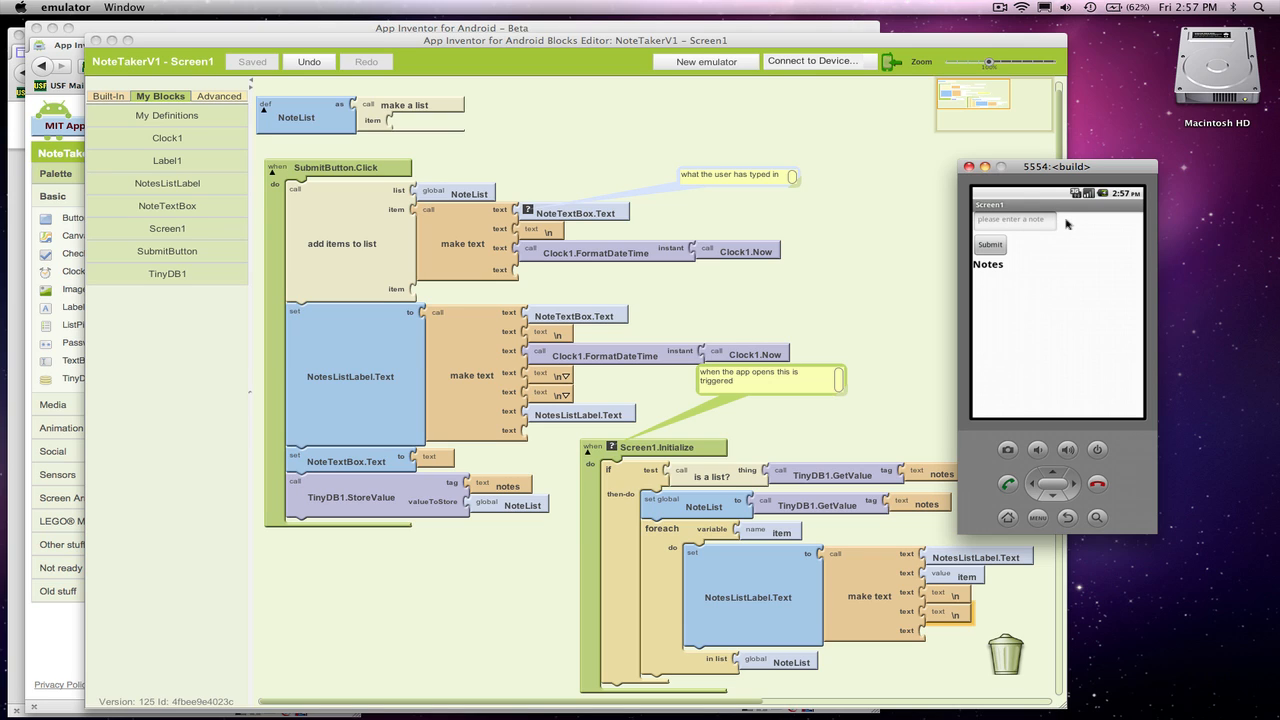
mouse_move(826, 160)
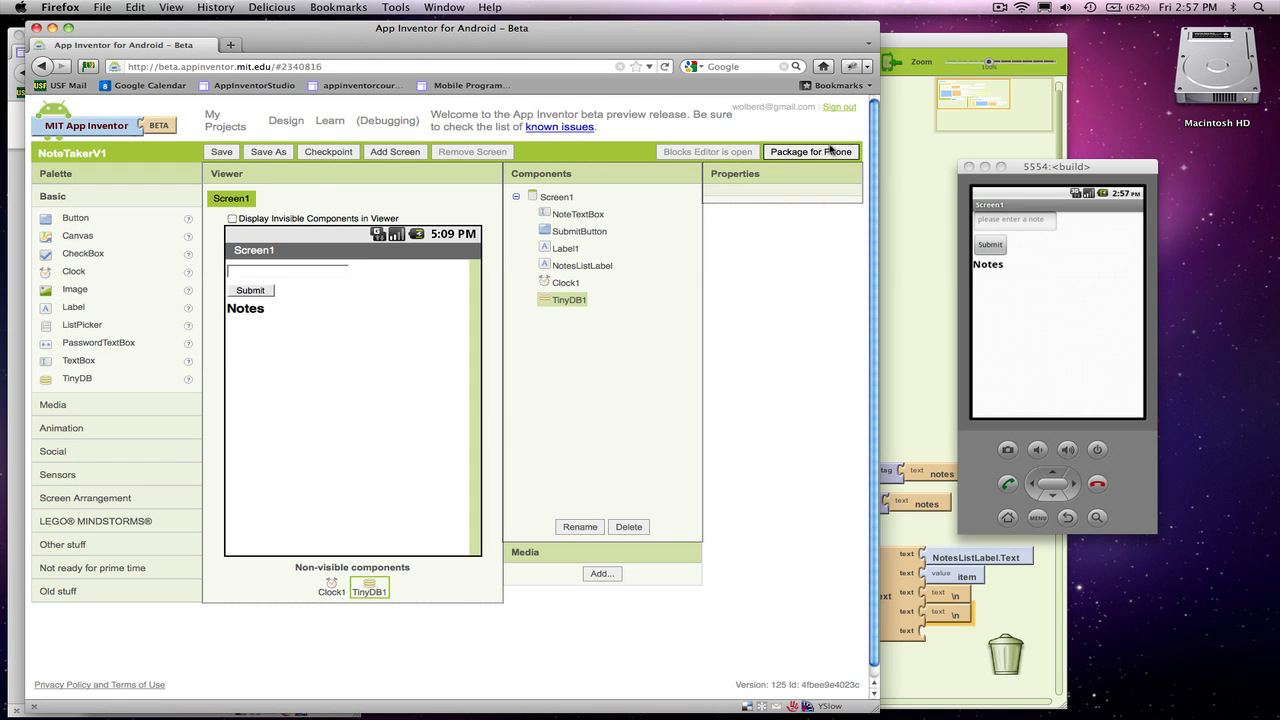
Package NoteTakerV1 via Download to Connected Phone, then return to the Blocks Editor
click(810, 152)
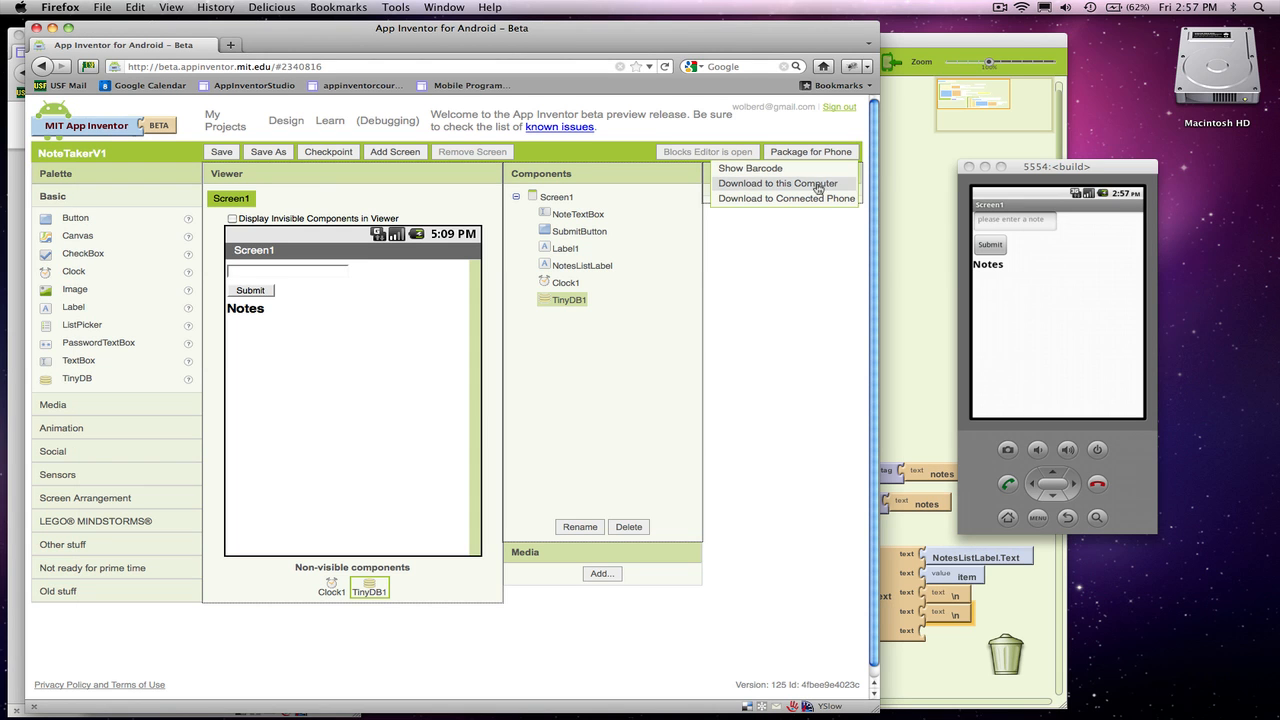
mouse_move(786, 198)
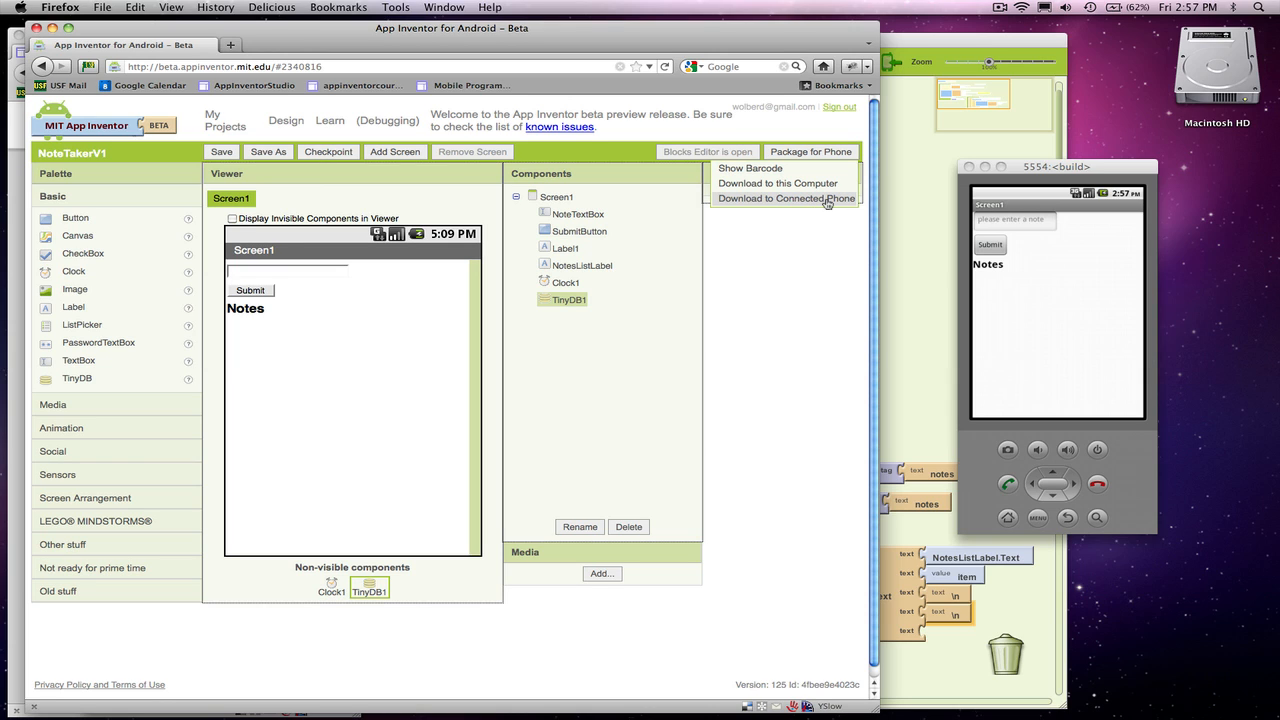
click(784, 198)
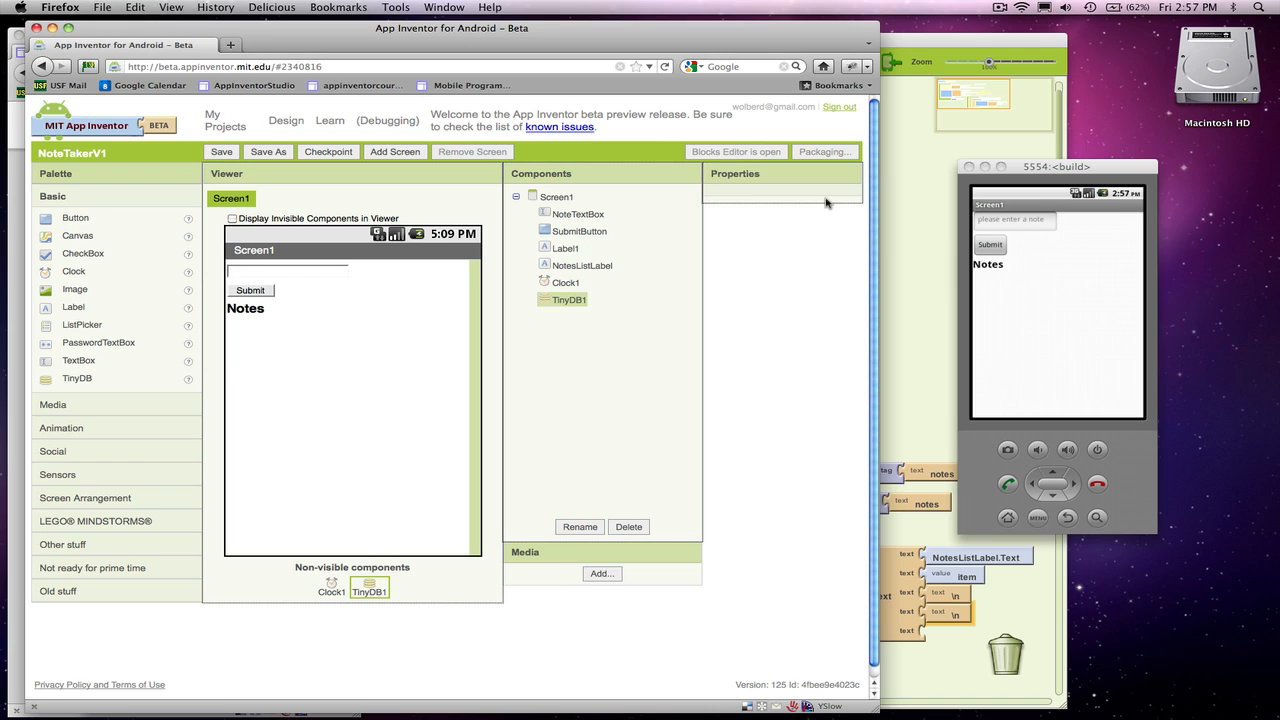
mouse_move(816, 278)
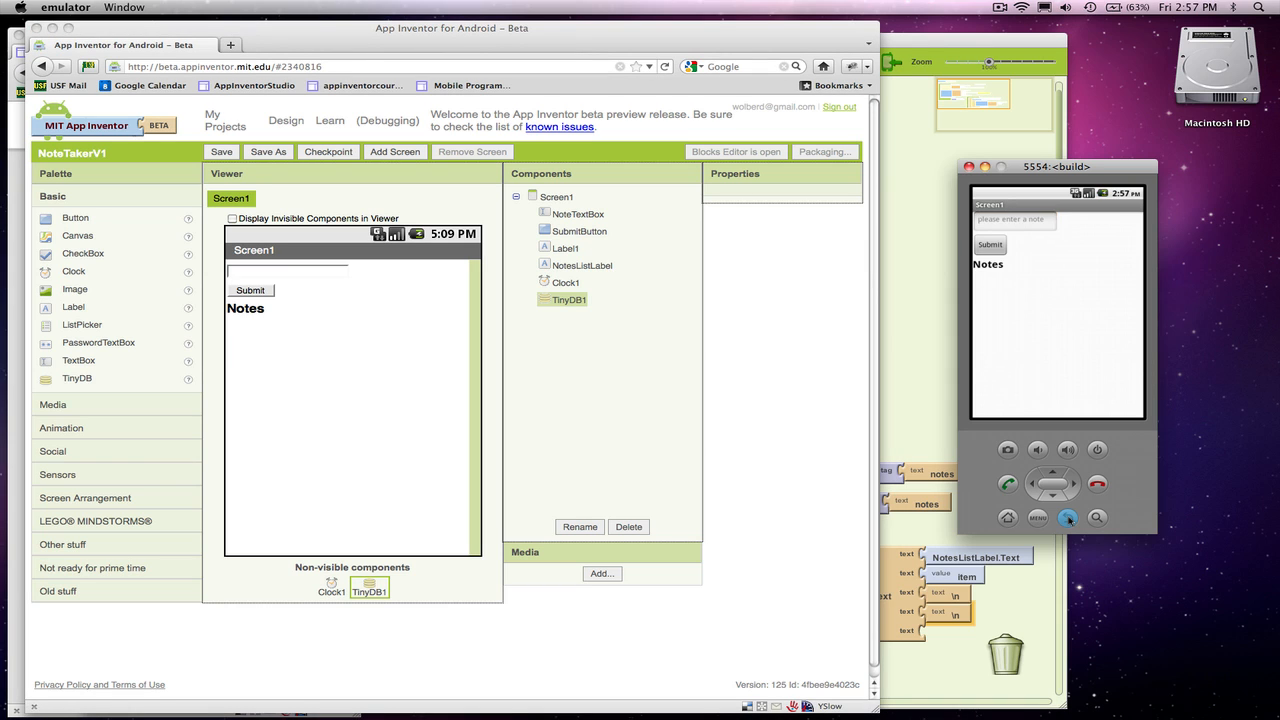
click(1068, 516)
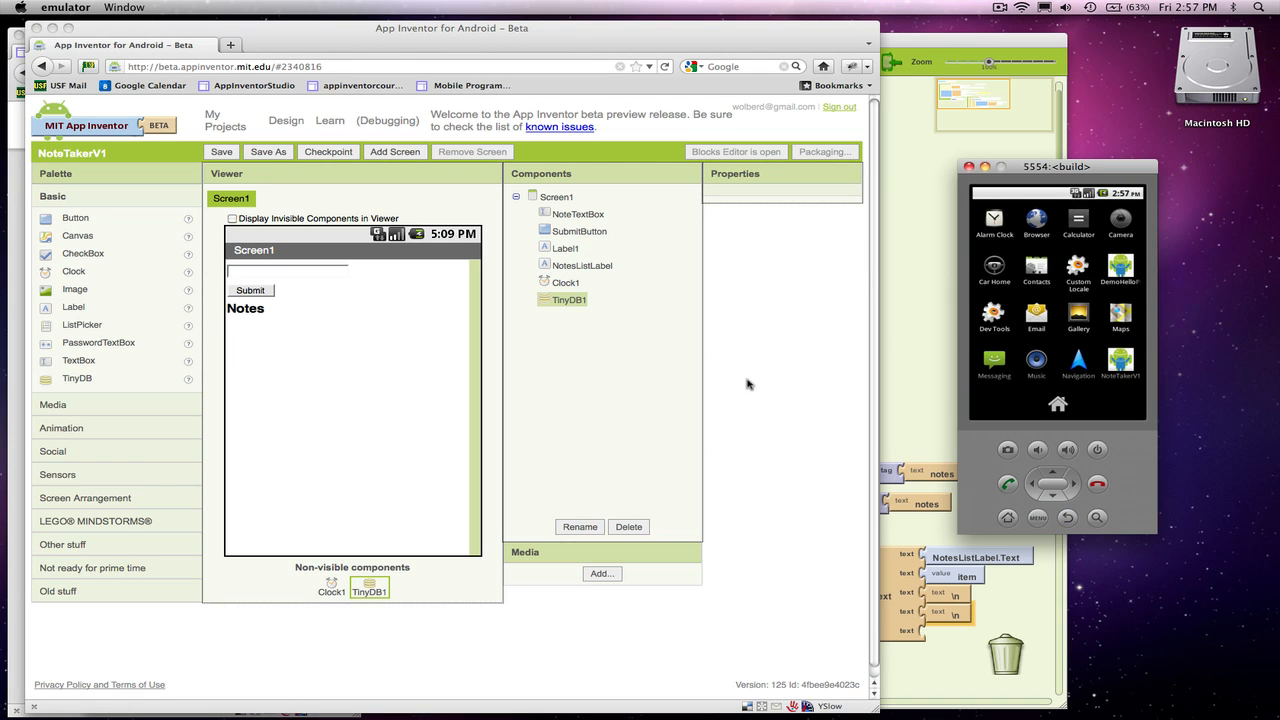
mouse_move(784, 164)
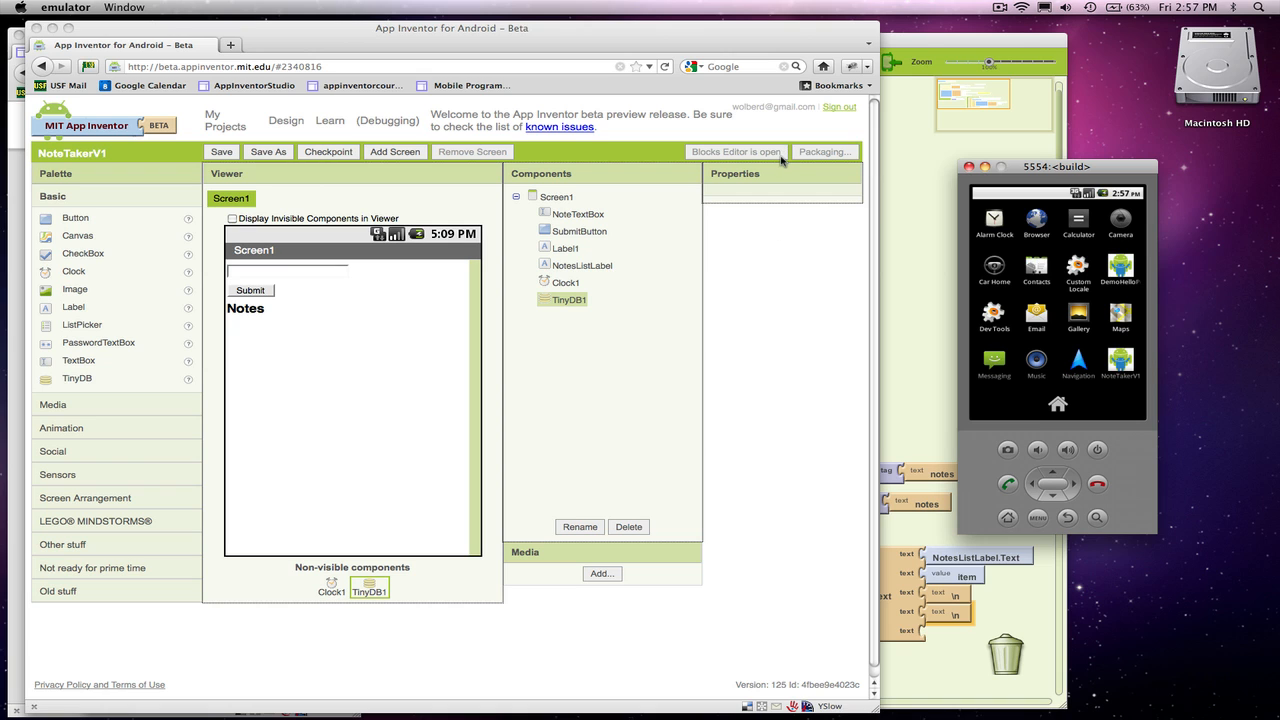
click(736, 152)
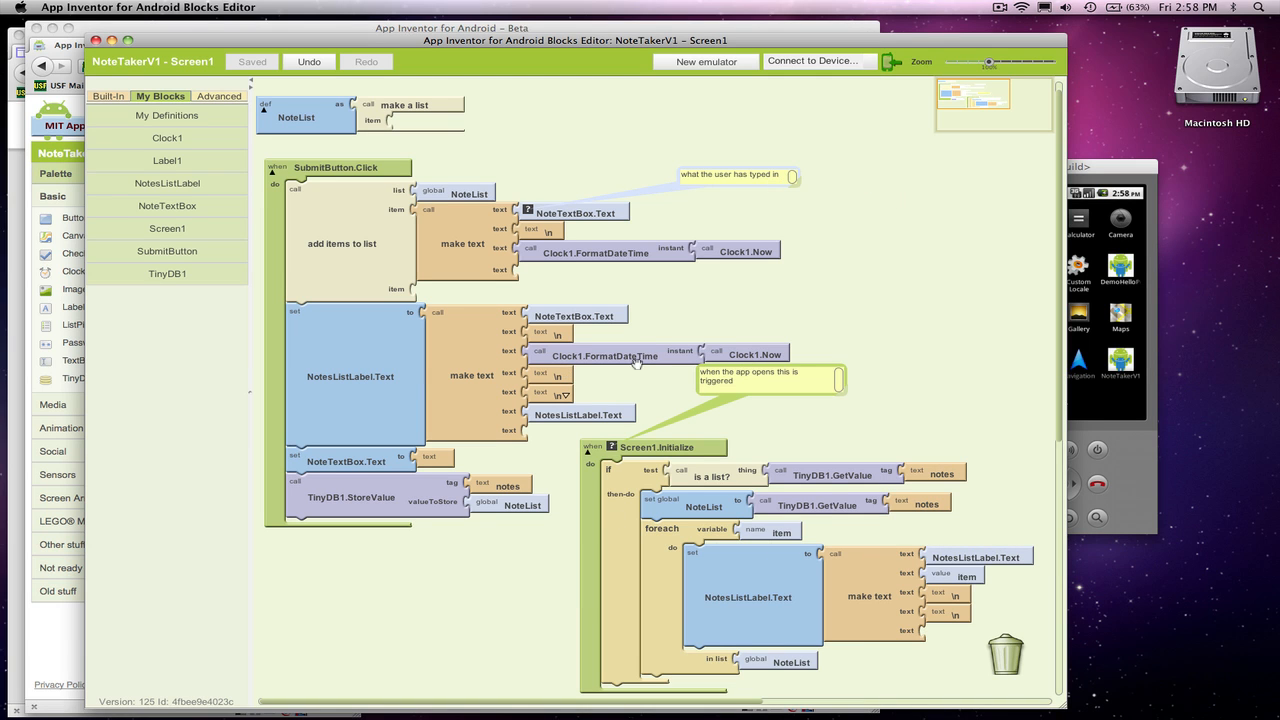
mouse_move(1060, 178)
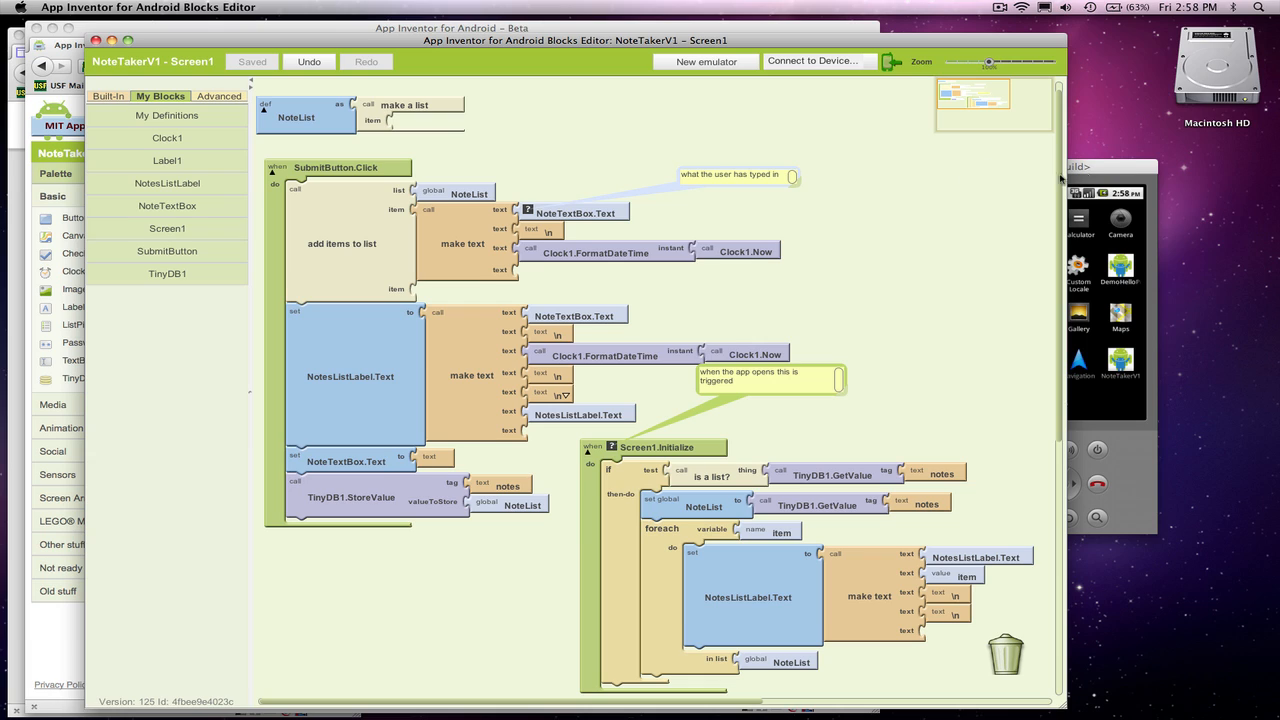
mouse_move(852, 242)
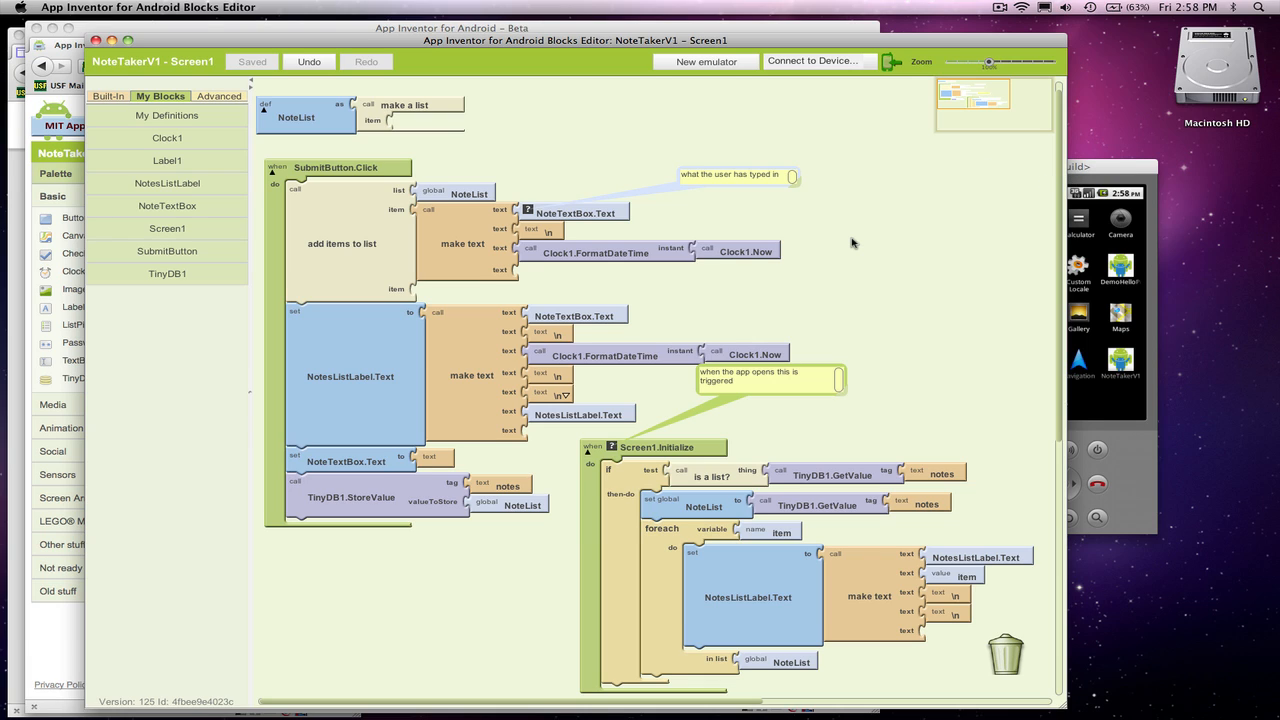
mouse_move(836, 242)
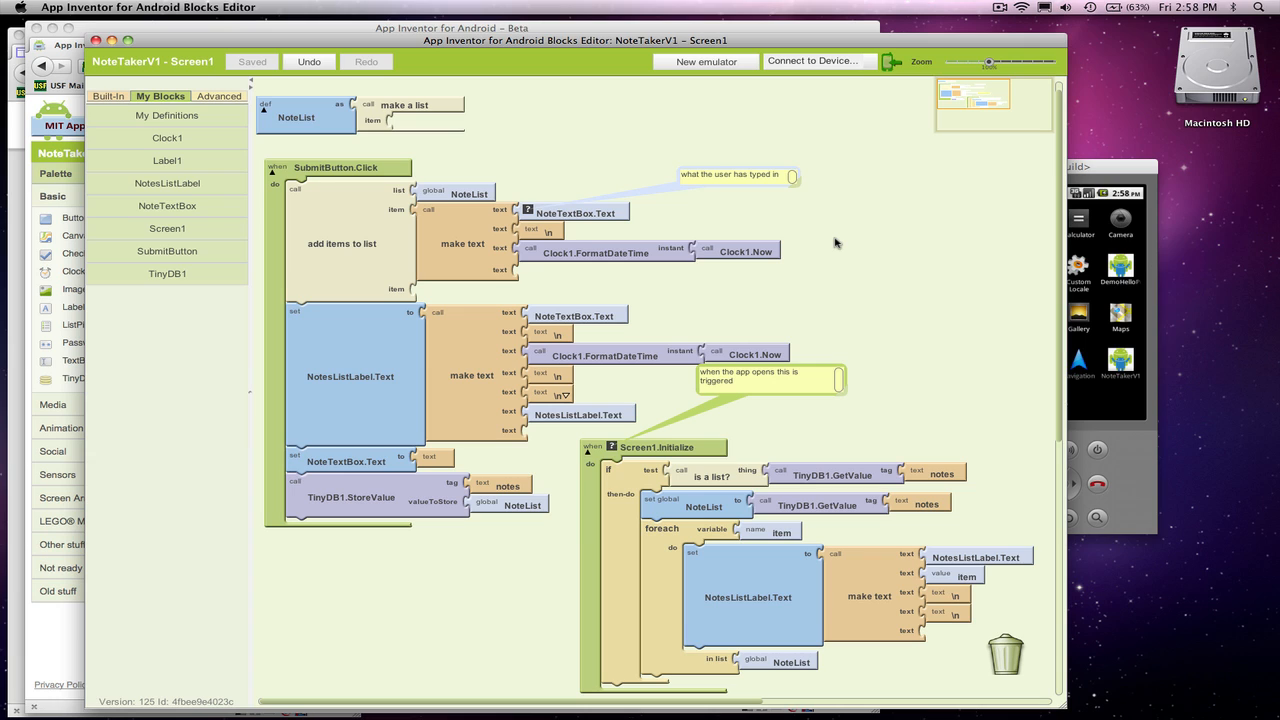
mouse_move(1108, 180)
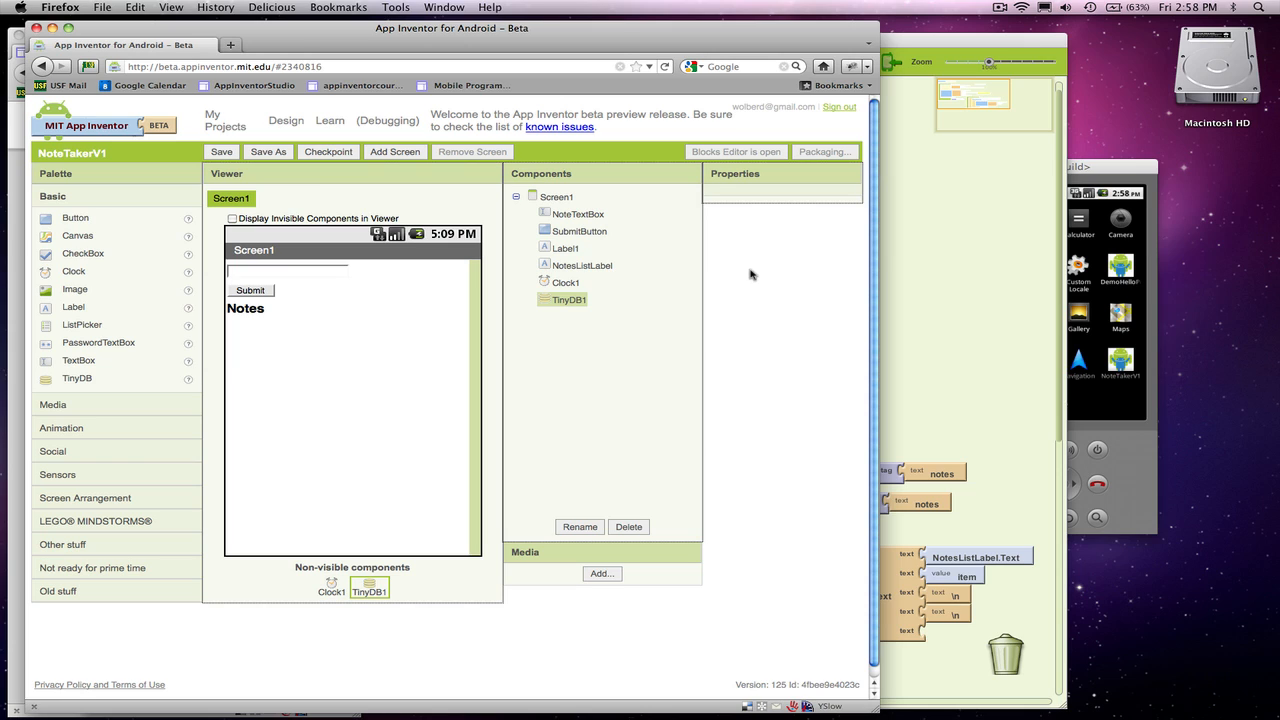
mouse_move(920, 308)
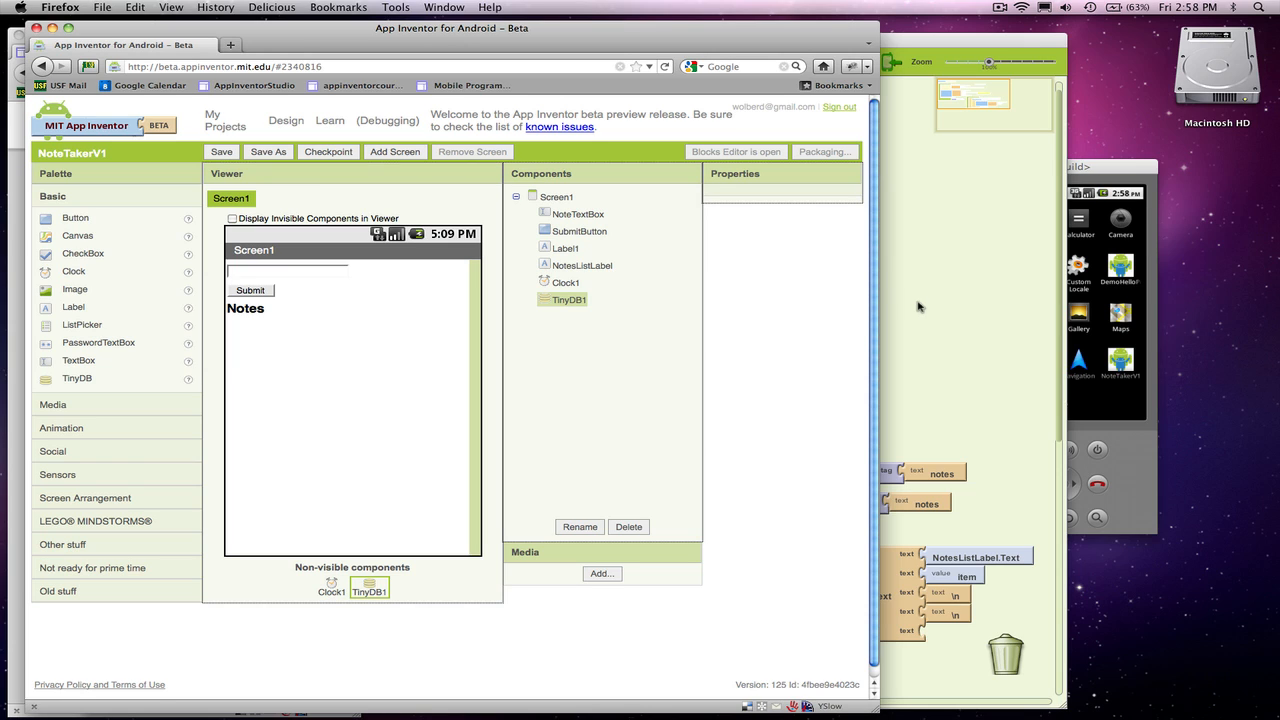
mouse_move(922, 308)
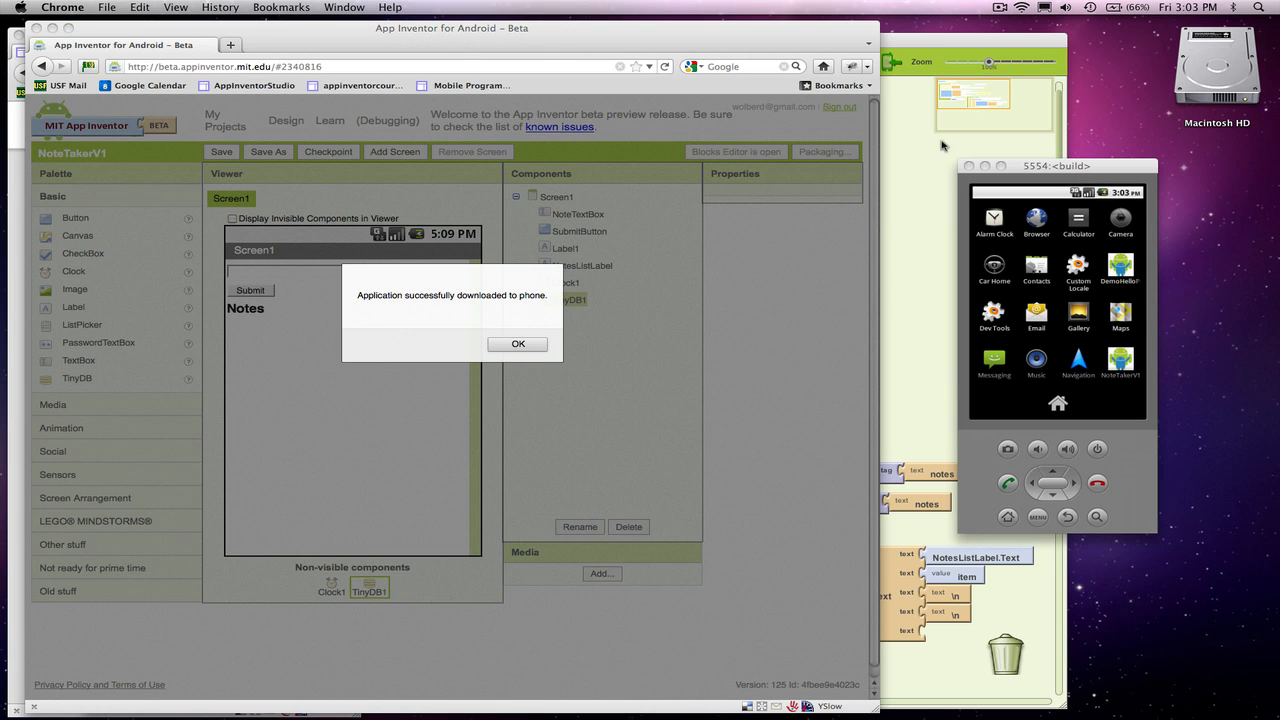
mouse_move(576, 360)
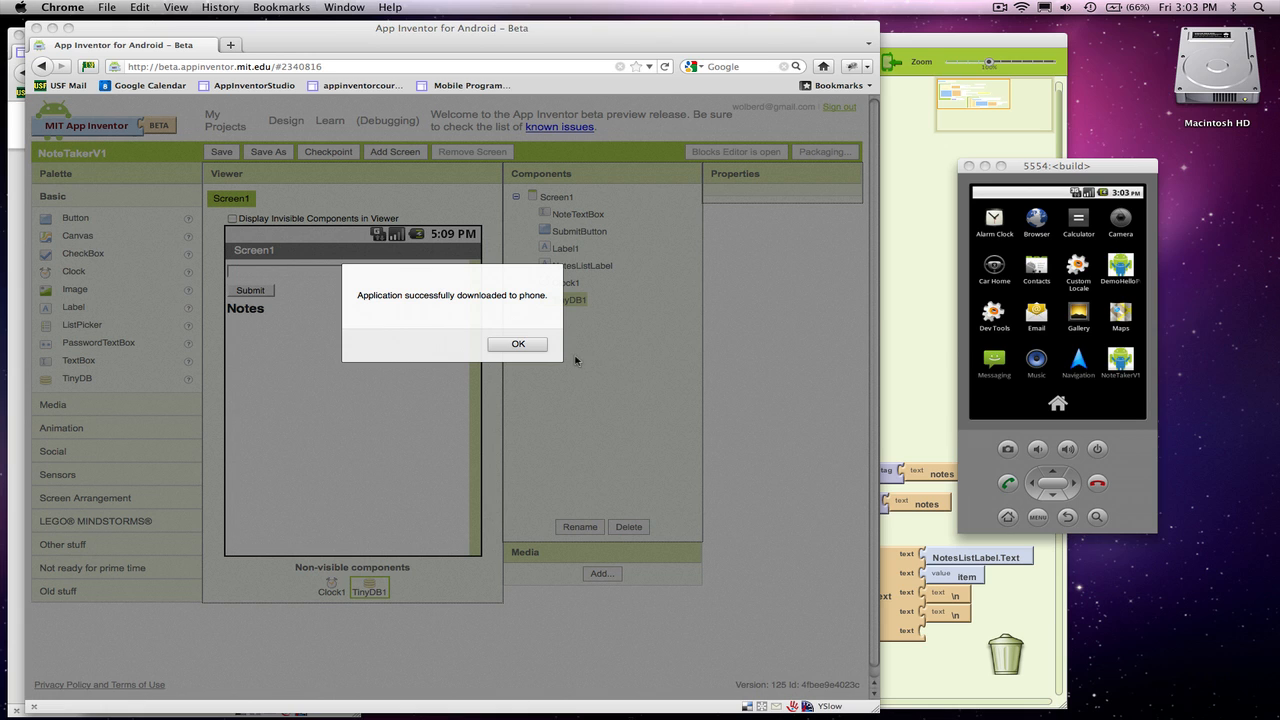
mouse_move(528, 304)
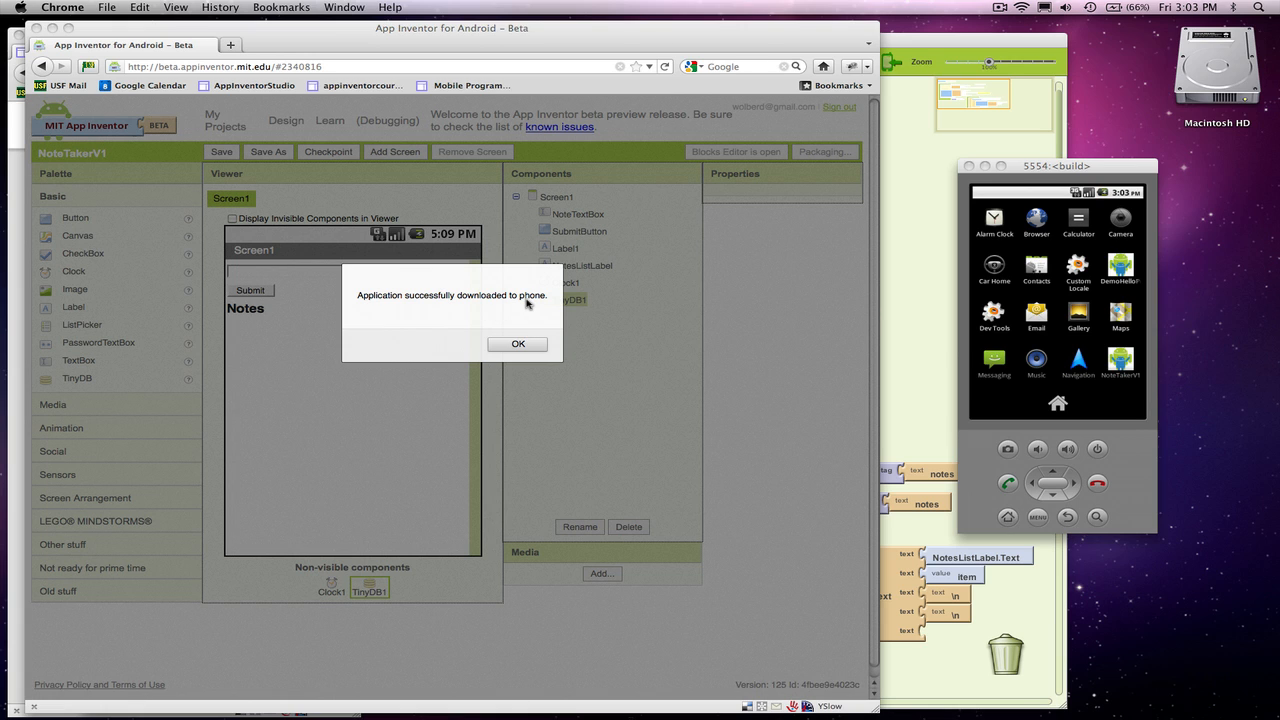
Confirm the successful download of NoteTakerV1 to the emulator phone
click(516, 344)
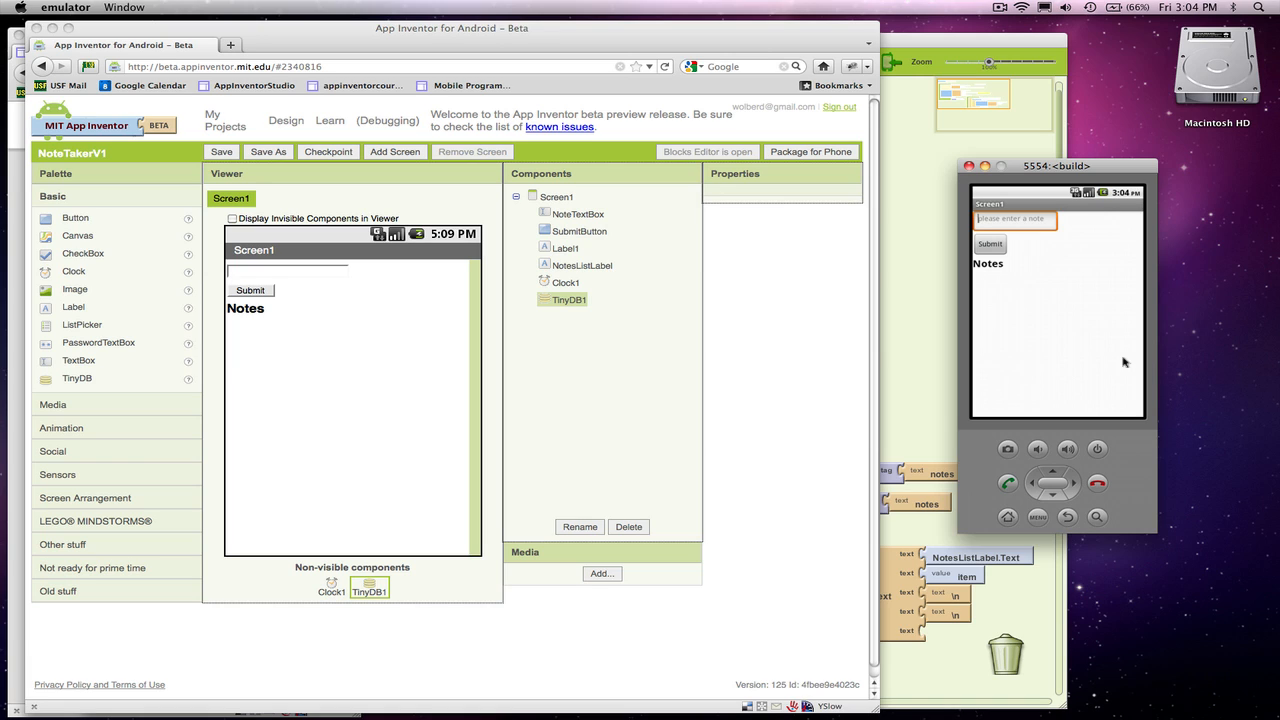
Submit the note 'note' and then a second note so both appear with timestamps
text(note1)
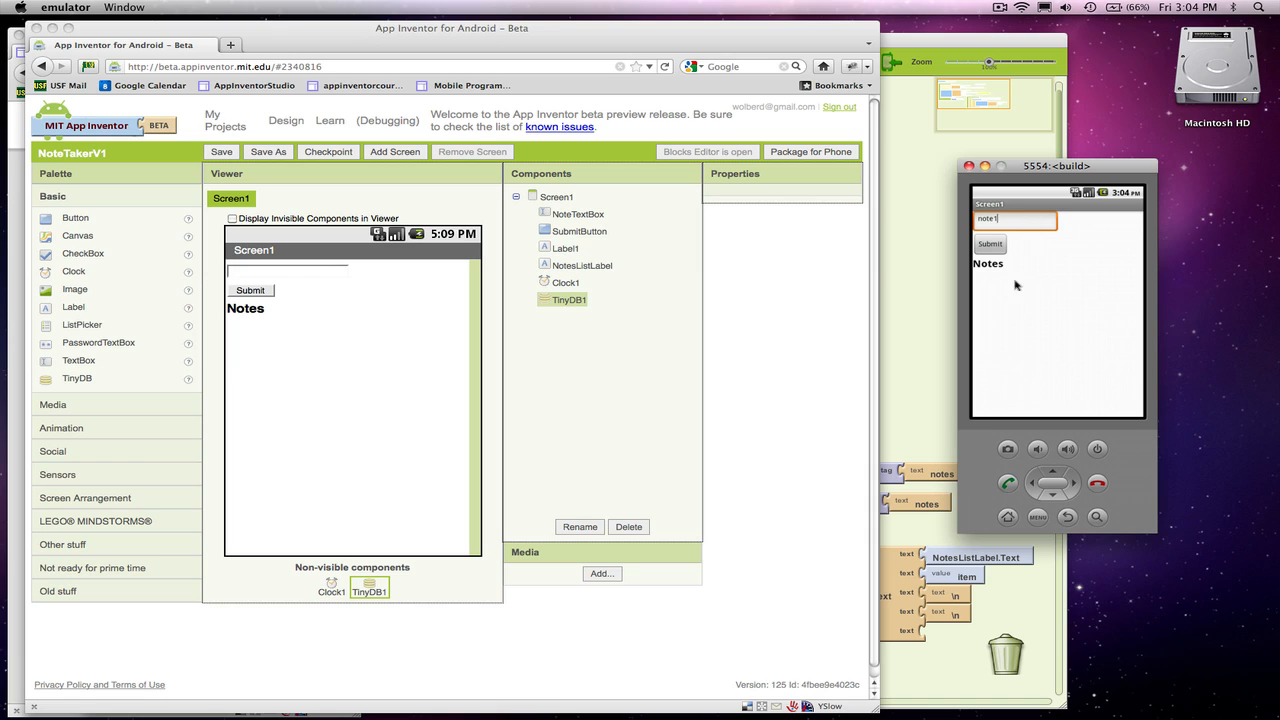
click(990, 244)
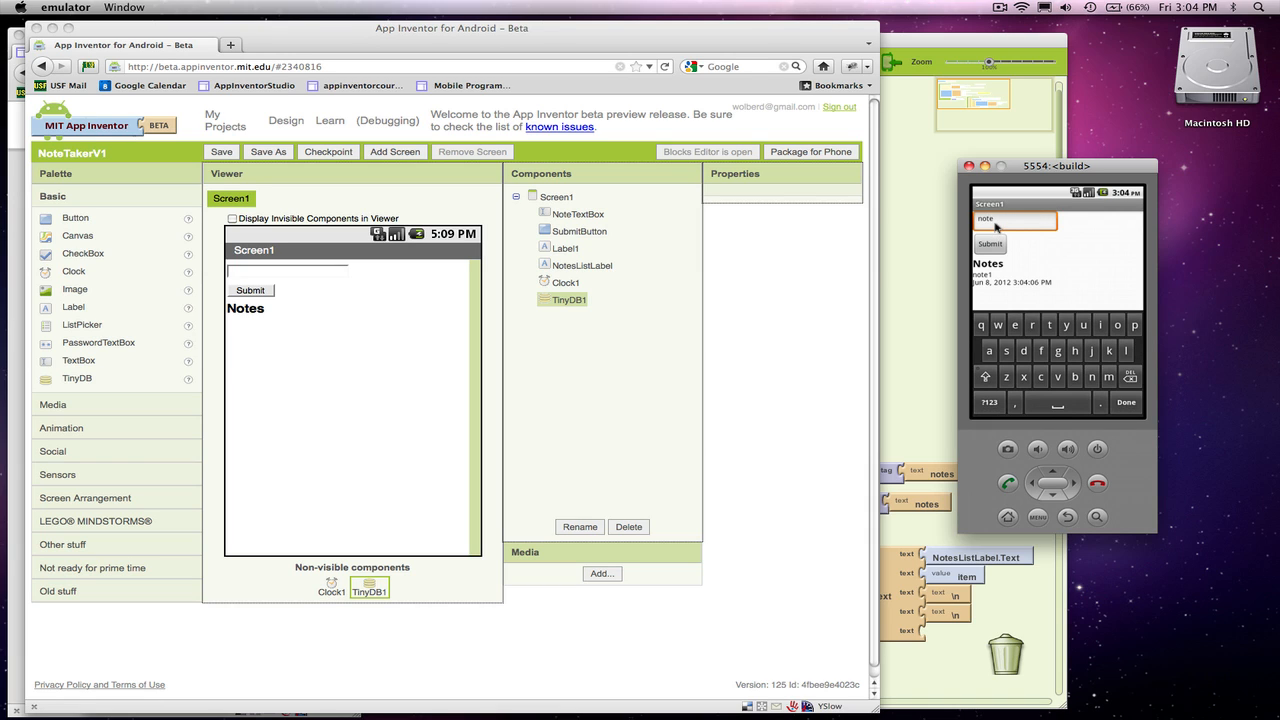
click(990, 244)
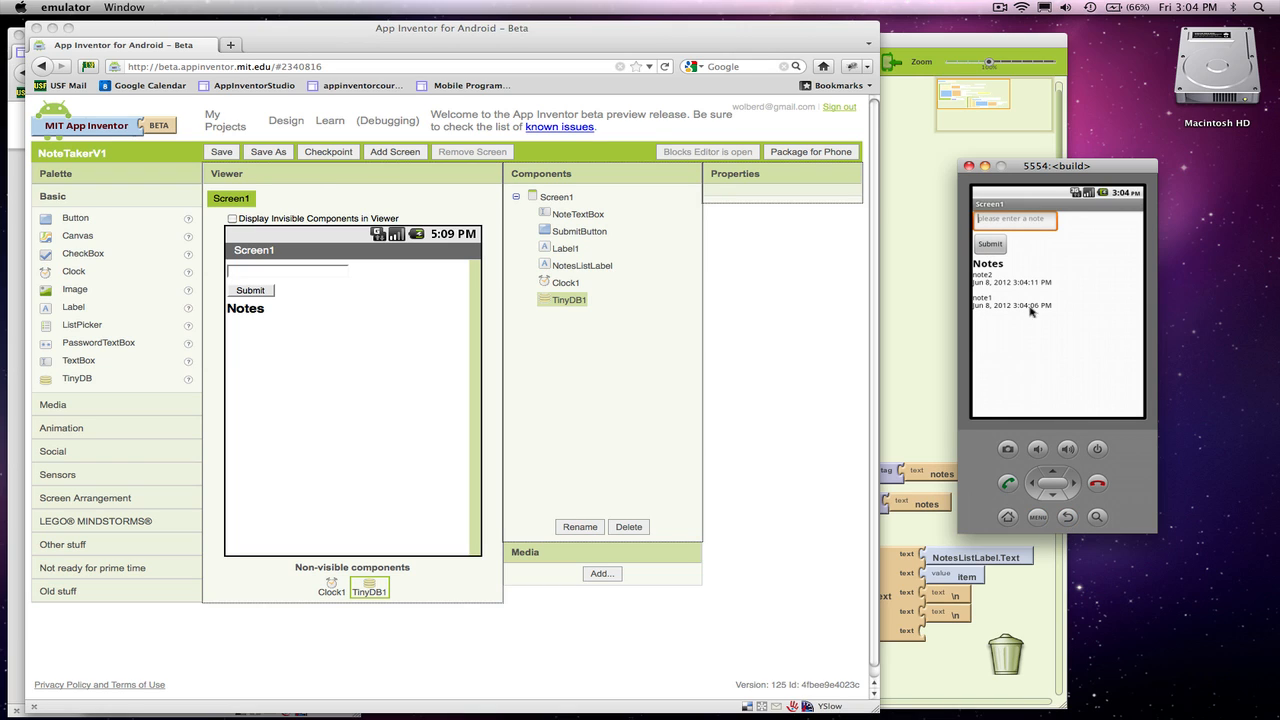
mouse_move(990, 288)
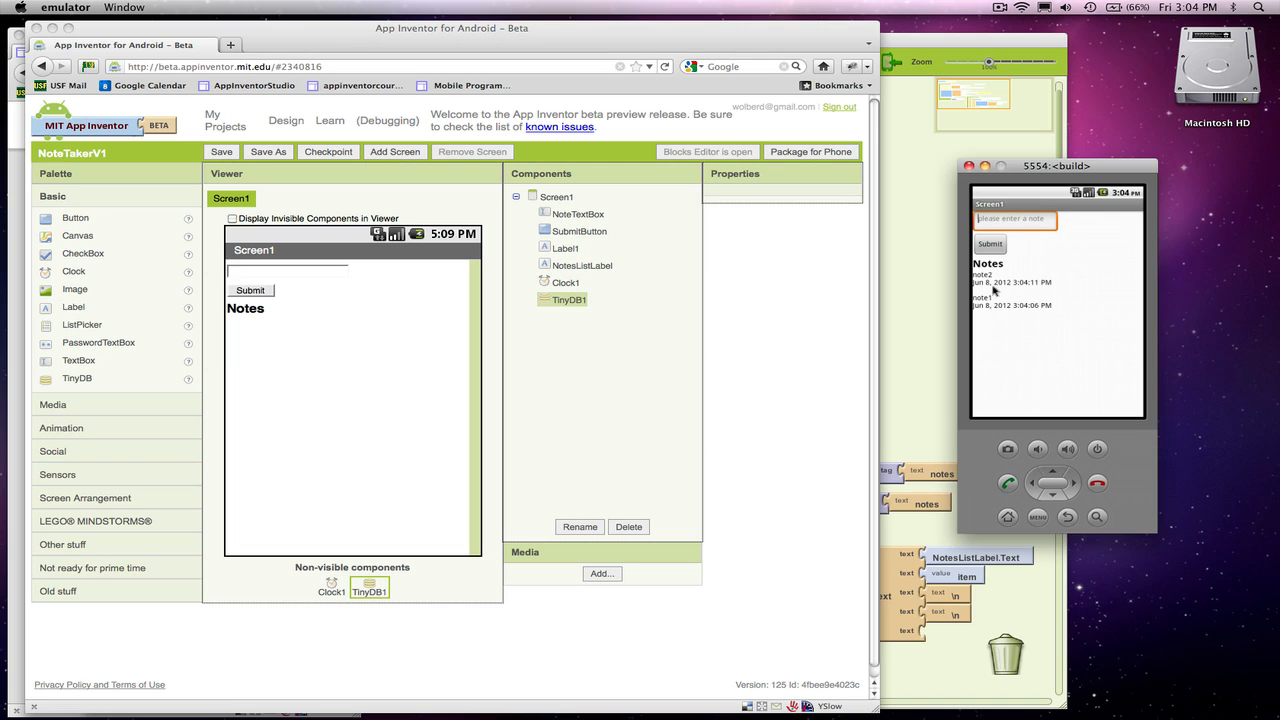
mouse_move(1022, 418)
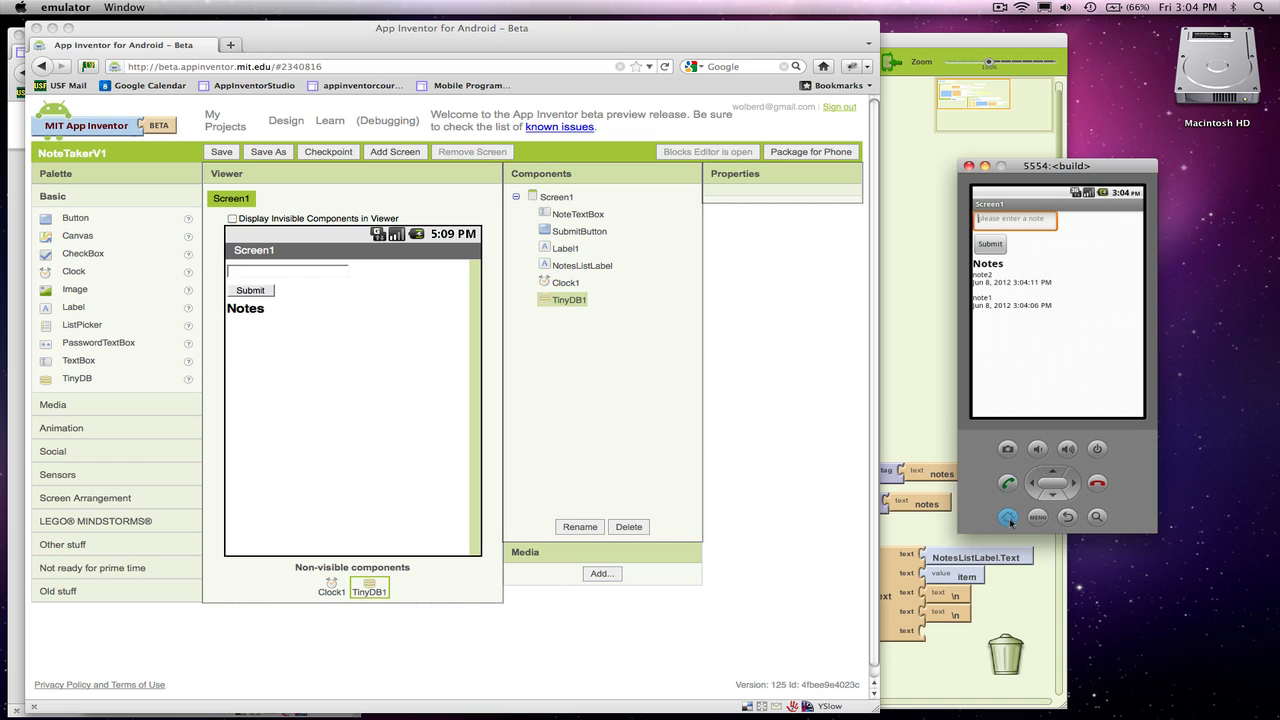
mouse_move(1036, 524)
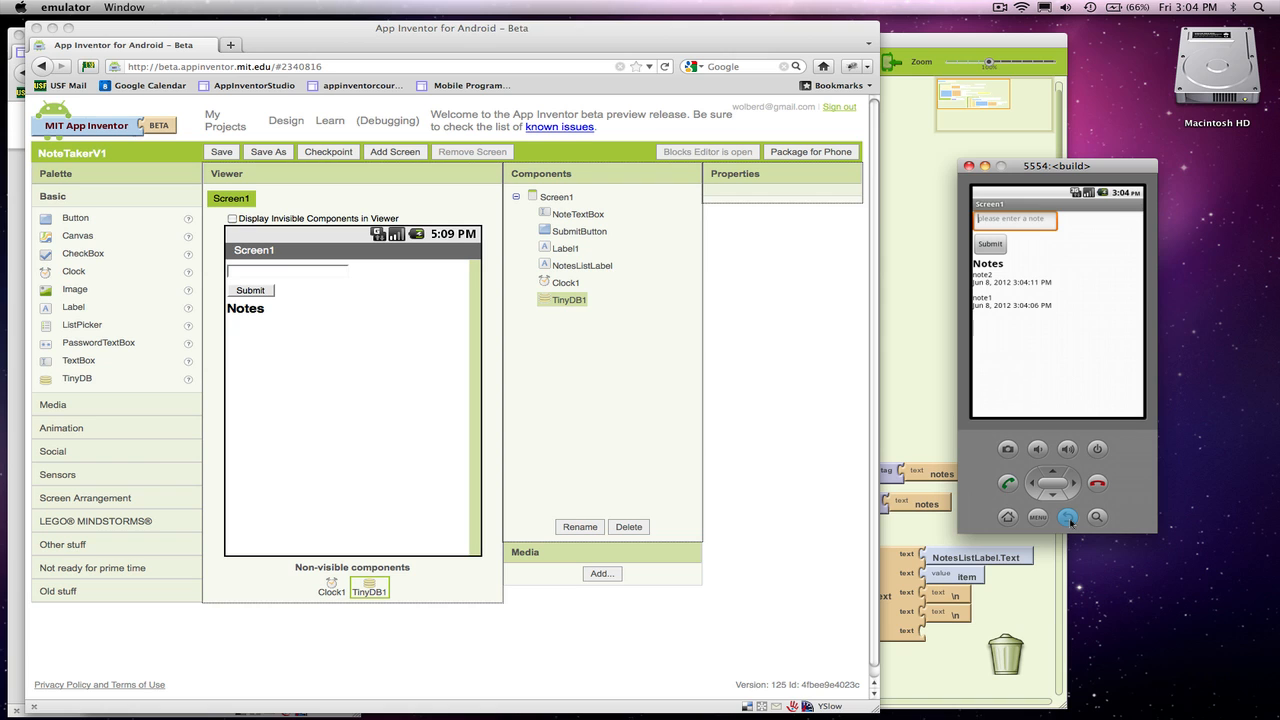
Leave NoteTaker for the emulator home screen and return to the Blocks Editor
click(1068, 516)
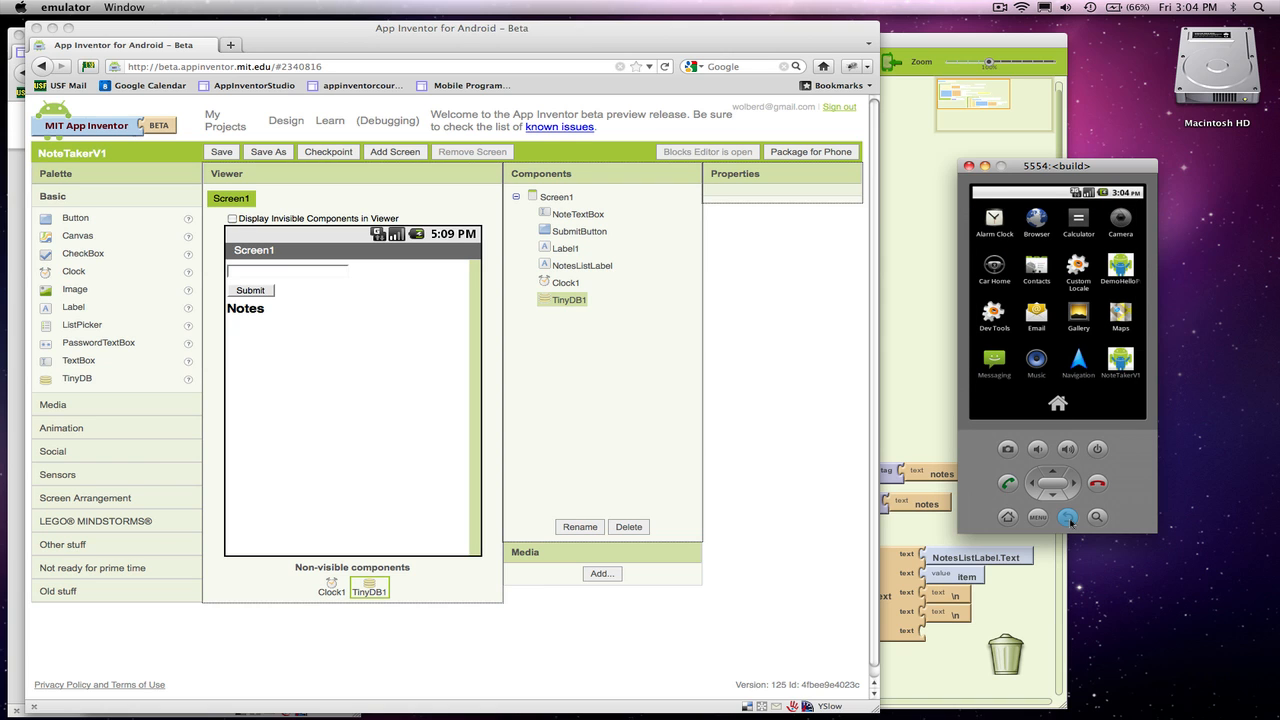
mouse_move(924, 408)
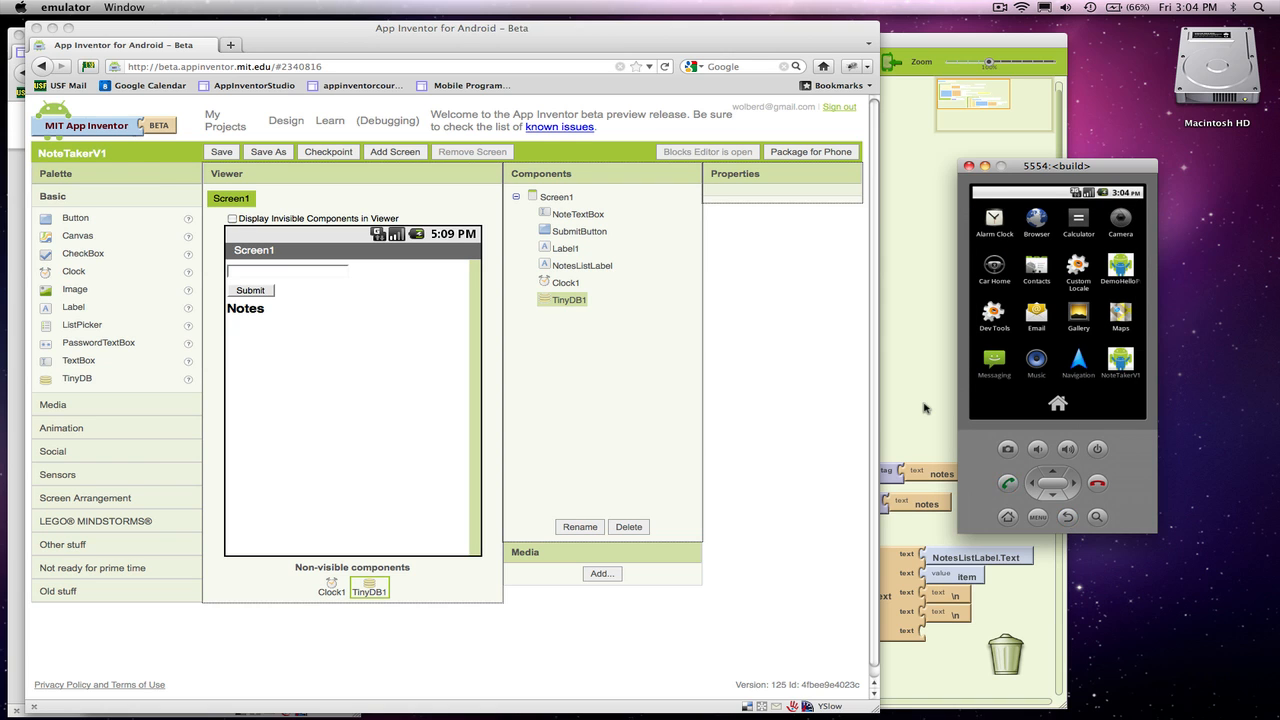
click(708, 152)
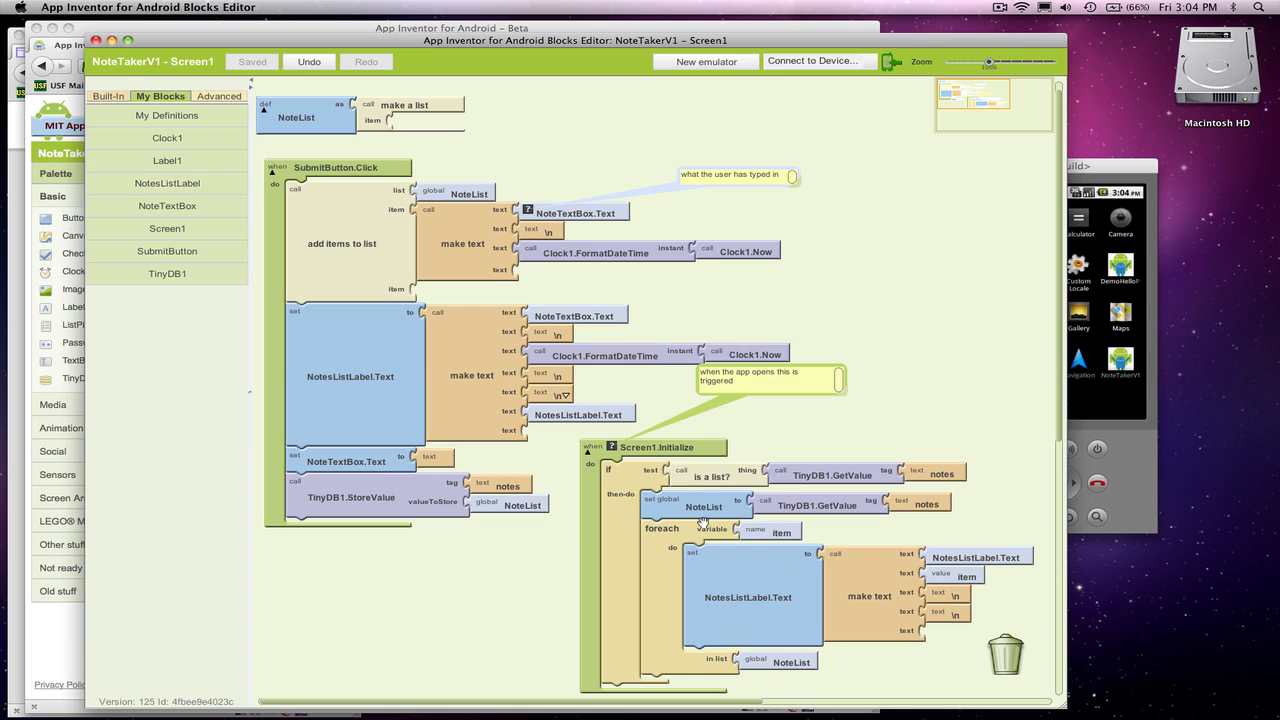
mouse_move(712, 544)
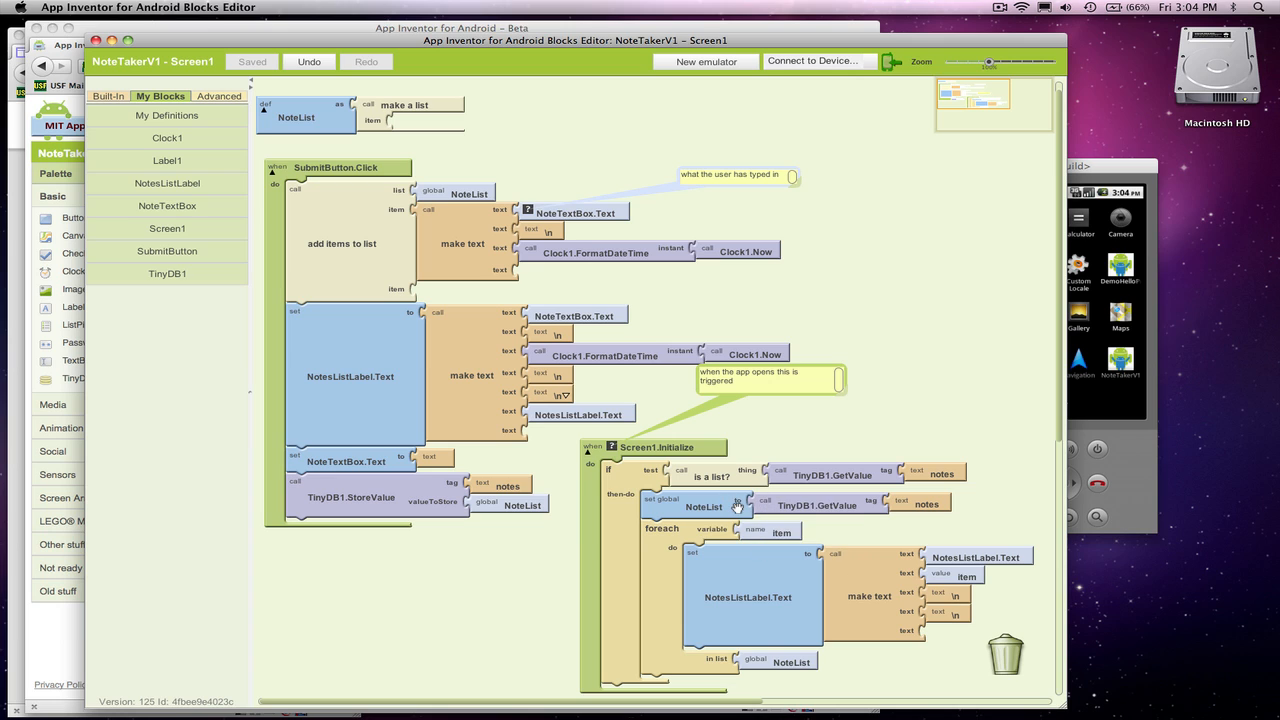
mouse_move(770, 660)
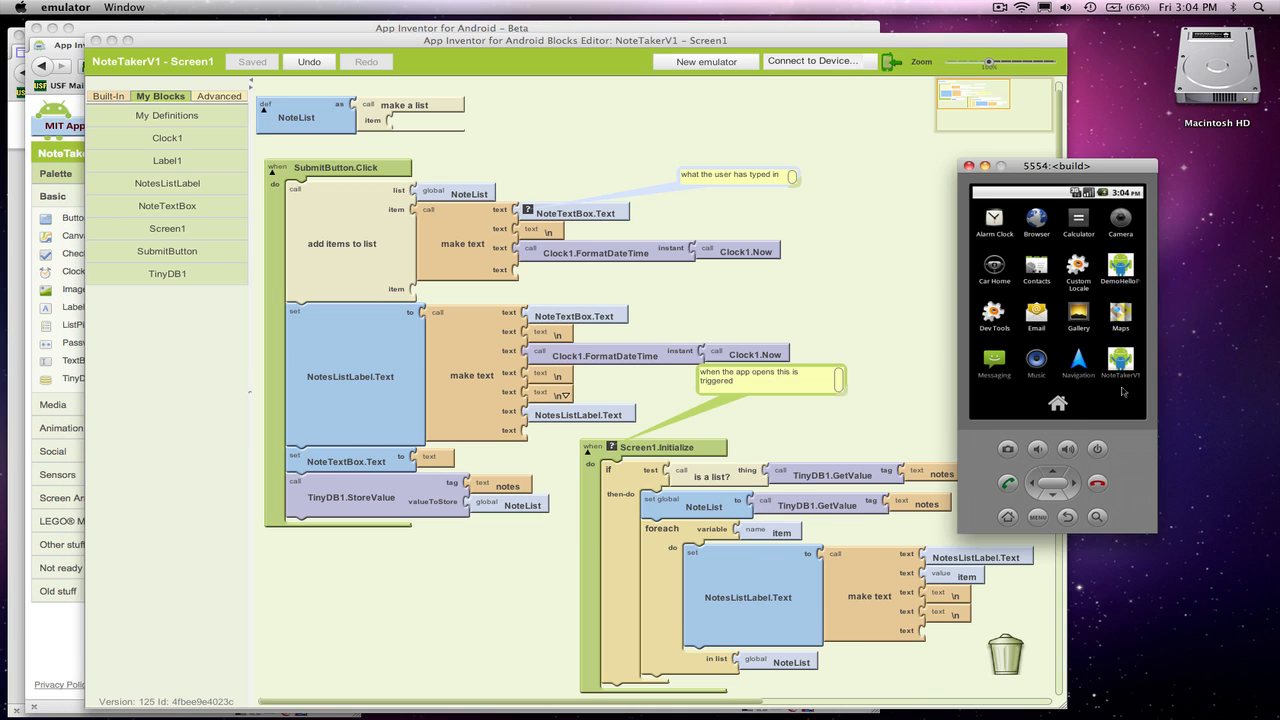
Relaunch NoteTaker from the home screen so both saved notes load, older first
click(1120, 362)
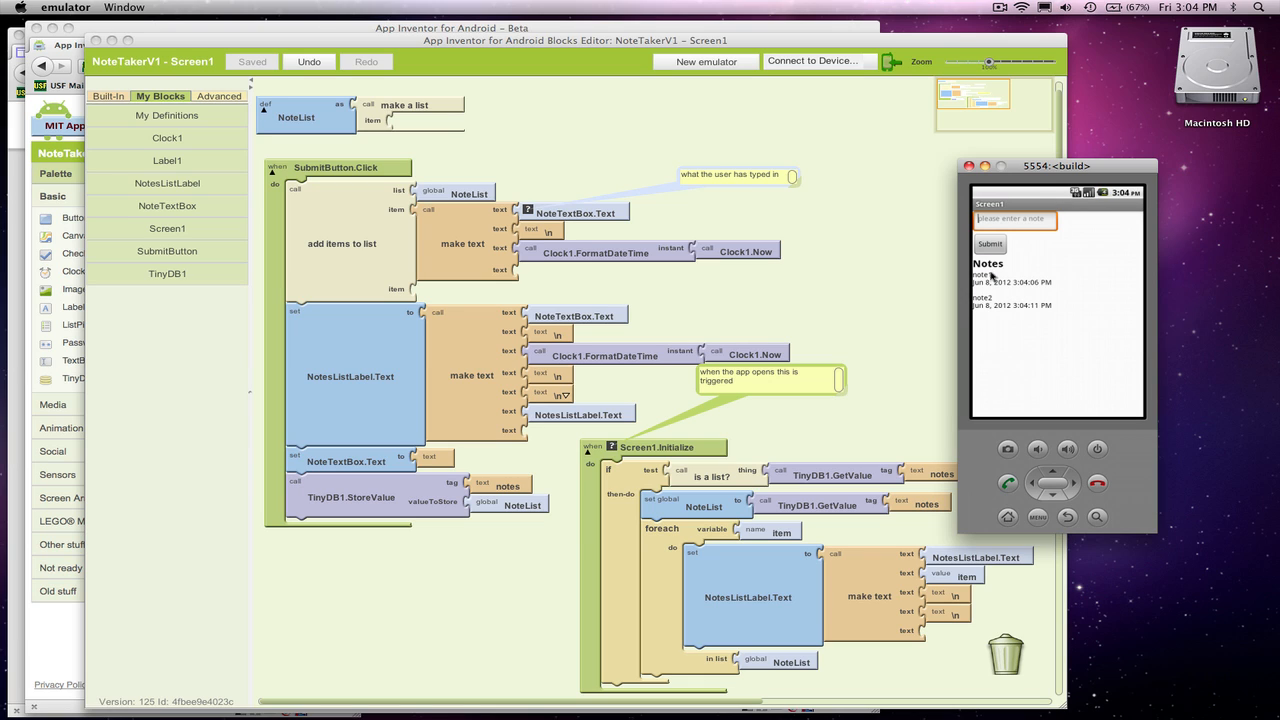
mouse_move(996, 336)
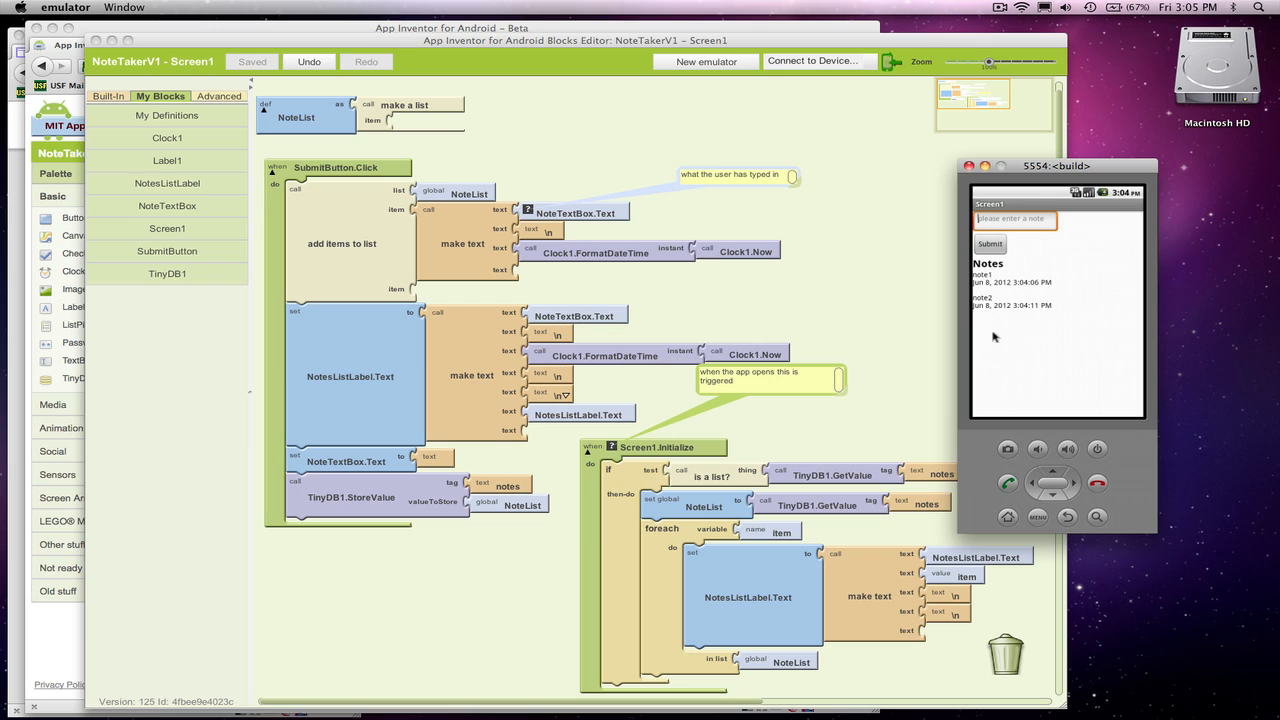
mouse_move(986, 280)
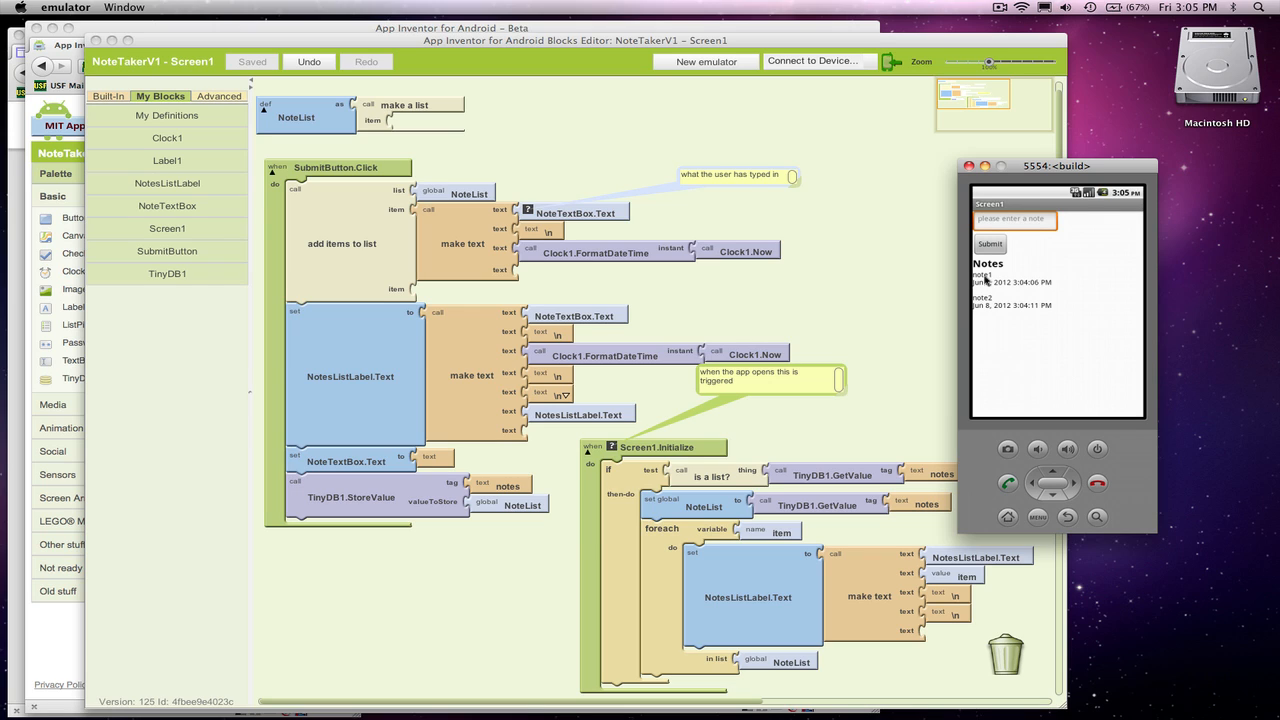
mouse_move(992, 312)
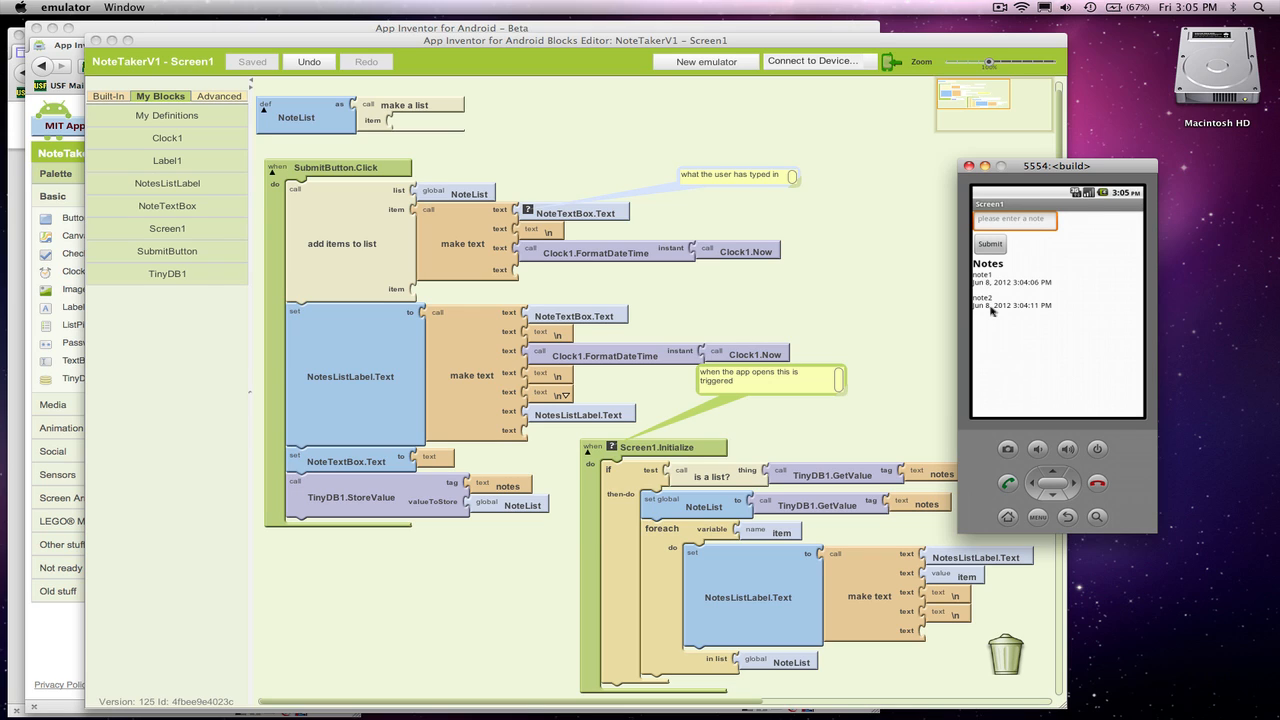
mouse_move(844, 228)
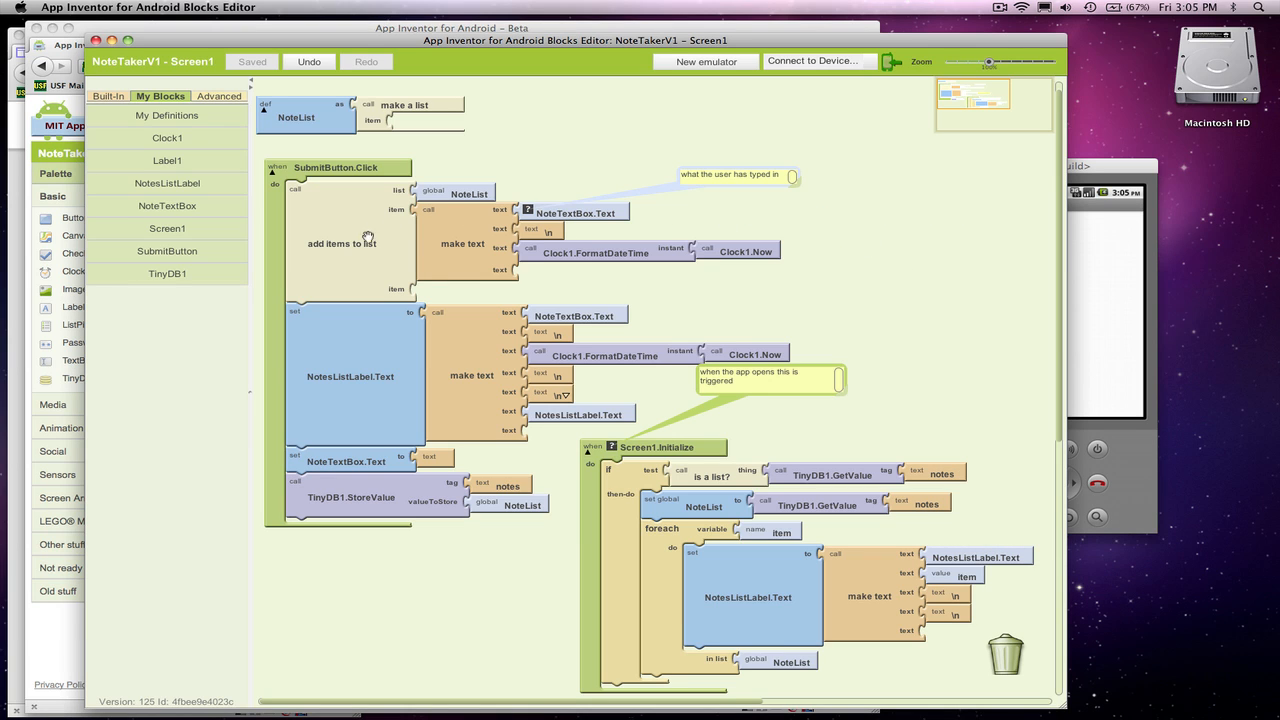
mouse_move(462, 244)
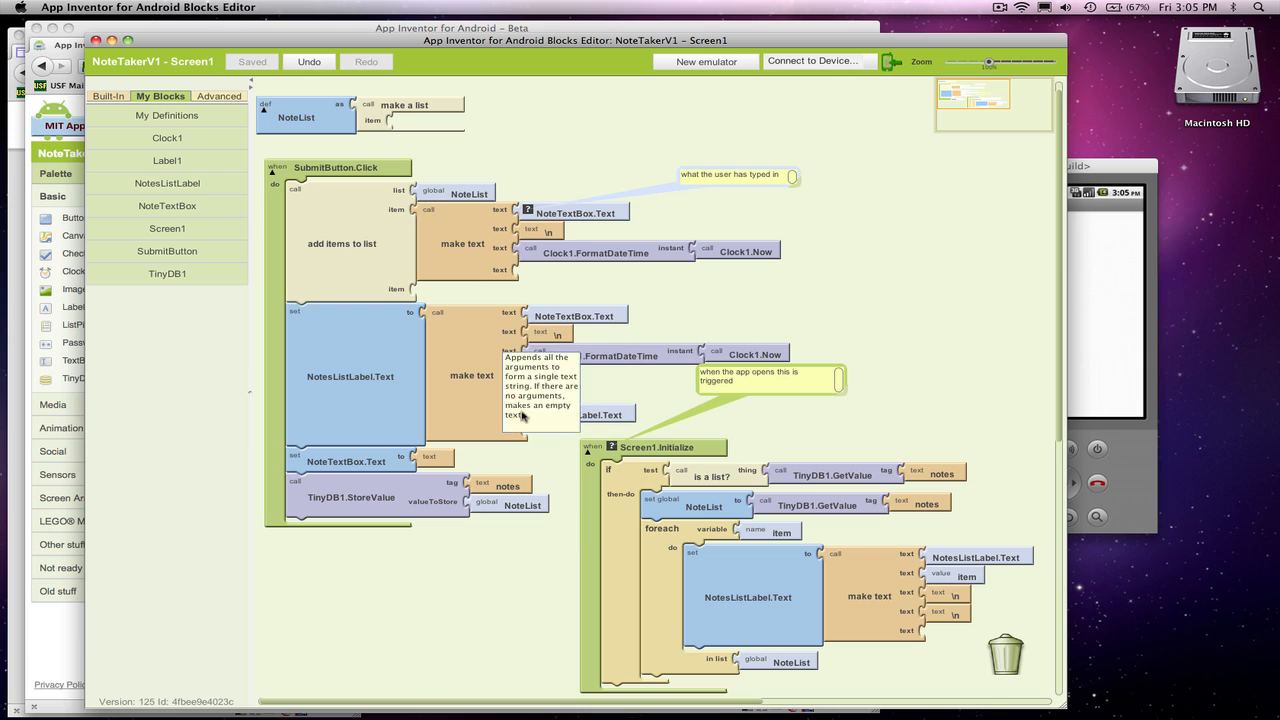
mouse_move(388, 276)
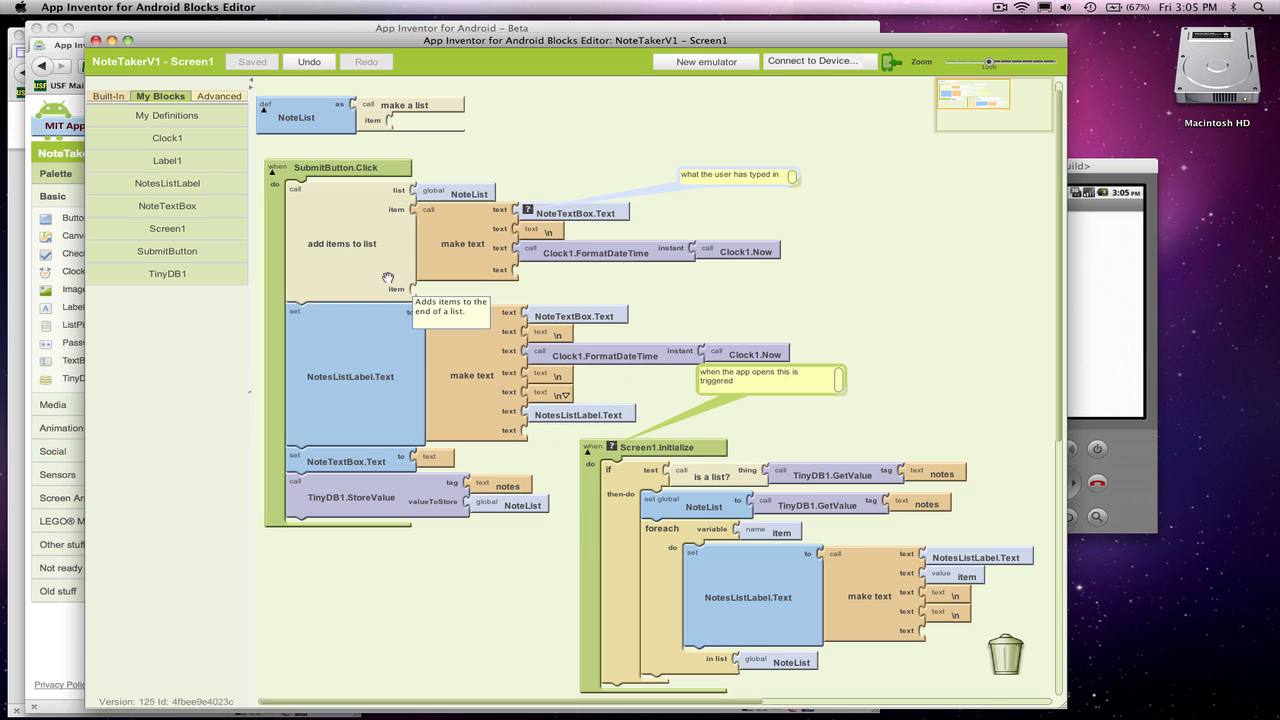
mouse_move(468, 252)
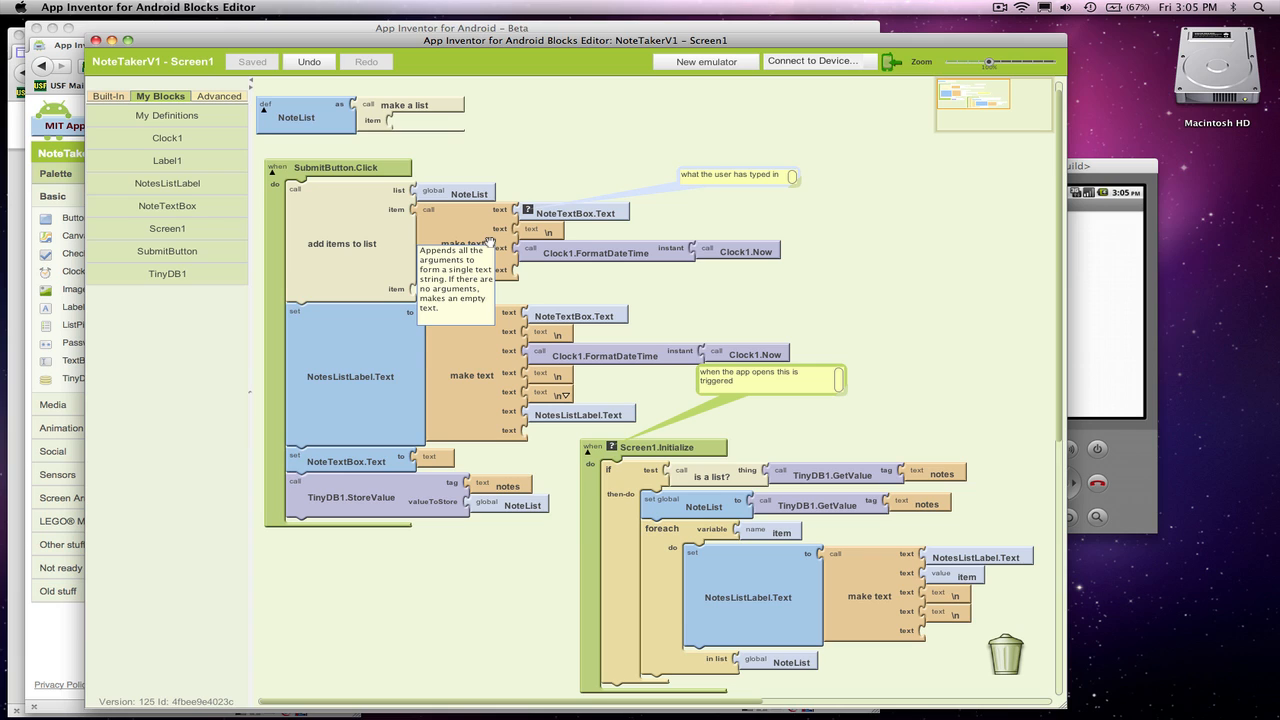
mouse_move(310, 108)
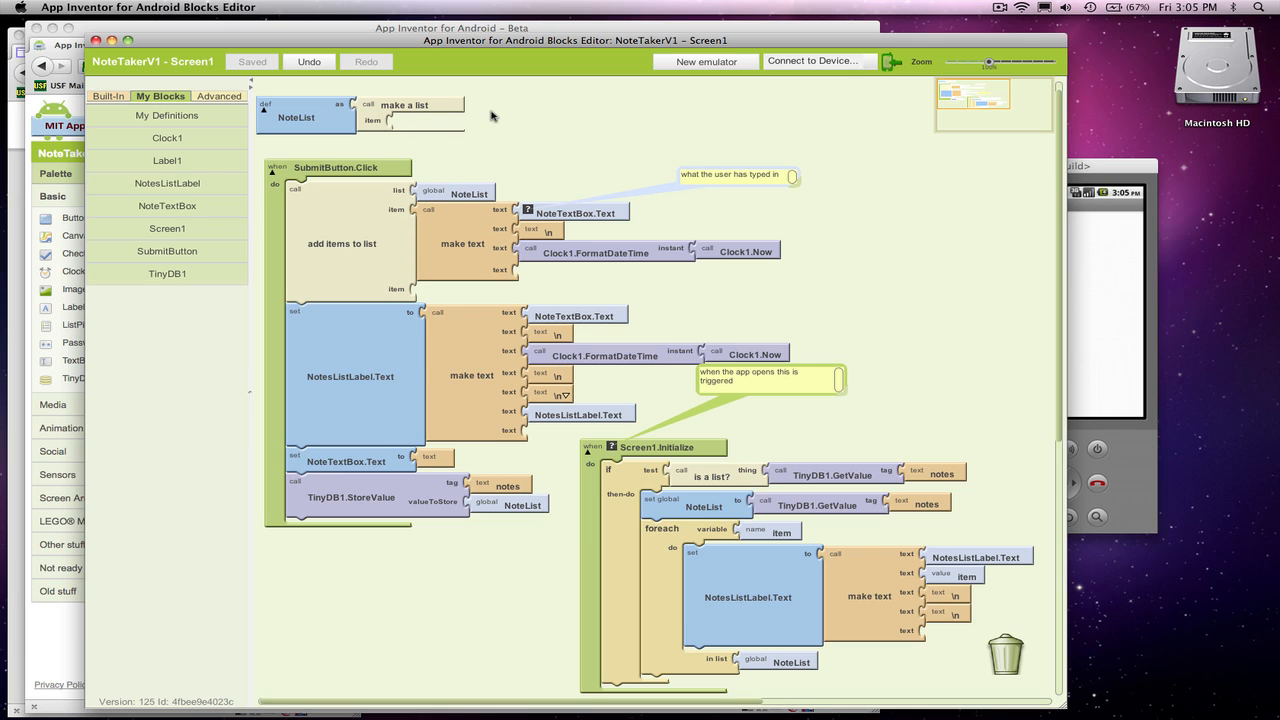
mouse_move(568, 312)
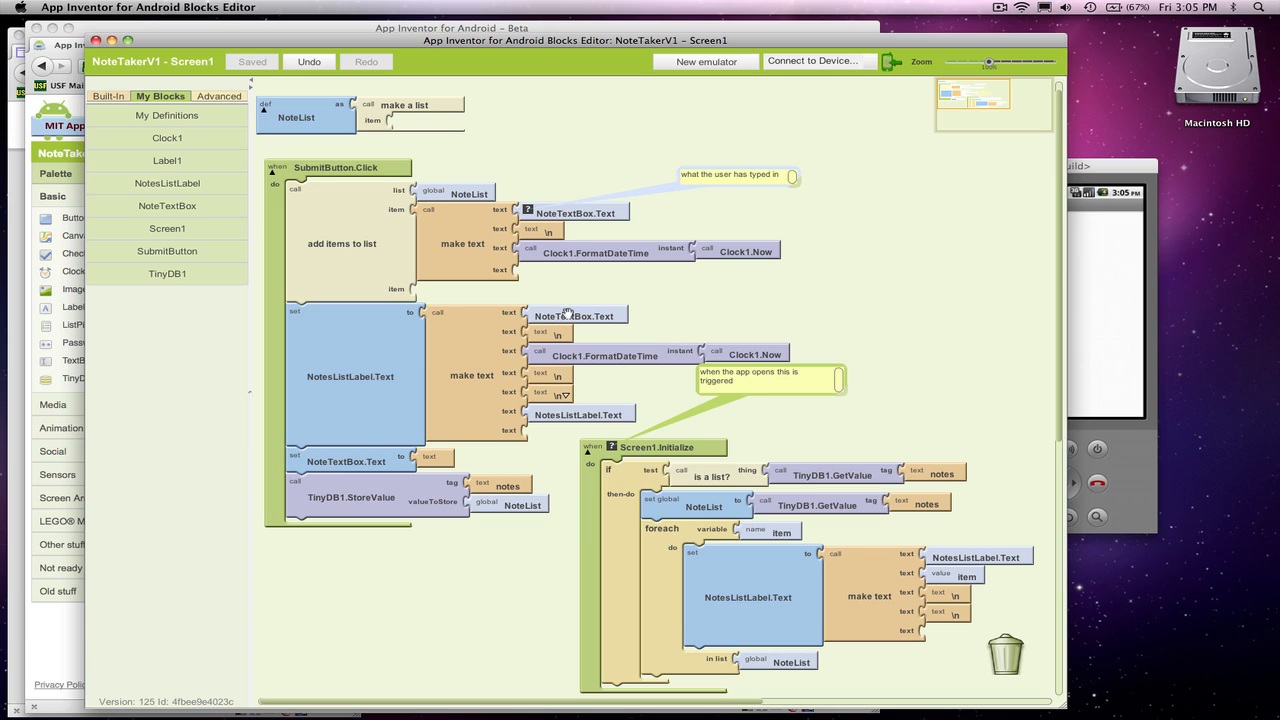
mouse_move(376, 372)
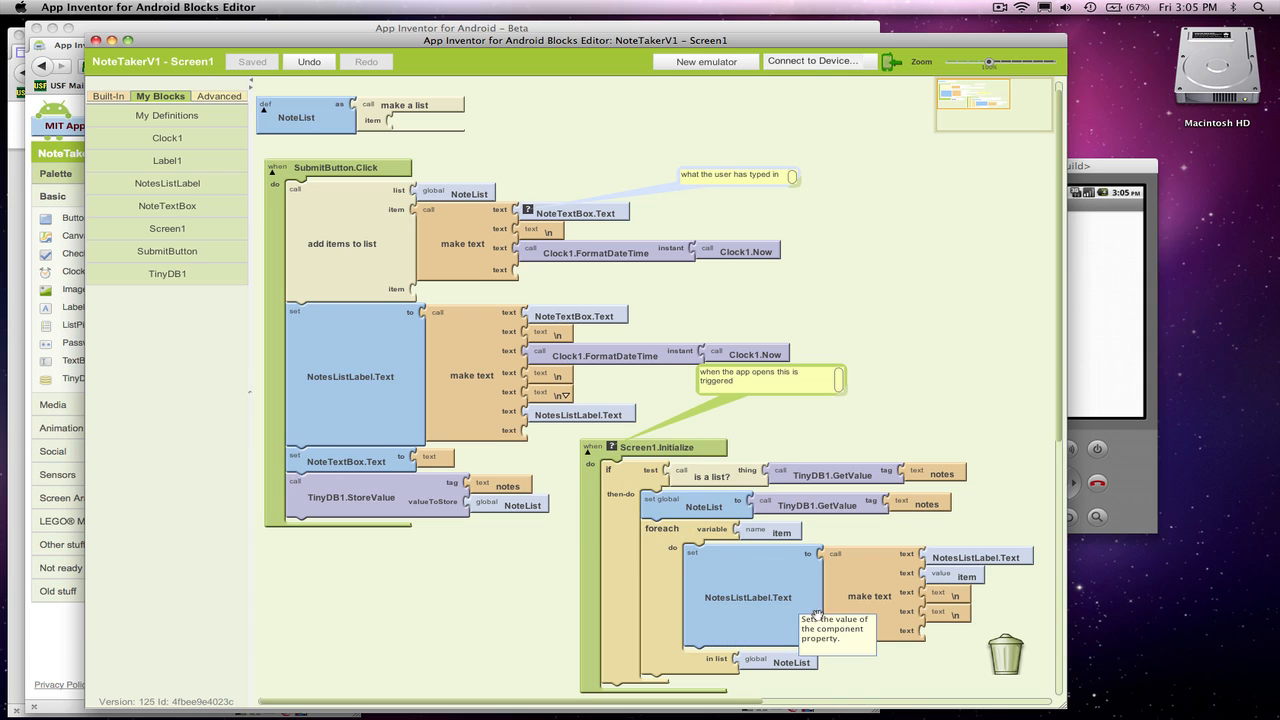
mouse_move(966, 574)
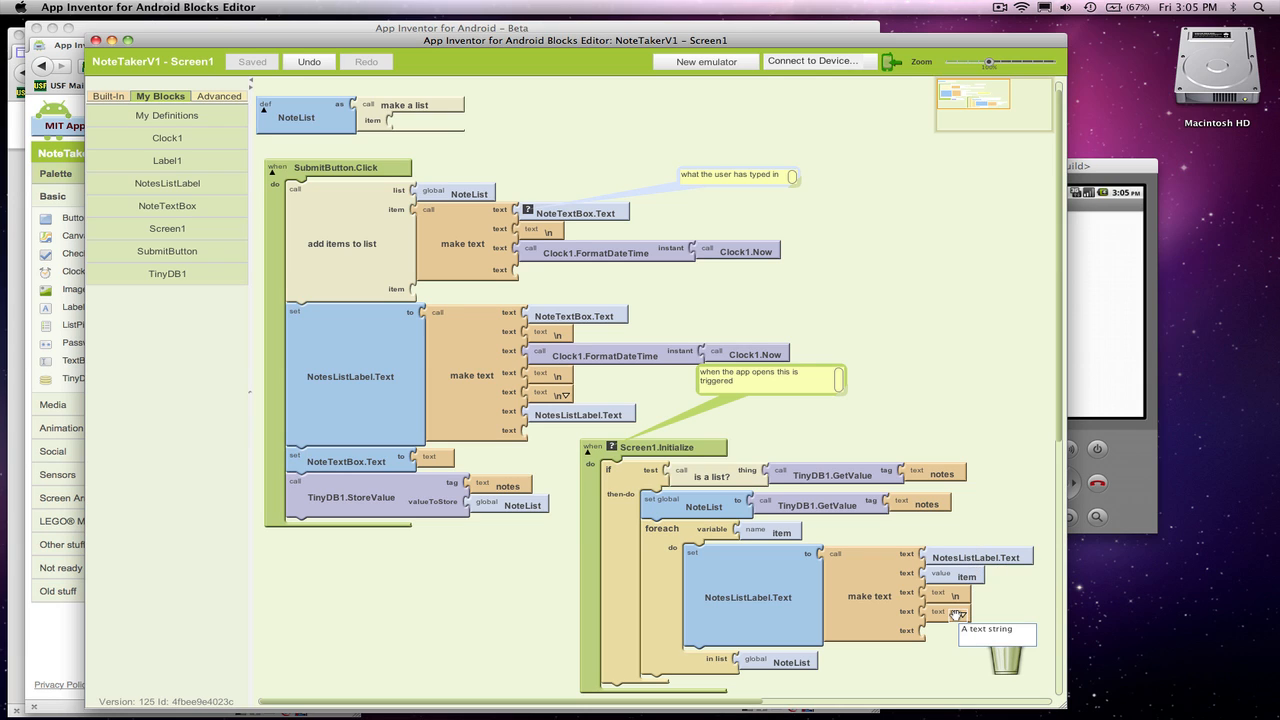
mouse_move(958, 556)
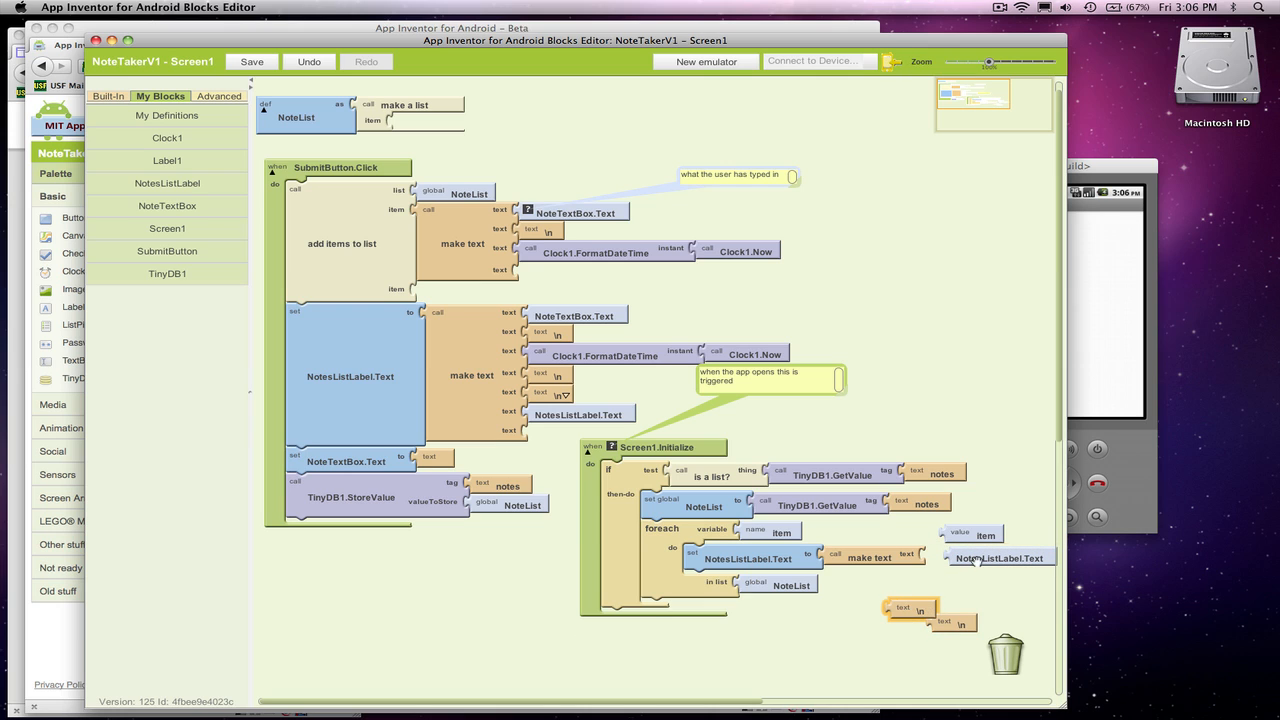
Rejoin the loop text as item, newline, then NotesListLabel.Text so newest notes lead
drag(1000, 556, 804, 654)
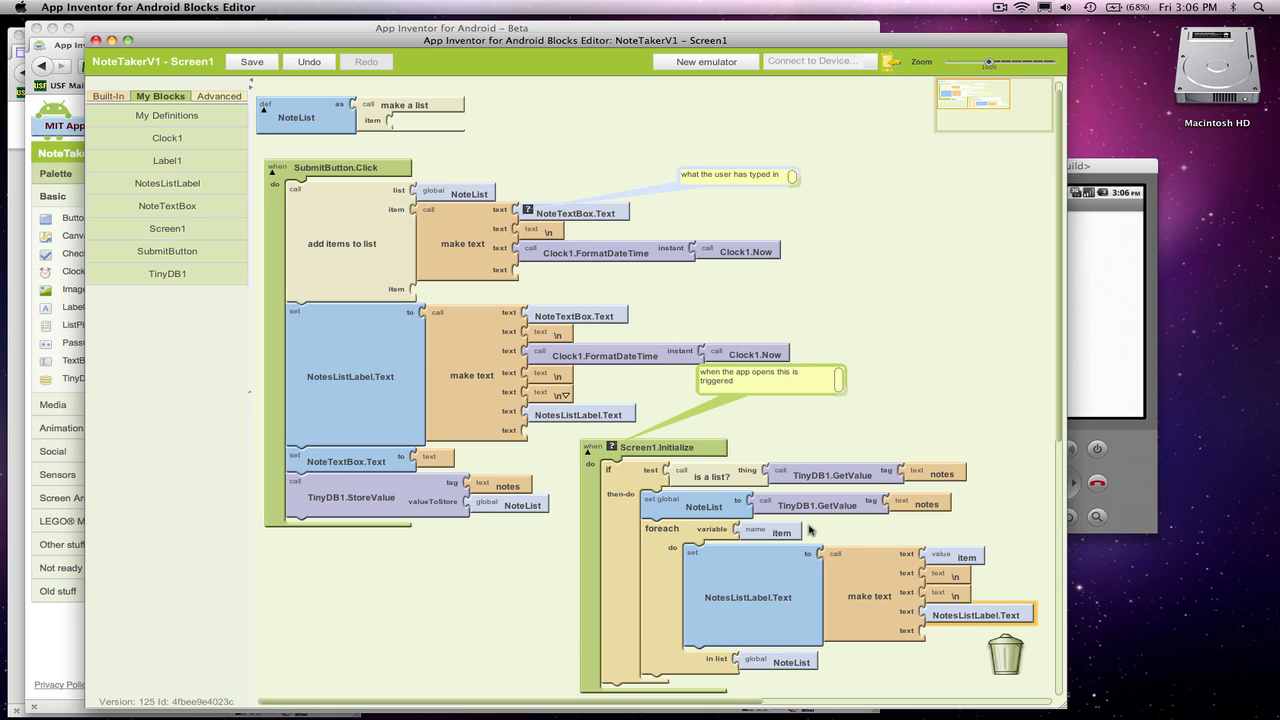
mouse_move(864, 530)
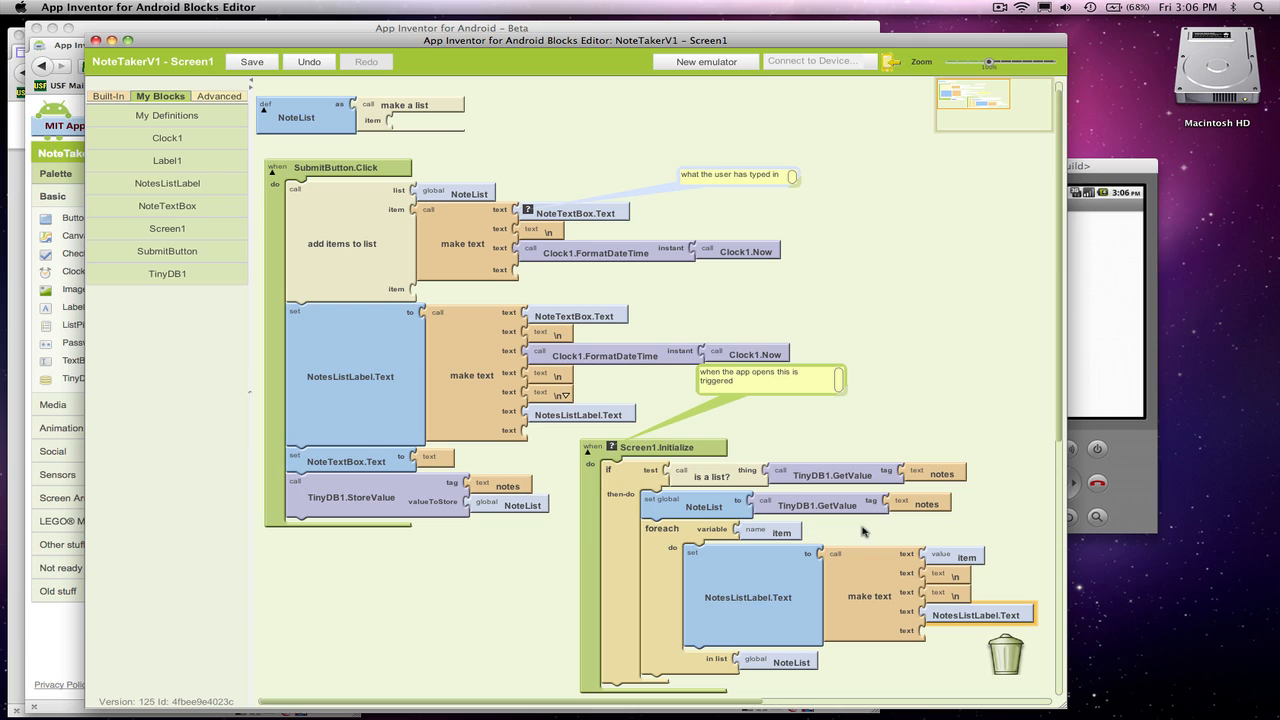
mouse_move(924, 584)
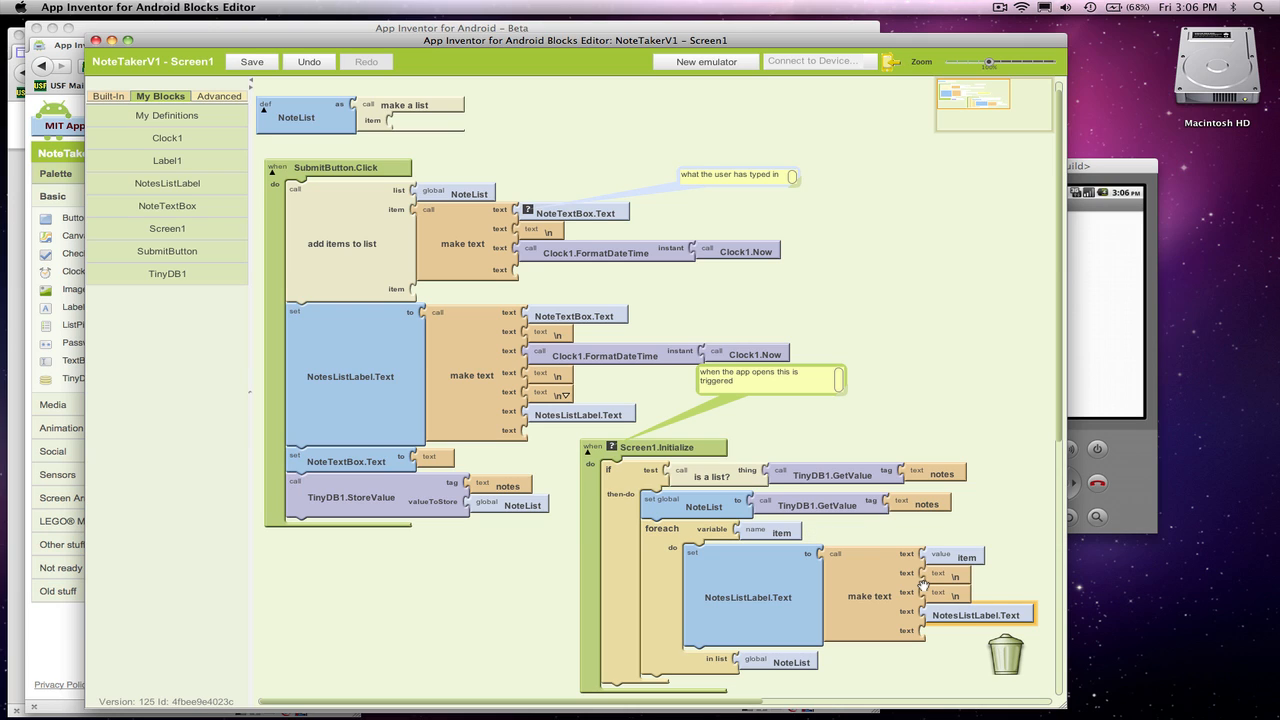
mouse_move(908, 572)
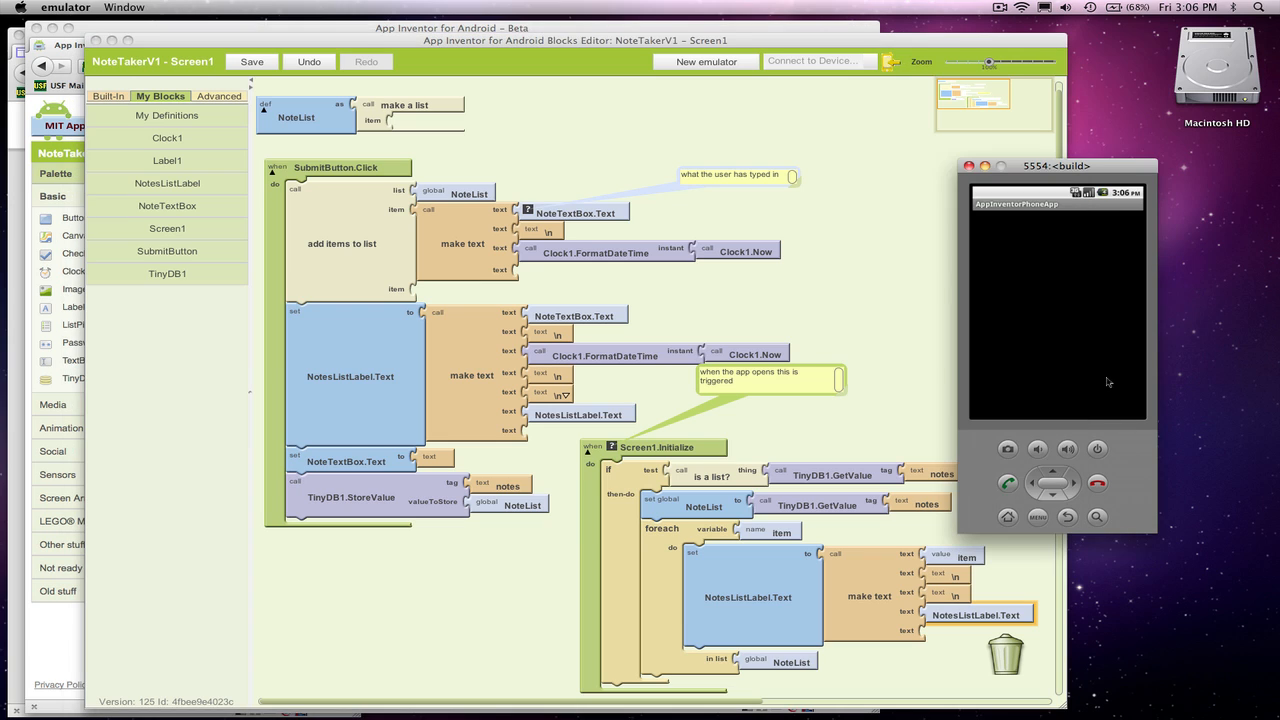
Bring the emulator forward and leave NoteTaker for the home screen
click(252, 60)
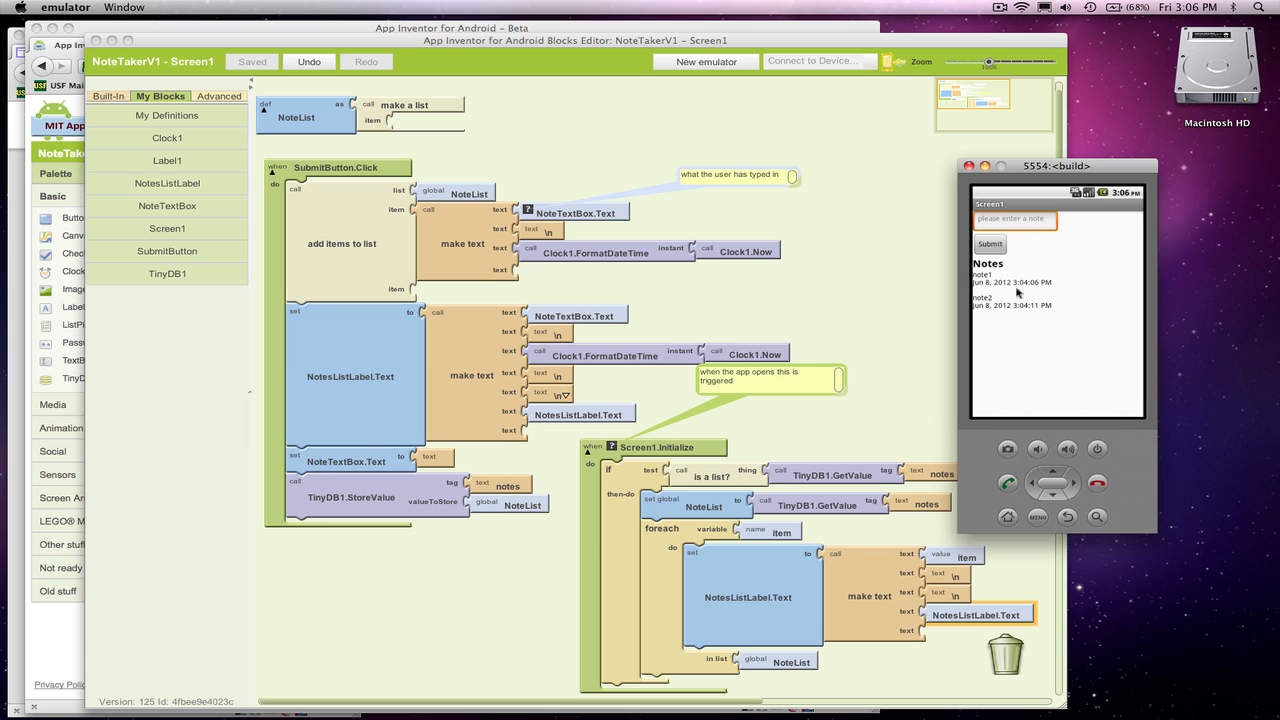
mouse_move(1004, 360)
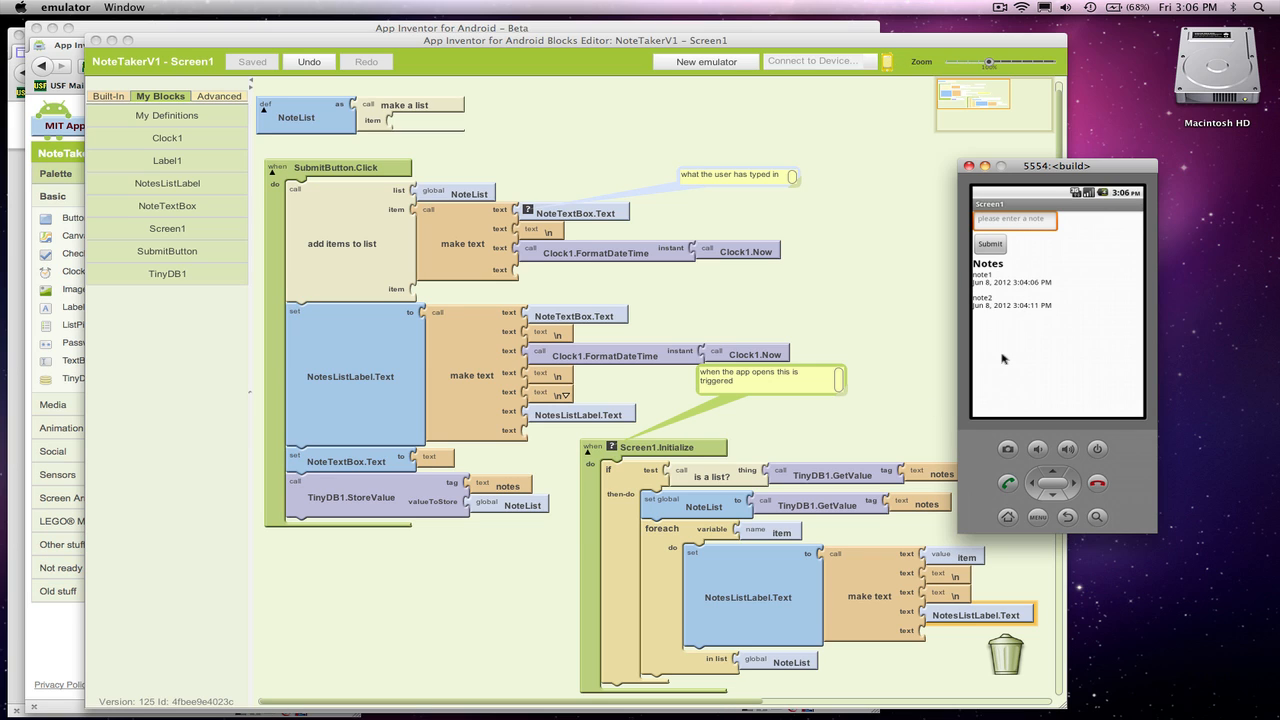
click(1068, 516)
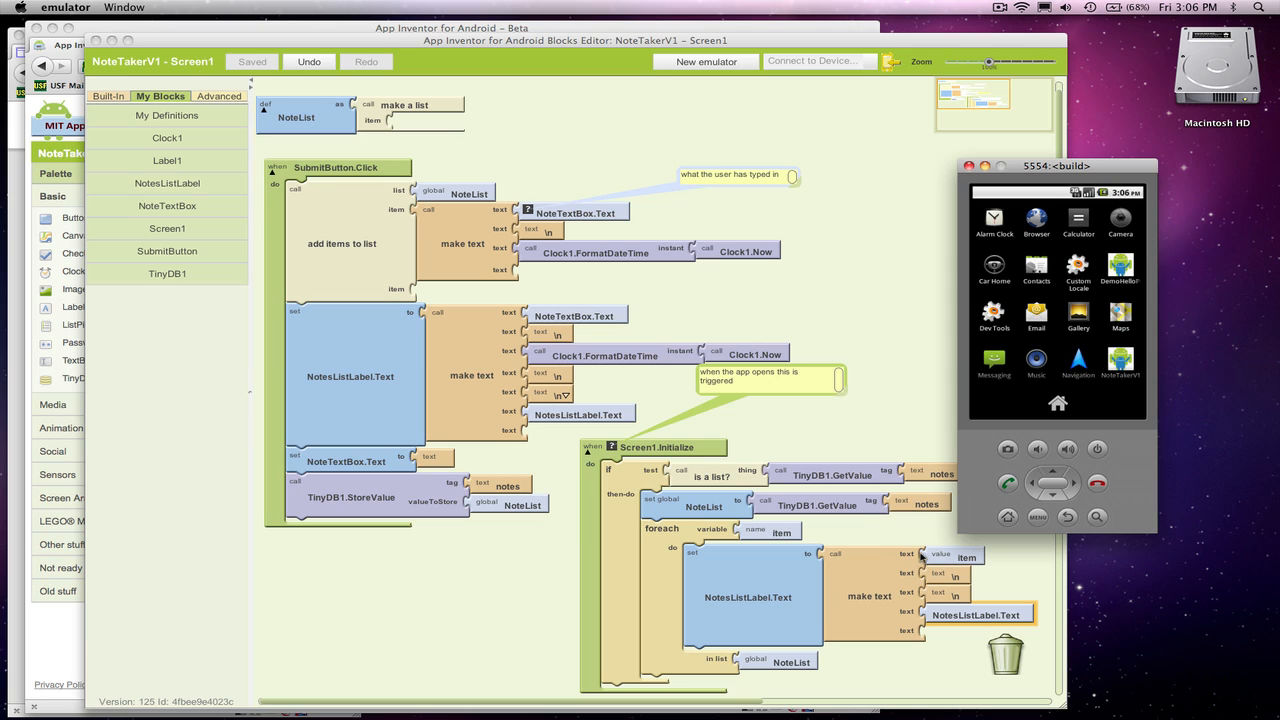
mouse_move(944, 592)
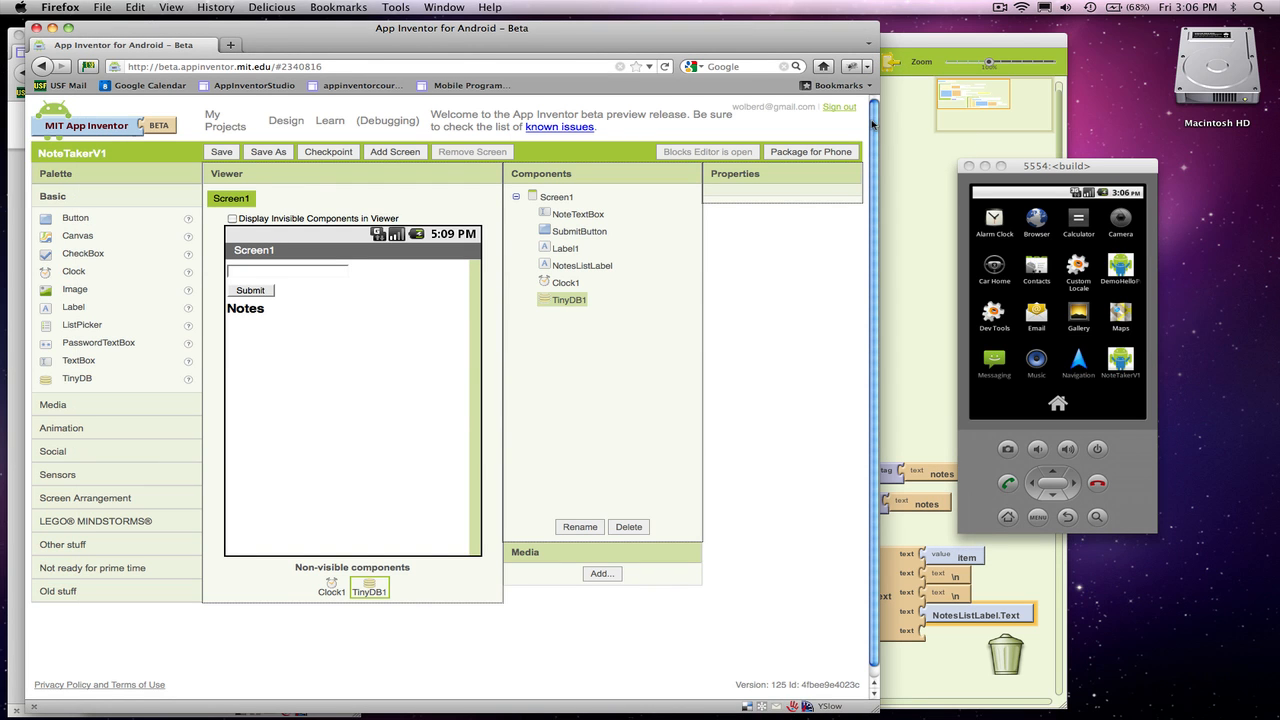
Package NoteTakerV1 to the connected phone and acknowledge the download success message
click(810, 152)
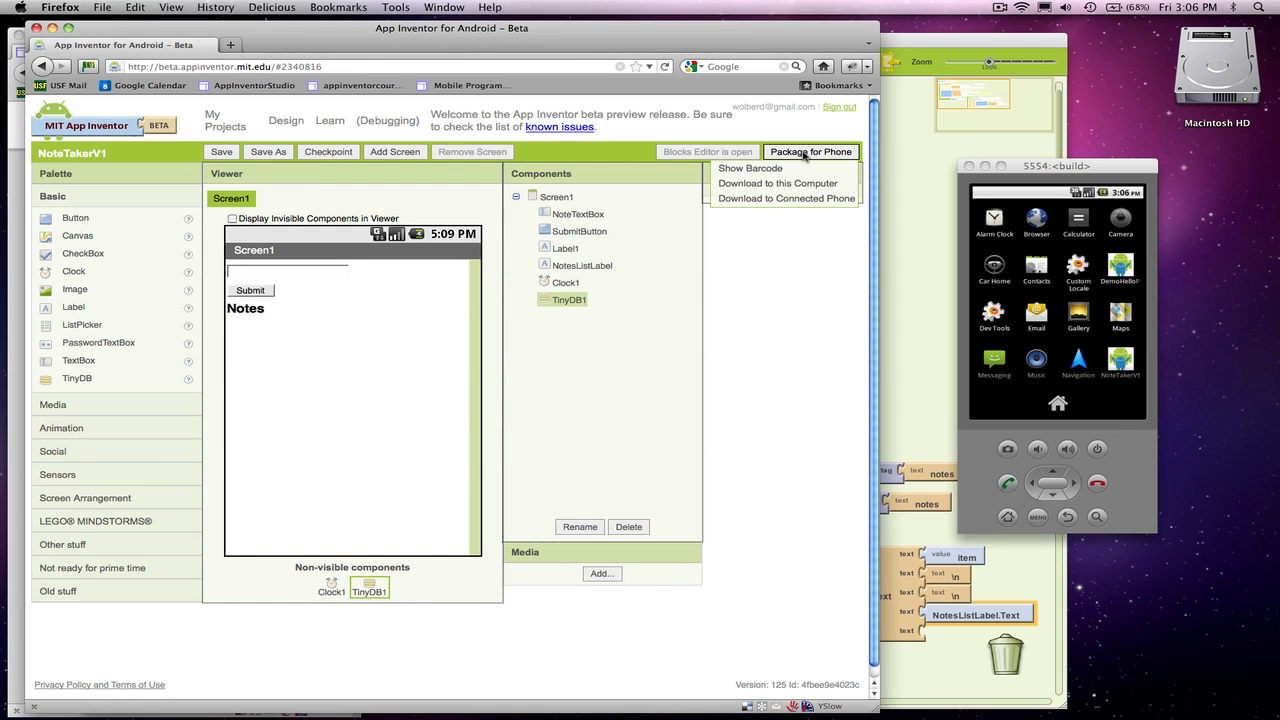
mouse_move(786, 198)
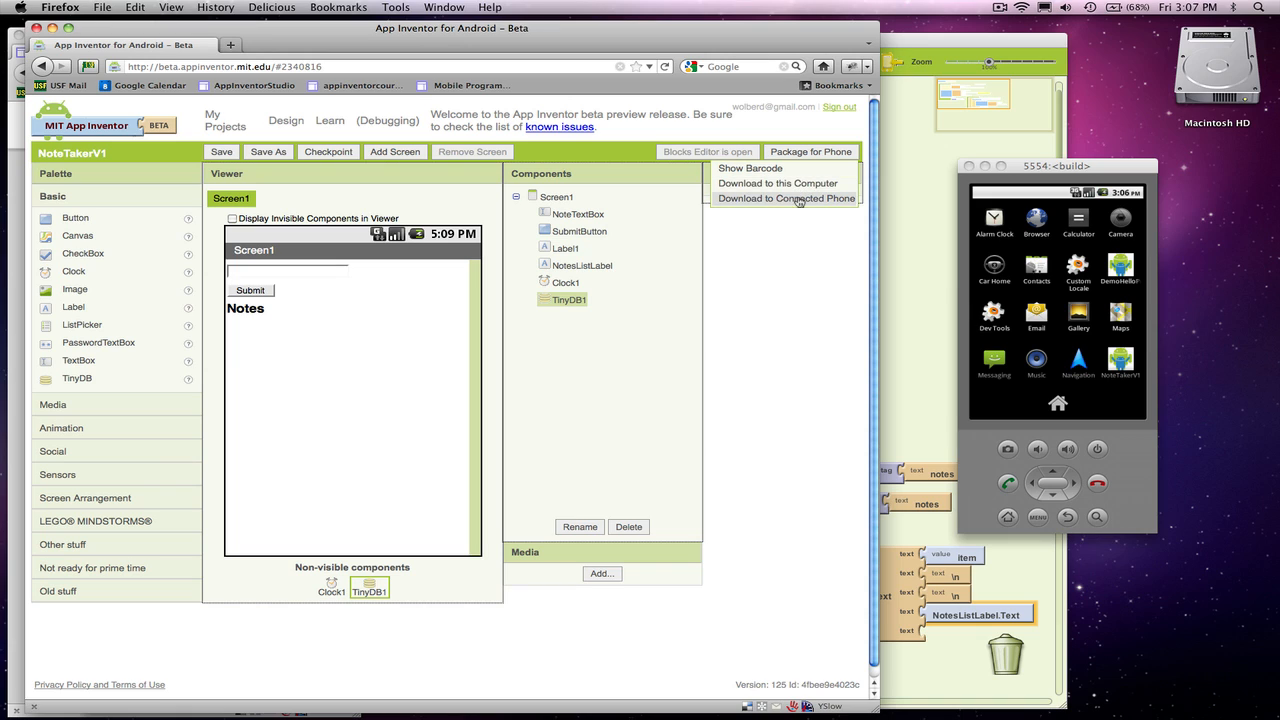
click(786, 198)
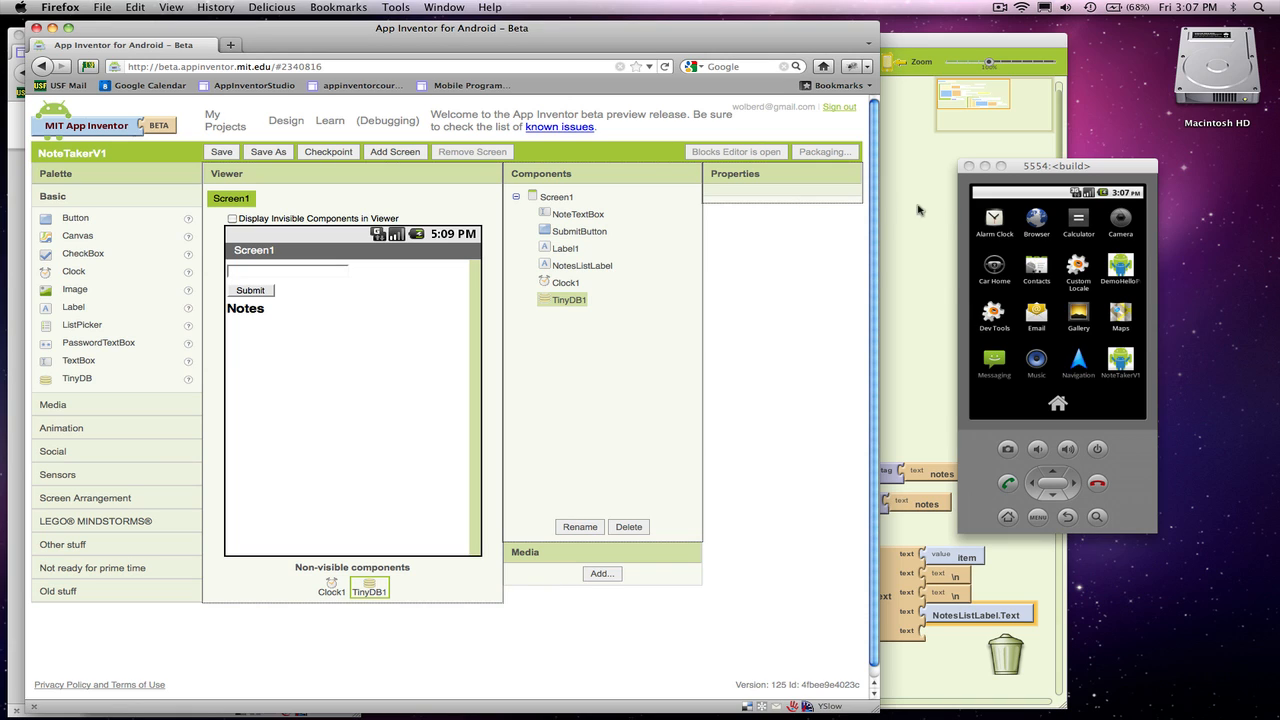
mouse_move(1038, 404)
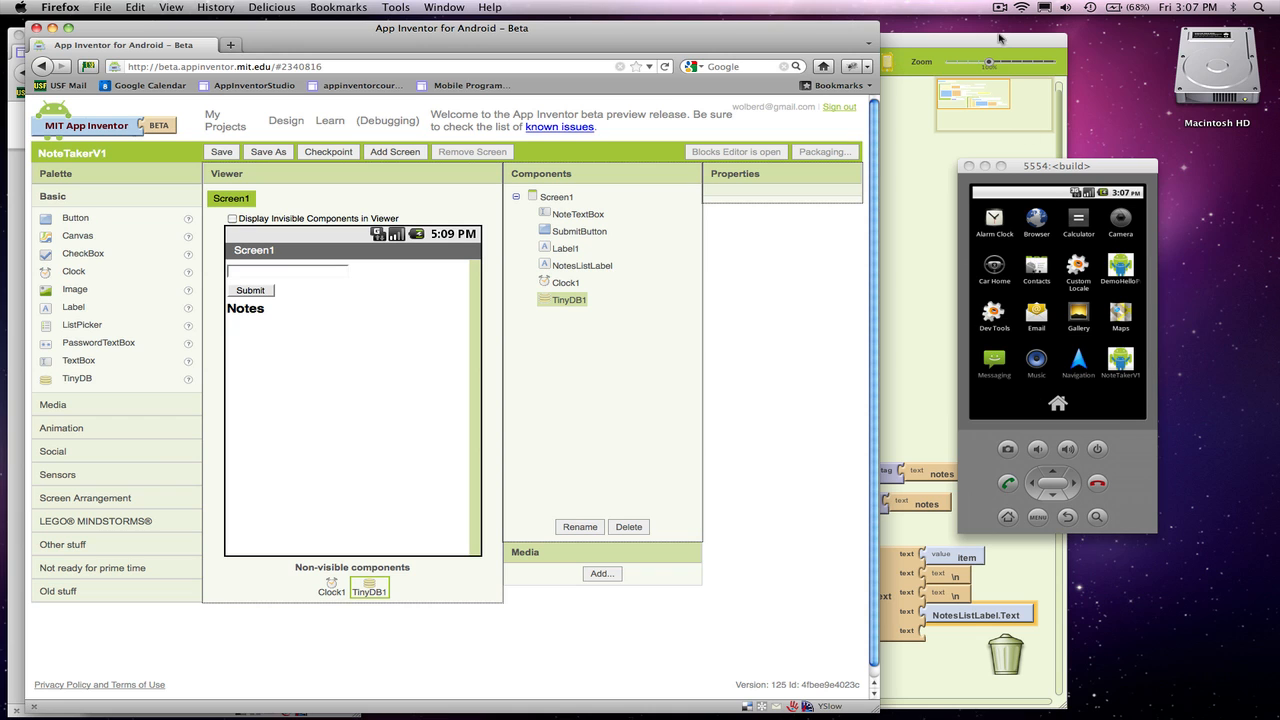
click(1000, 8)
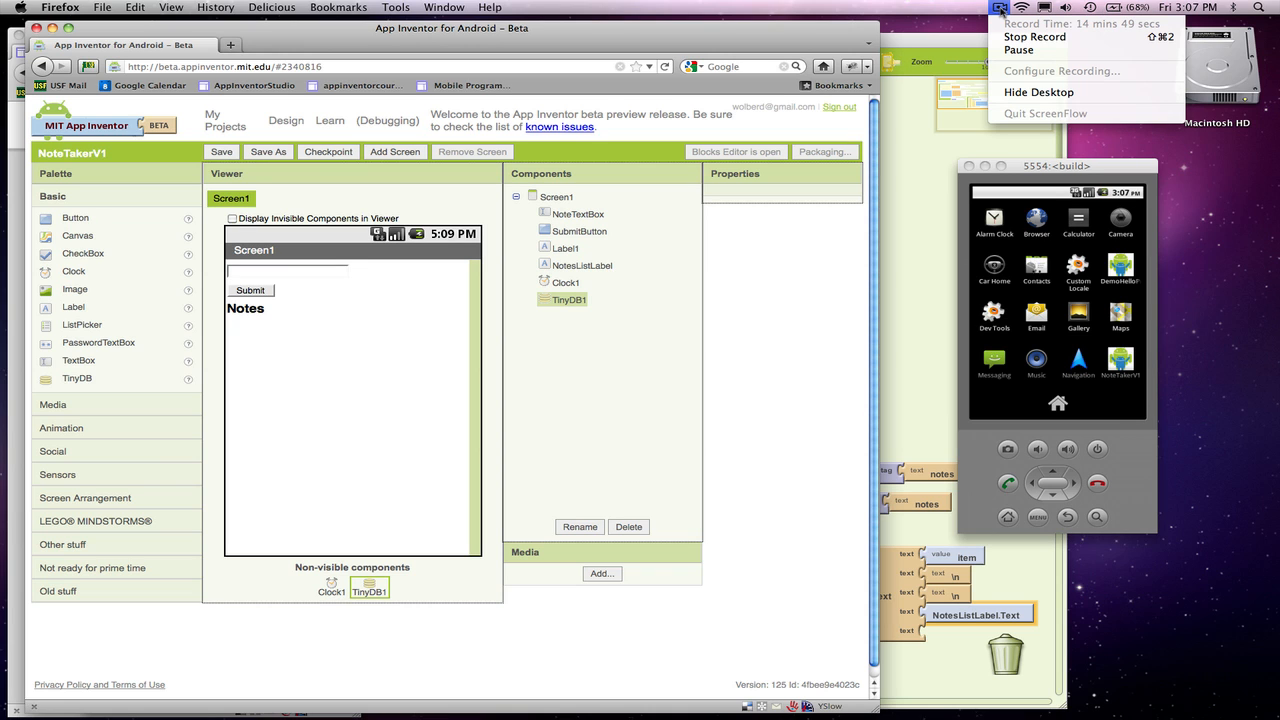
mouse_move(1020, 50)
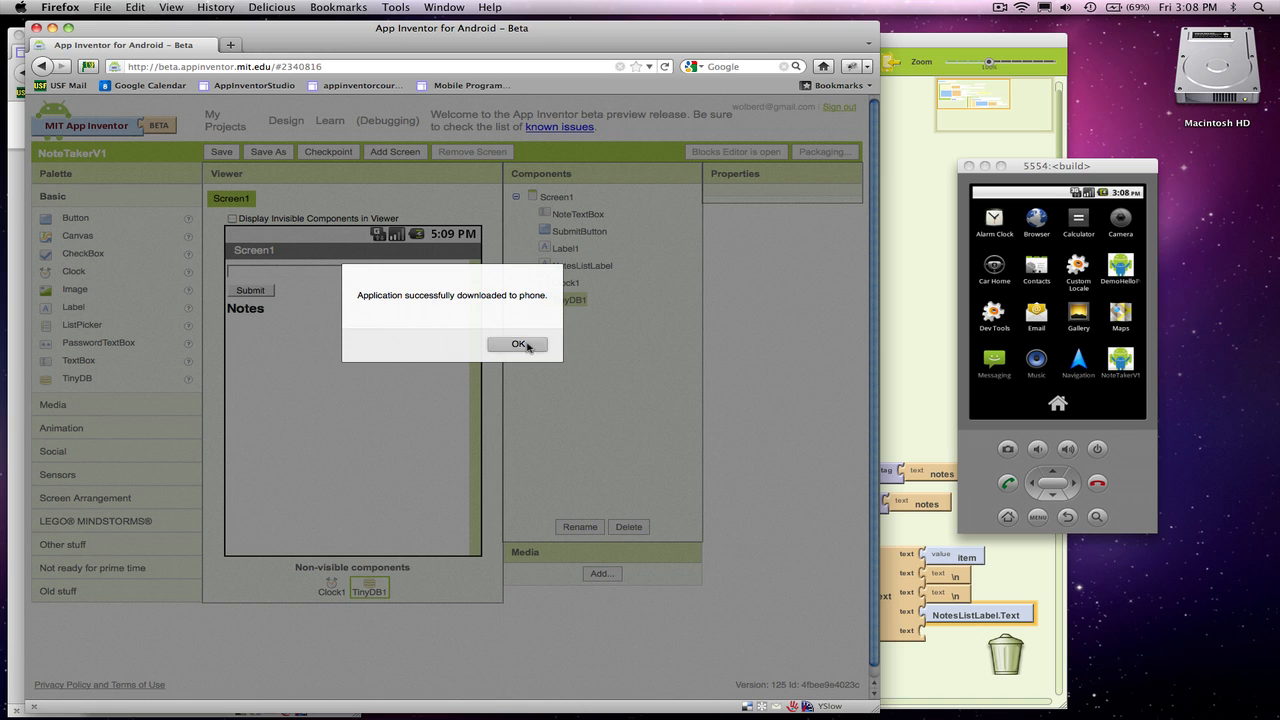
click(518, 344)
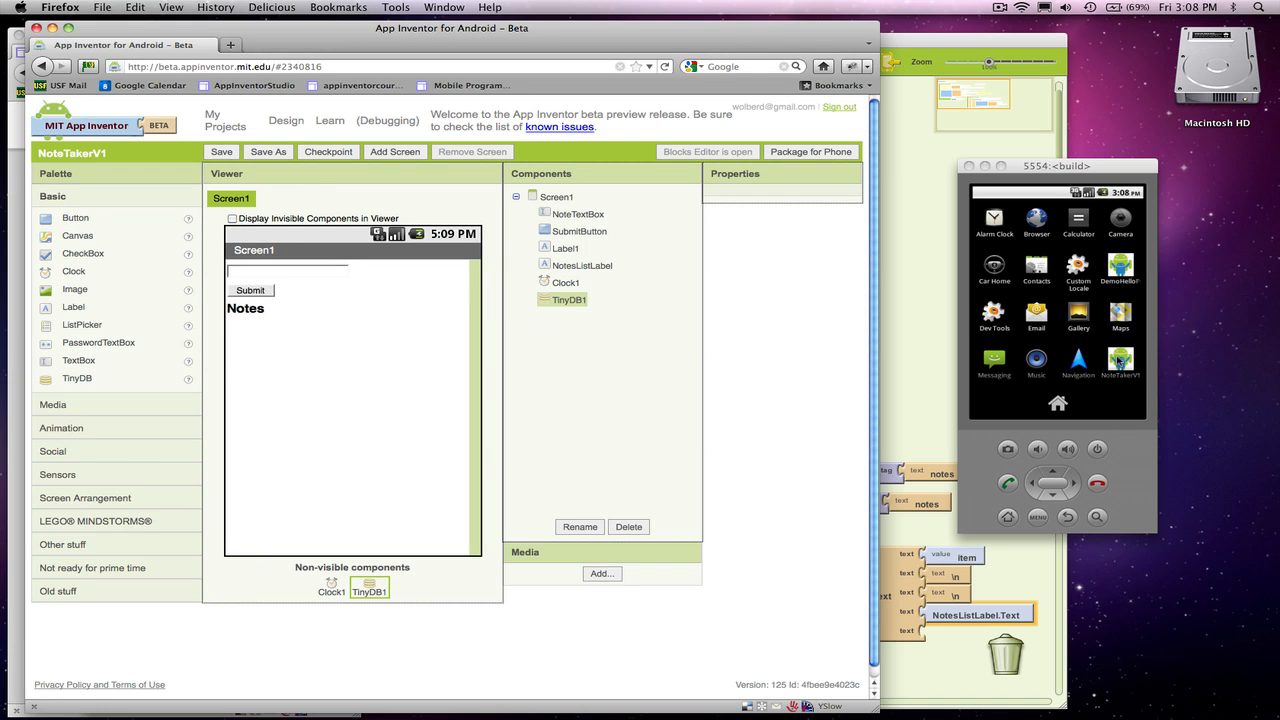
mouse_move(900, 152)
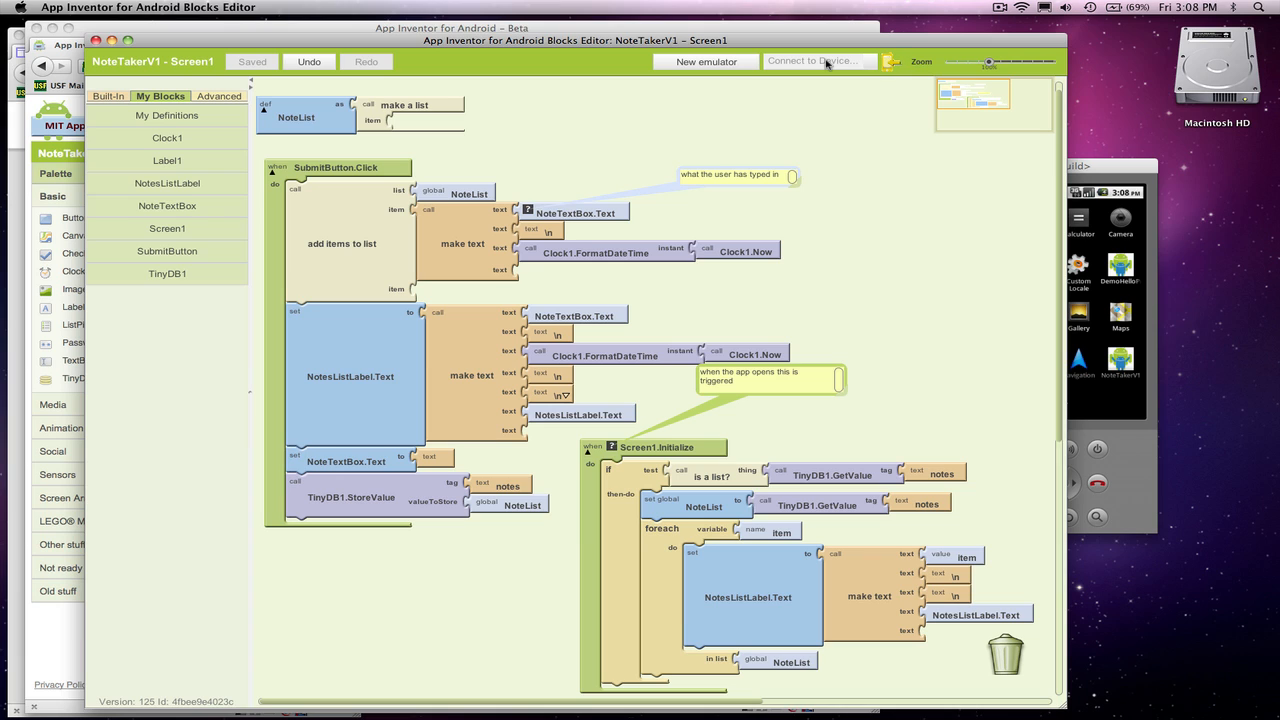
mouse_move(1004, 464)
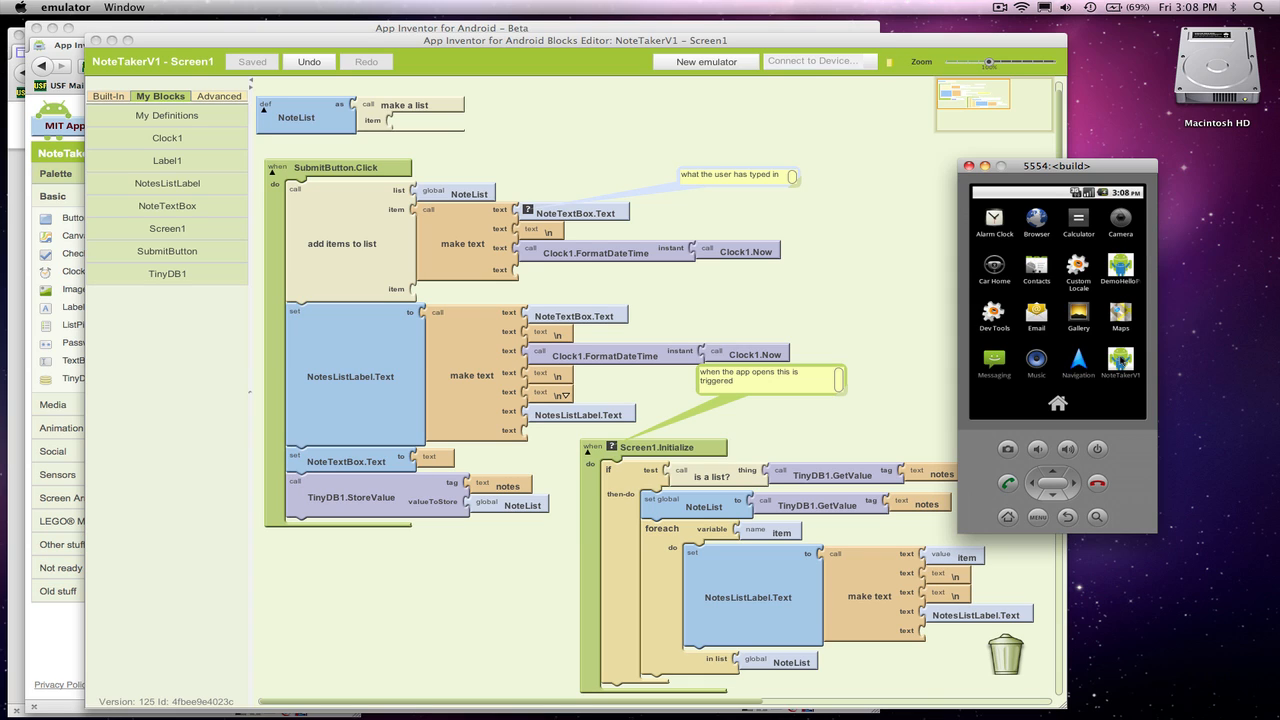
Launch the reinstalled NoteTaker so saved notes load with the newest first
click(1120, 360)
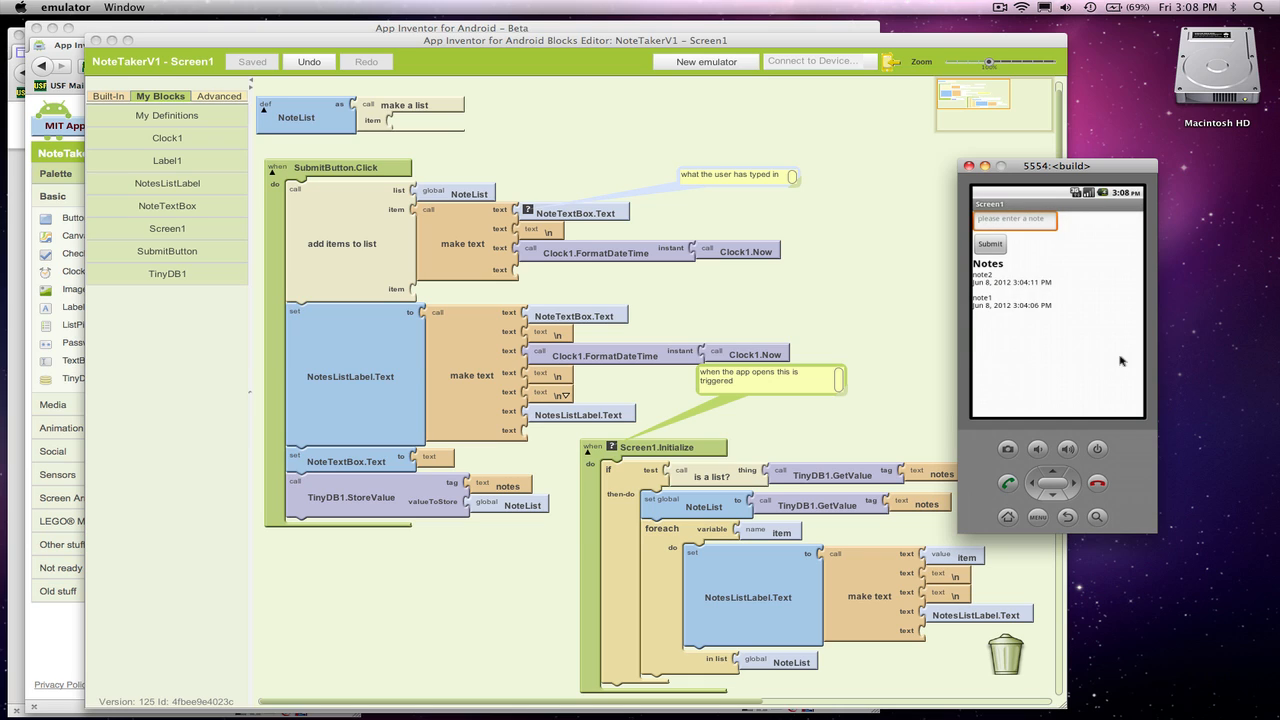
mouse_move(990, 280)
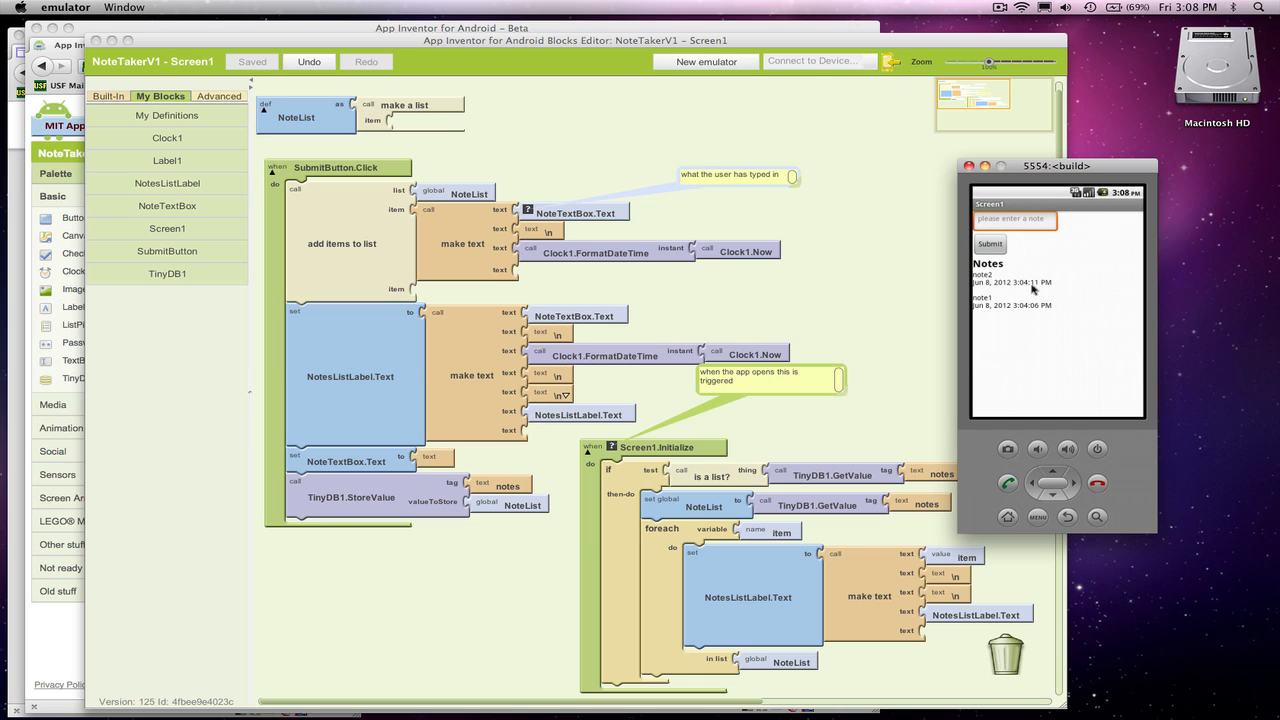
mouse_move(984, 280)
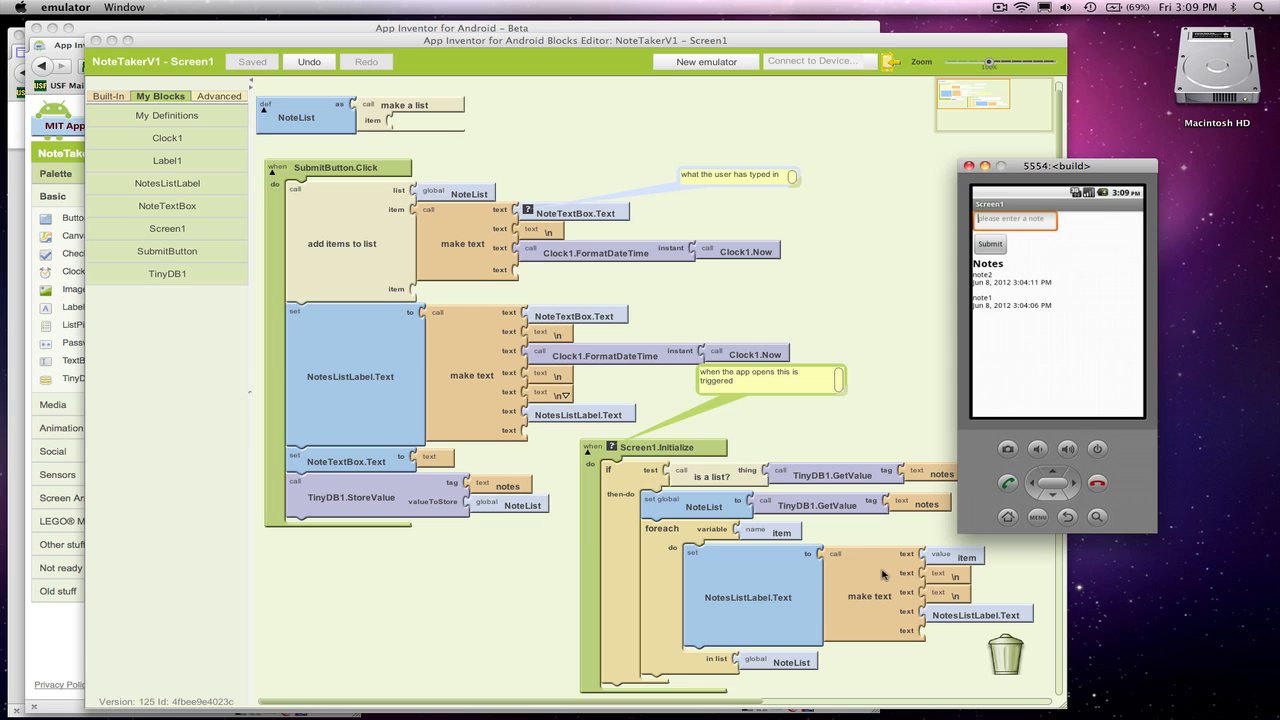
mouse_move(836, 588)
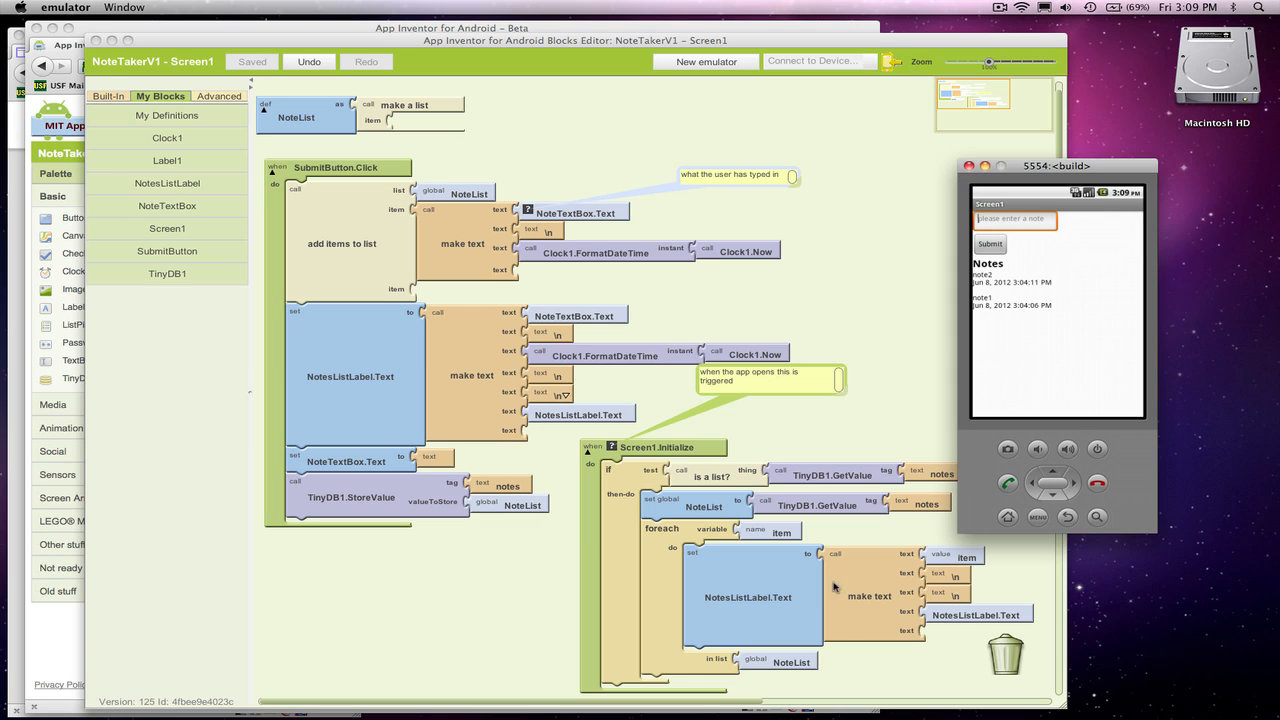
mouse_move(776, 548)
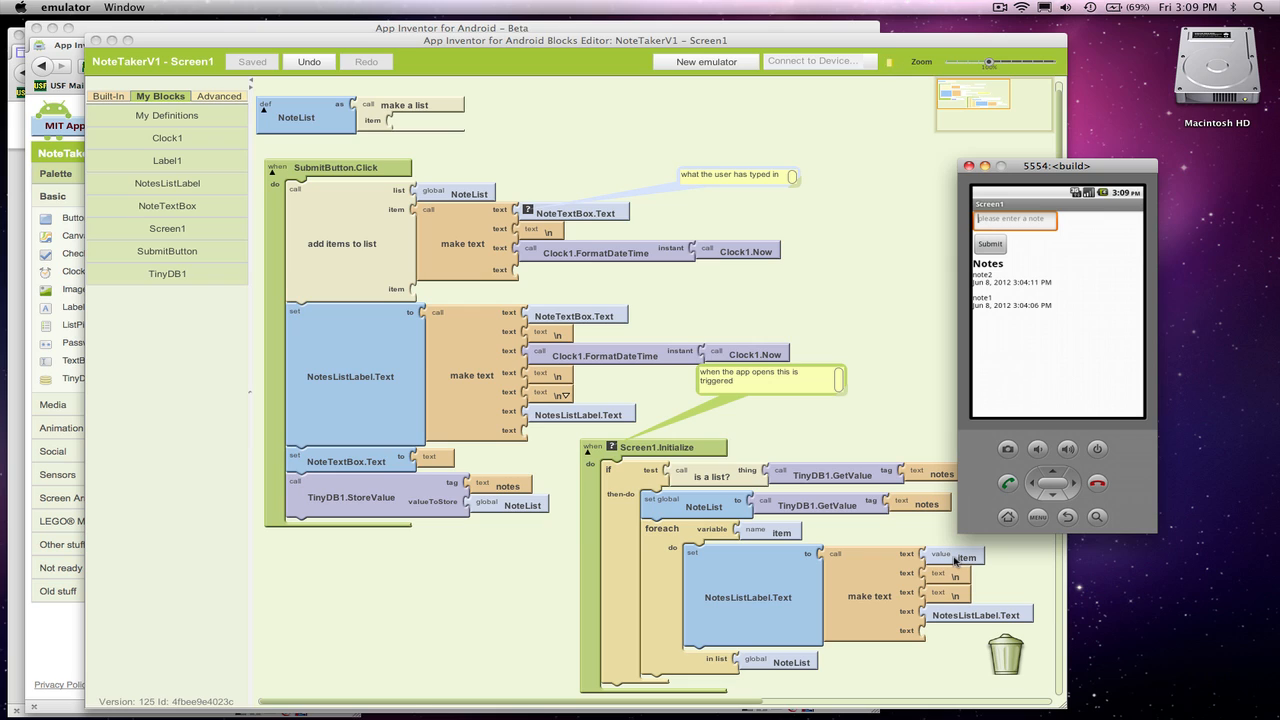
mouse_move(964, 620)
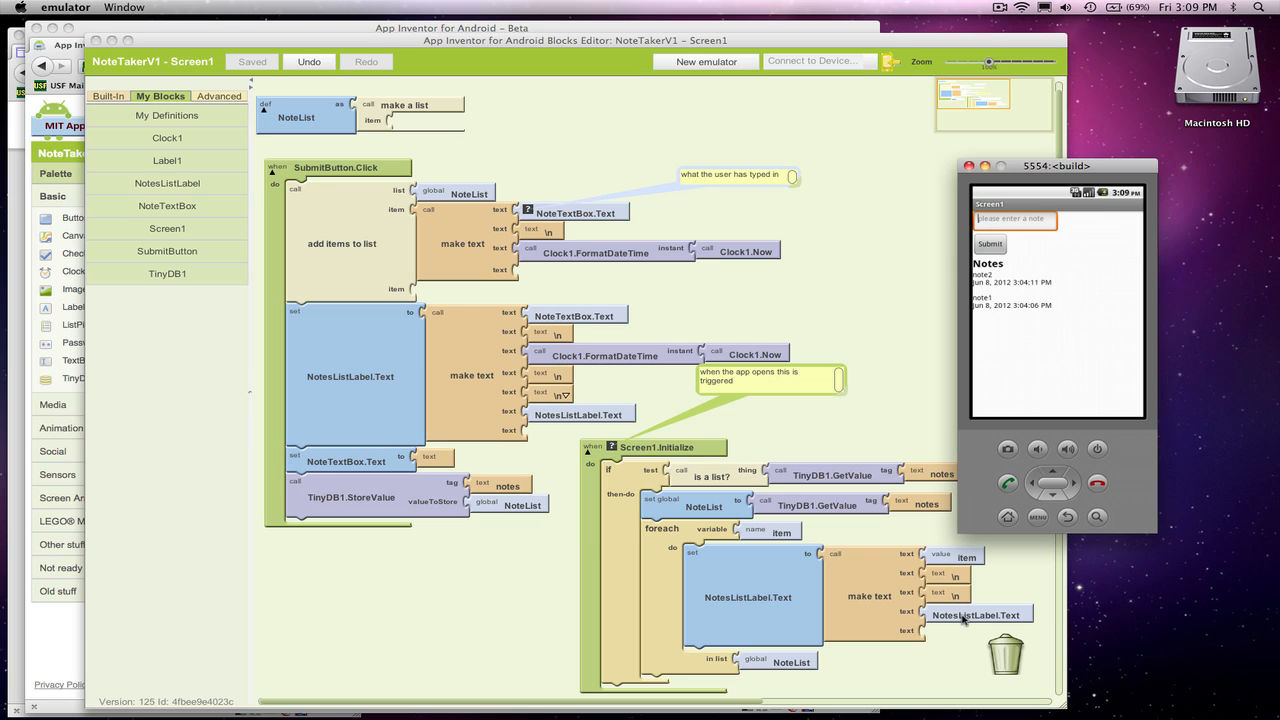